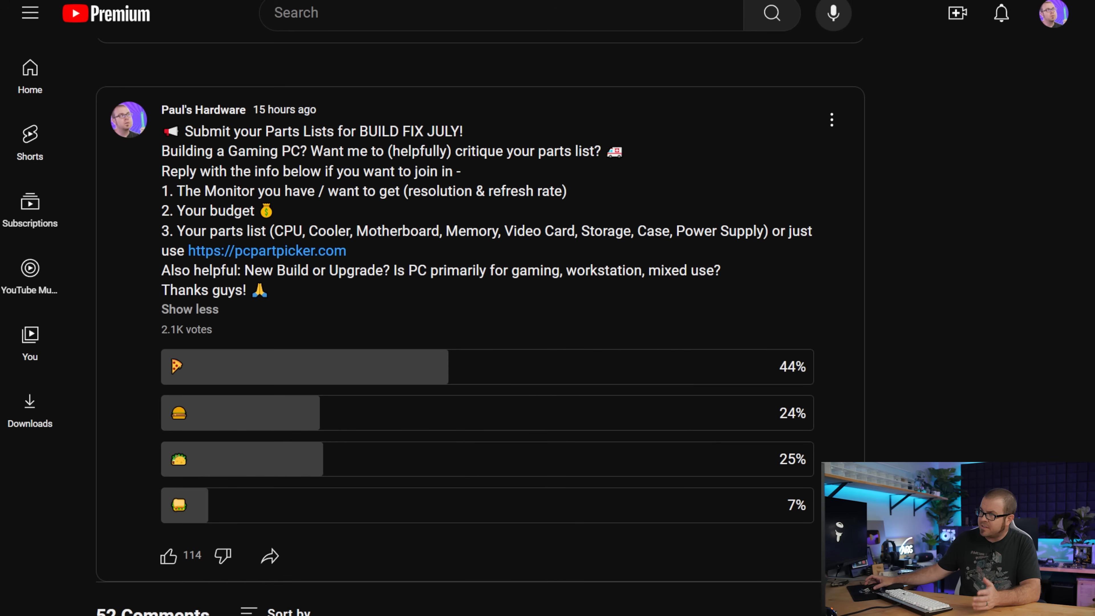
mouse_move(472, 215)
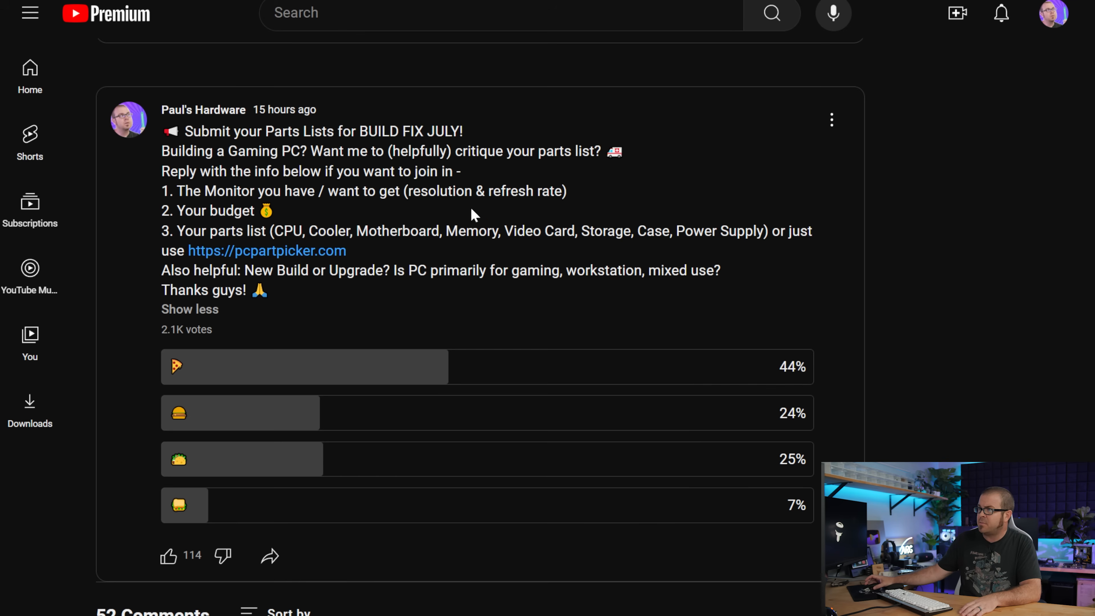
mouse_move(394, 231)
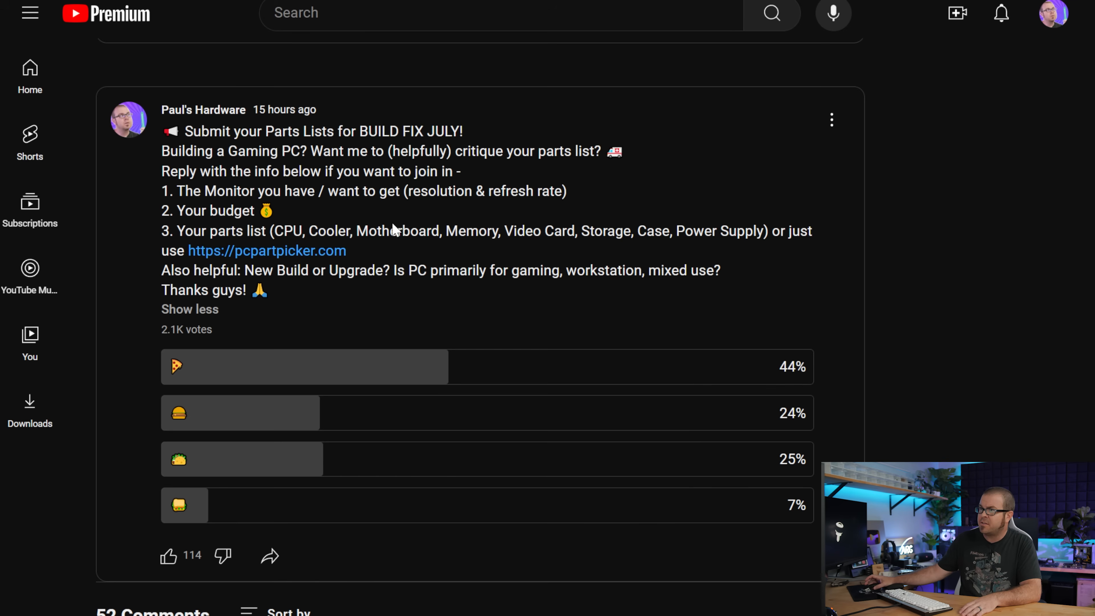
mouse_move(547, 410)
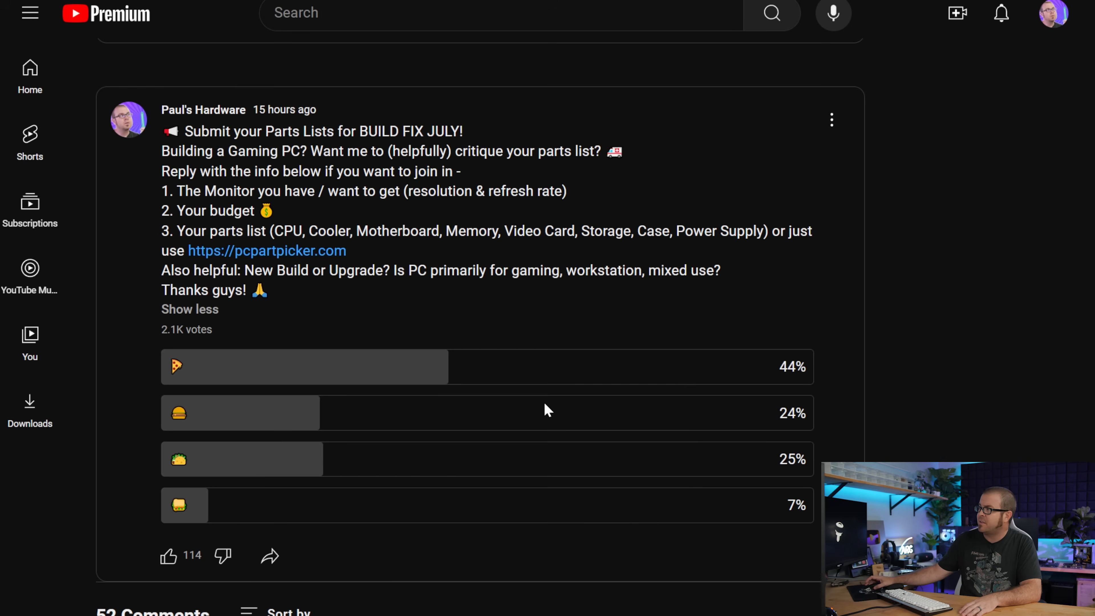
mouse_move(300, 442)
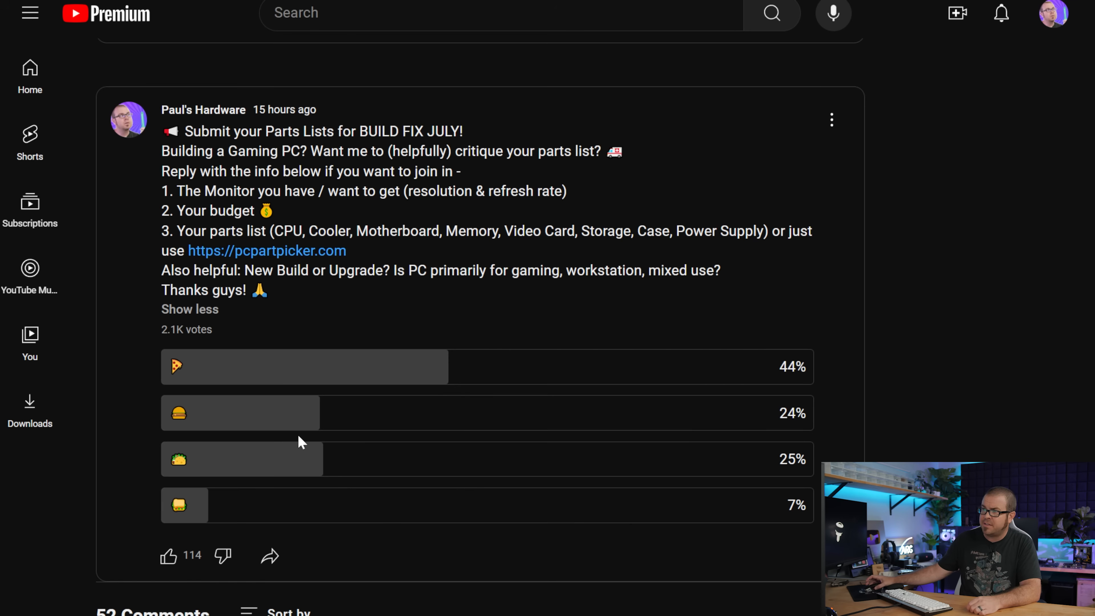
mouse_move(428, 377)
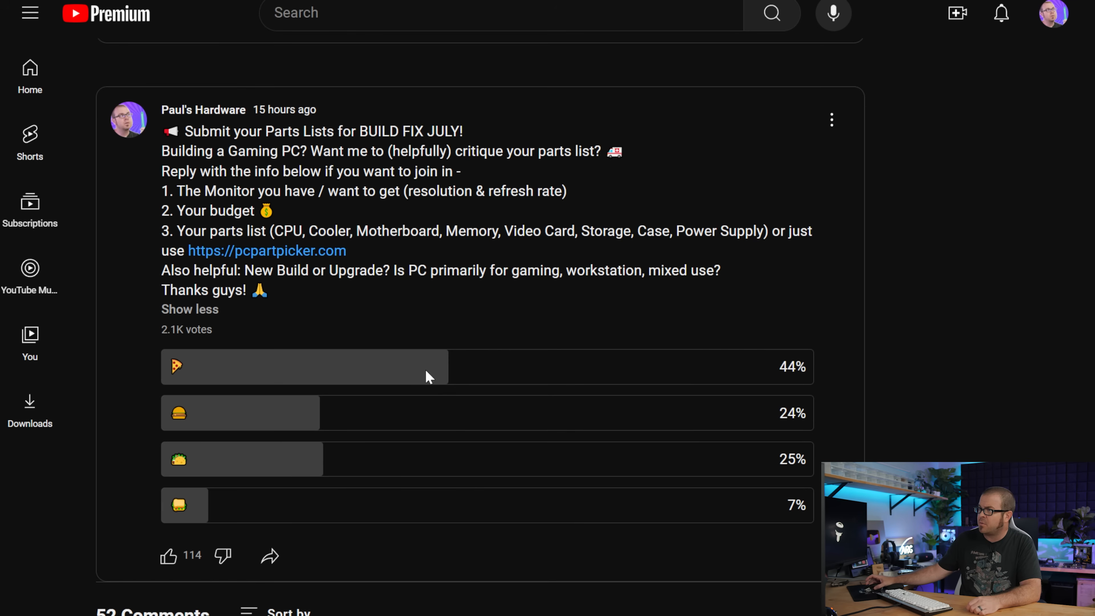
mouse_move(171, 532)
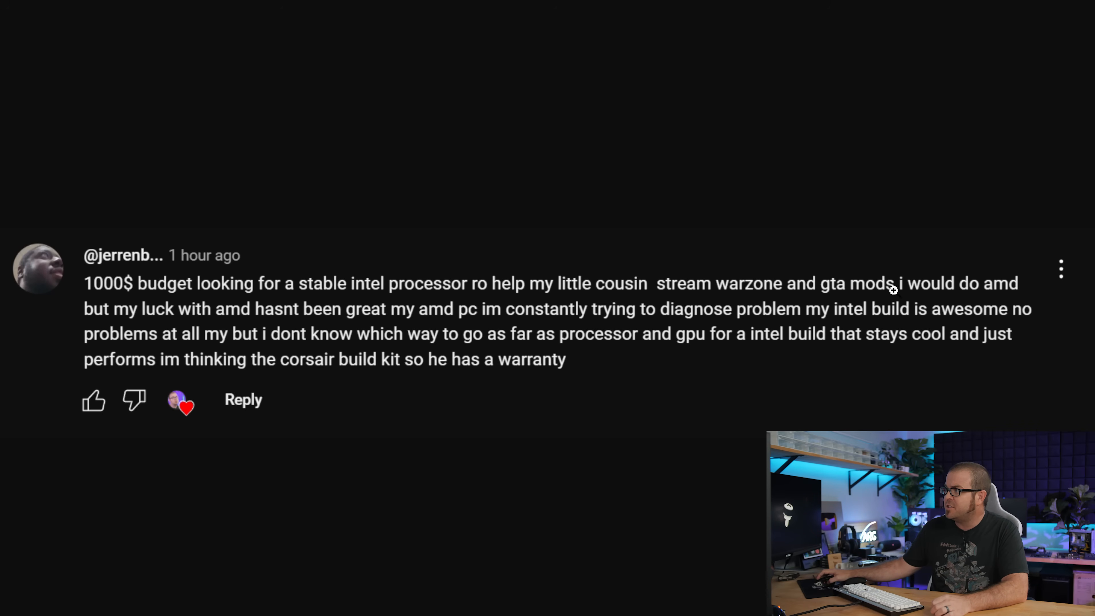
mouse_move(309, 297)
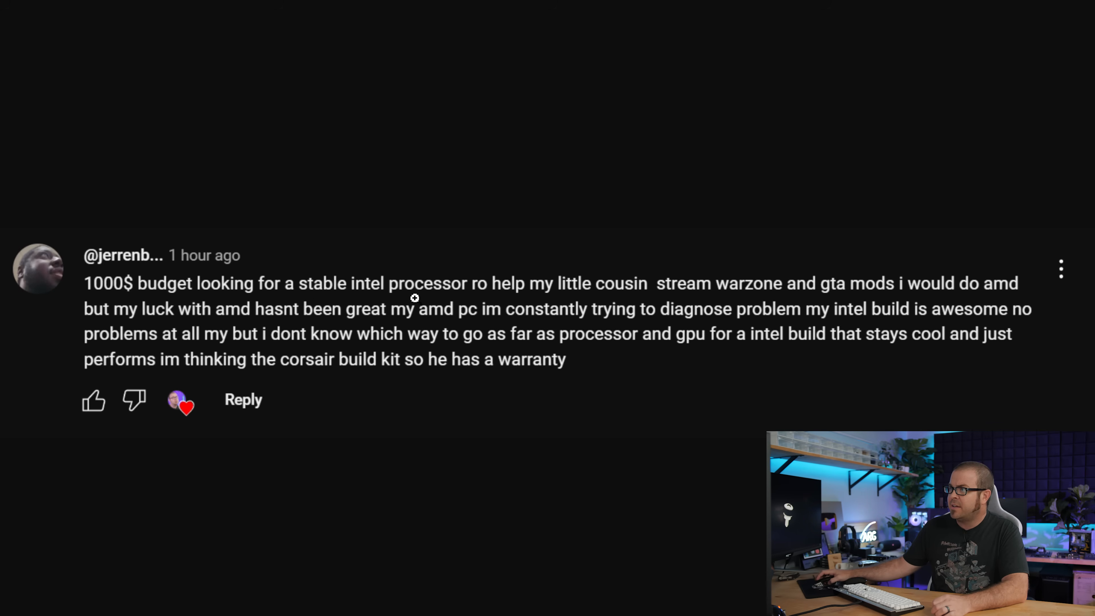
mouse_move(446, 324)
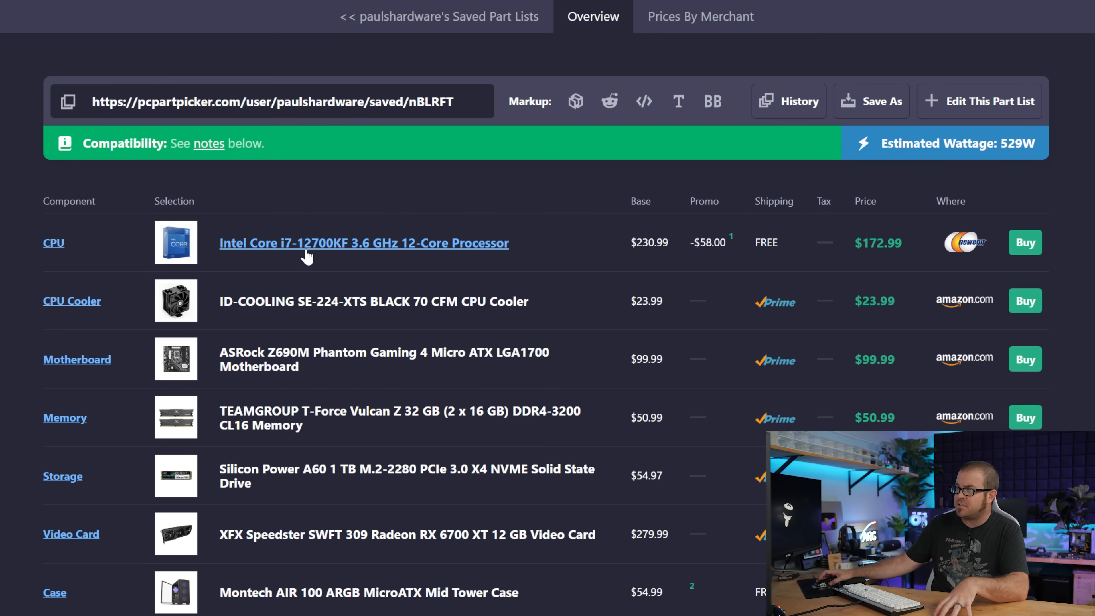
mouse_move(330, 260)
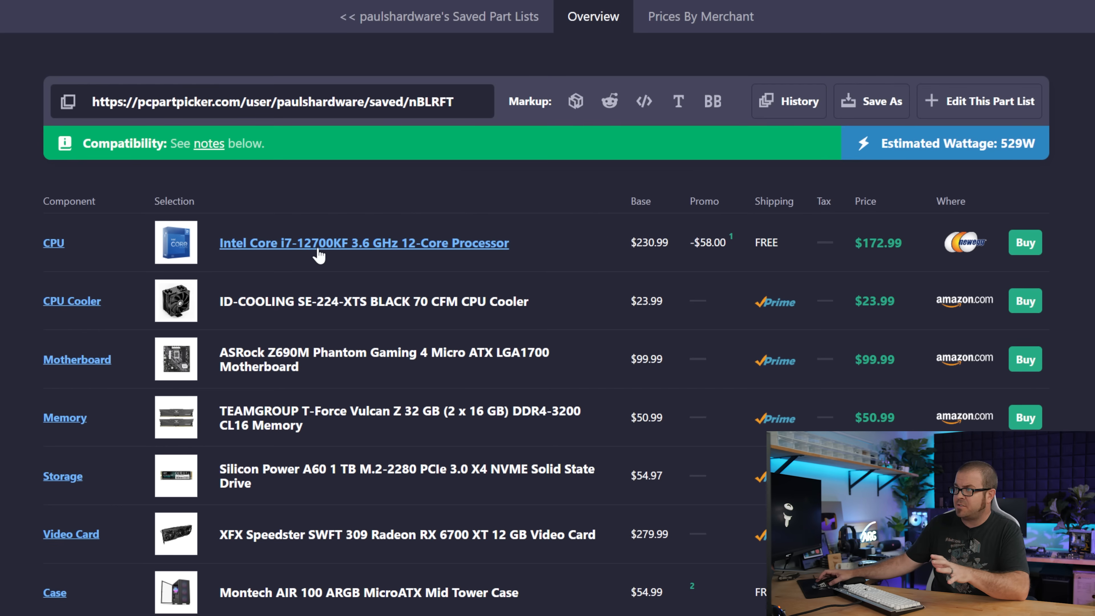
mouse_move(315, 264)
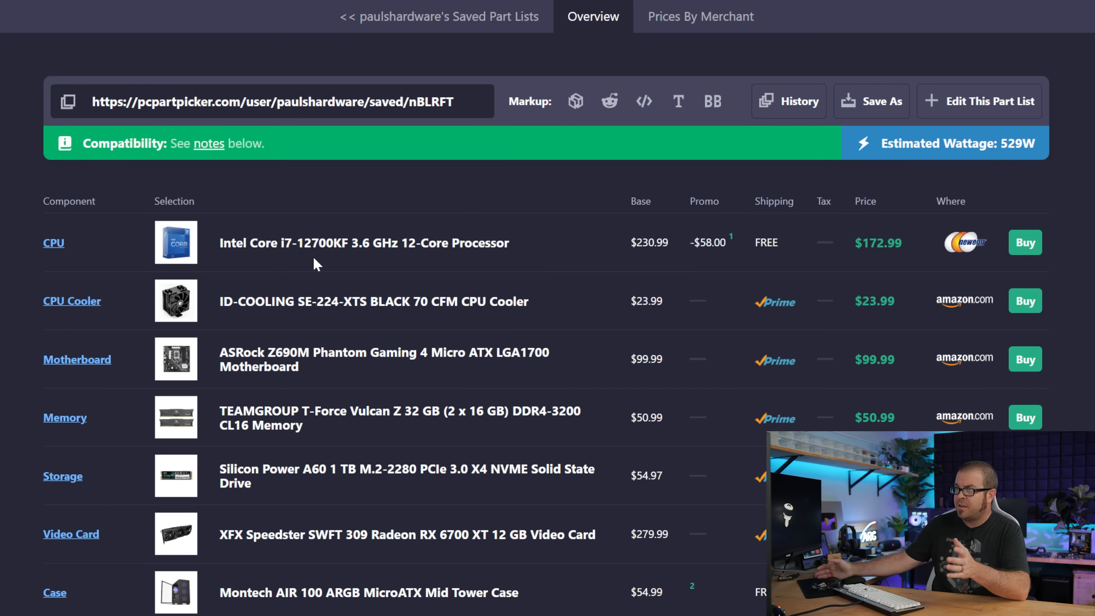
mouse_move(363, 242)
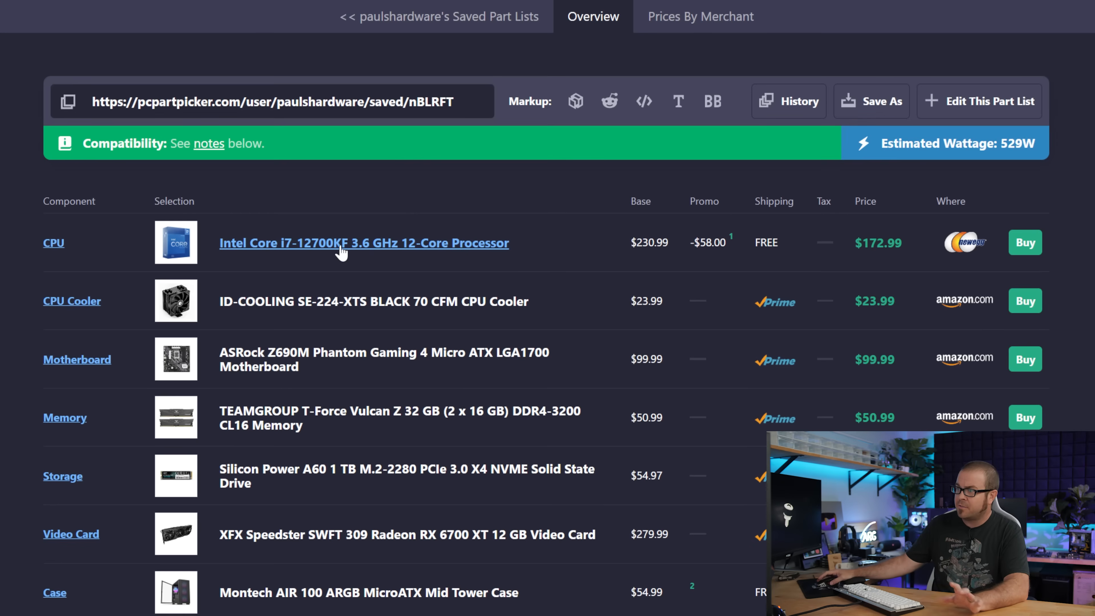
mouse_move(748, 256)
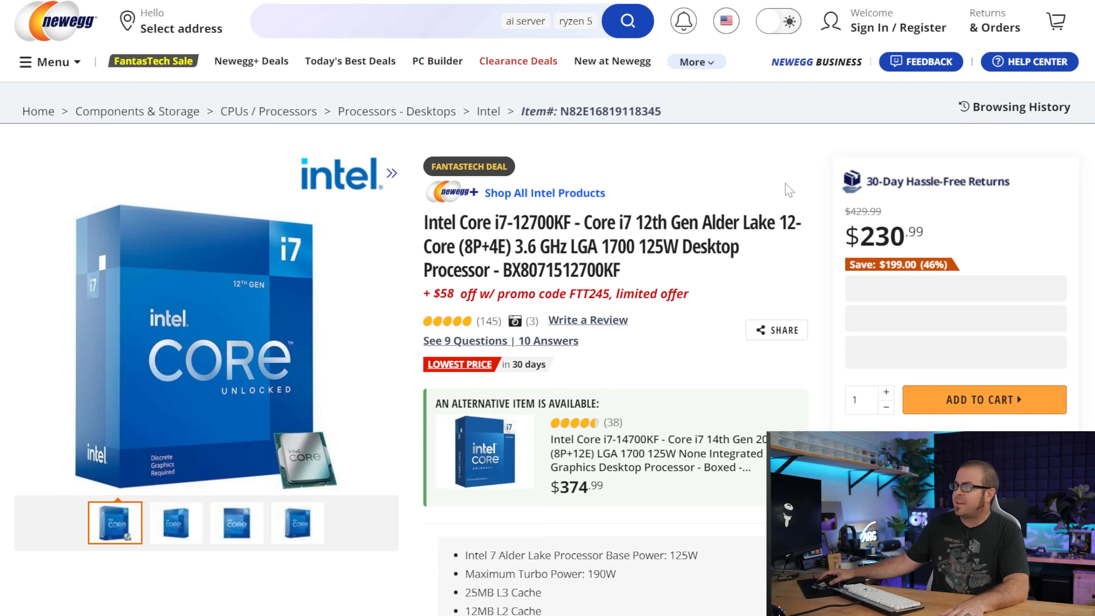
scroll("down", 3)
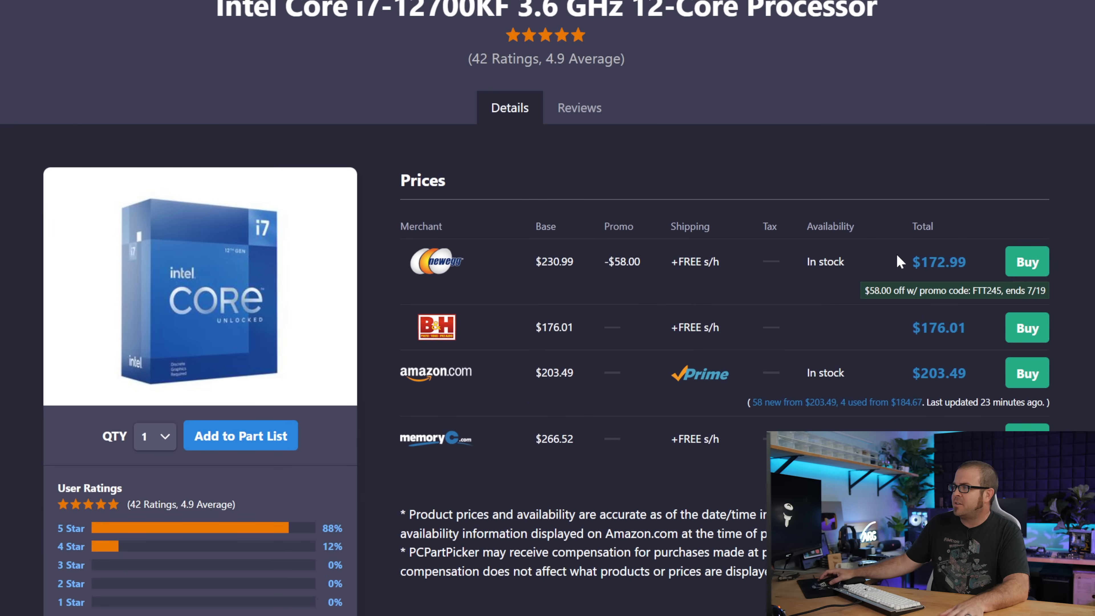
mouse_move(579, 329)
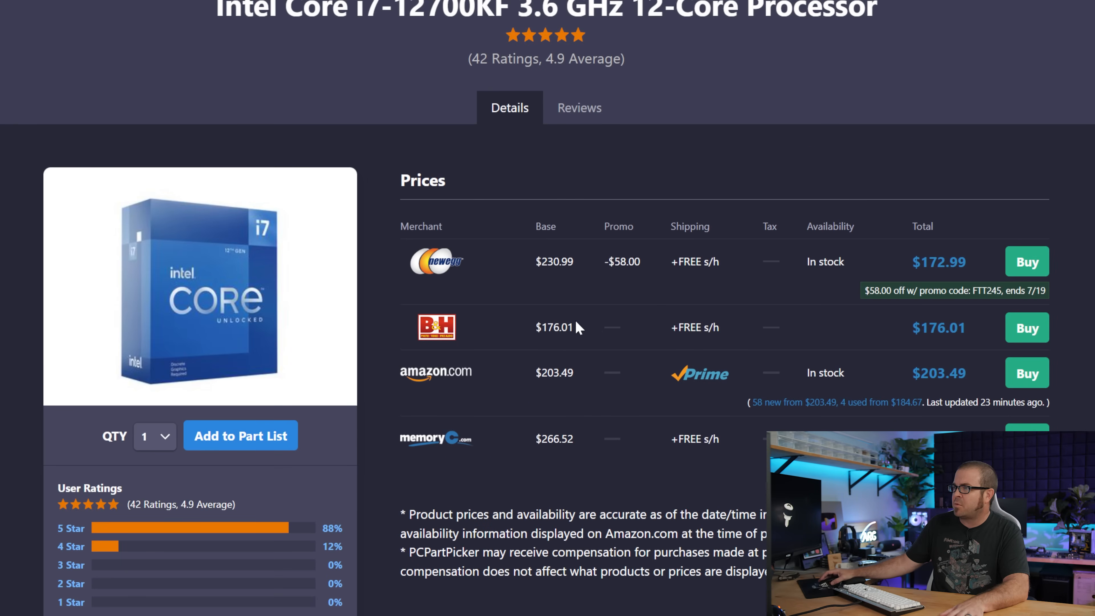
scroll("down", 3)
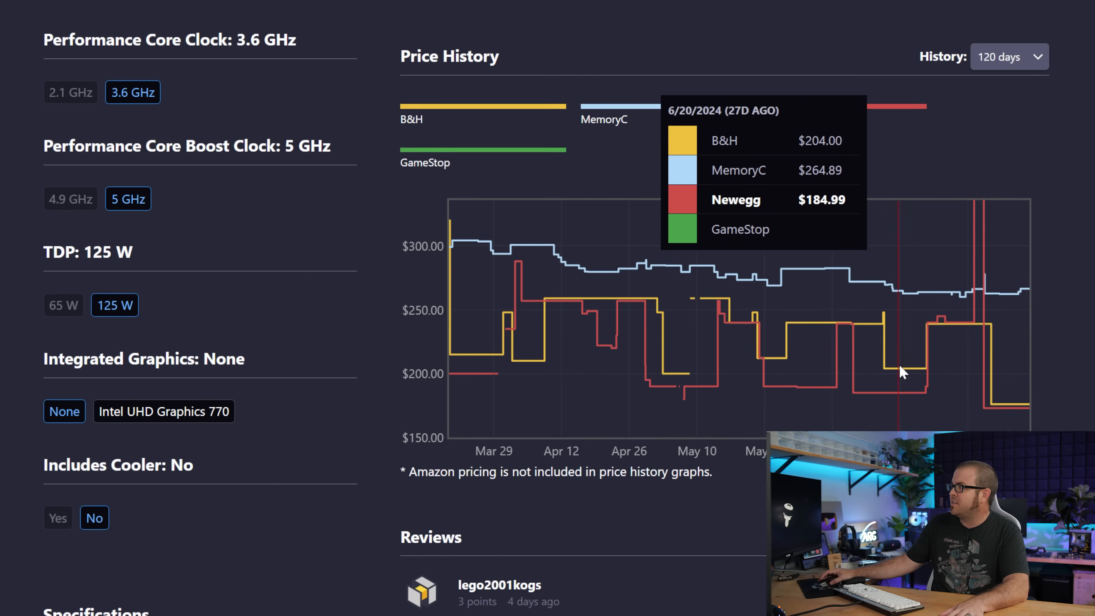
mouse_move(1018, 410)
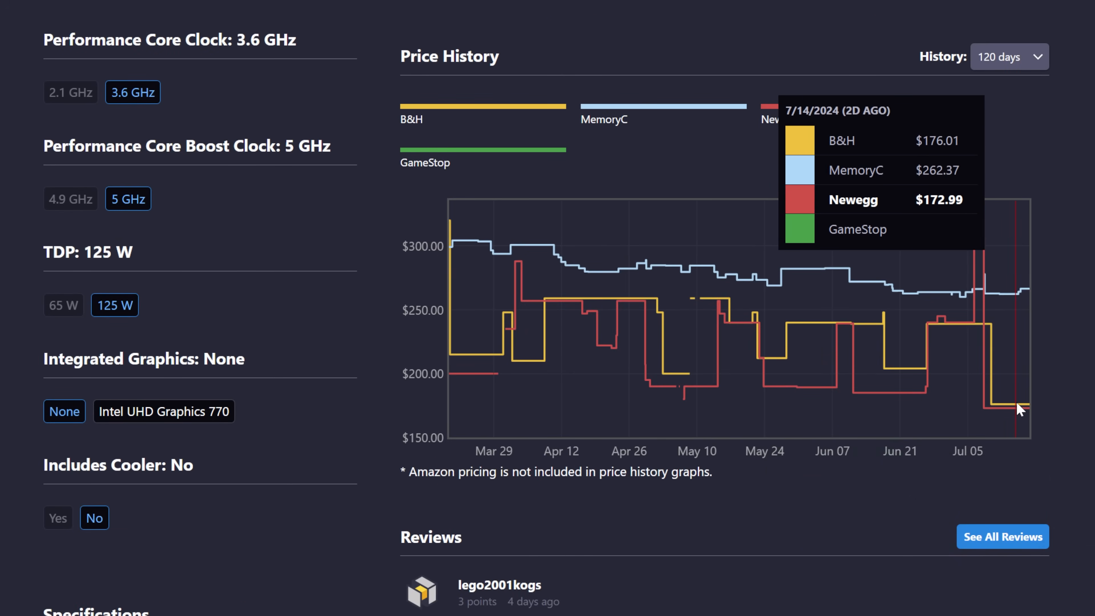
mouse_move(883, 397)
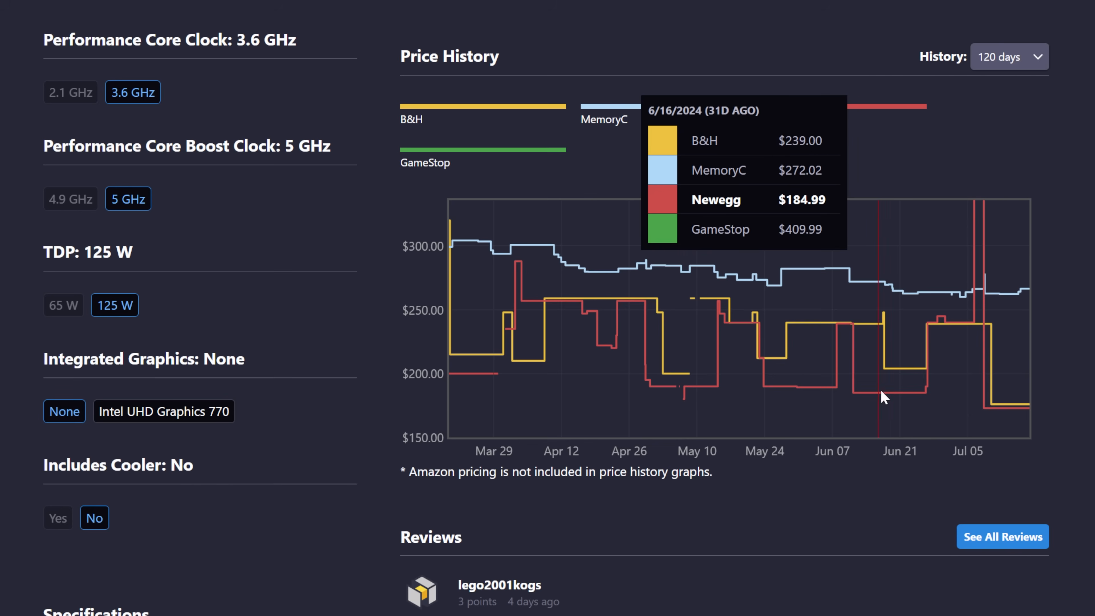
mouse_move(1014, 411)
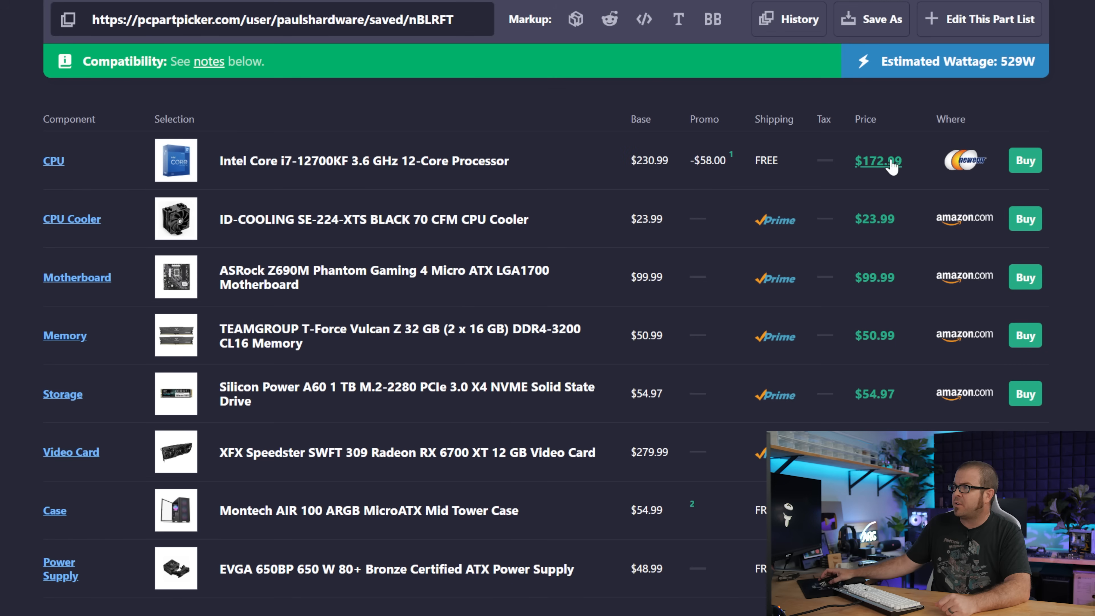
mouse_move(337, 173)
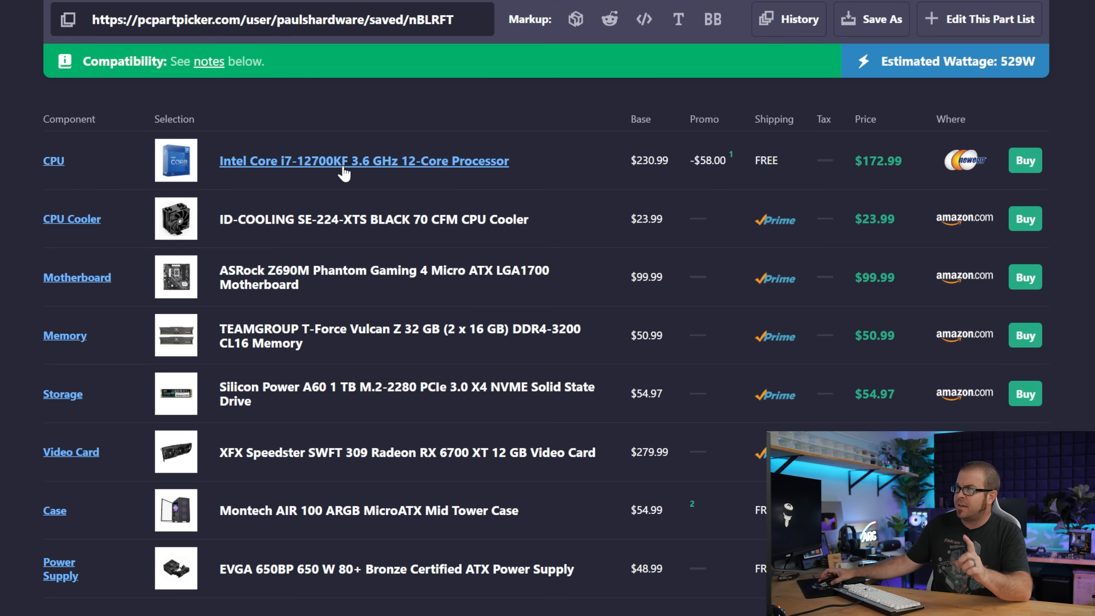
mouse_move(388, 168)
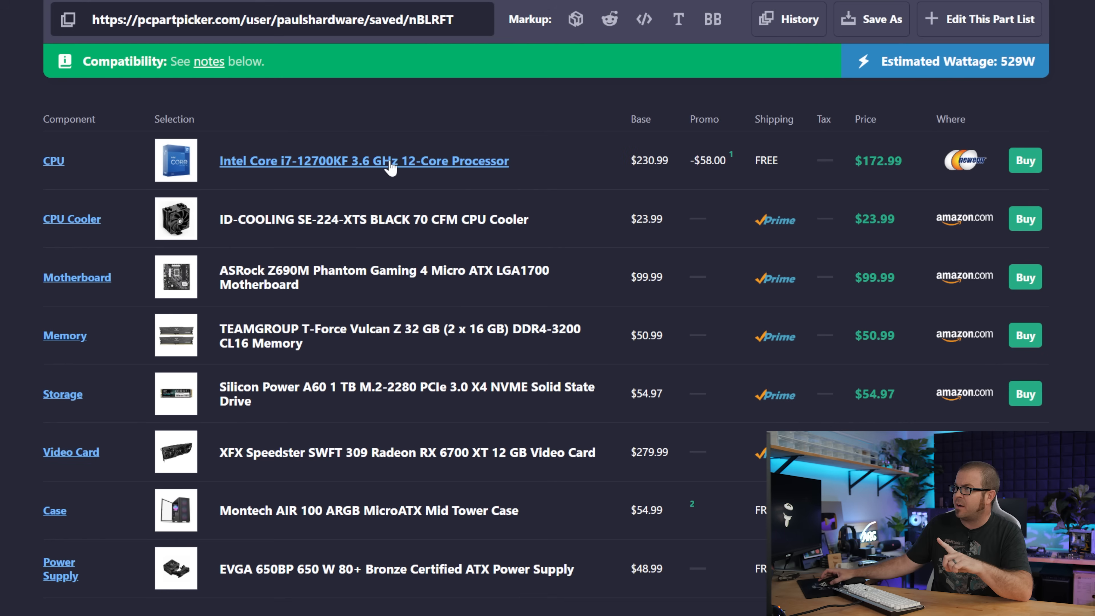
mouse_move(877, 179)
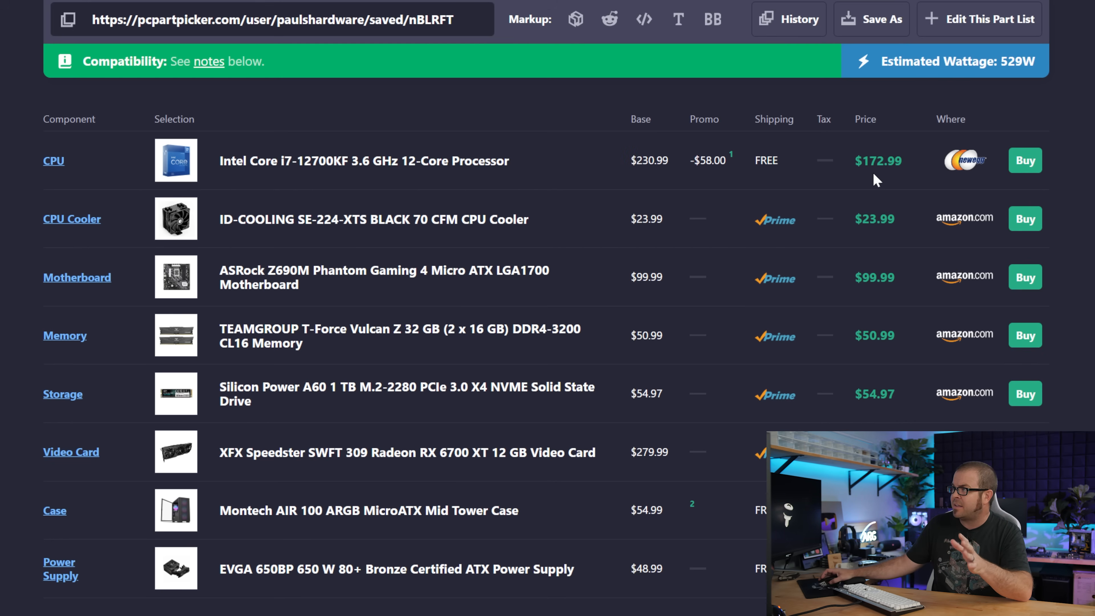
mouse_move(688, 183)
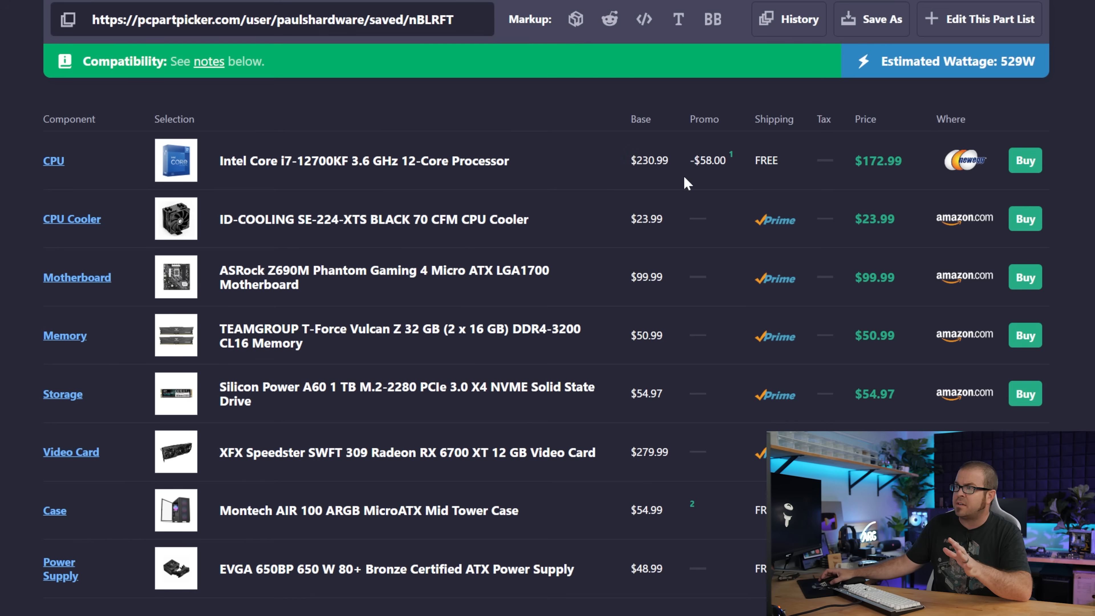
mouse_move(363, 161)
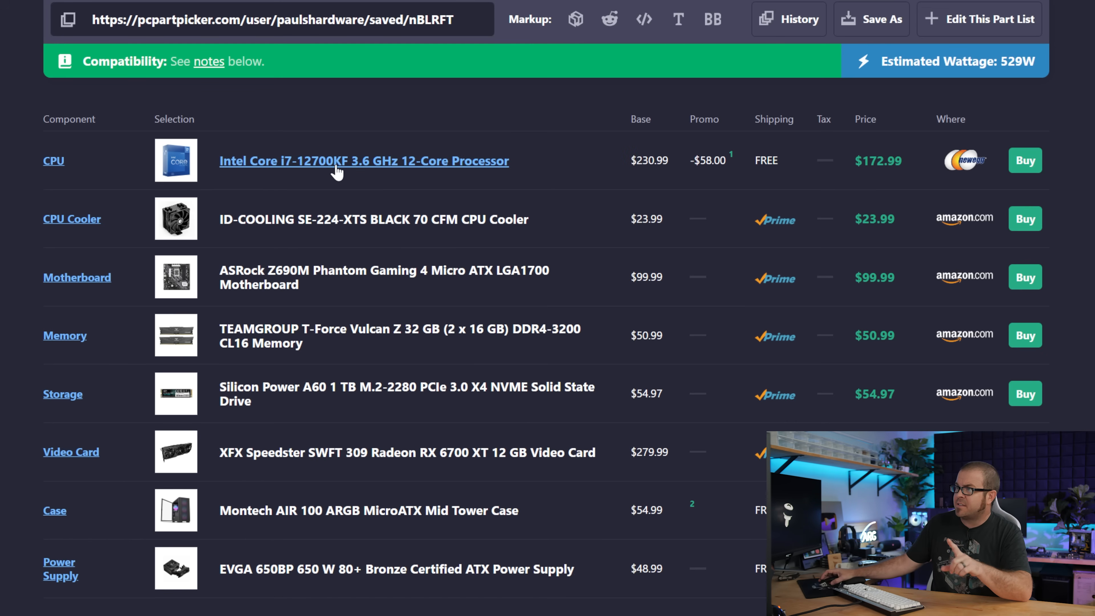
mouse_move(309, 230)
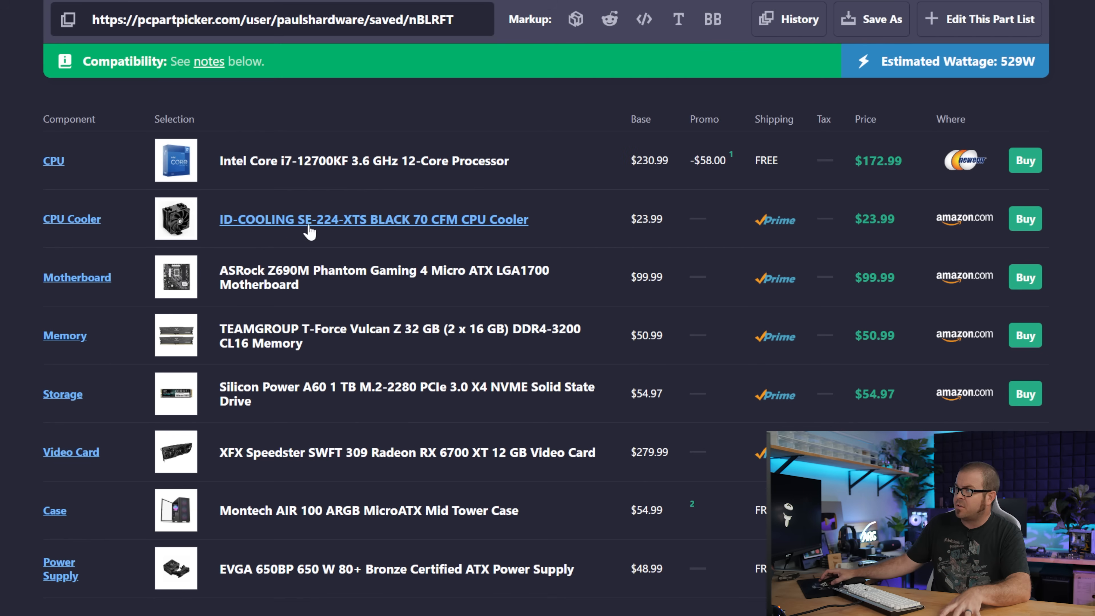
mouse_move(879, 221)
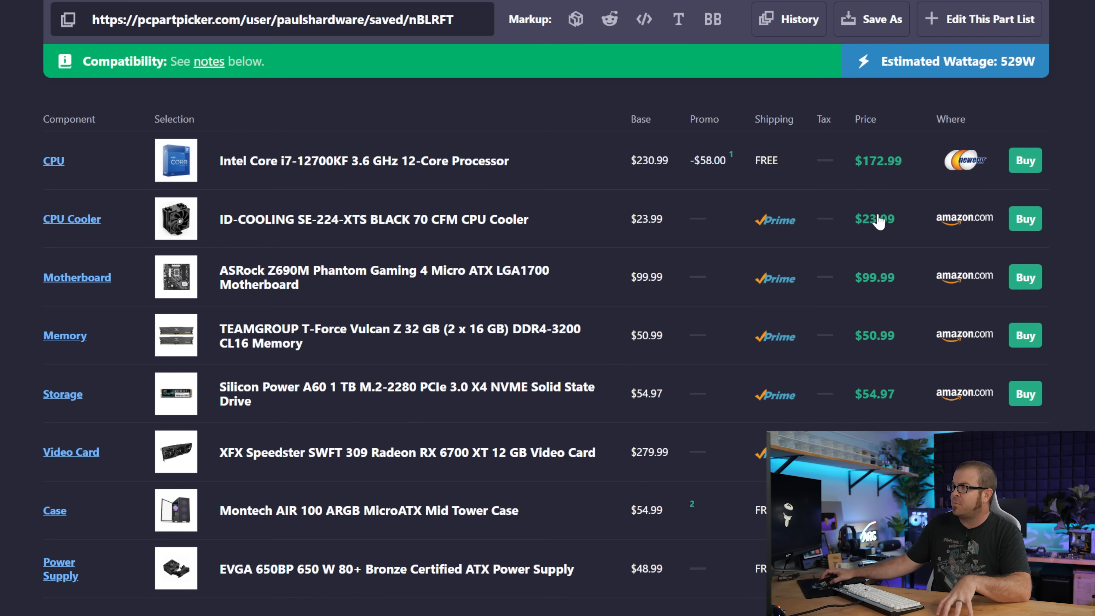
mouse_move(355, 231)
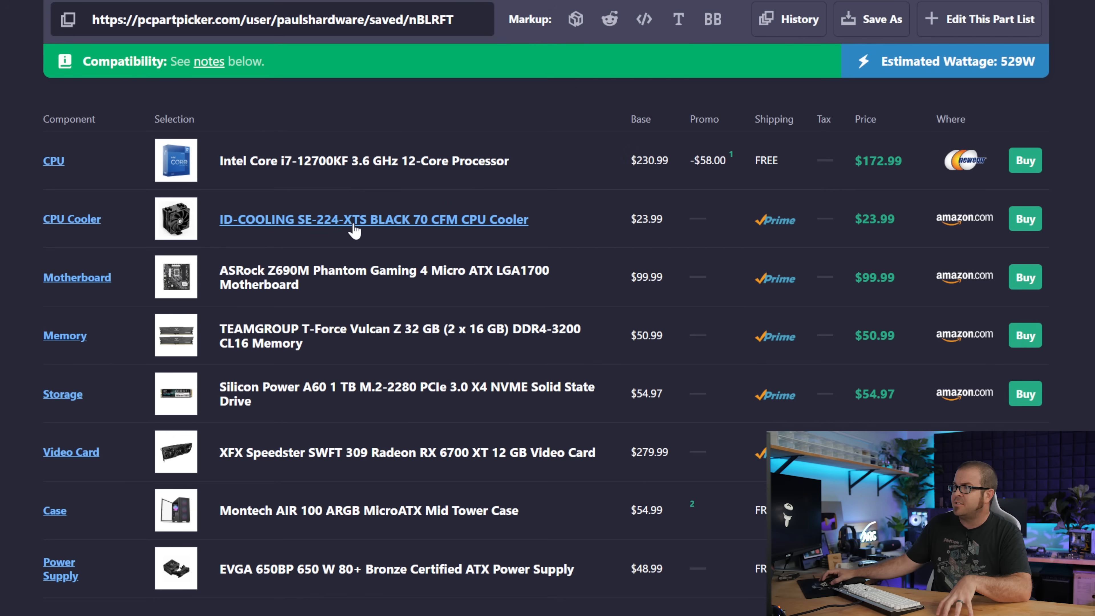
left_click(374, 219)
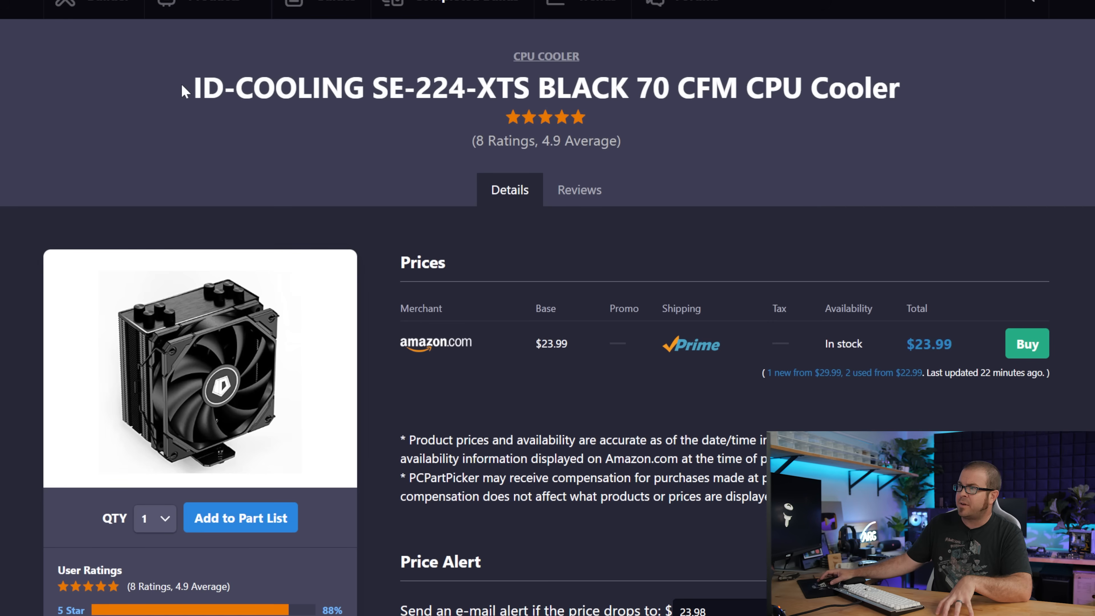
mouse_move(827, 360)
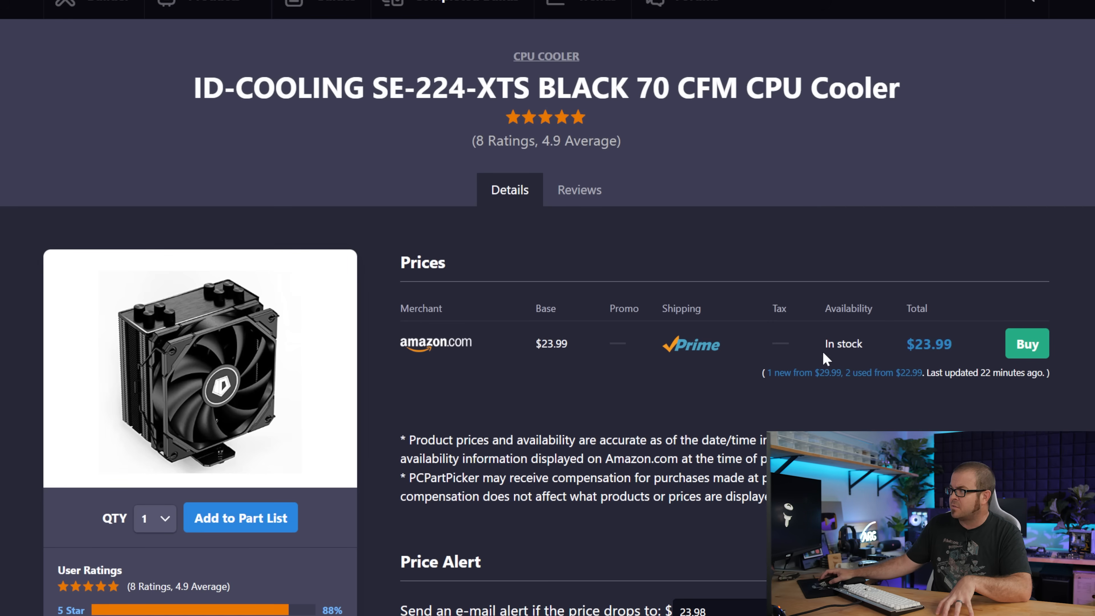
mouse_move(854, 321)
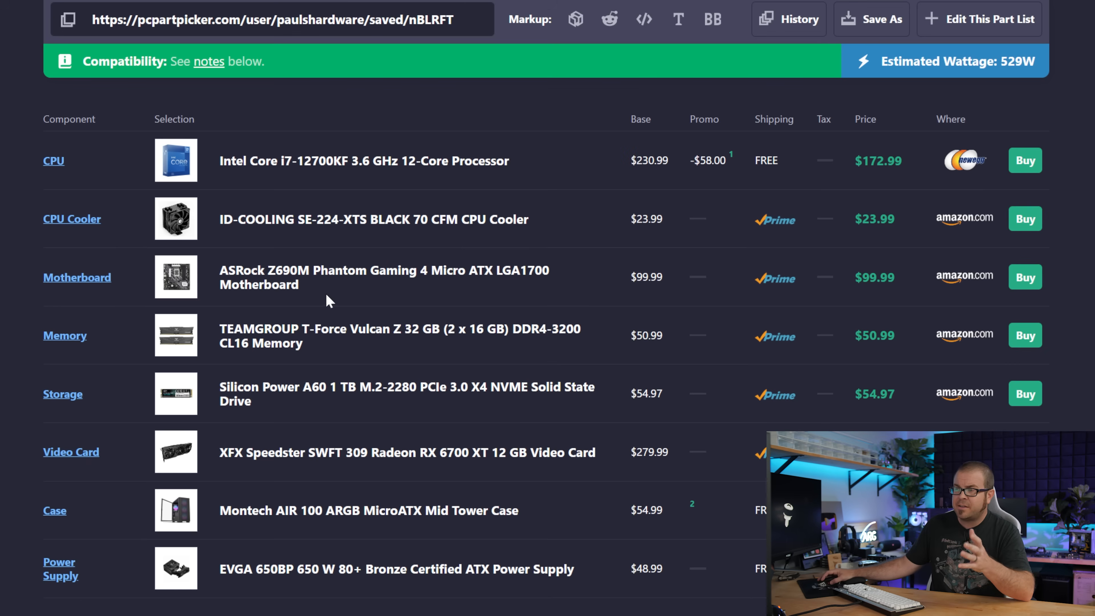
mouse_move(307, 289)
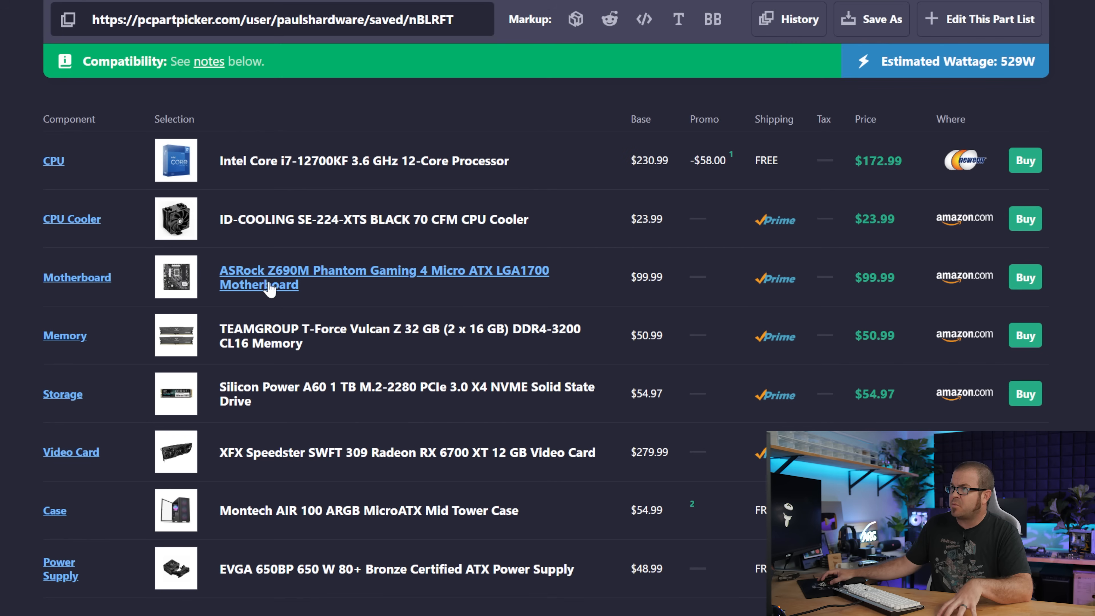
mouse_move(336, 178)
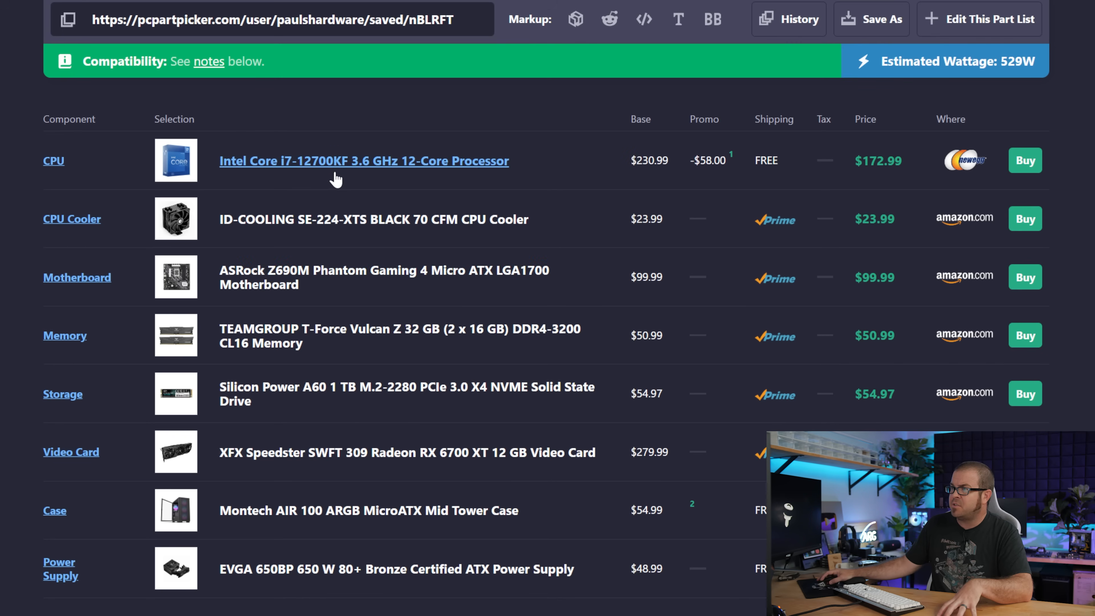
mouse_move(265, 279)
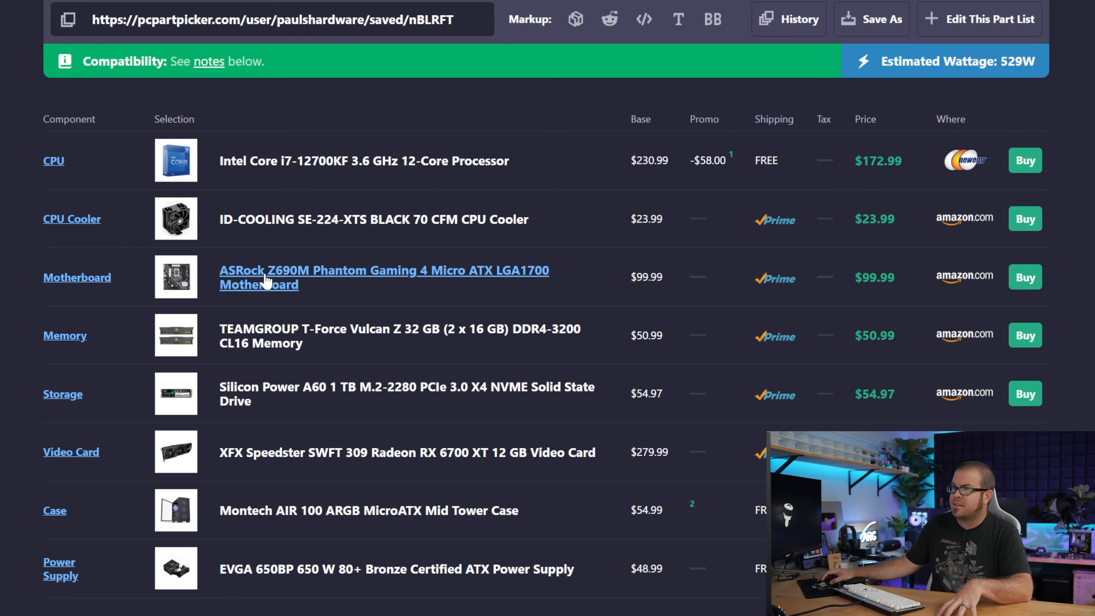
mouse_move(352, 279)
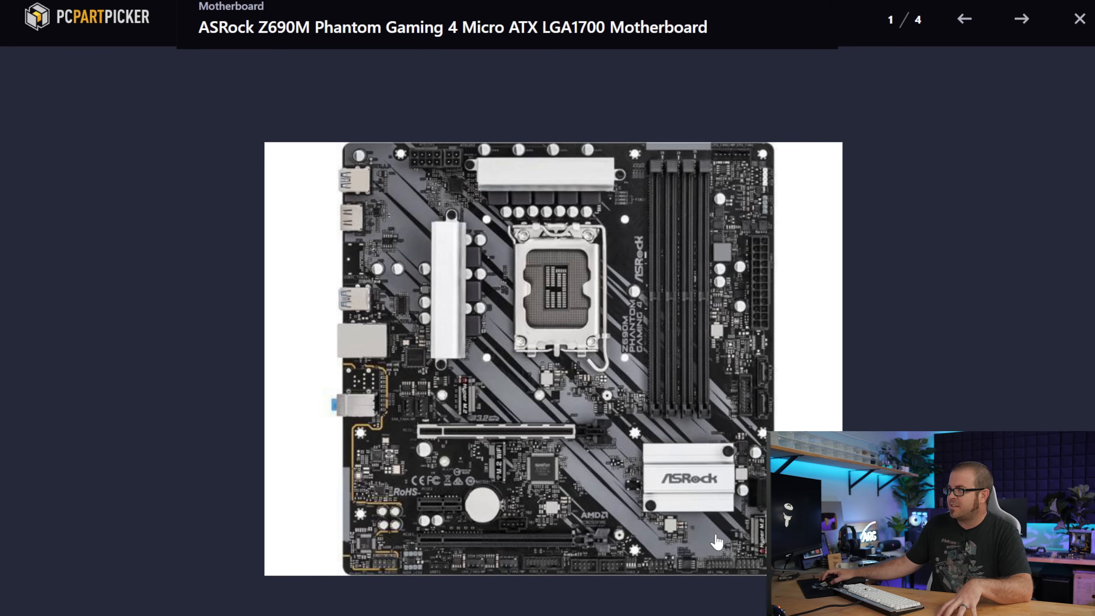
mouse_move(653, 497)
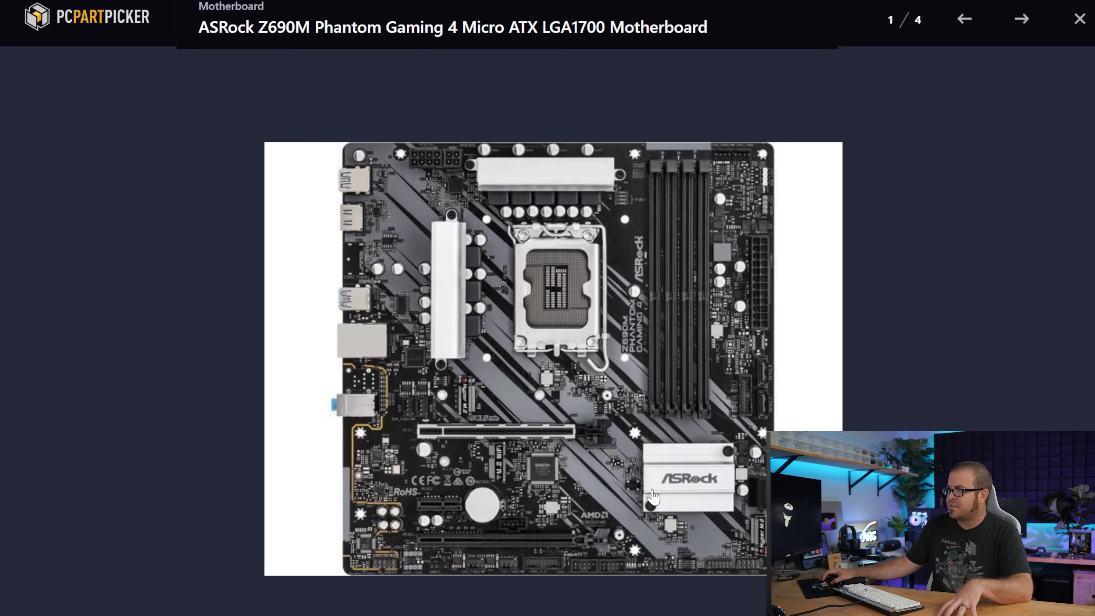
mouse_move(475, 174)
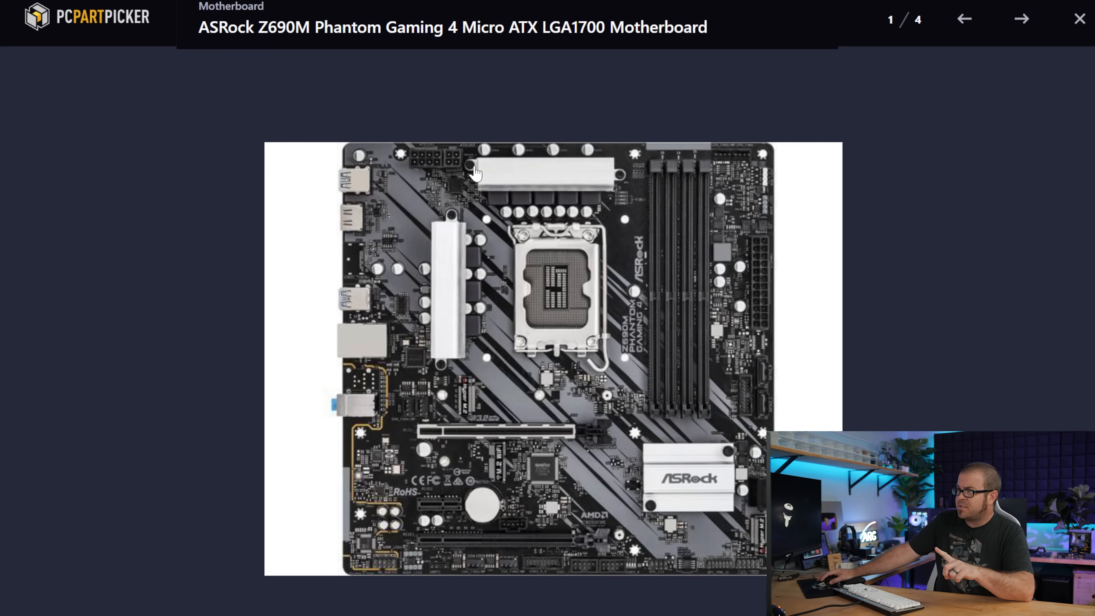
mouse_move(433, 173)
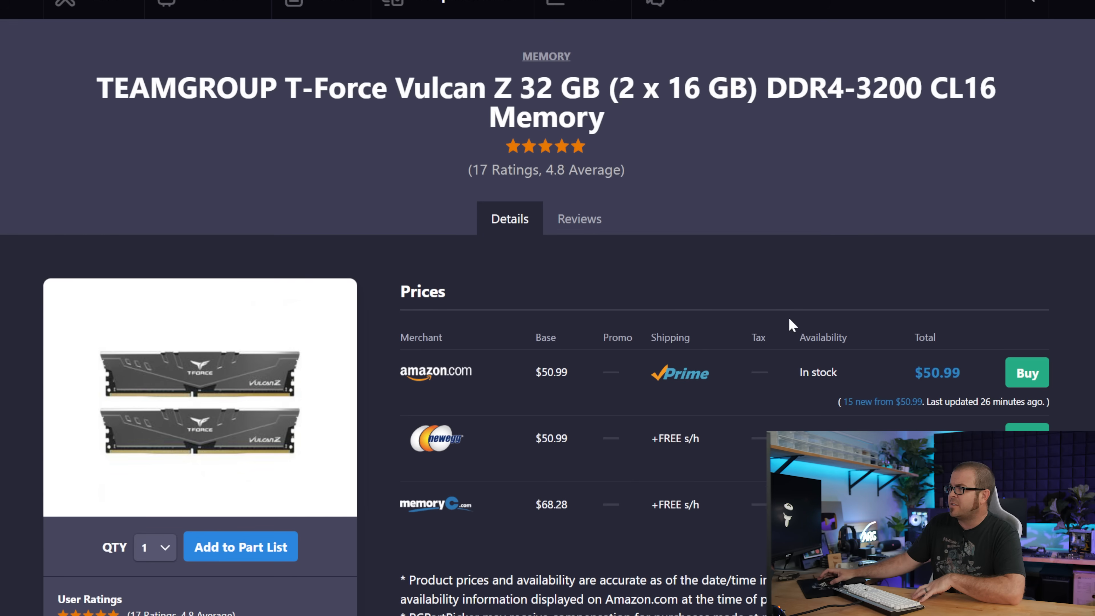
- Review the Montech AIR 100 case page and the EVGA 650BP power supply listing at $48.99
scroll("up", 3)
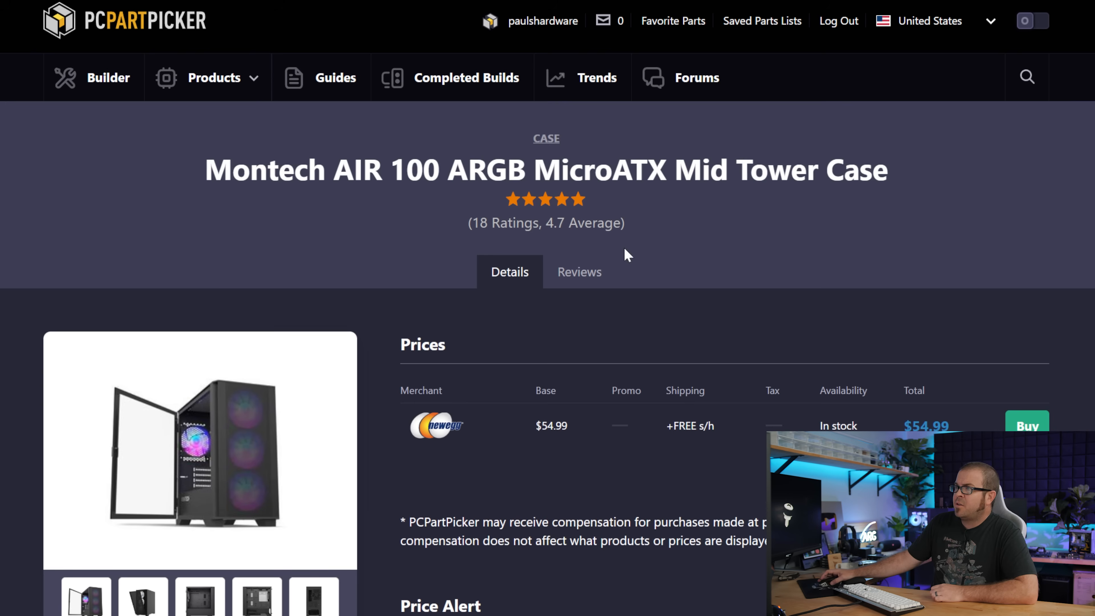
scroll("down", 3)
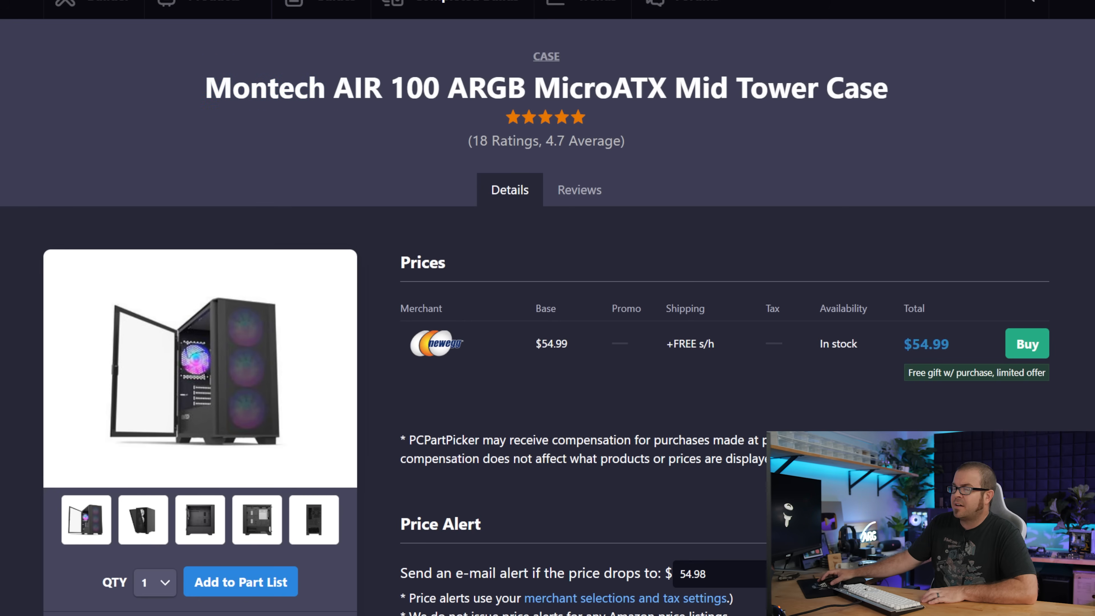
mouse_move(411, 135)
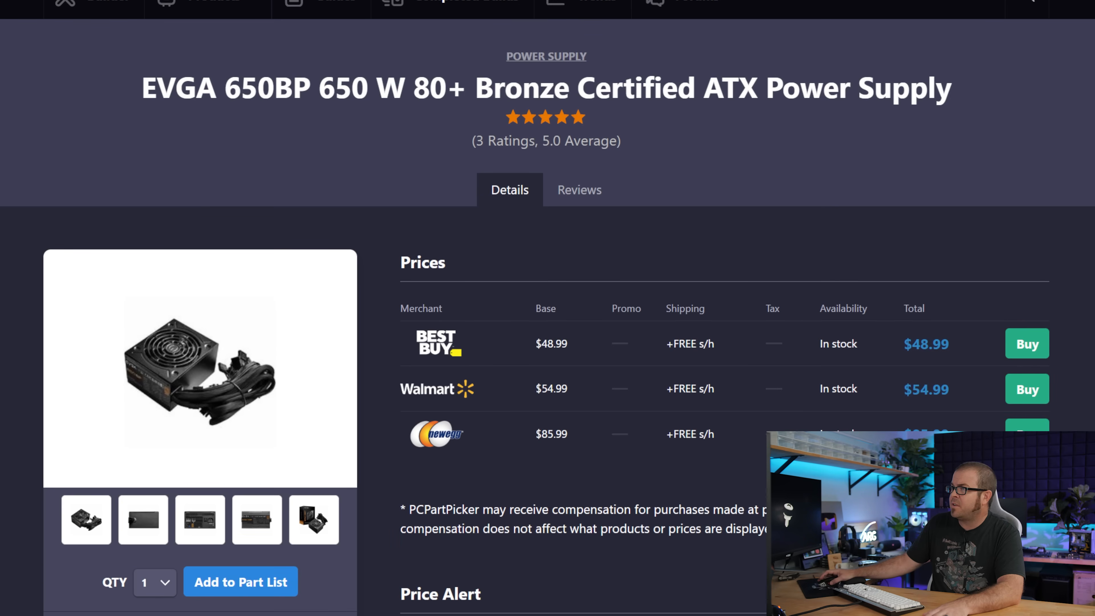
mouse_move(962, 364)
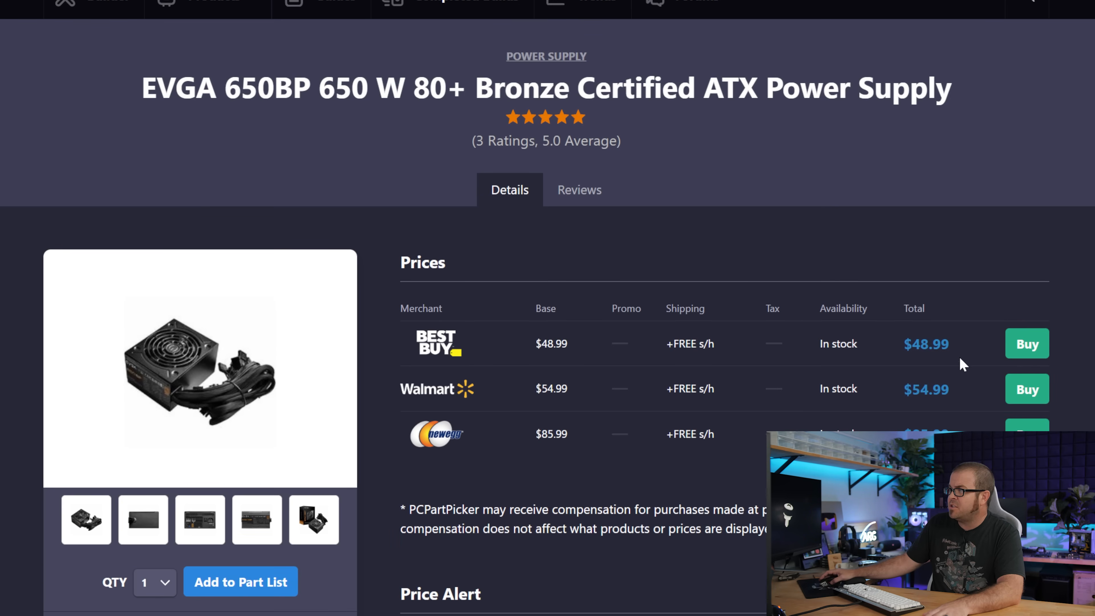
mouse_move(186, 415)
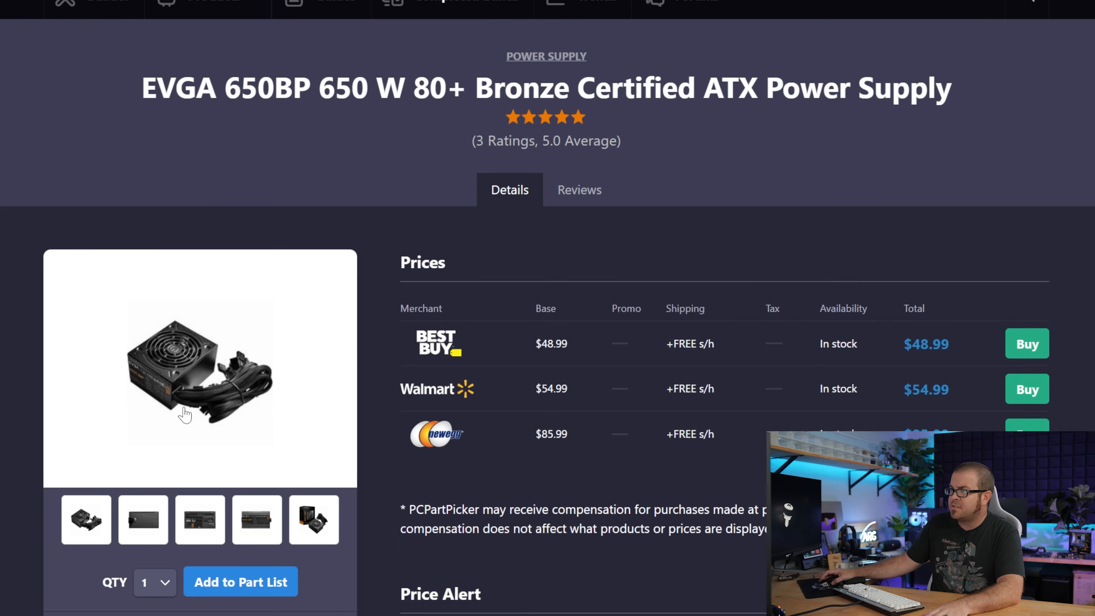
mouse_move(765, 258)
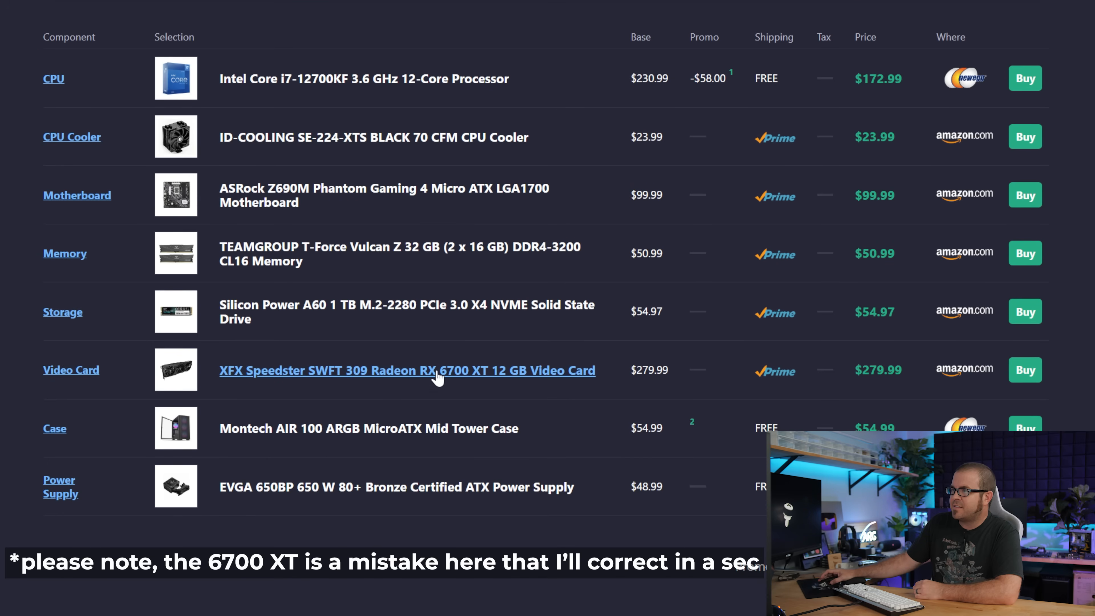
mouse_move(552, 358)
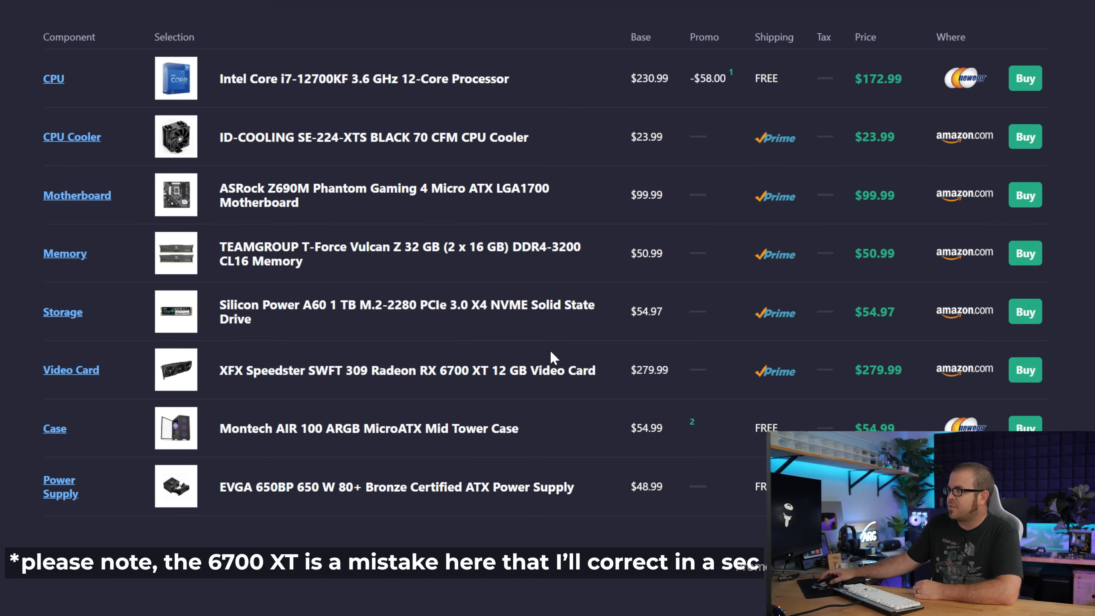
- Review the $786.90 list total and browse the Radeon RX 6700 XT–7800 XT video card listing
scroll("down", 3)
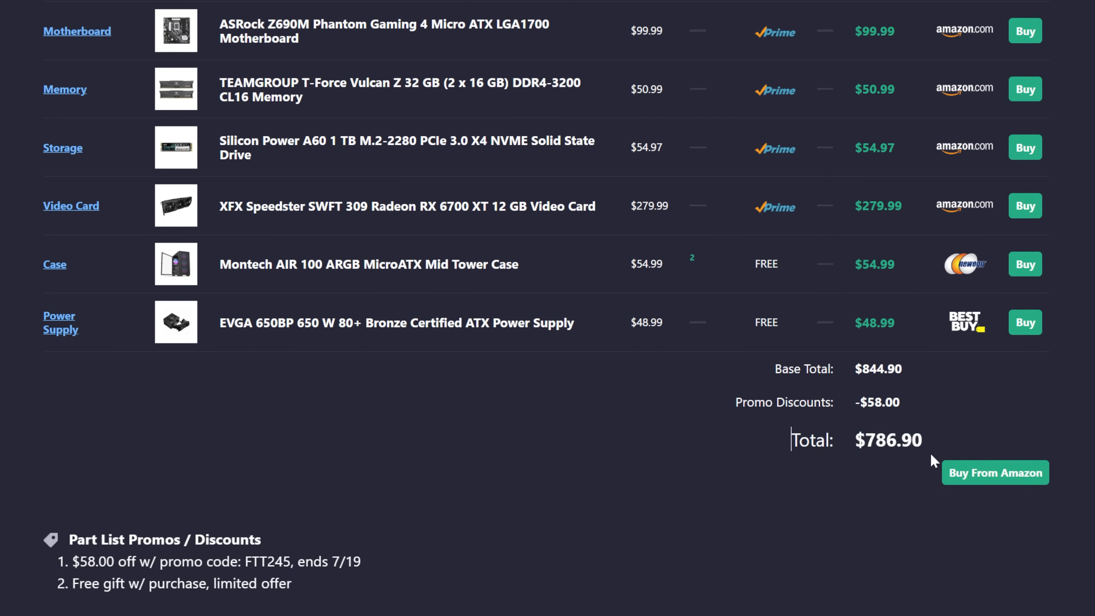
mouse_move(734, 511)
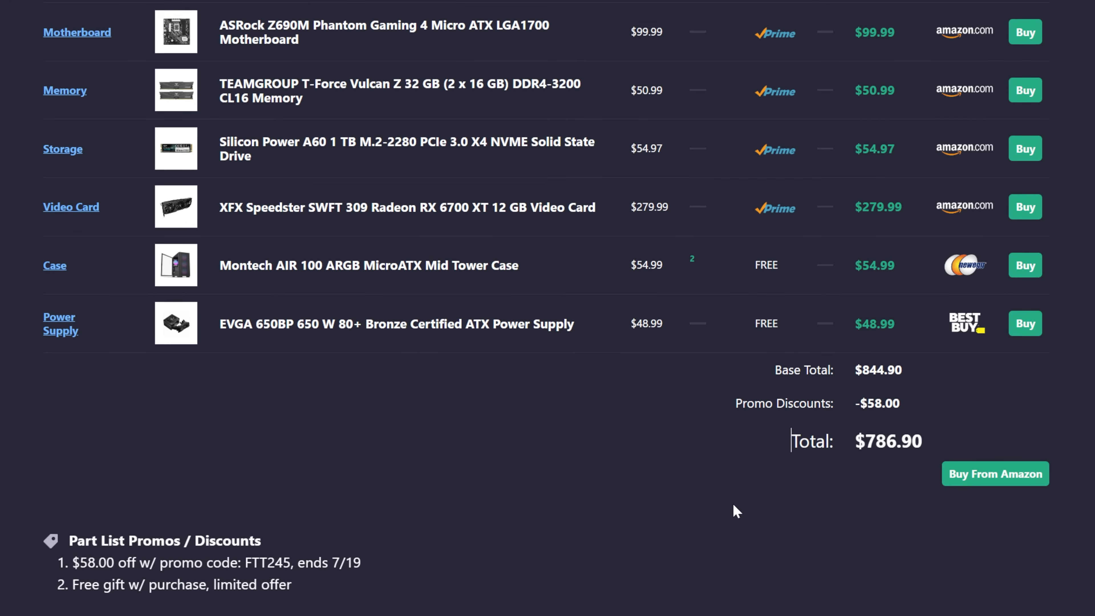
scroll("up", 3)
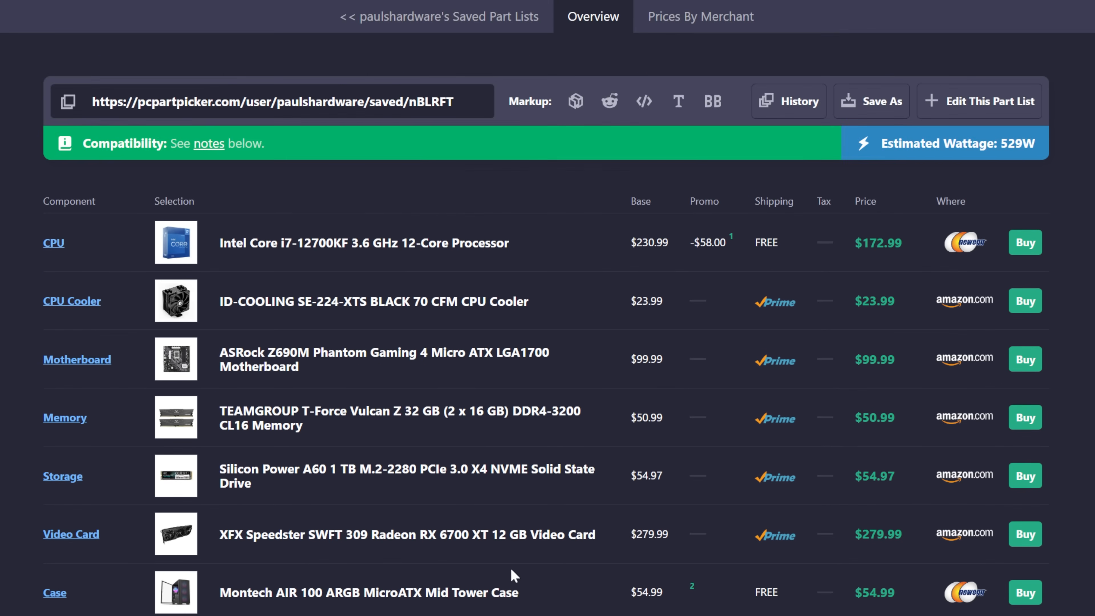
scroll("down", 3)
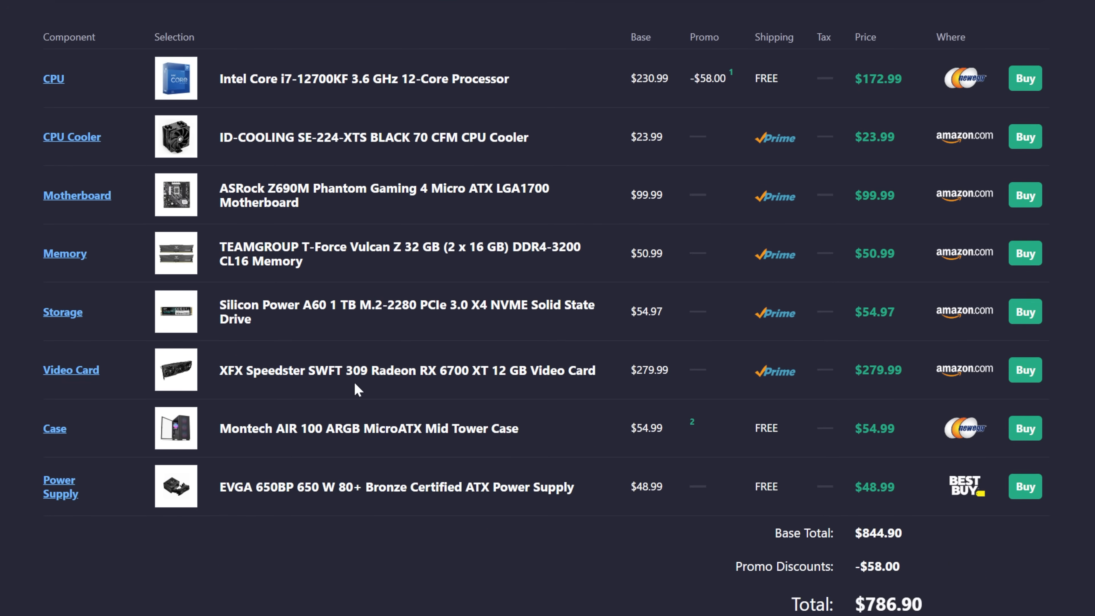
scroll("down", 3)
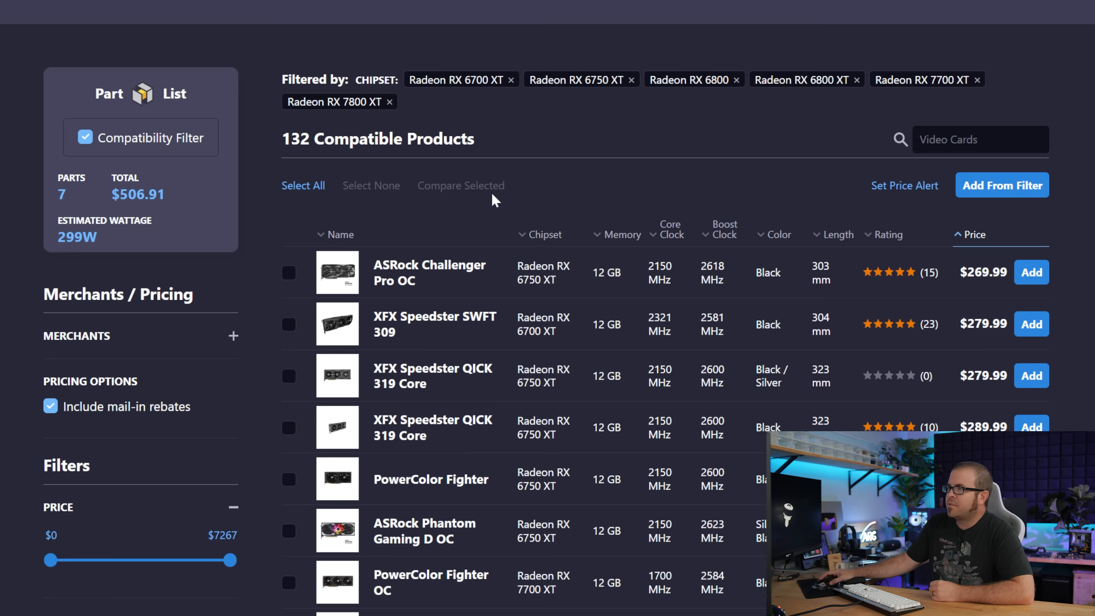
- Add the ASRock Challenger Pro OC RX 6750 XT at $269.99, bringing the total to $776.90
scroll("down", 3)
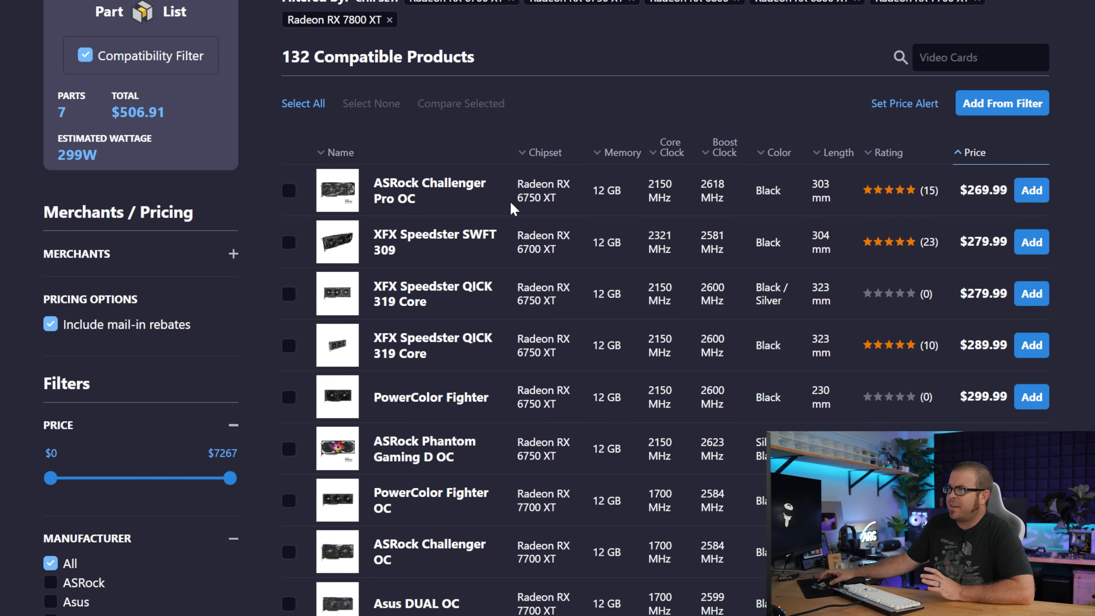
mouse_move(930, 221)
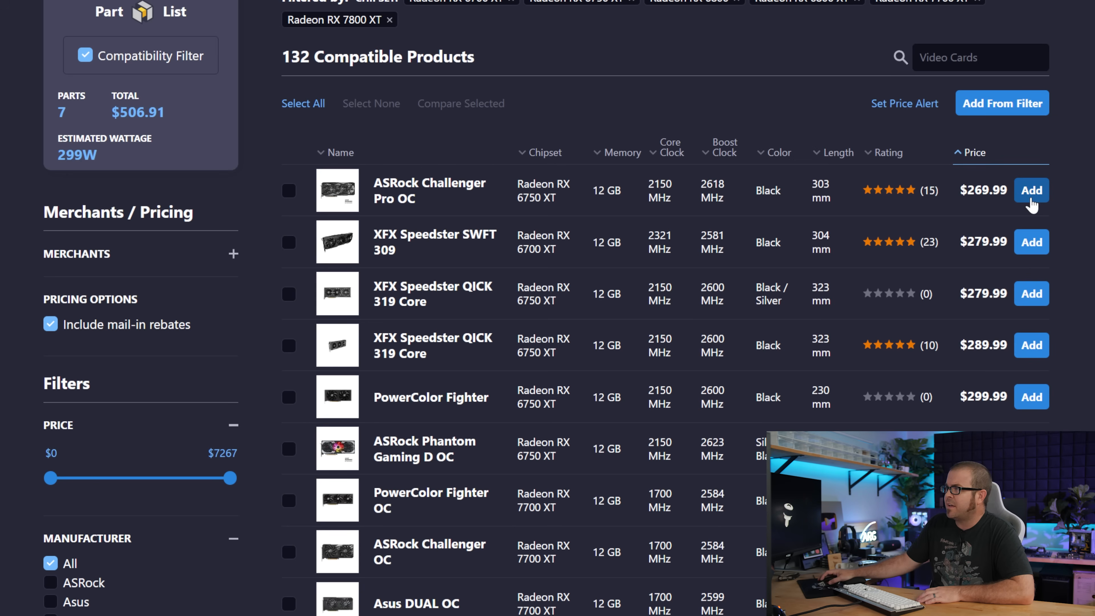
left_click(1032, 189)
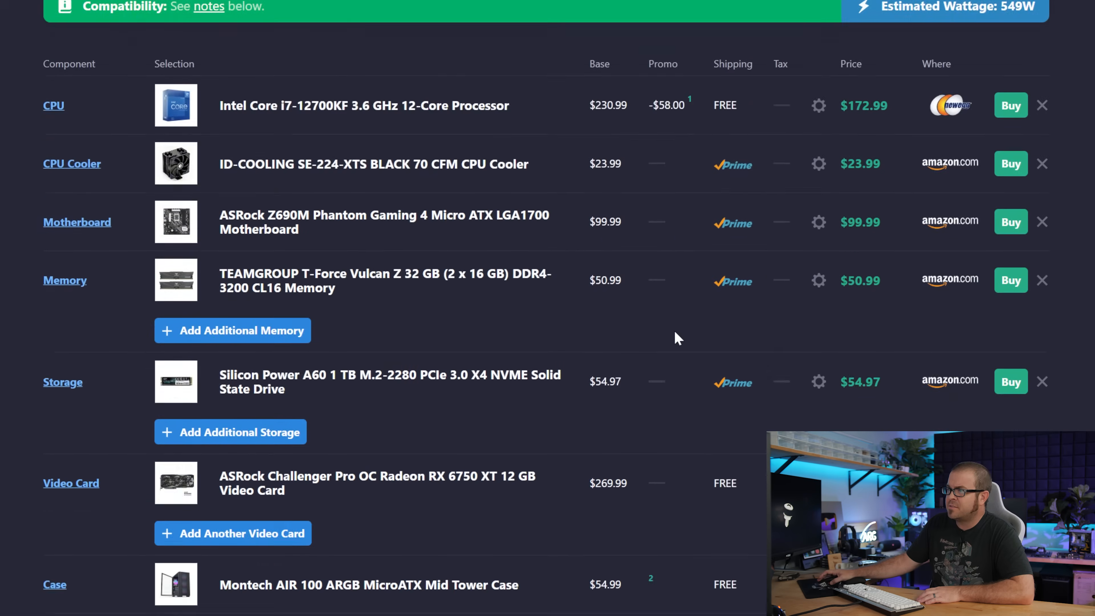
scroll("down", 3)
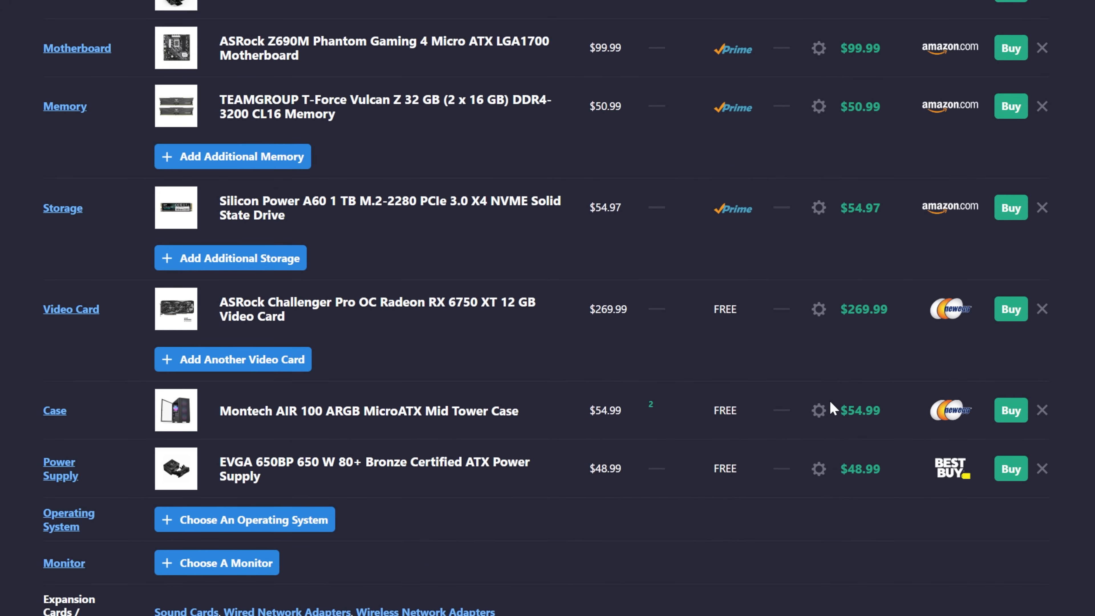
scroll("up", 3)
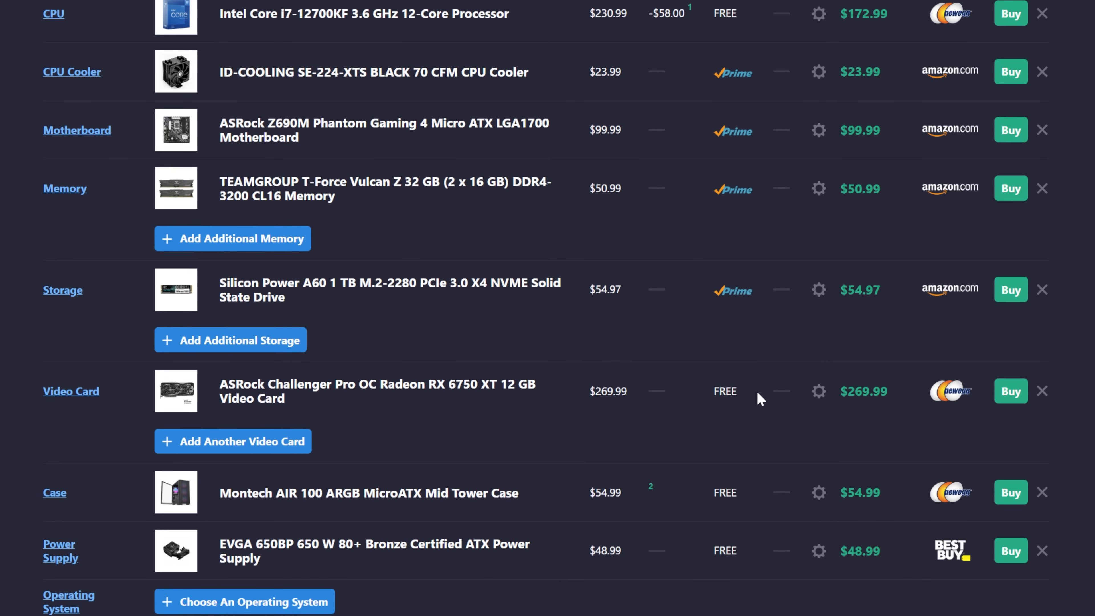
- Check the updated part list total and return to the filtered video card list
scroll("down", 3)
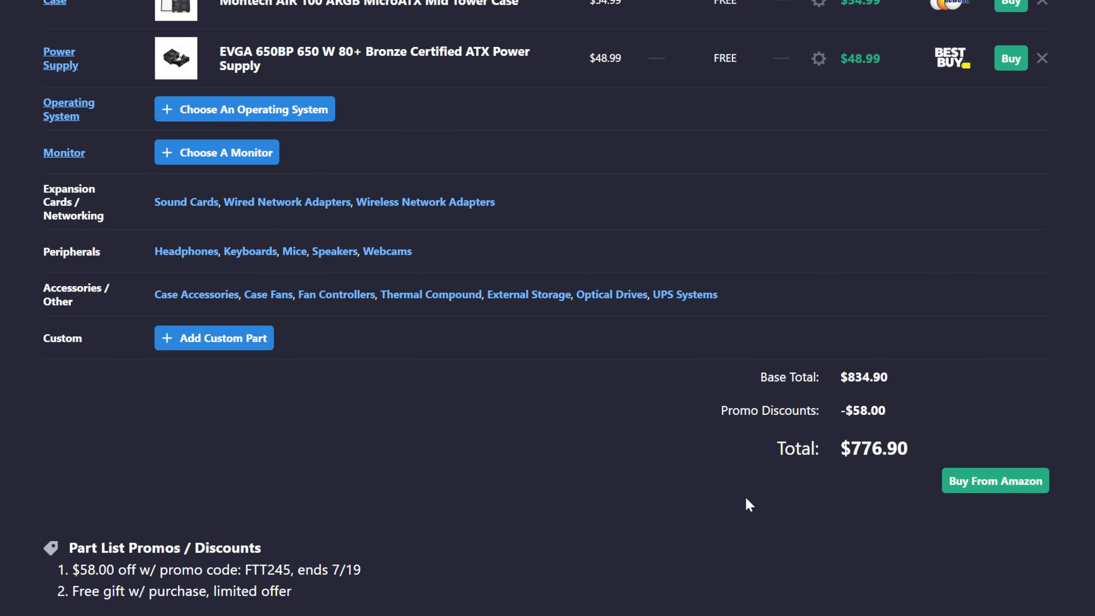
scroll("up", 3)
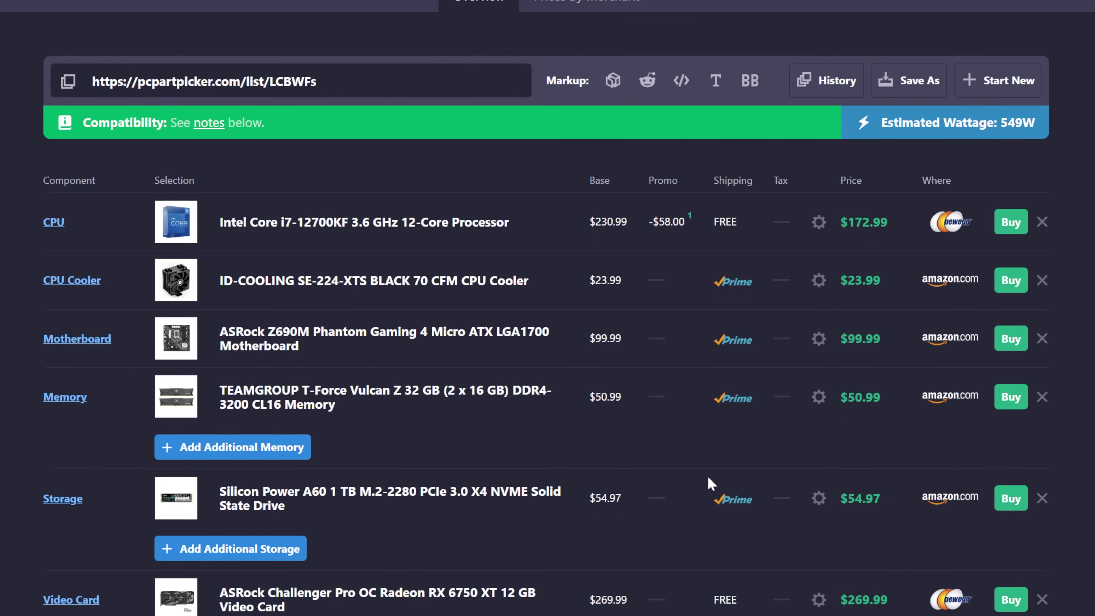
left_click(71, 600)
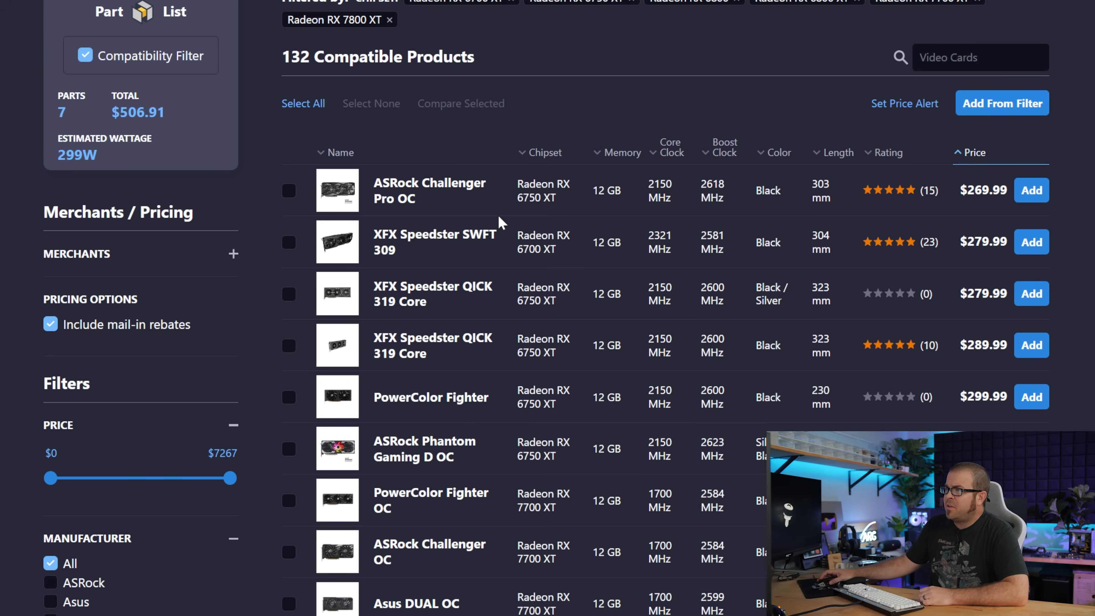
mouse_move(597, 220)
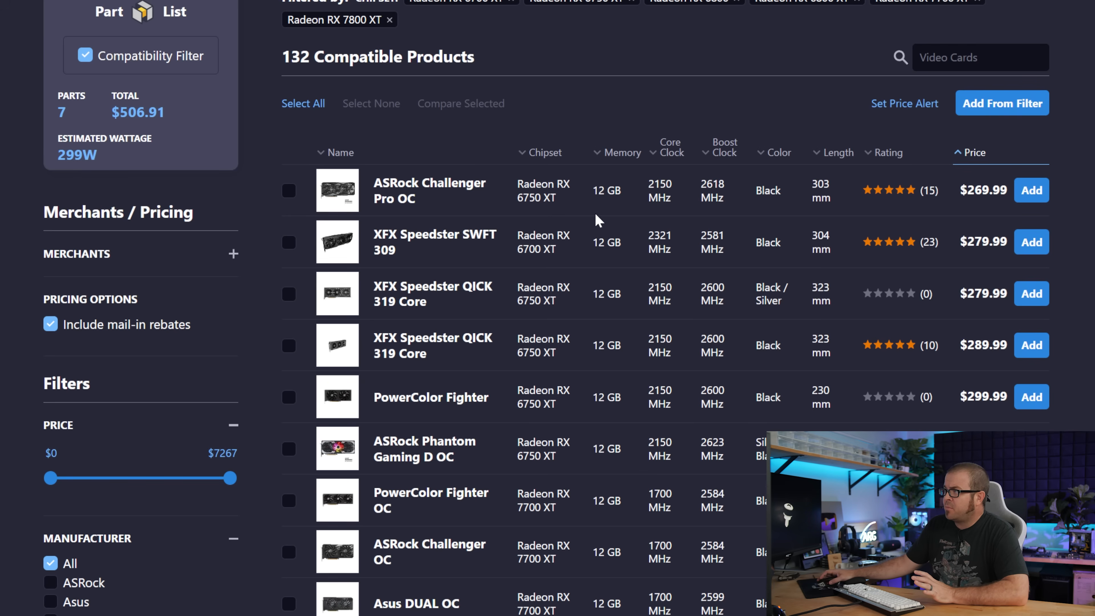
- Narrow the card list to Radeon RX 6800, 6800 XT, 7700 XT and 7800 XT, cheapest first
scroll("down", 3)
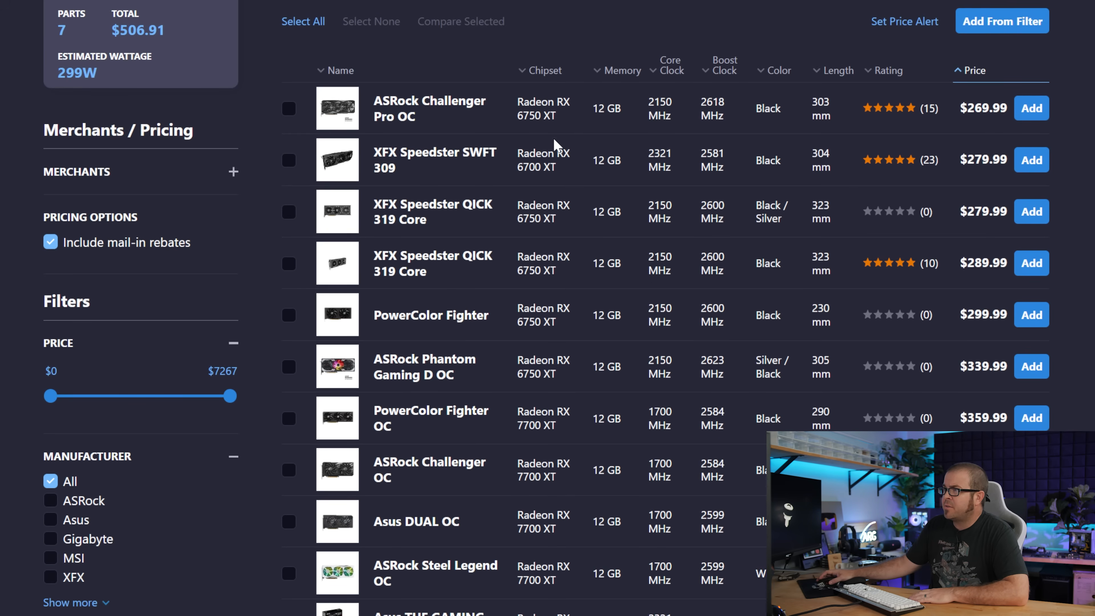
mouse_move(511, 131)
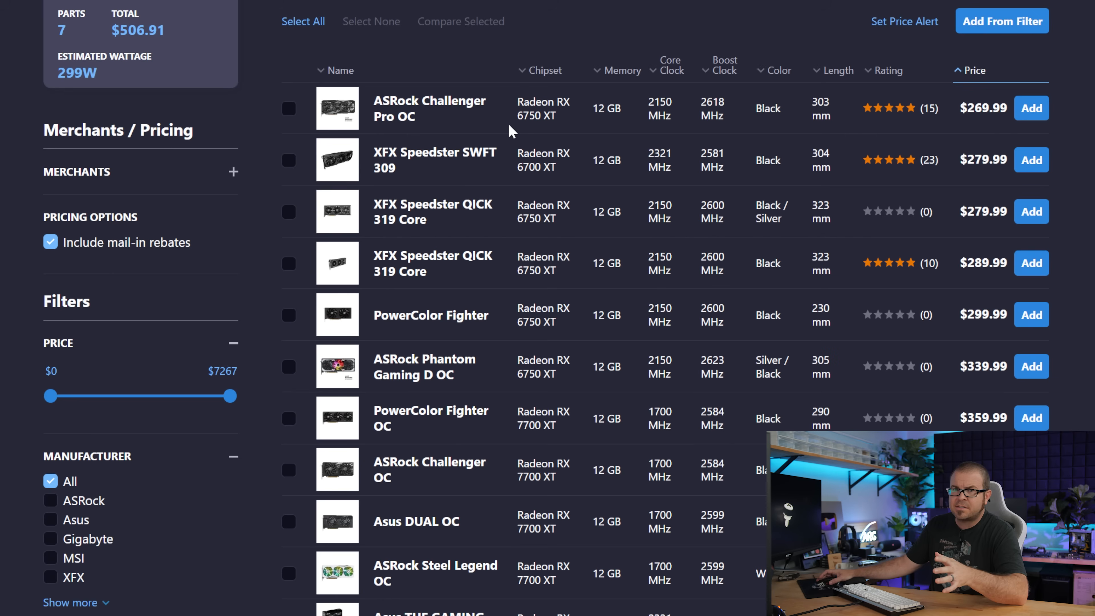
mouse_move(542, 138)
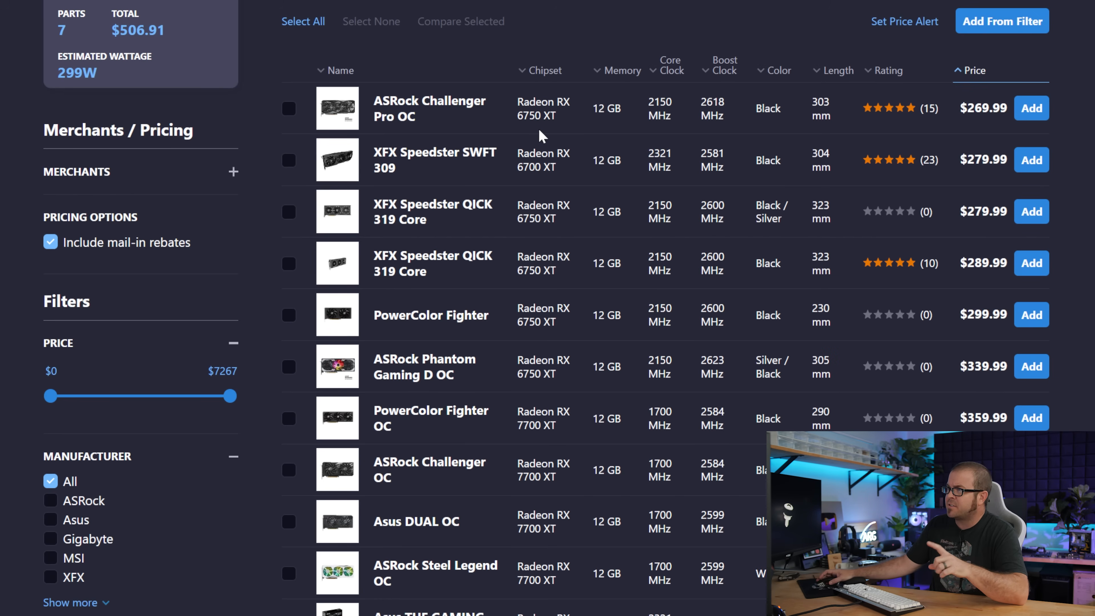
mouse_move(583, 129)
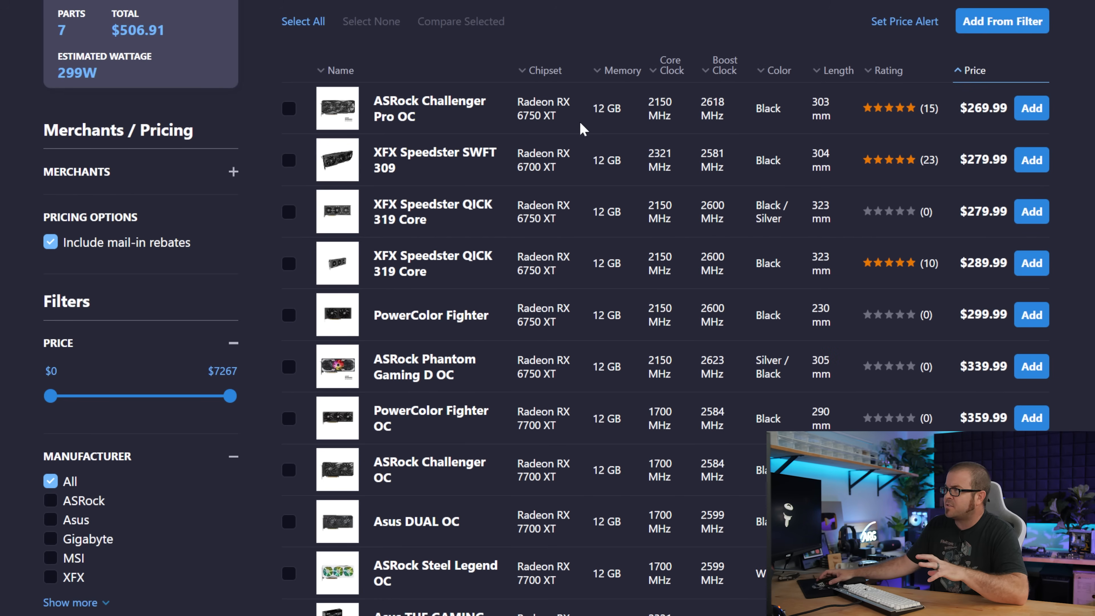
mouse_move(786, 122)
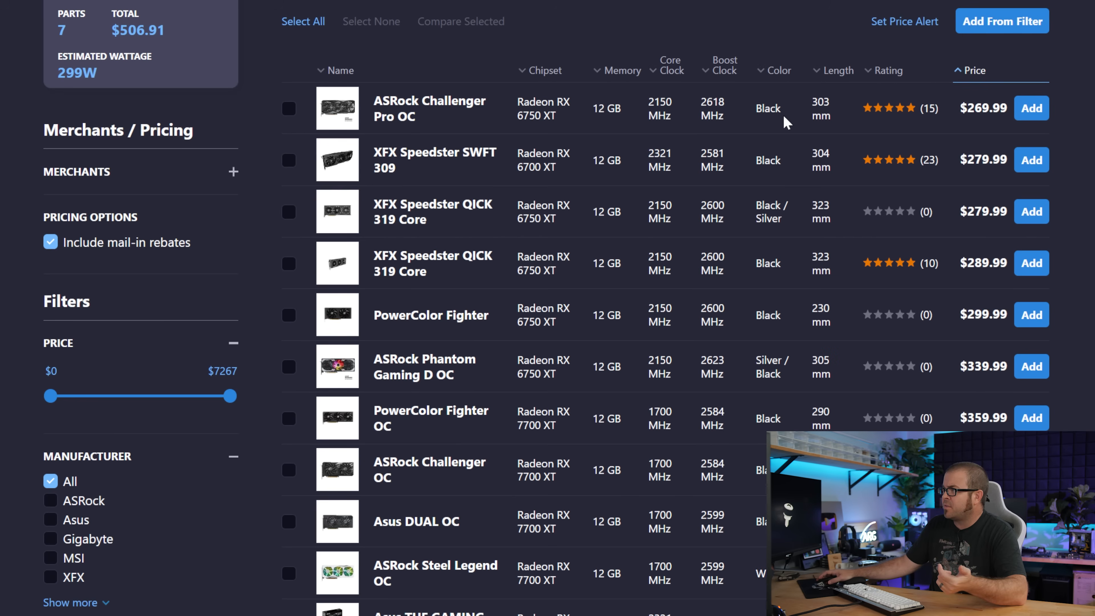
mouse_move(838, 203)
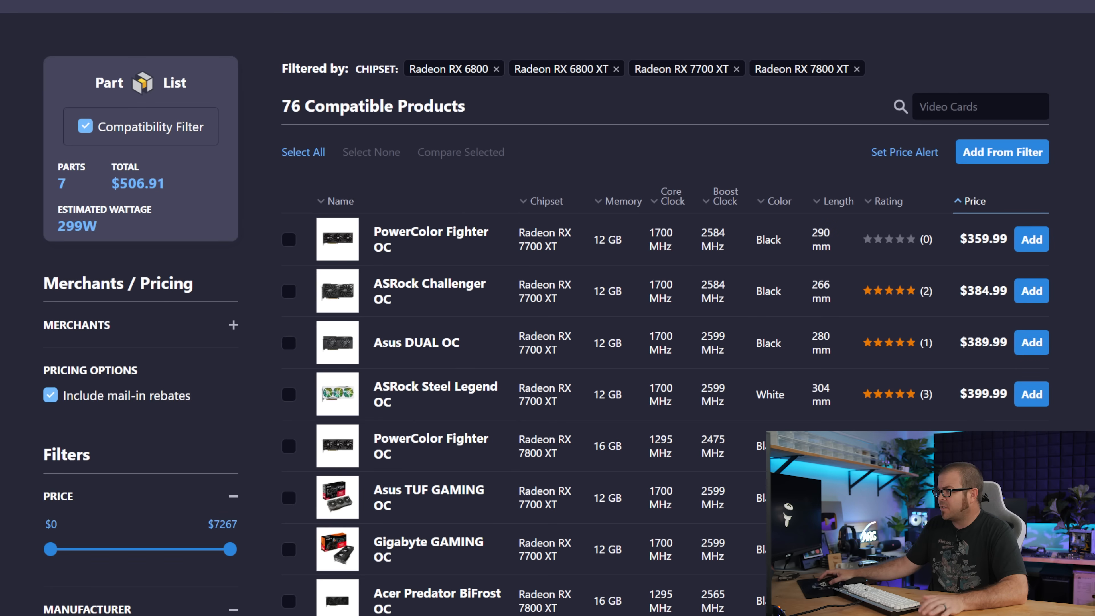
scroll("down", 3)
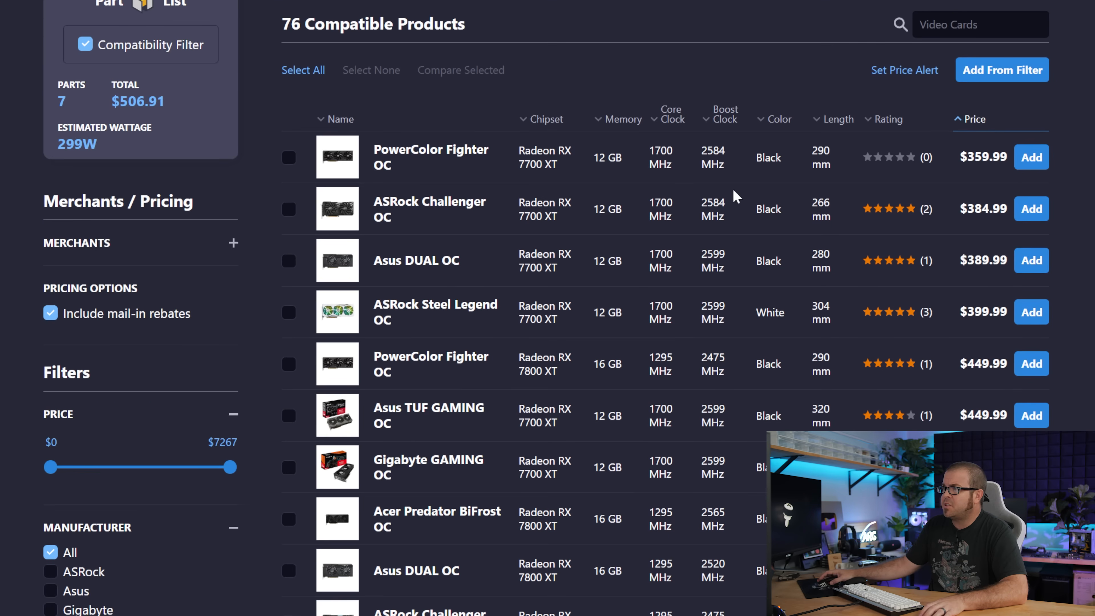
mouse_move(583, 182)
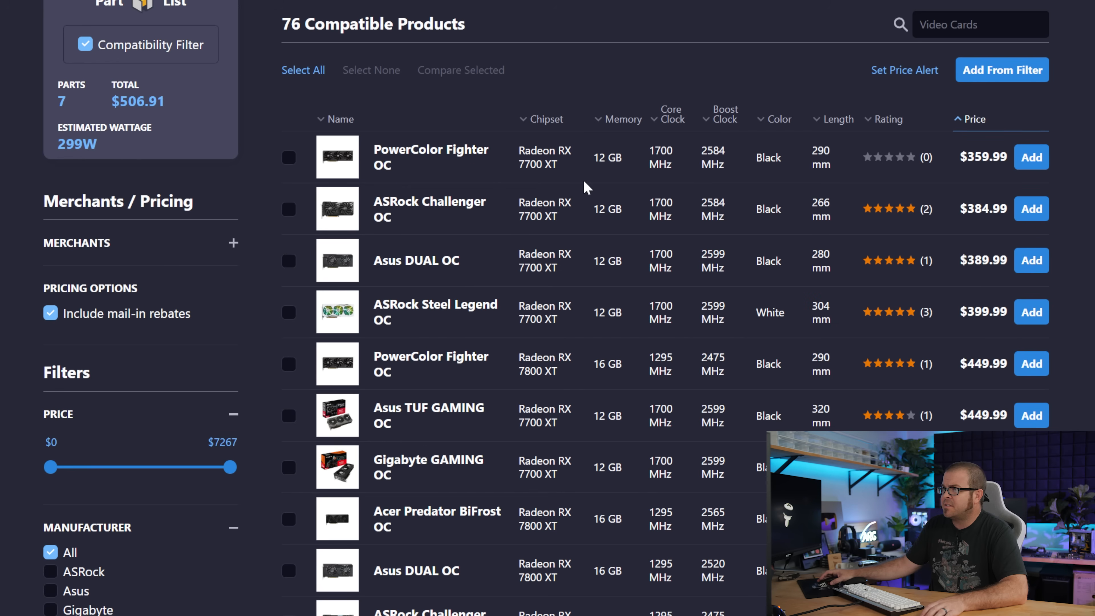
scroll("down", 3)
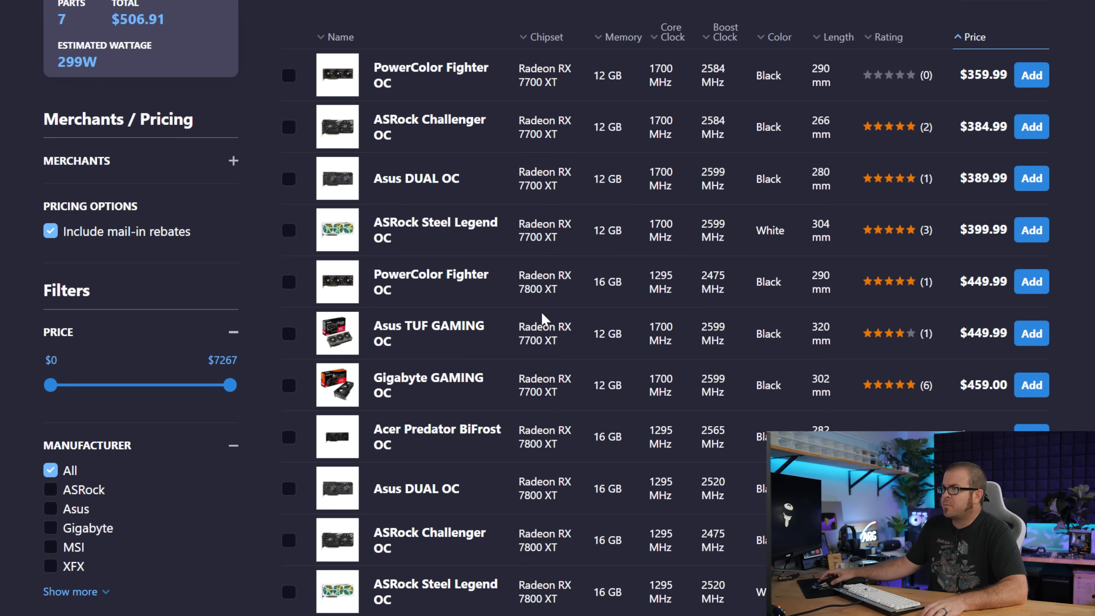
mouse_move(955, 286)
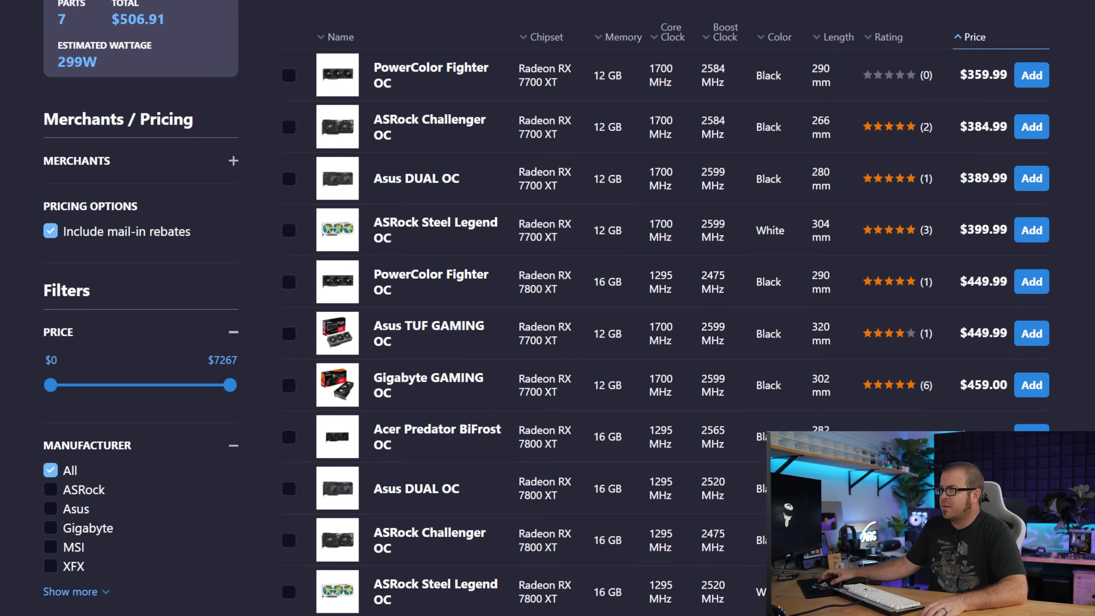
scroll("up", 3)
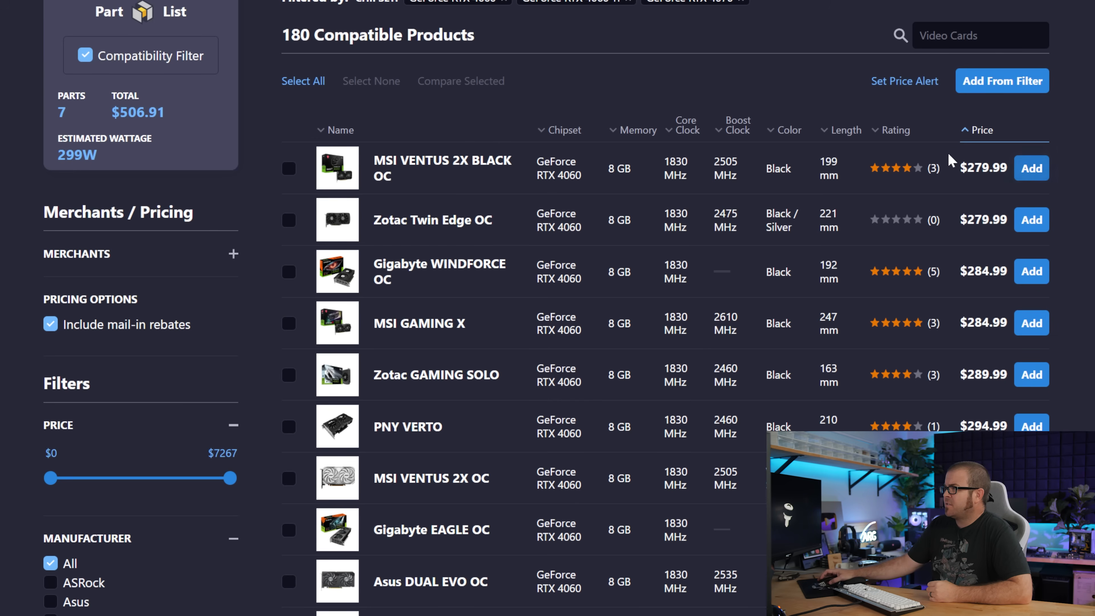
- Filter the list to GeForce RTX 4060 Ti cards sorted by price, led by an MSI card at $344.99
scroll("down", 3)
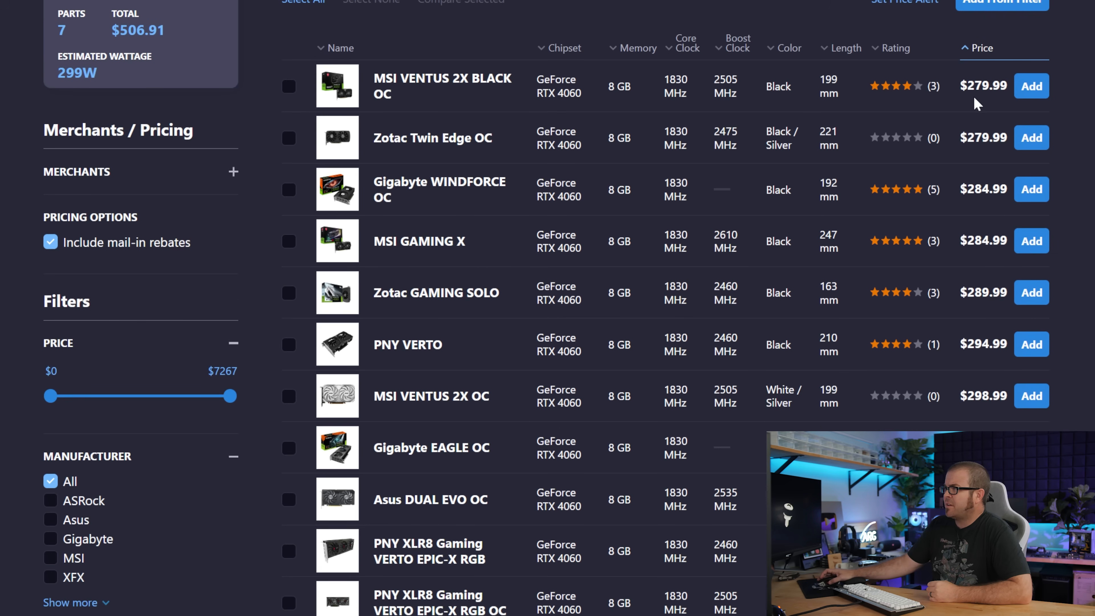
scroll("up", 3)
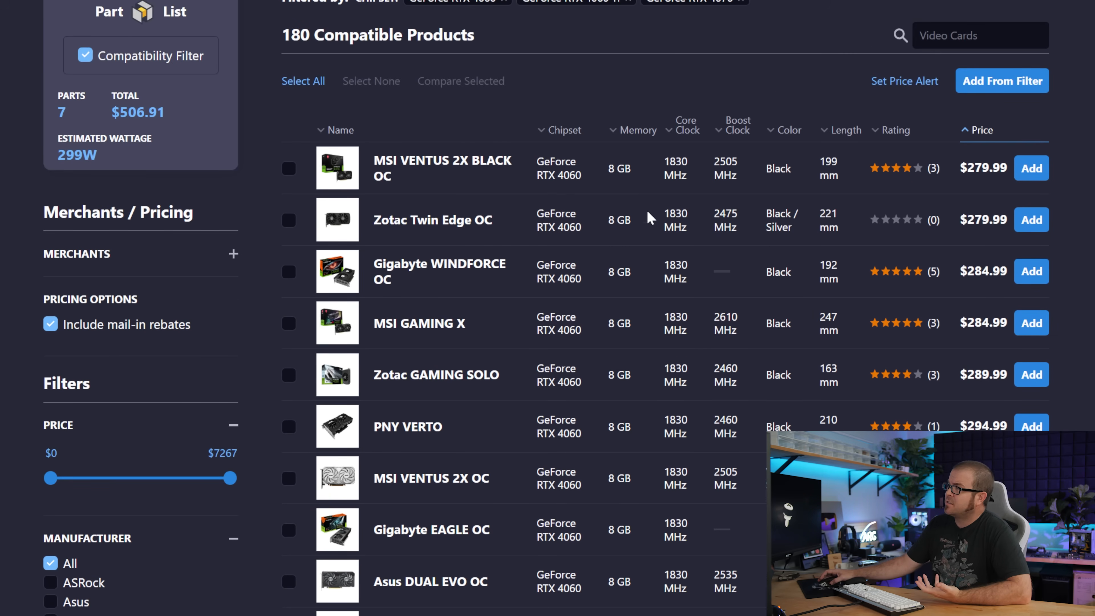
scroll("down", 3)
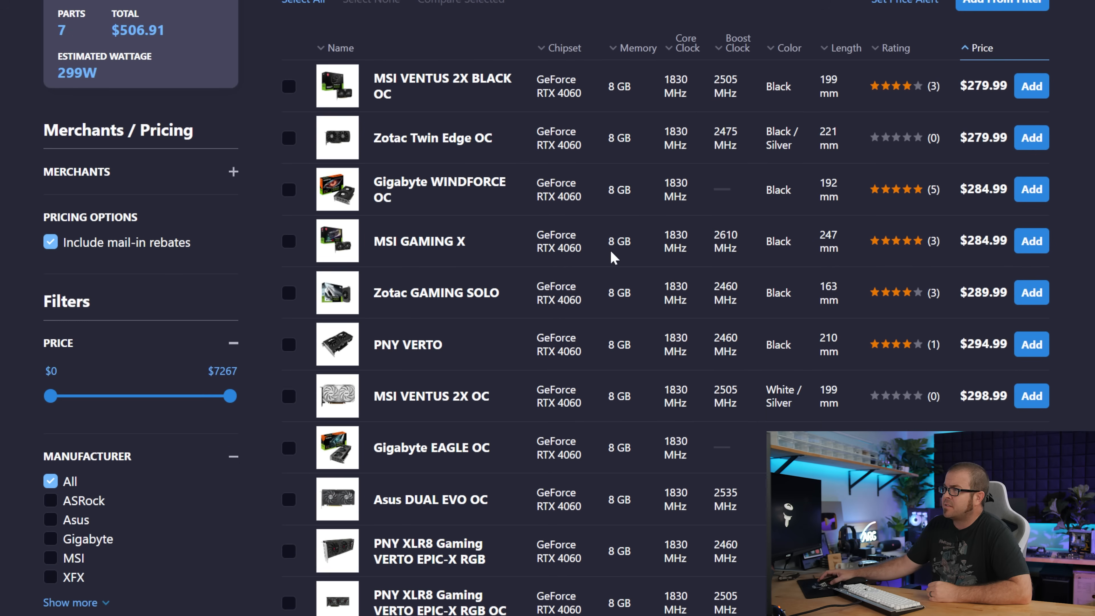
mouse_move(768, 132)
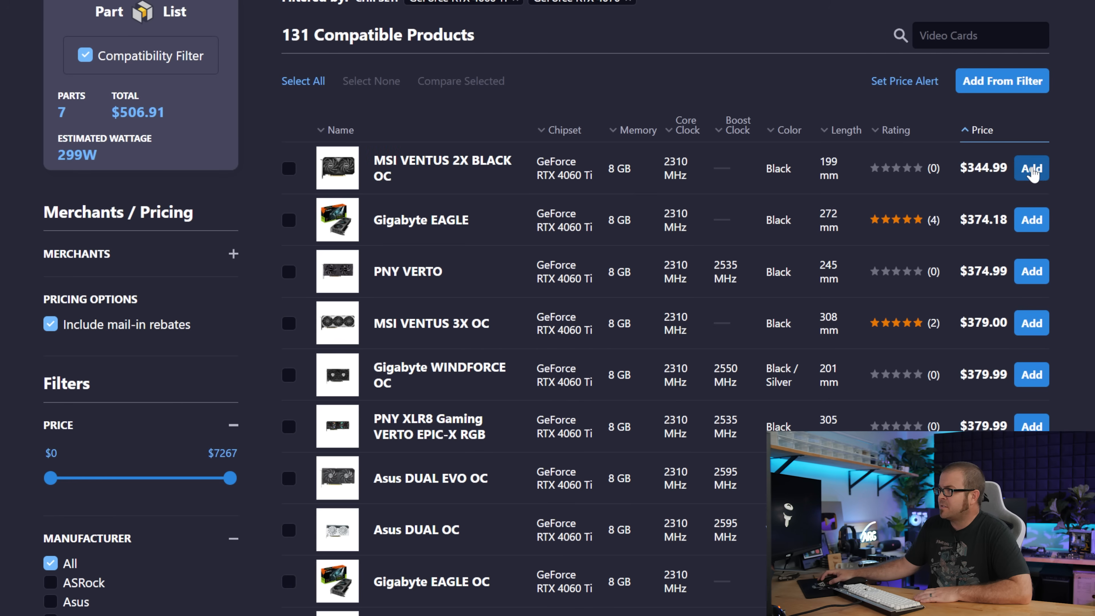
scroll("down", 3)
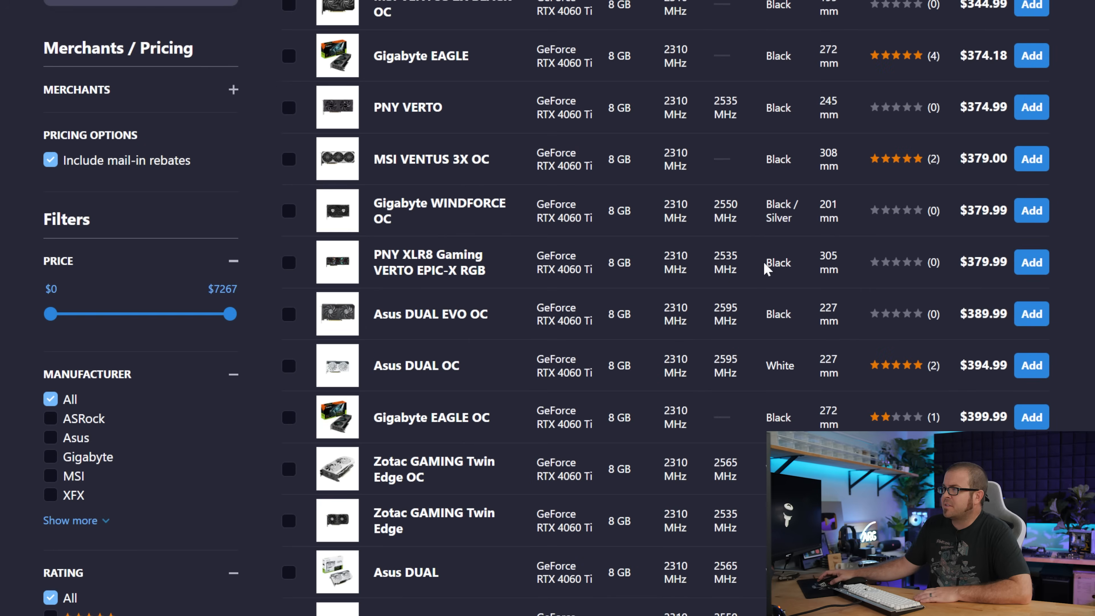
scroll("down", 3)
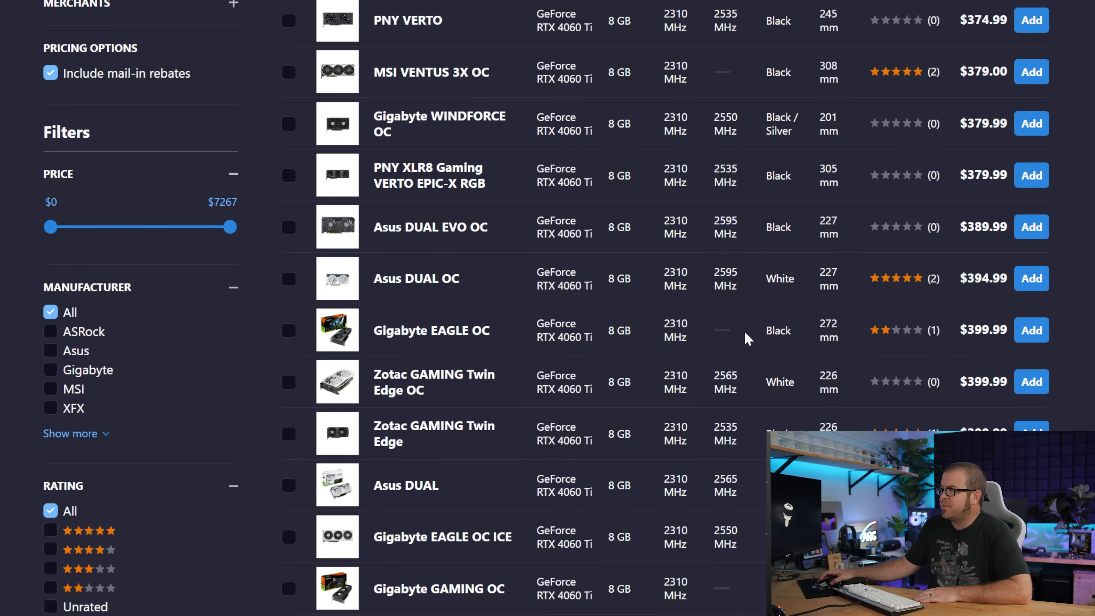
scroll("down", 3)
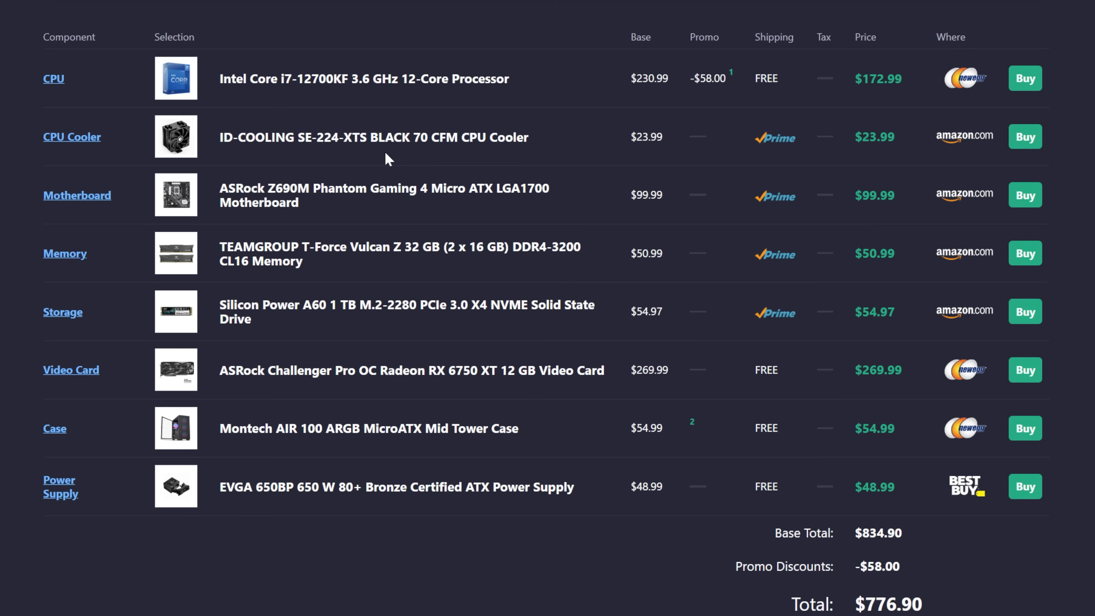
mouse_move(918, 423)
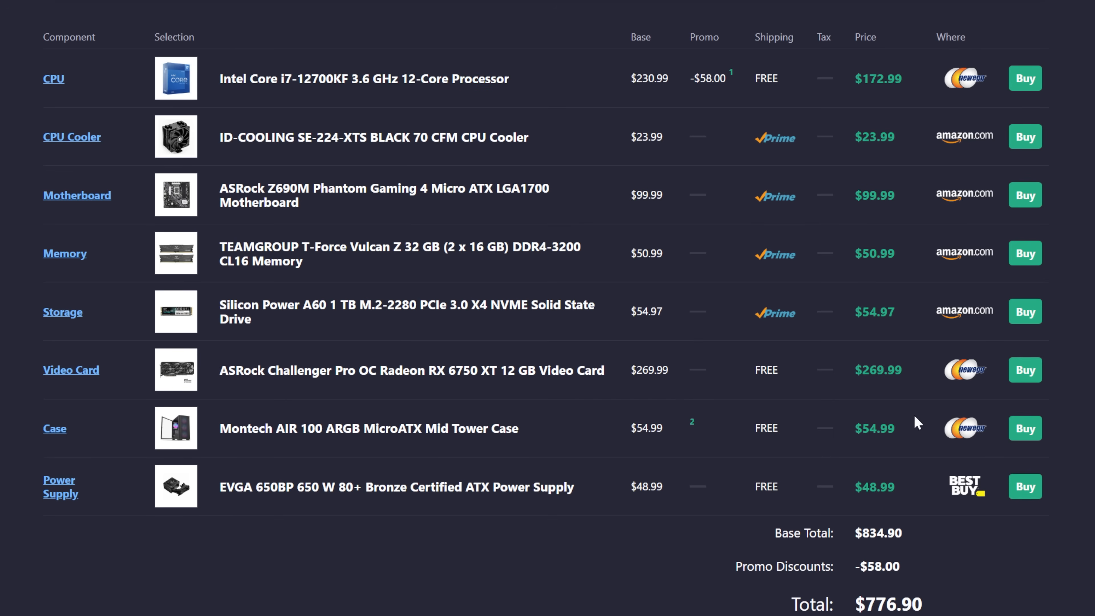
- Add the MSI VENTUS 2X BLACK OC RTX 4060 Ti at $344.99 and confirm the $851.90 total
scroll("down", 3)
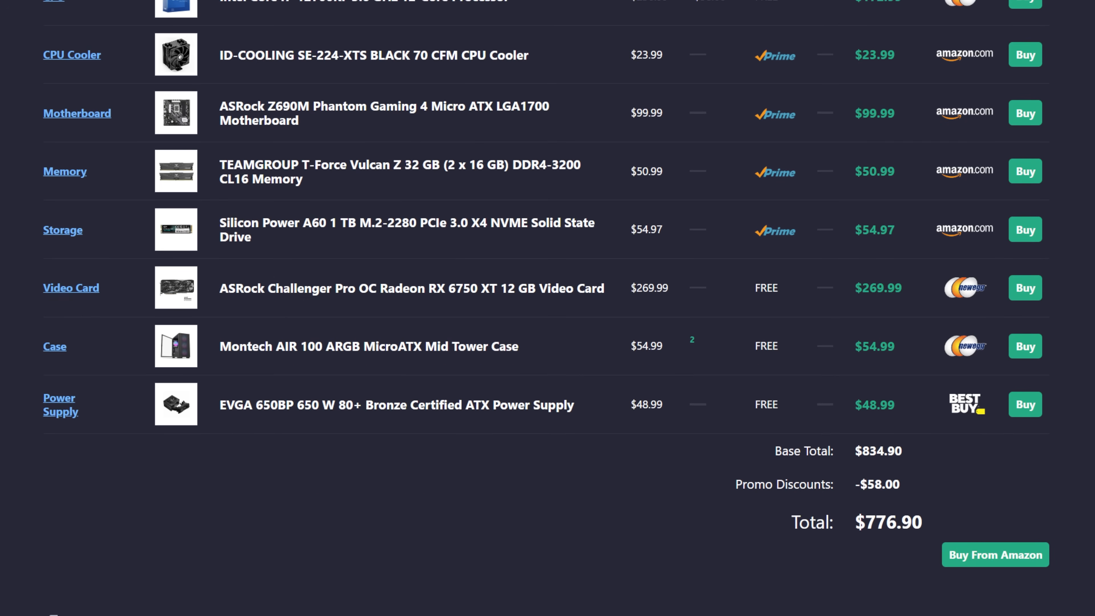
scroll("up", 3)
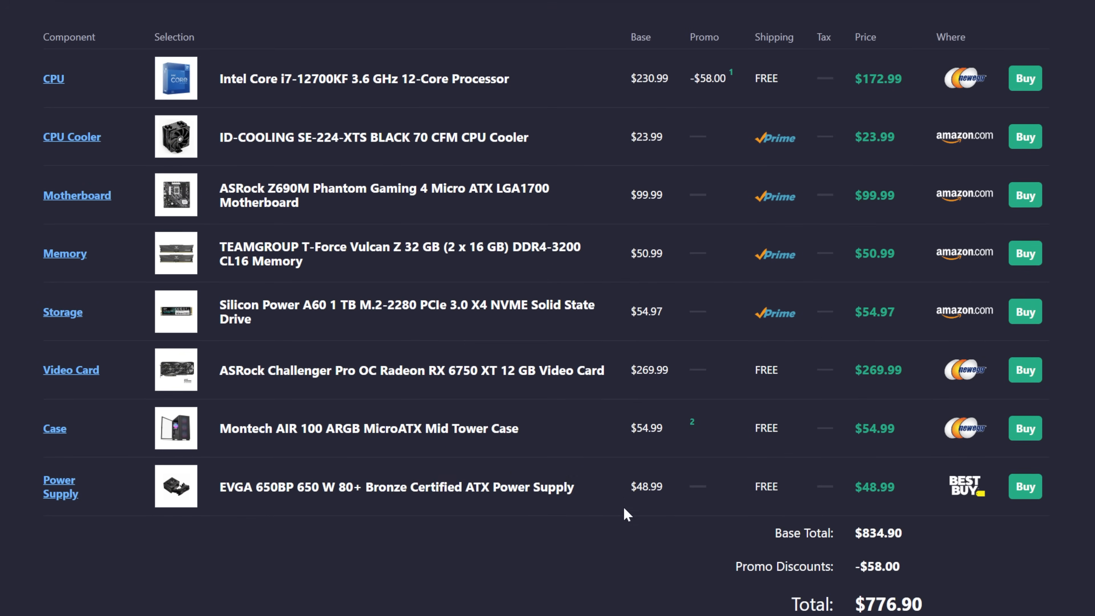
mouse_move(506, 385)
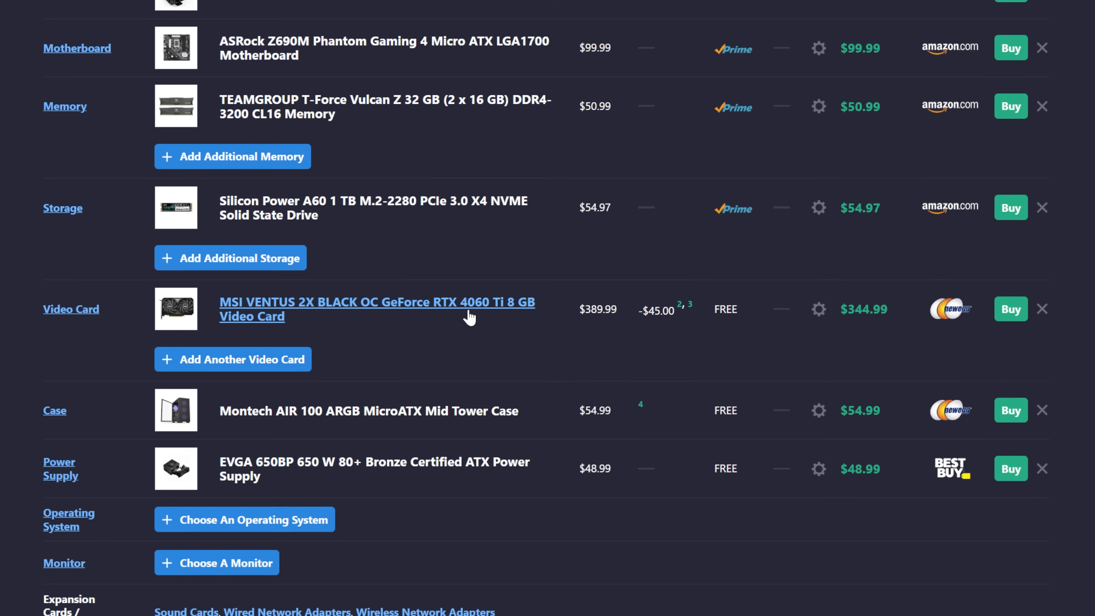
mouse_move(853, 369)
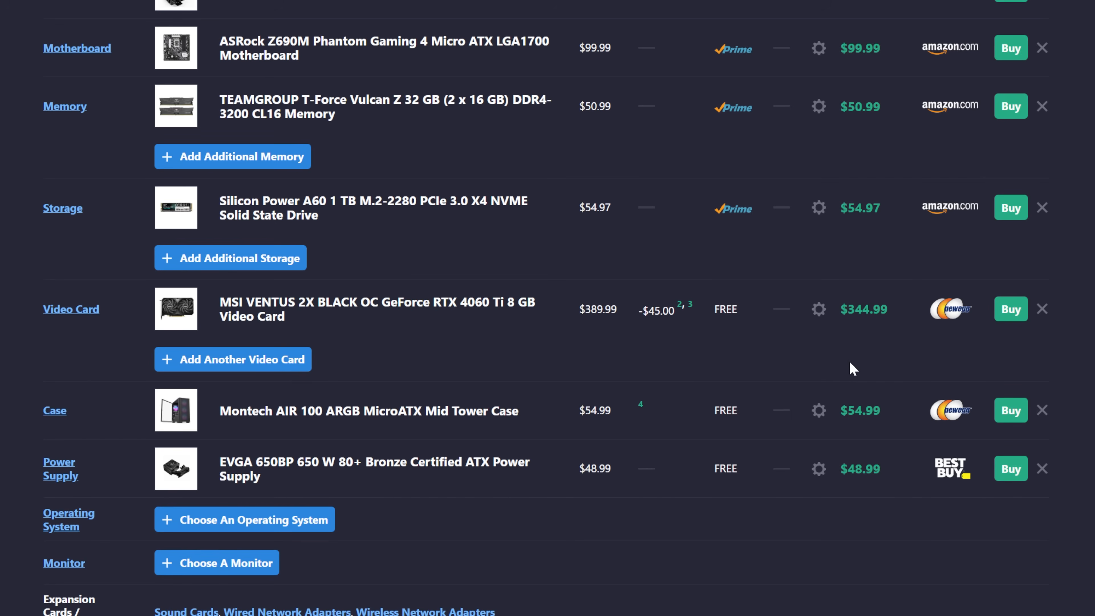
scroll("down", 3)
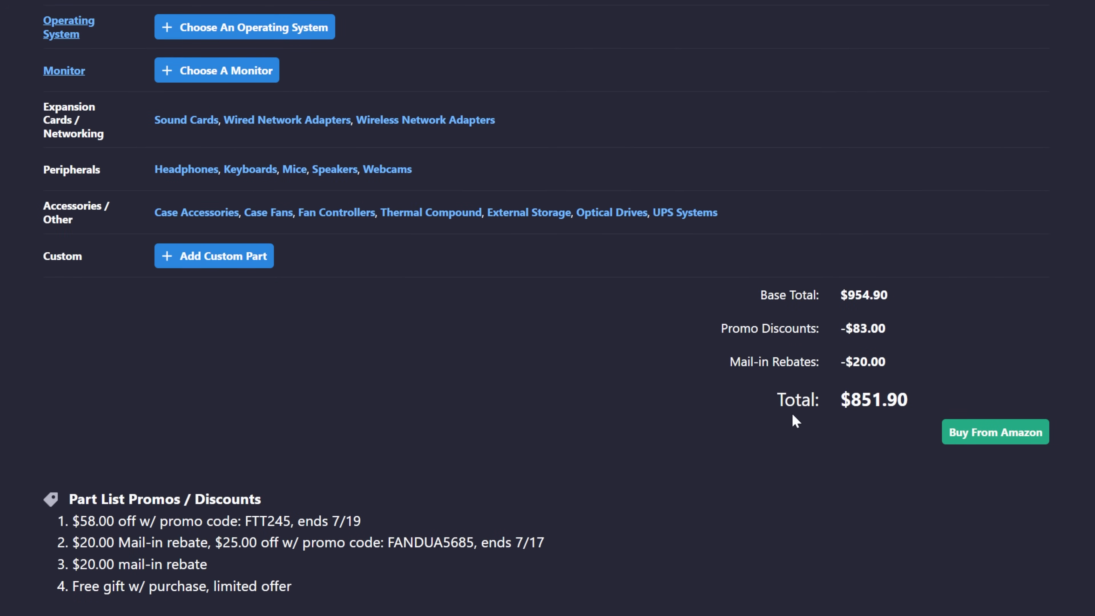
mouse_move(563, 425)
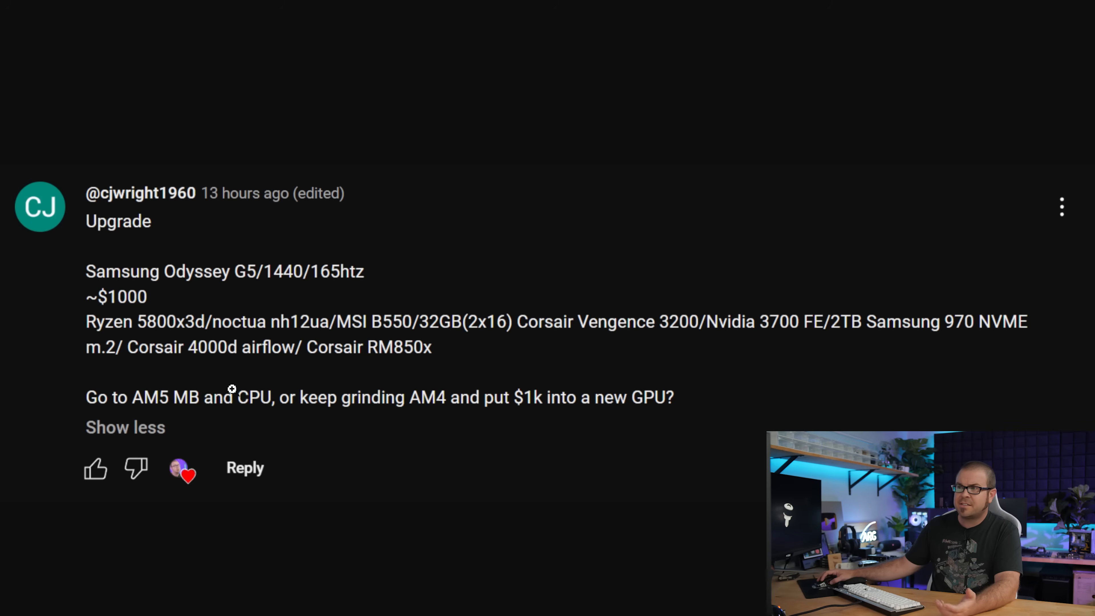
mouse_move(166, 263)
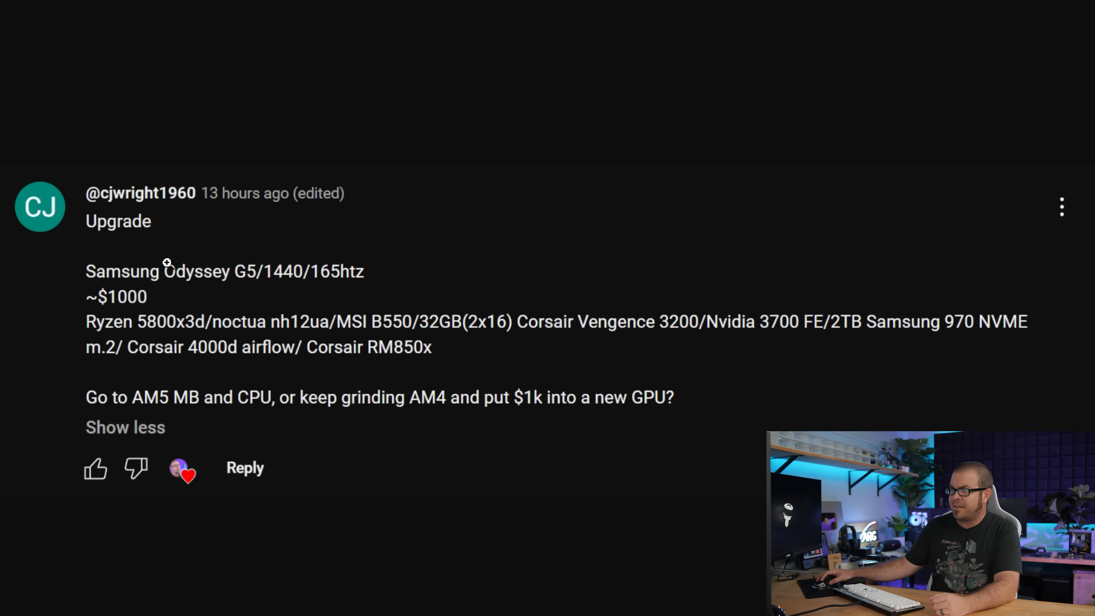
mouse_move(109, 290)
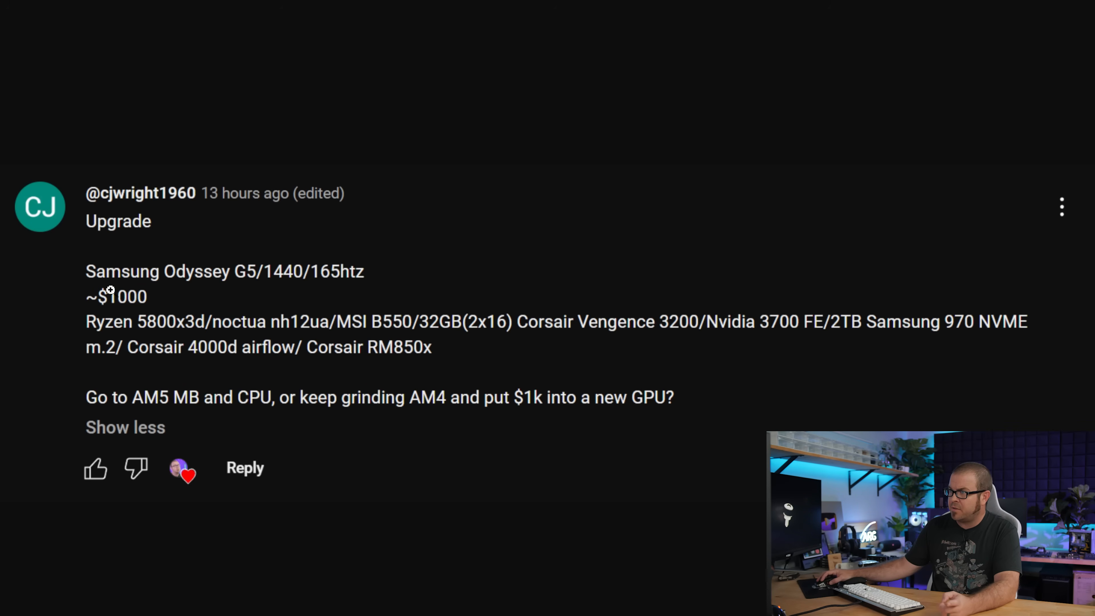
mouse_move(249, 284)
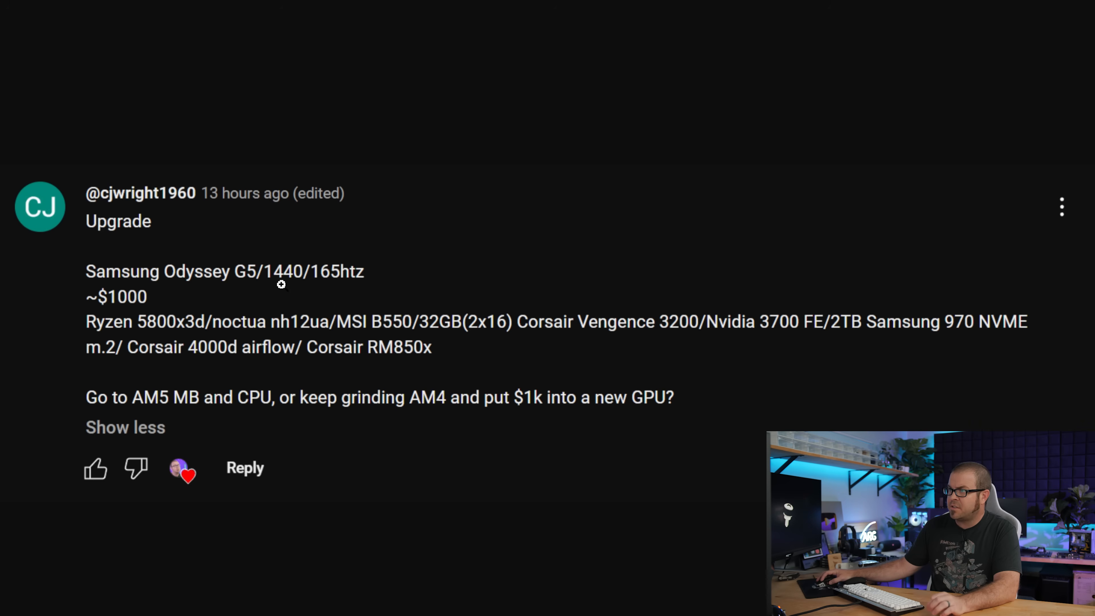
mouse_move(166, 355)
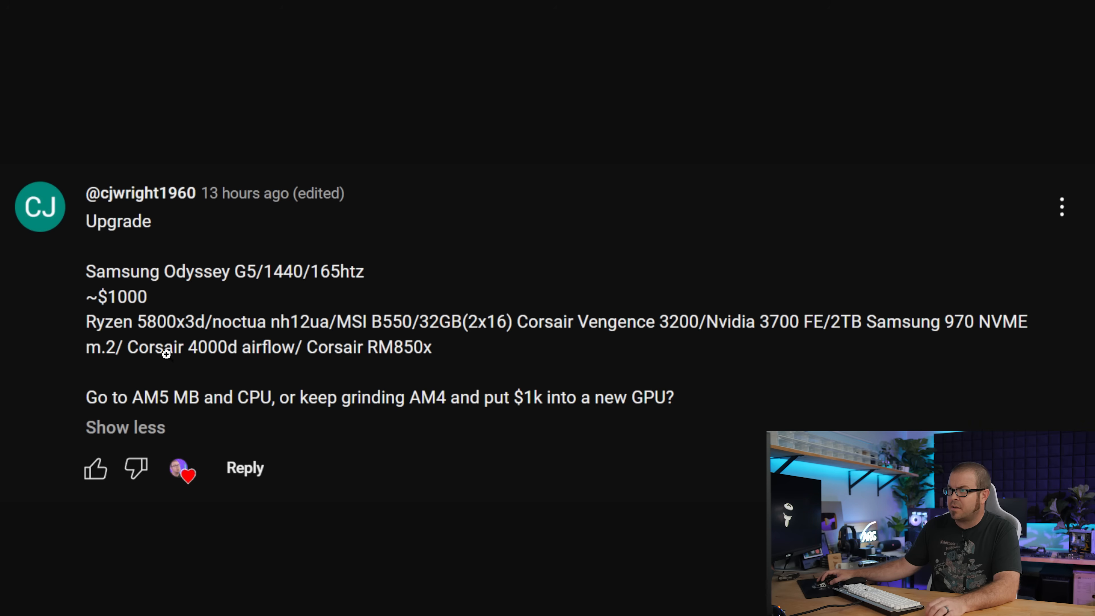
mouse_move(77, 304)
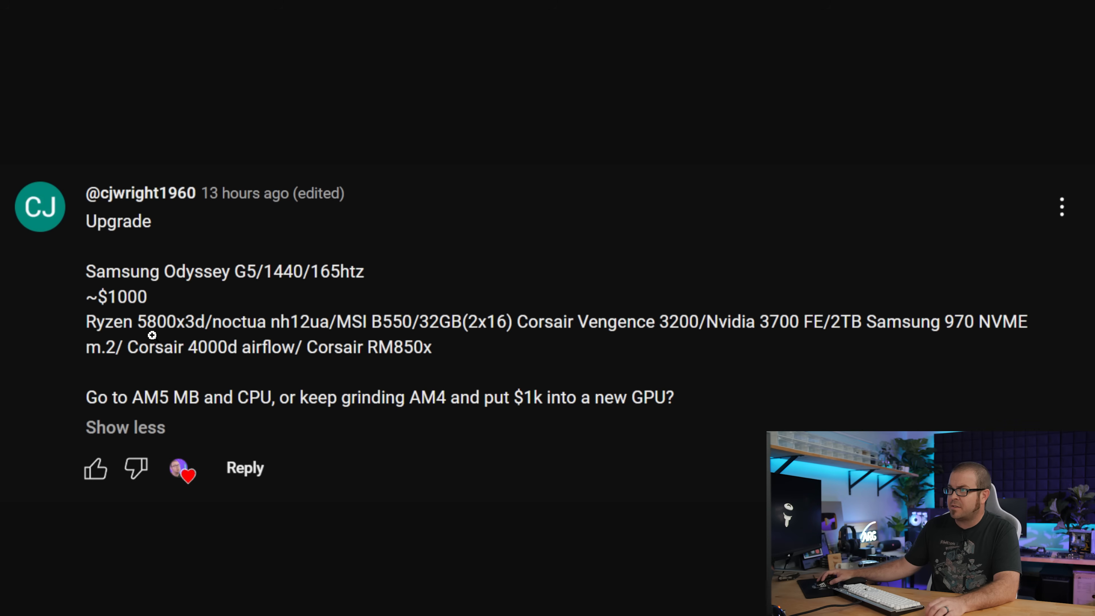
mouse_move(354, 336)
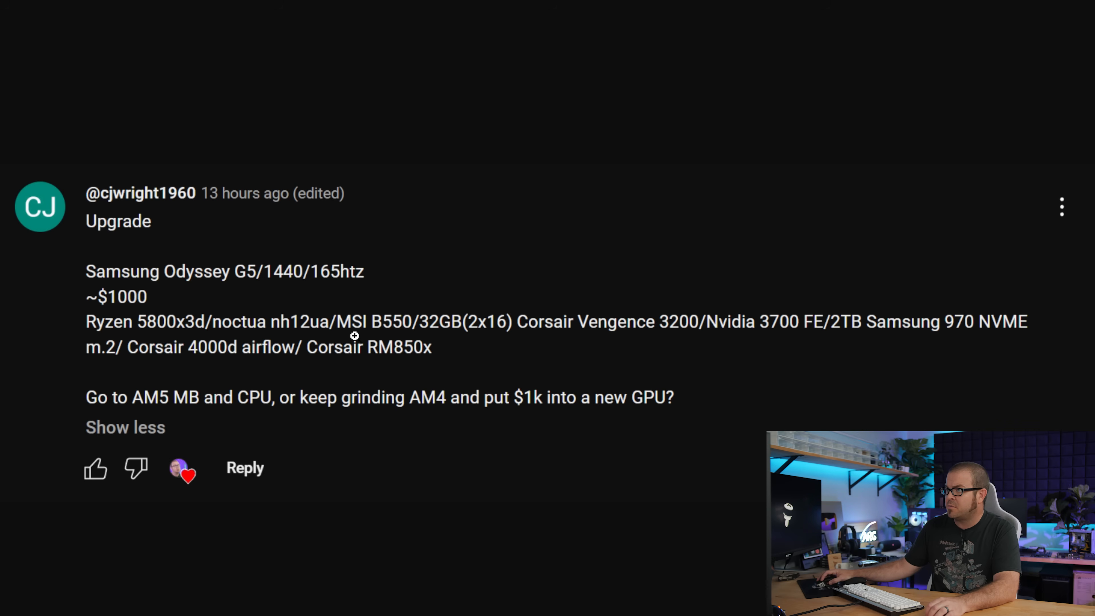
mouse_move(541, 339)
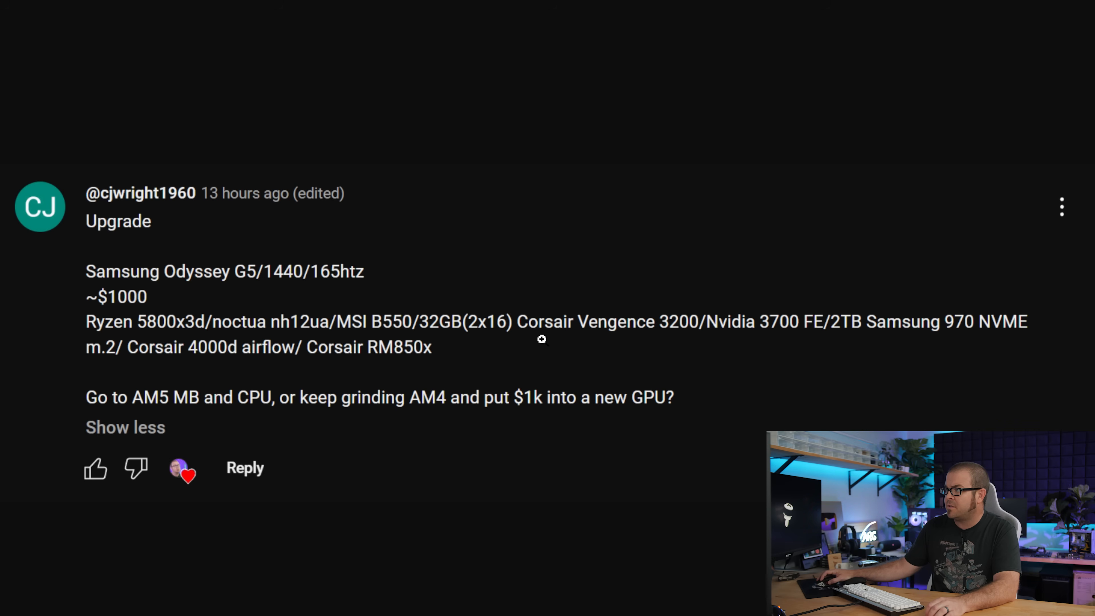
mouse_move(802, 338)
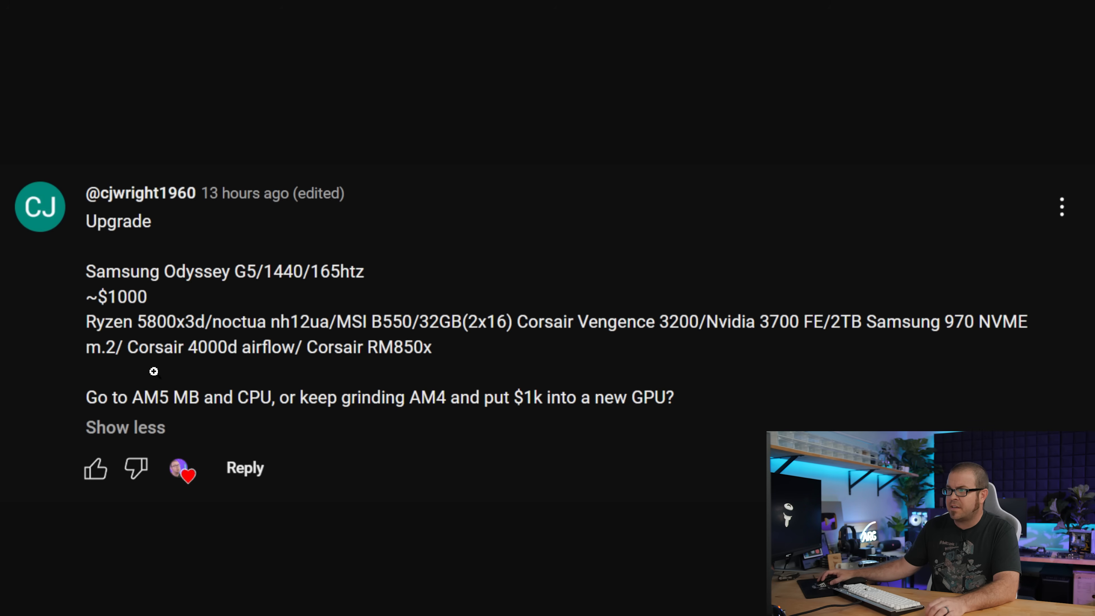
mouse_move(652, 430)
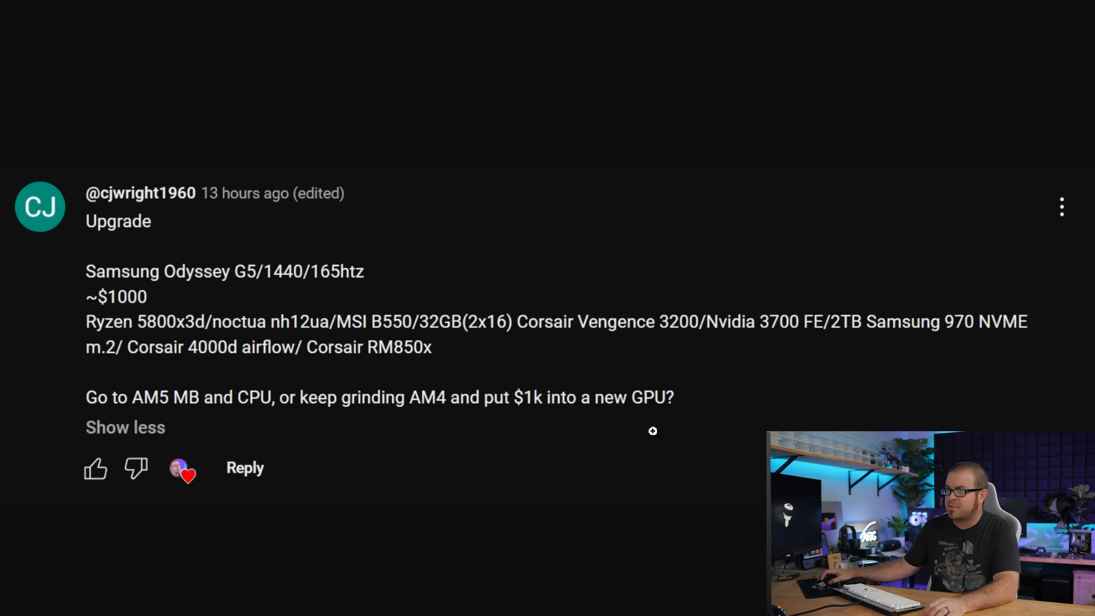
mouse_move(148, 411)
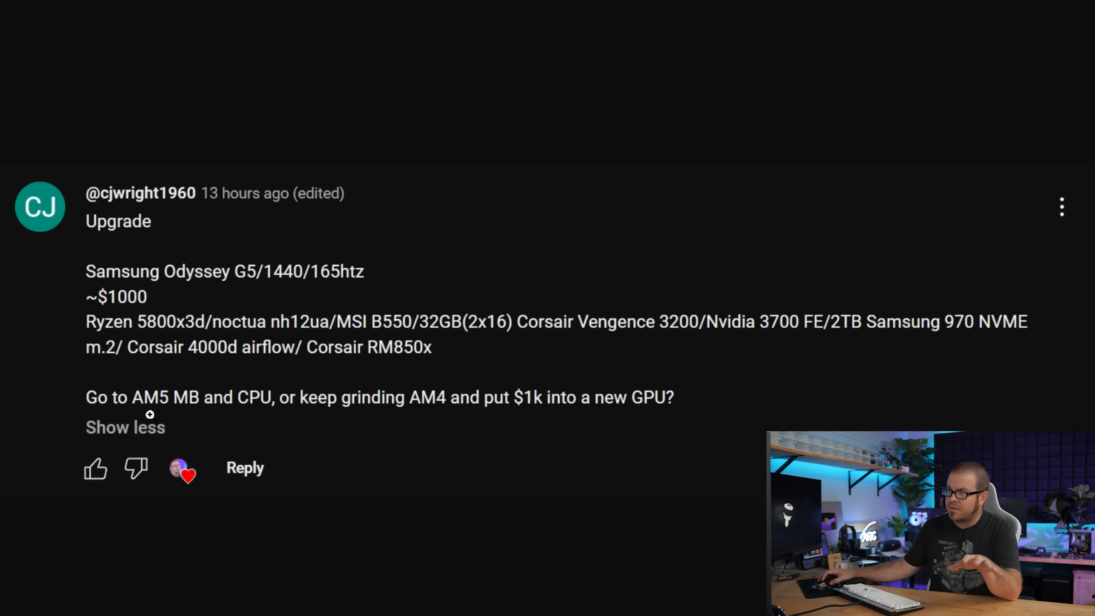
mouse_move(136, 410)
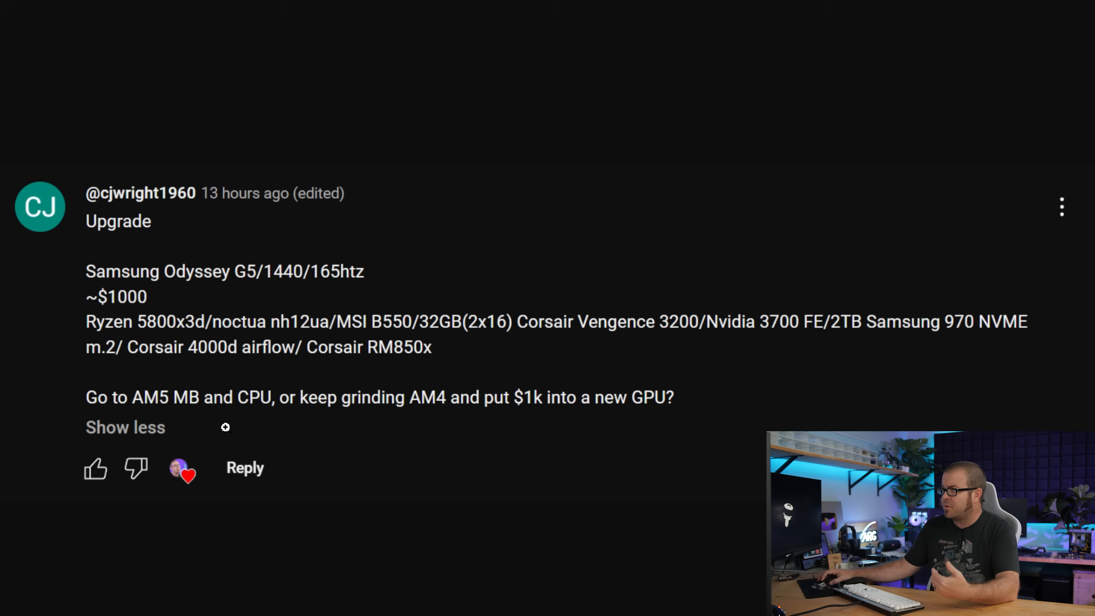
mouse_move(533, 422)
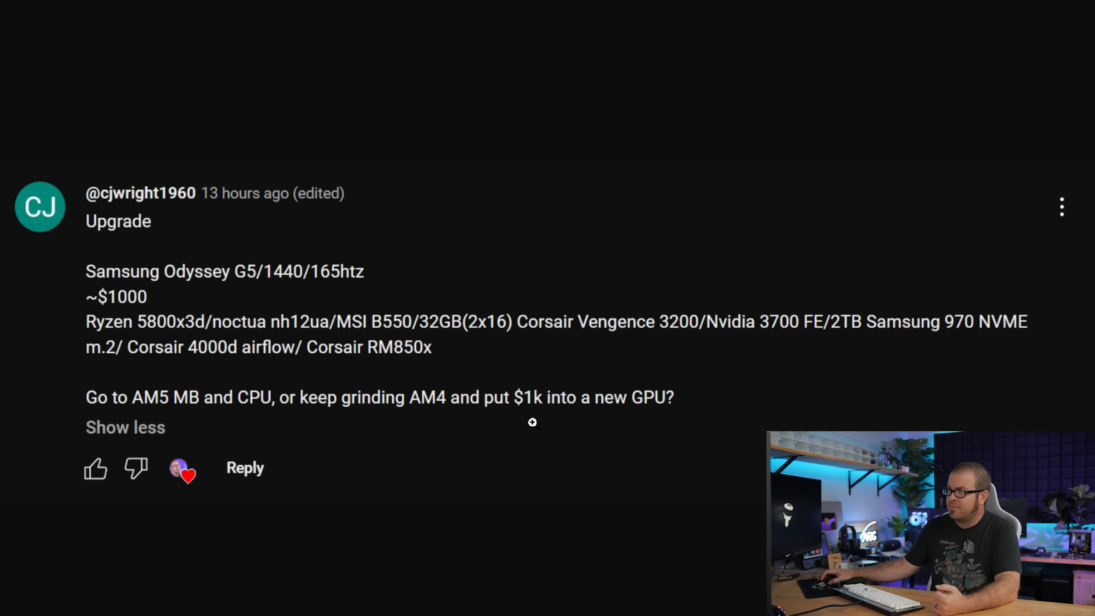
mouse_move(602, 285)
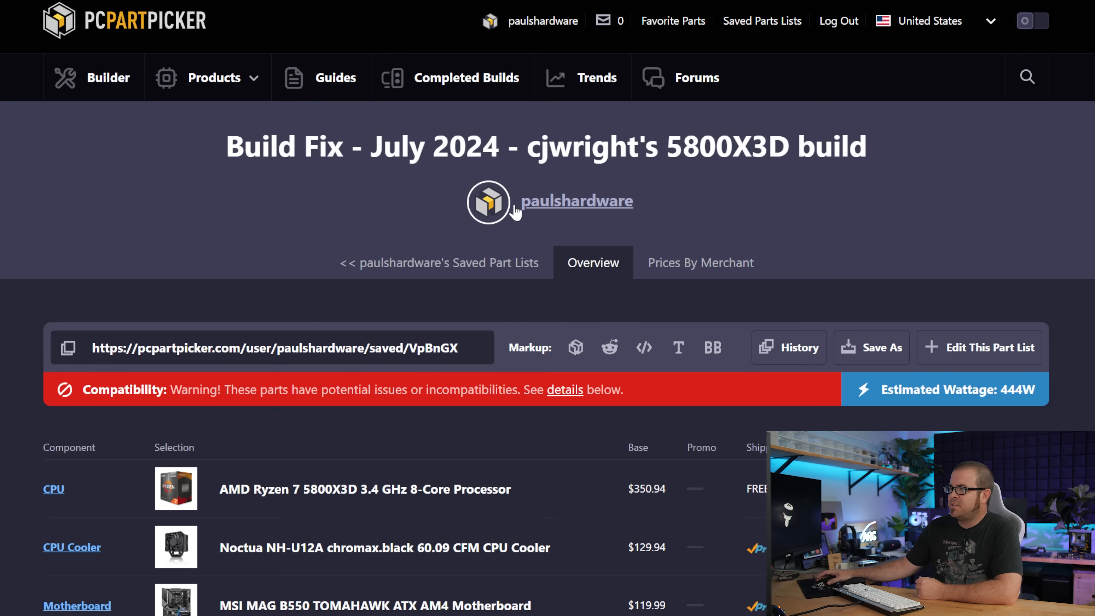
scroll("down", 3)
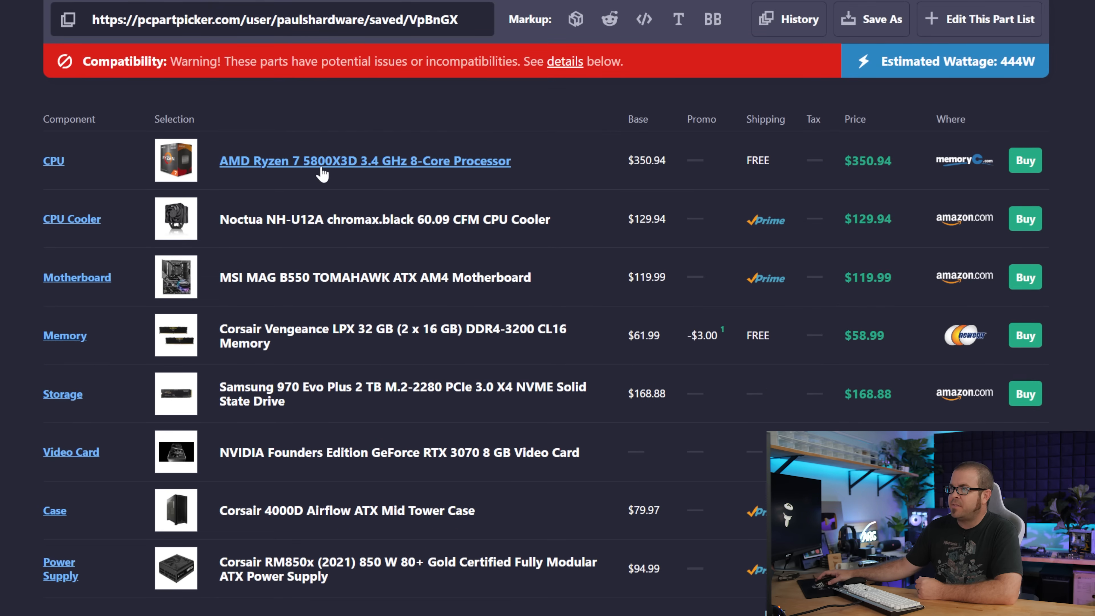
mouse_move(250, 287)
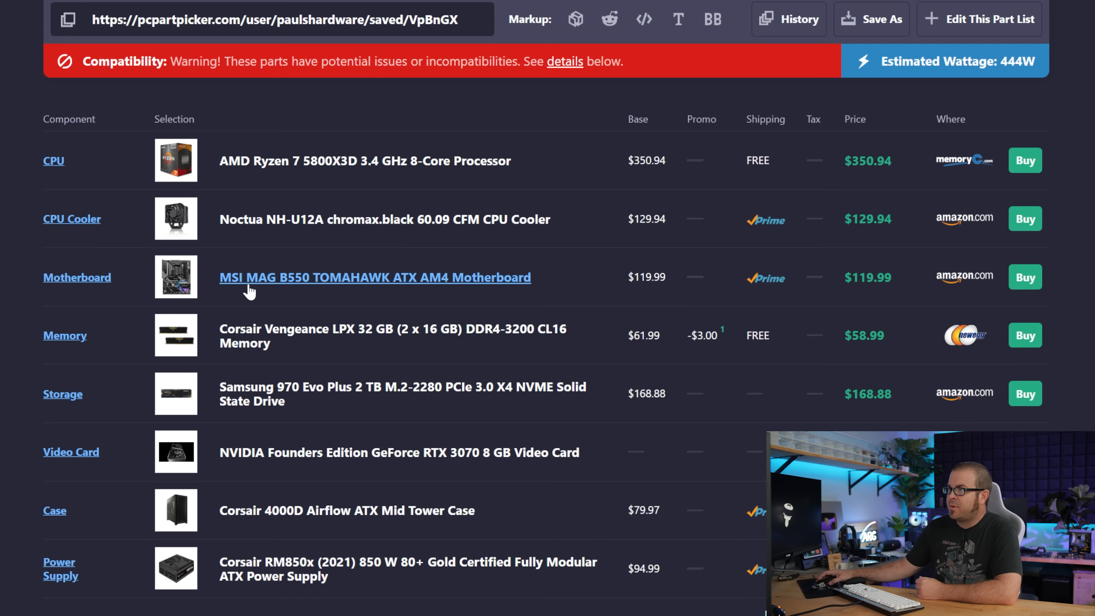
scroll("down", 3)
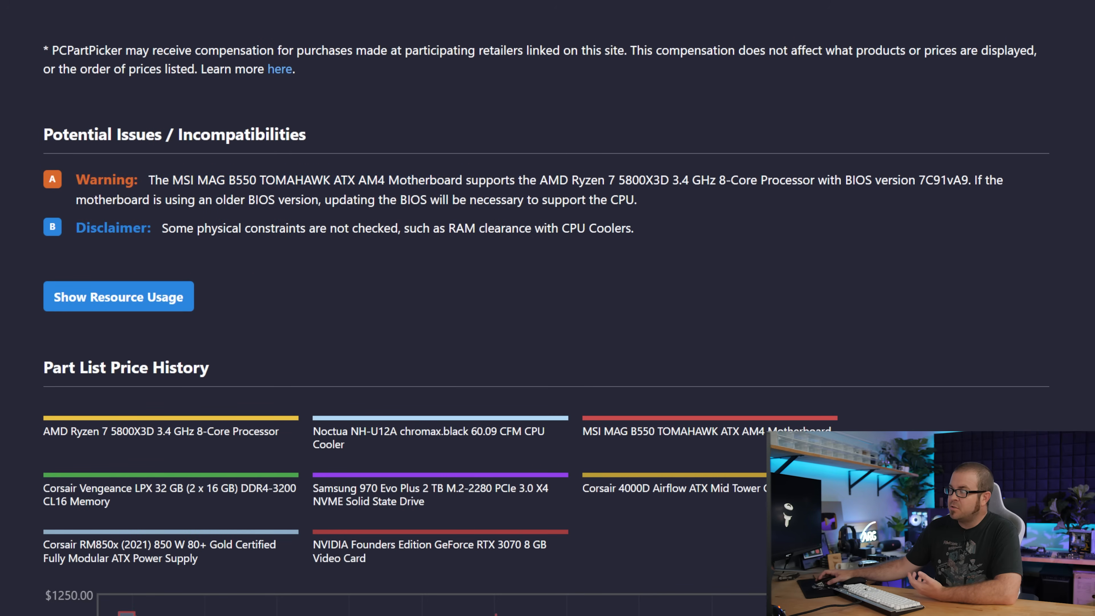
scroll("up", 3)
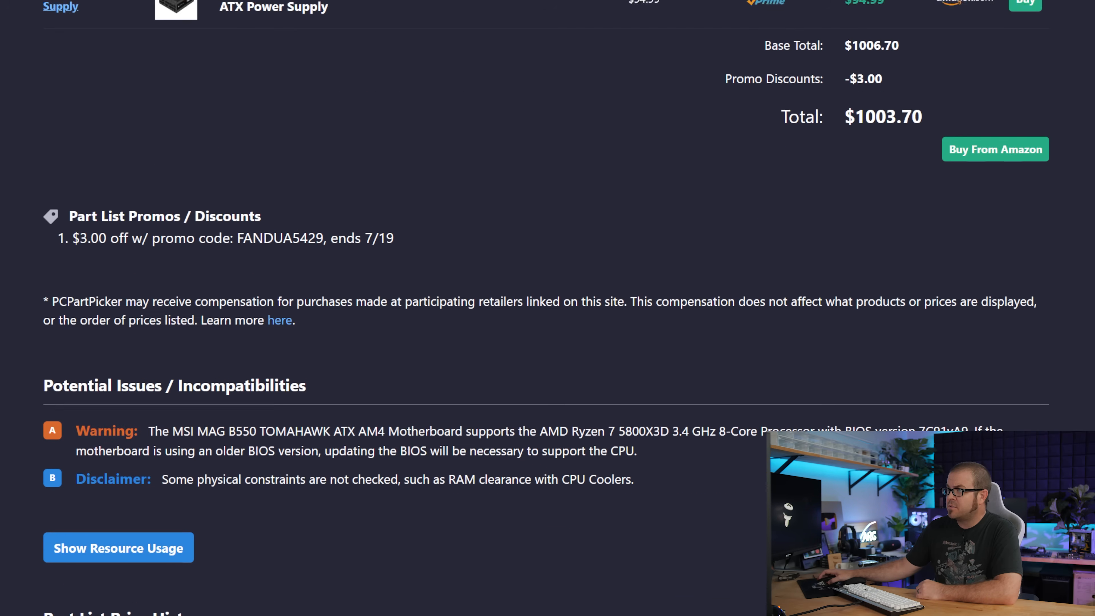
scroll("up", 3)
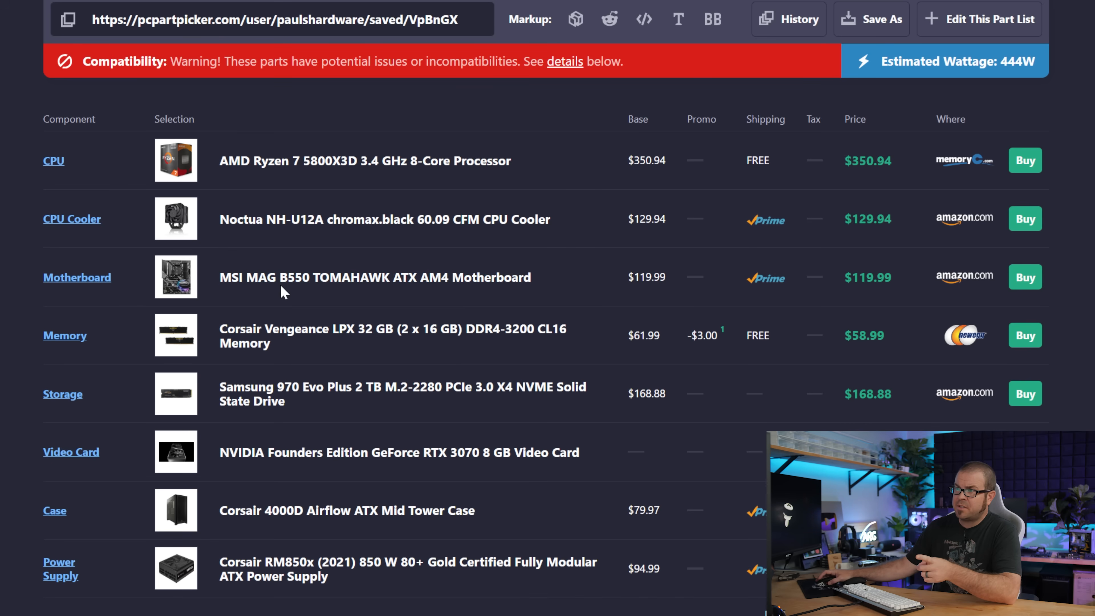
mouse_move(332, 161)
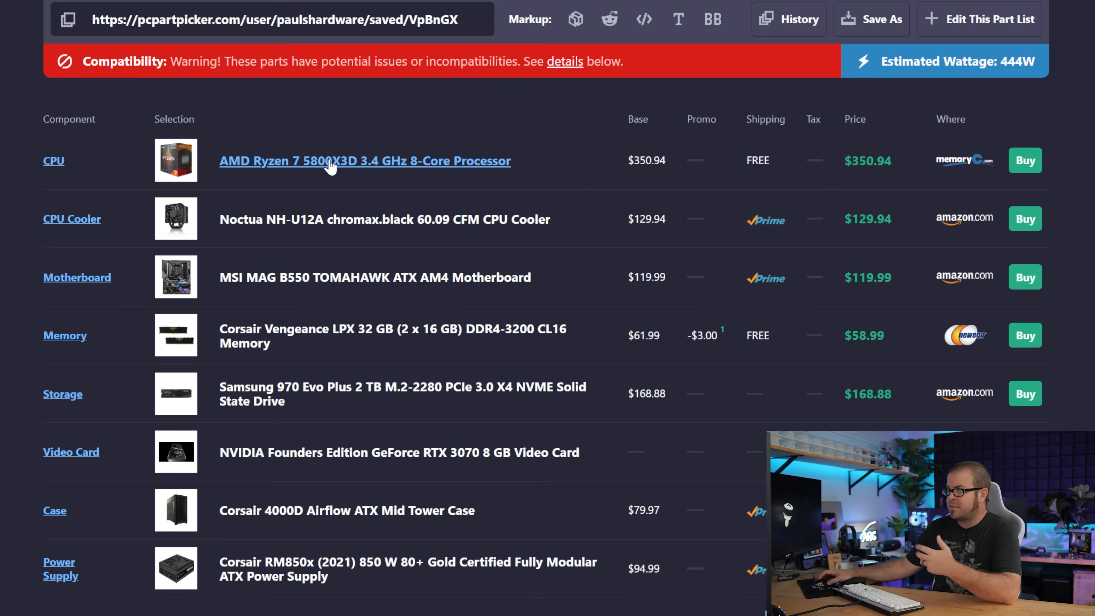
mouse_move(370, 261)
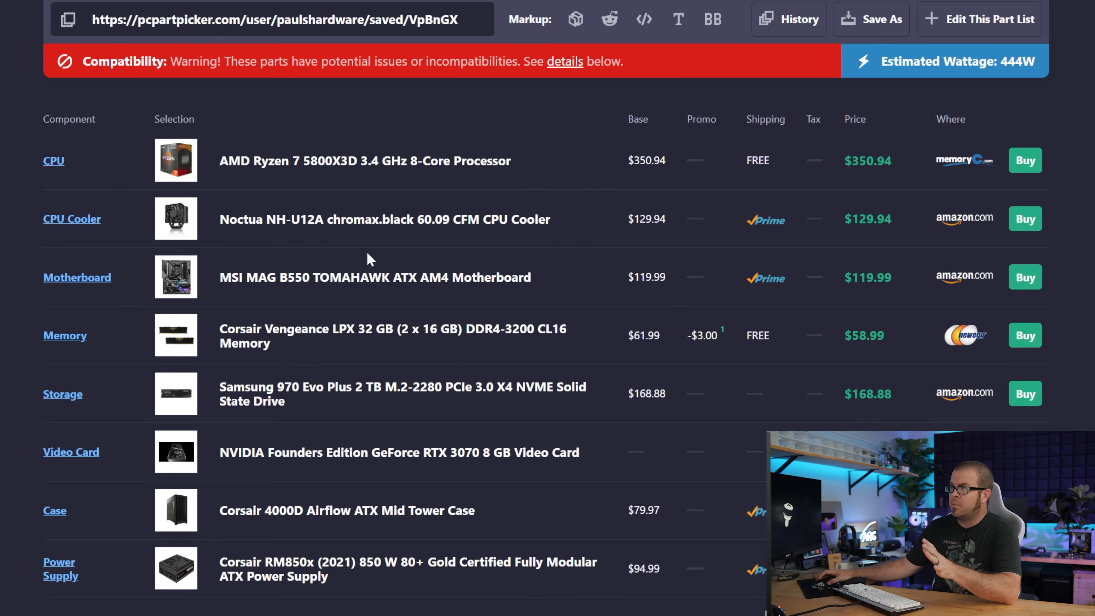
mouse_move(364, 161)
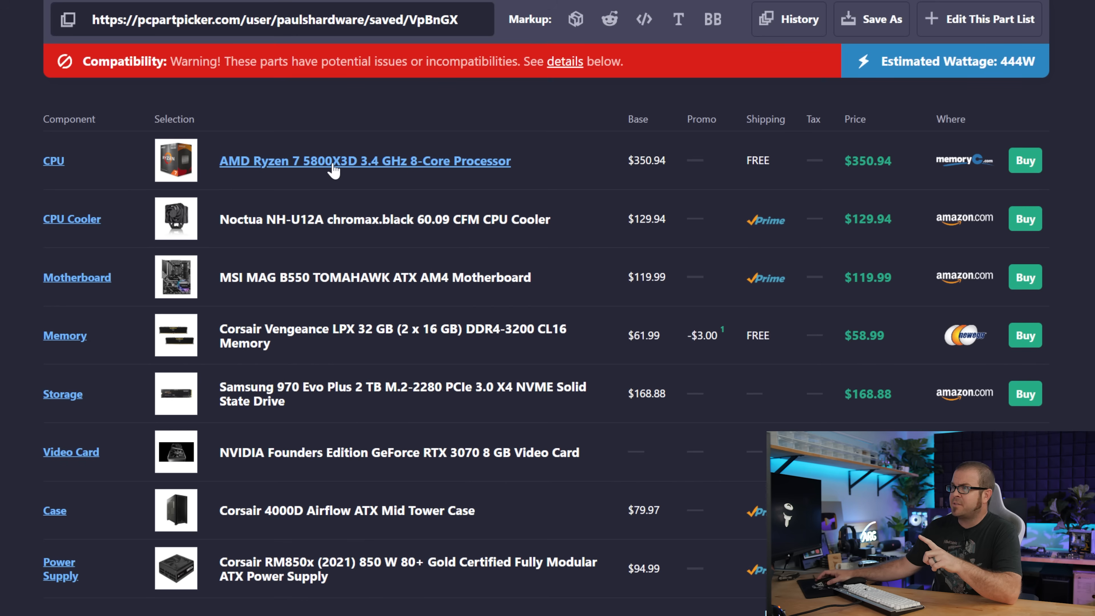
mouse_move(855, 239)
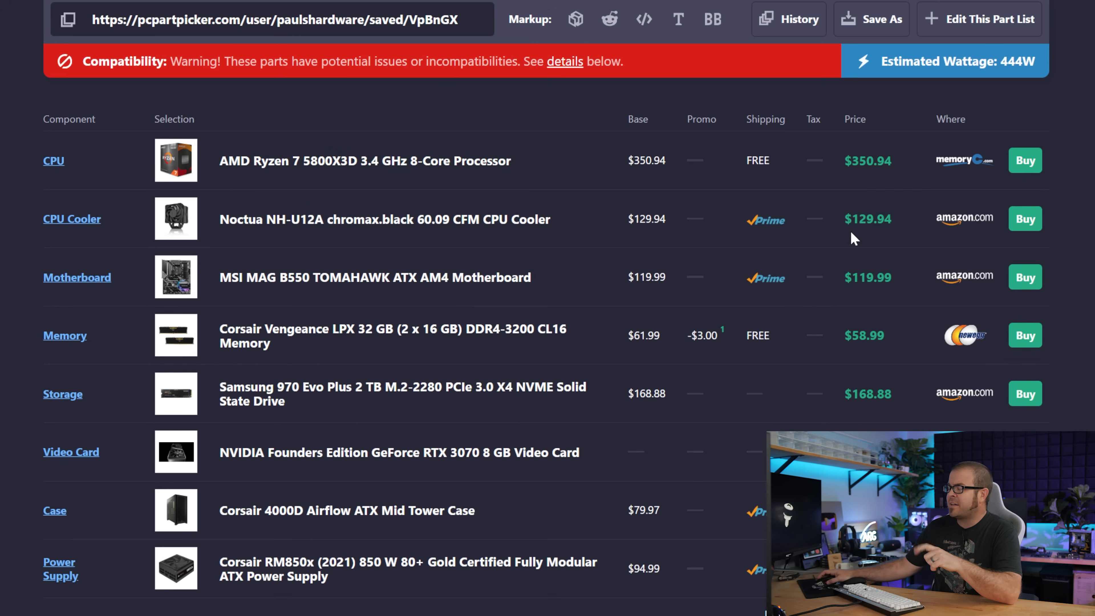
scroll("up", 3)
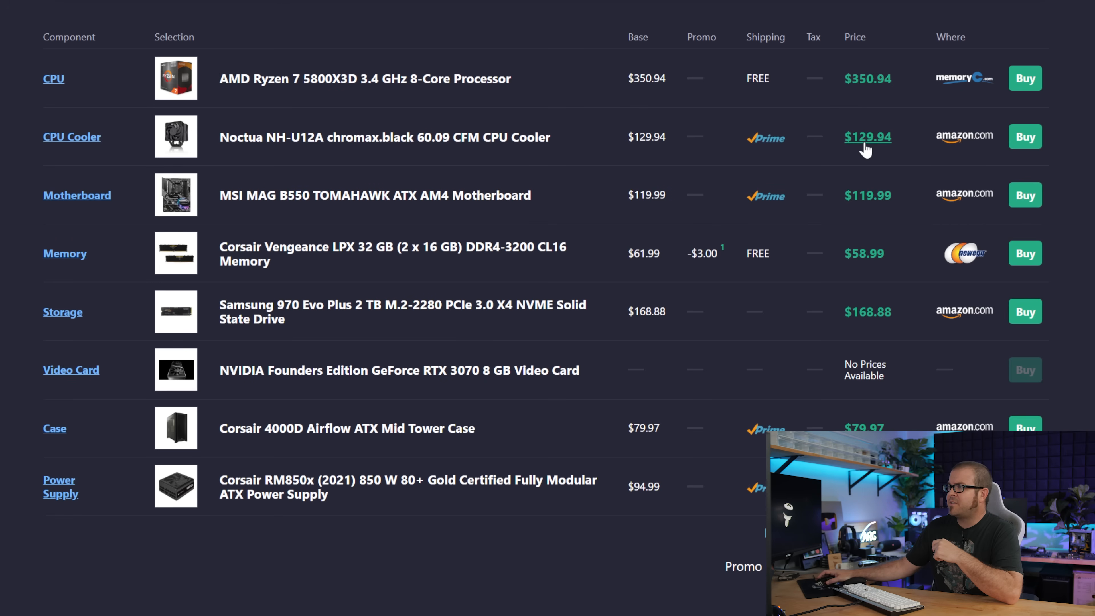
mouse_move(716, 151)
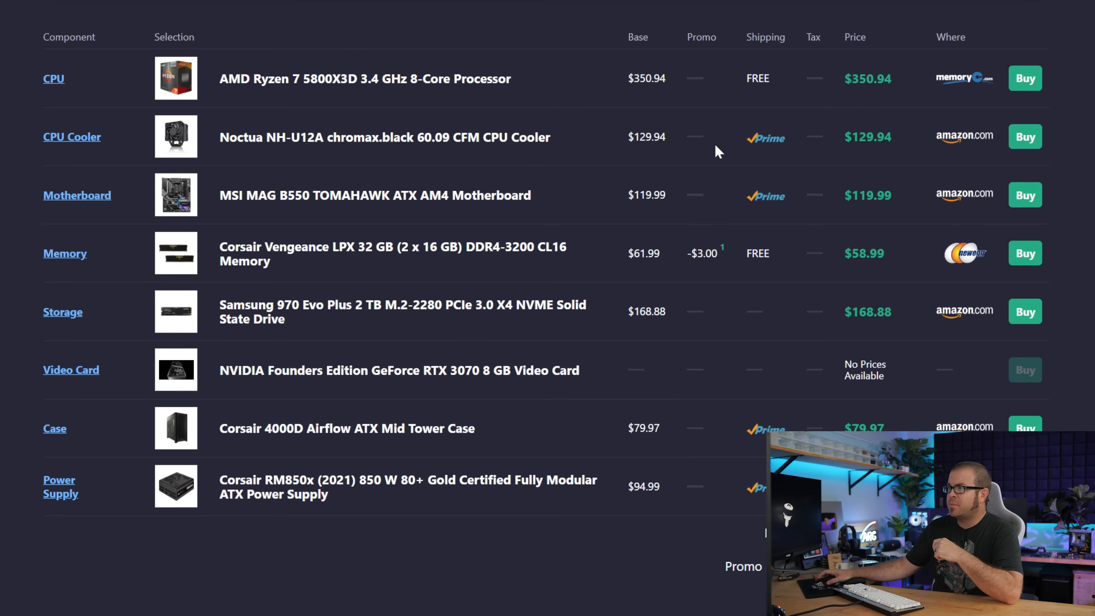
mouse_move(676, 144)
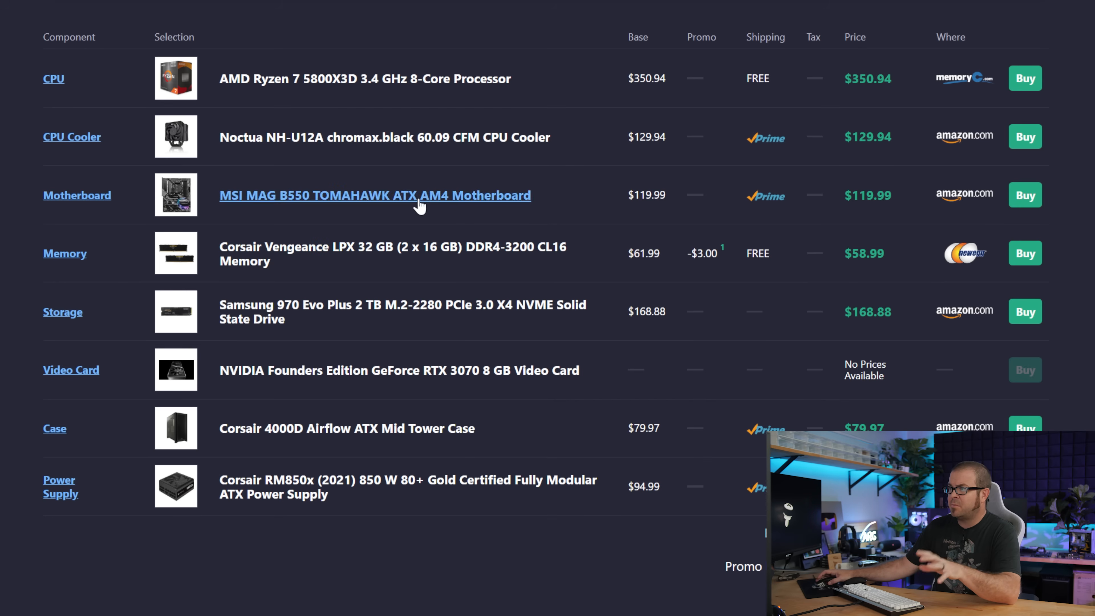
mouse_move(315, 274)
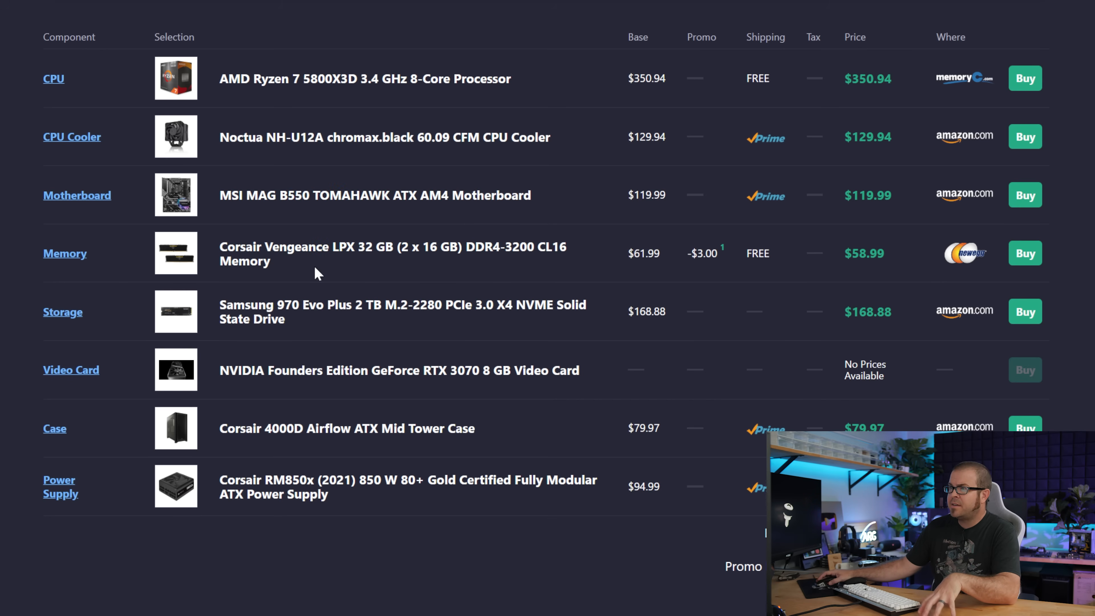
mouse_move(423, 262)
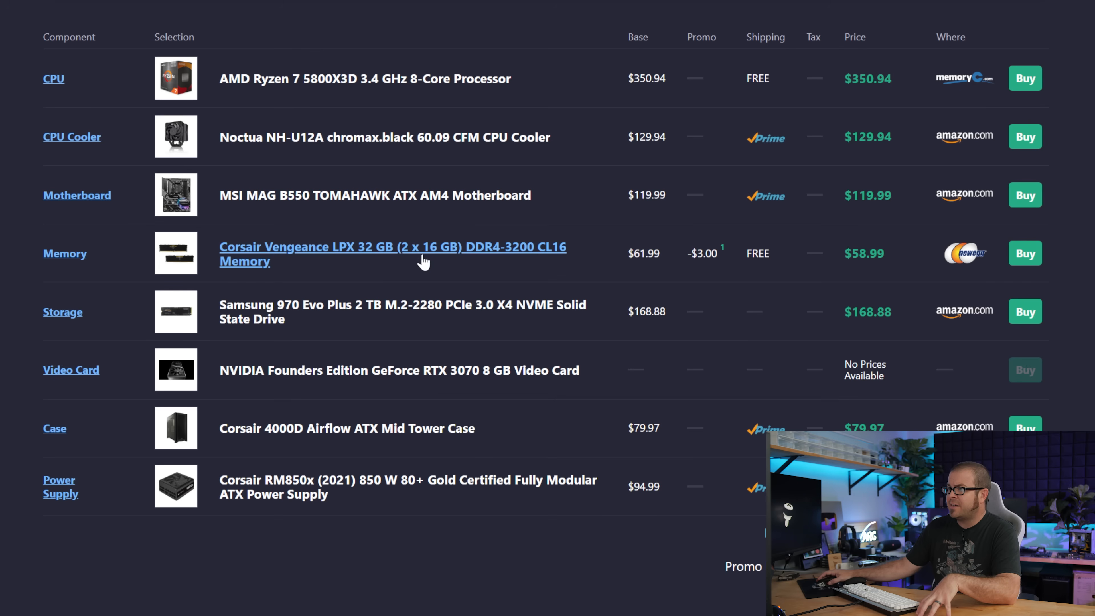
mouse_move(531, 253)
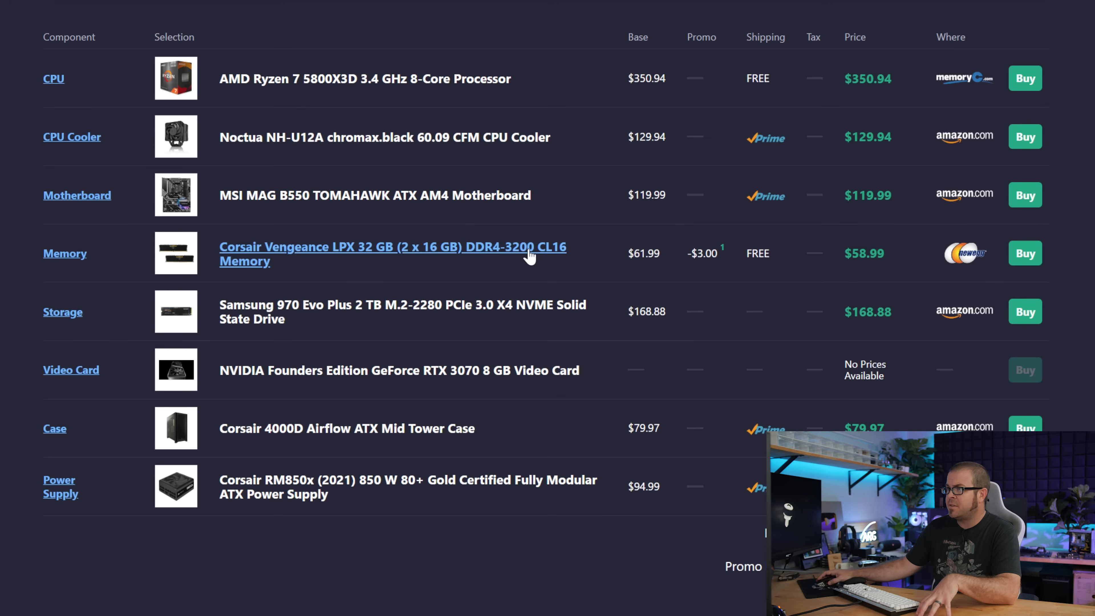
mouse_move(332, 342)
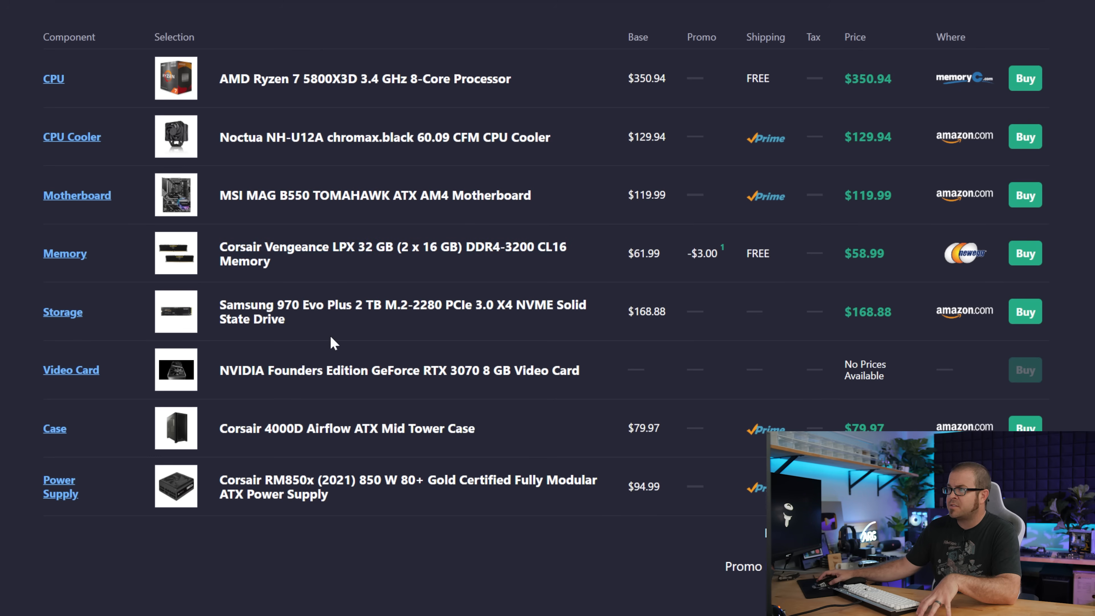
mouse_move(402, 324)
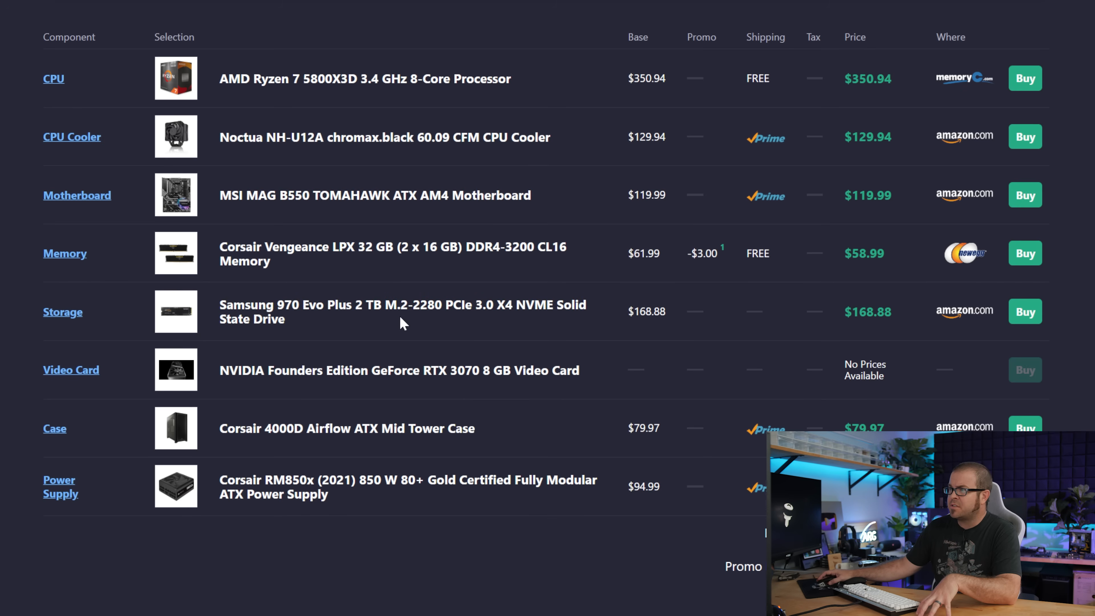
mouse_move(402, 311)
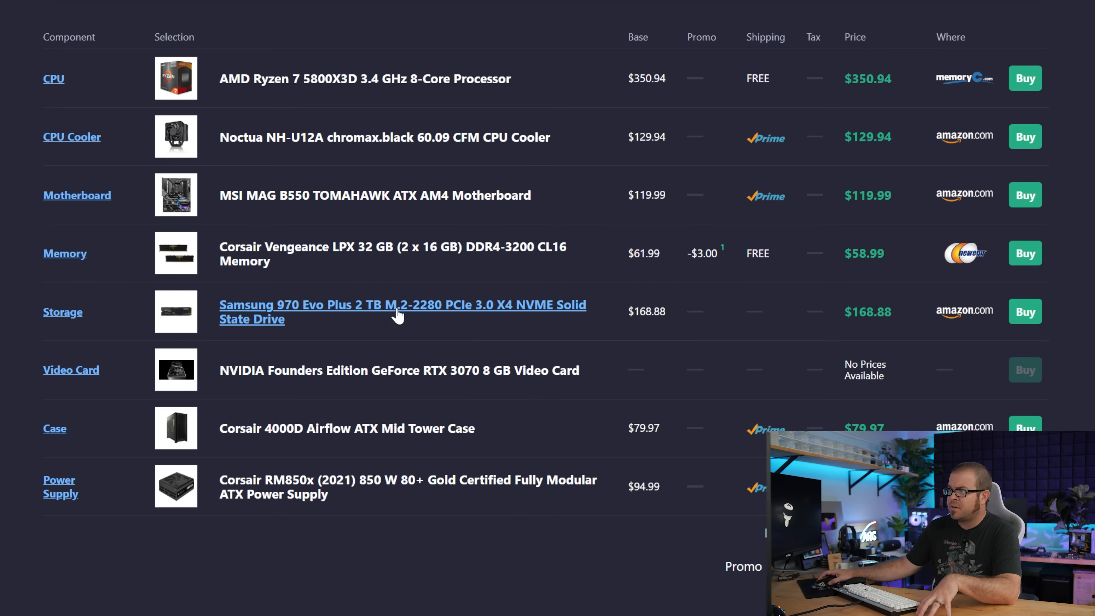
mouse_move(846, 313)
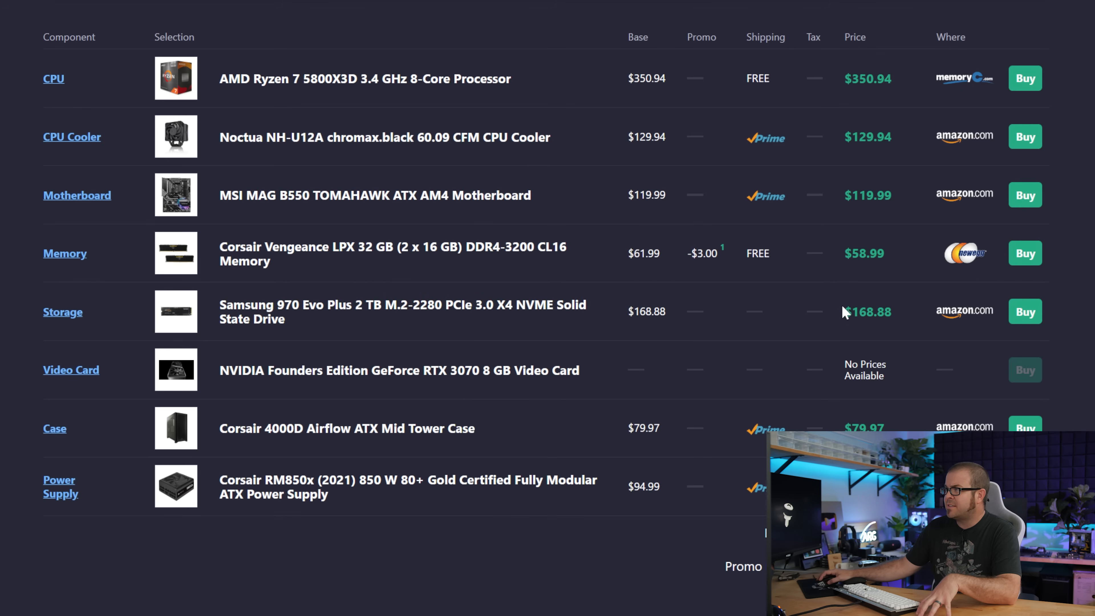
mouse_move(575, 357)
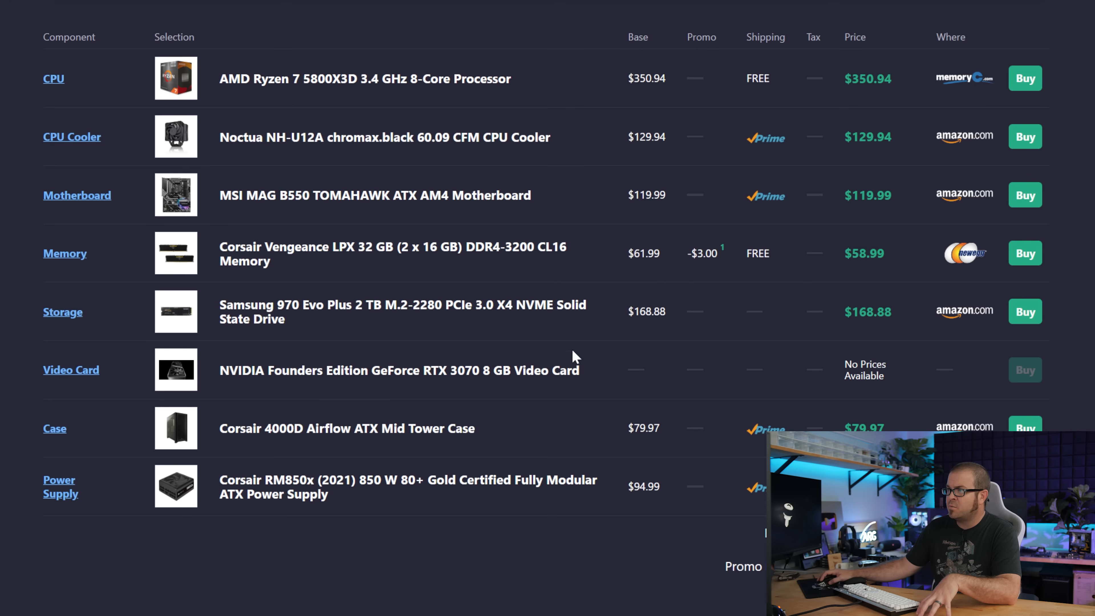
mouse_move(814, 368)
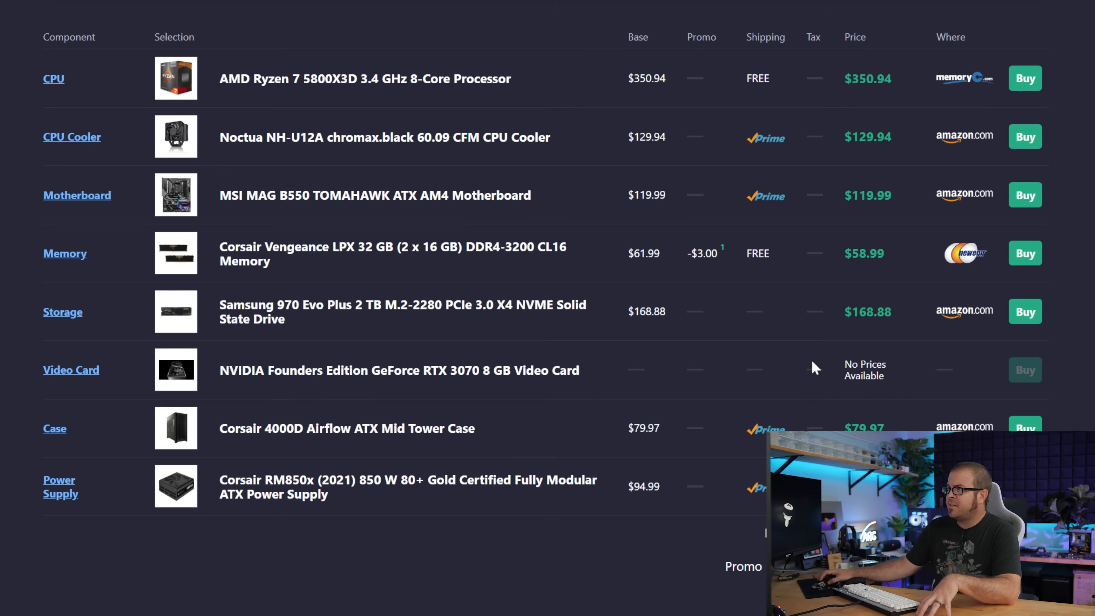
mouse_move(688, 374)
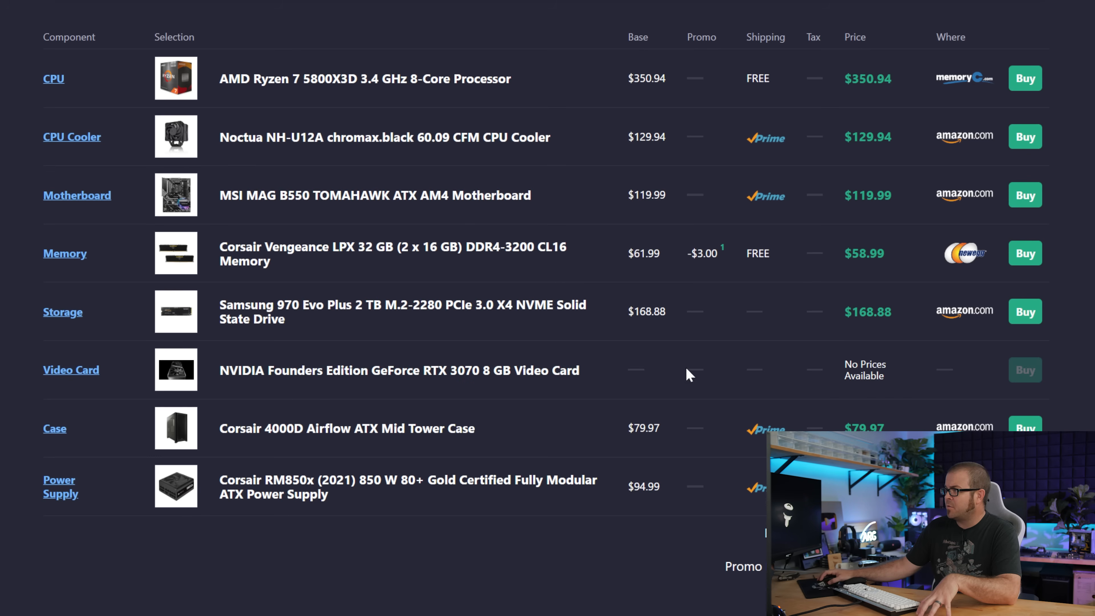
scroll("down", 3)
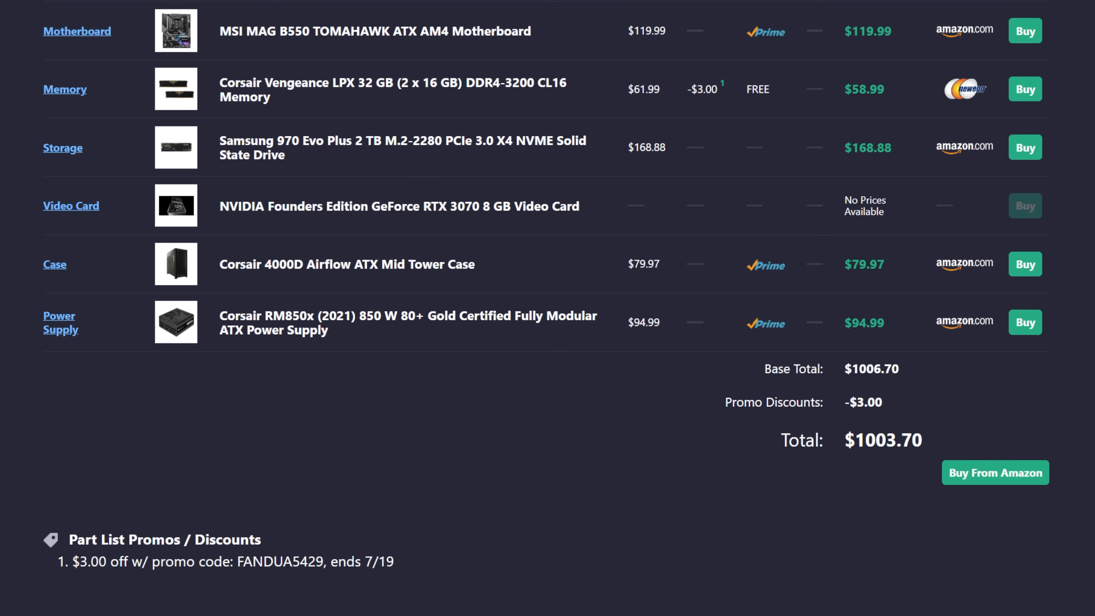
mouse_move(749, 461)
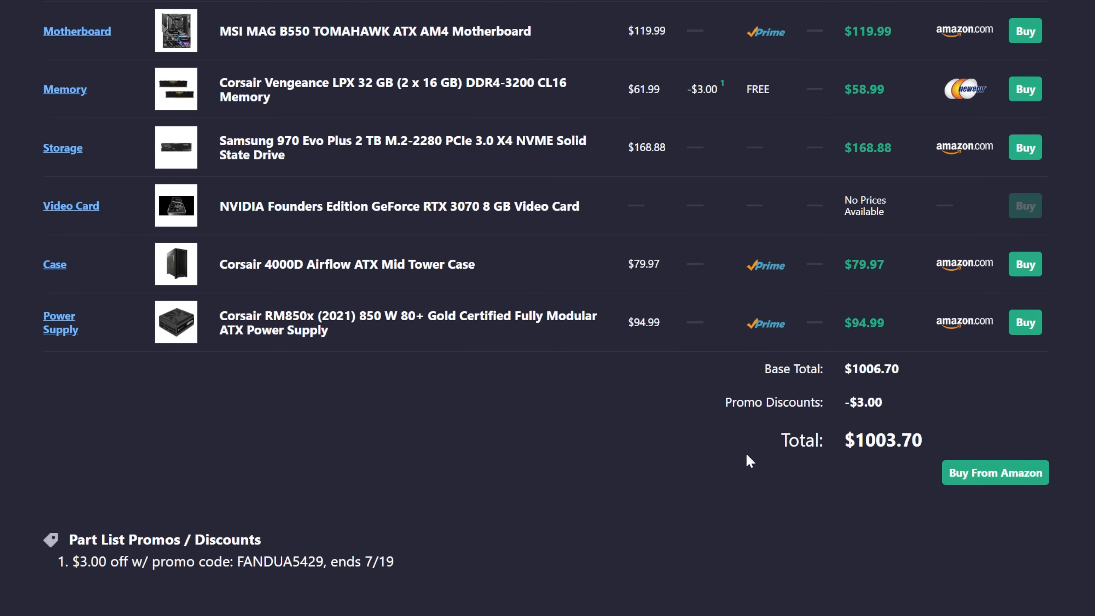
scroll("up", 3)
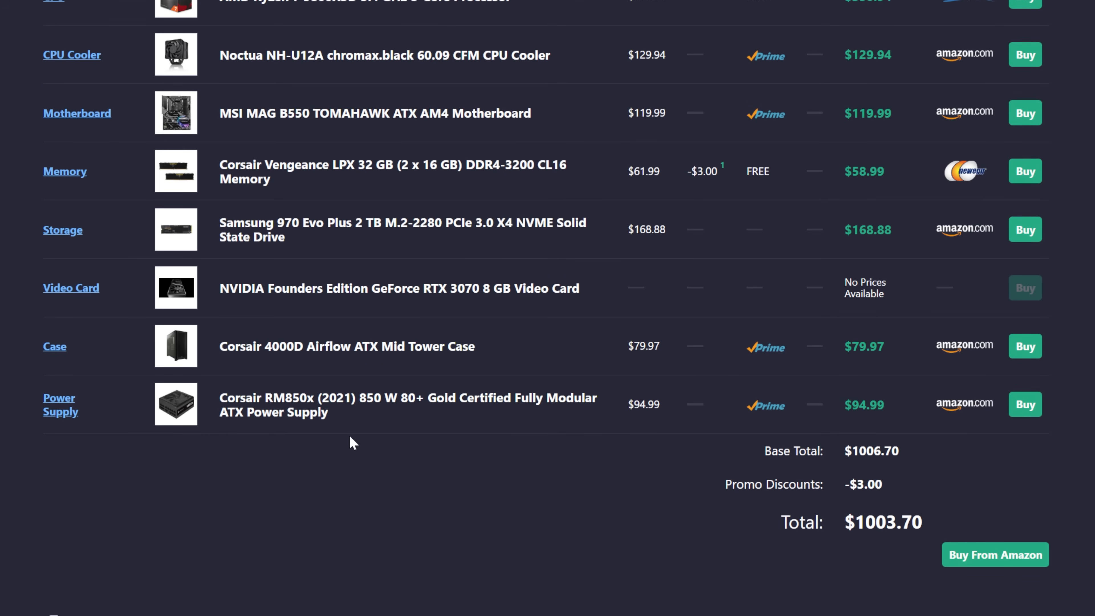
- Scroll through the saved 5800X3D/RTX 3070 part list reviewing each component
scroll("up", 3)
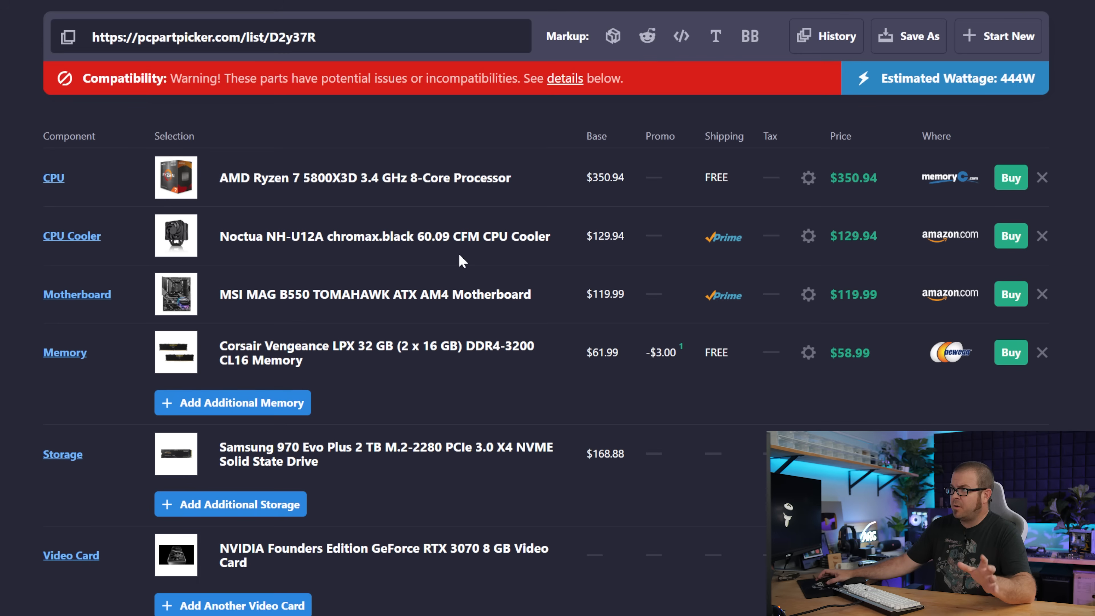
mouse_move(369, 169)
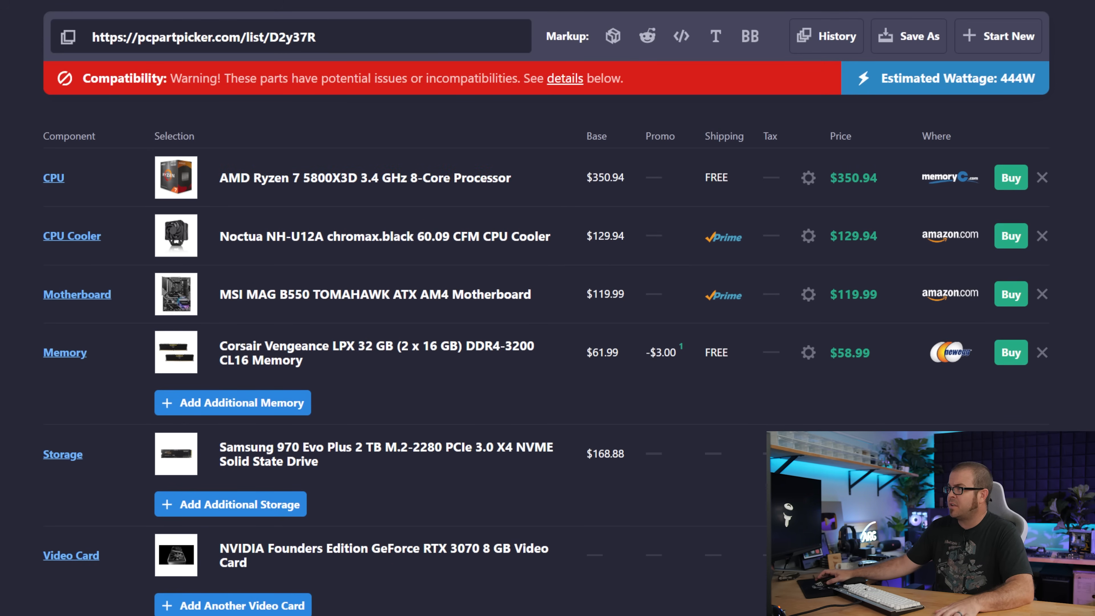
mouse_move(831, 177)
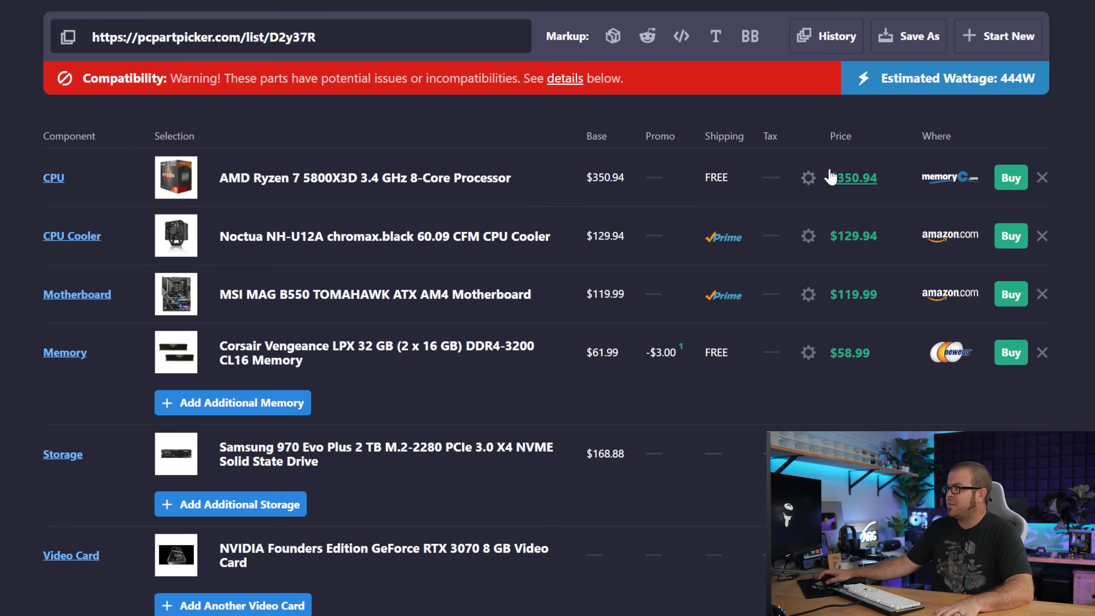
mouse_move(851, 190)
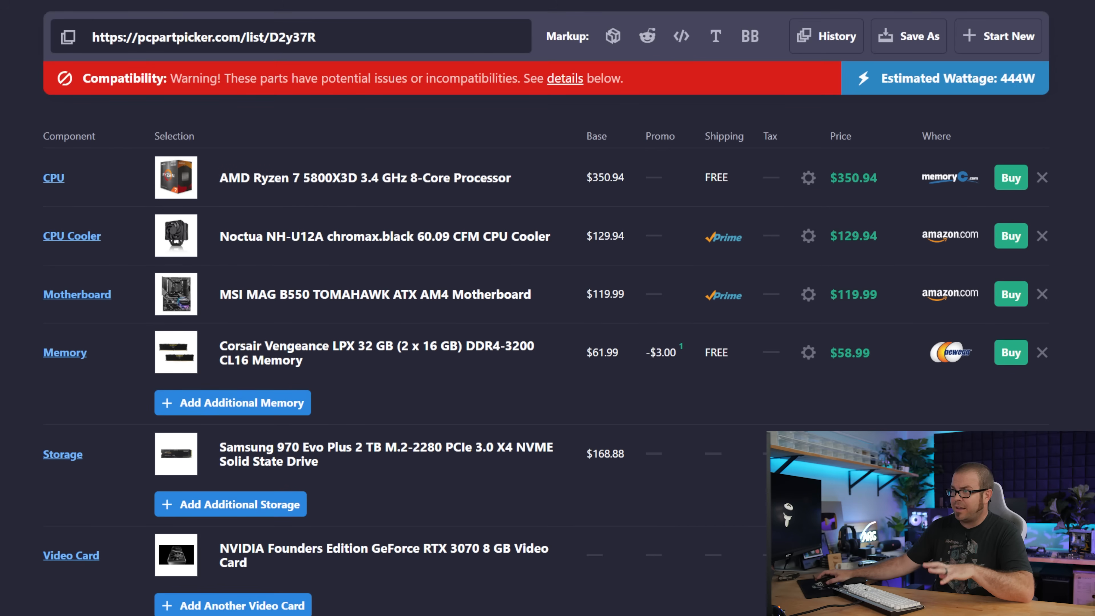
scroll("down", 3)
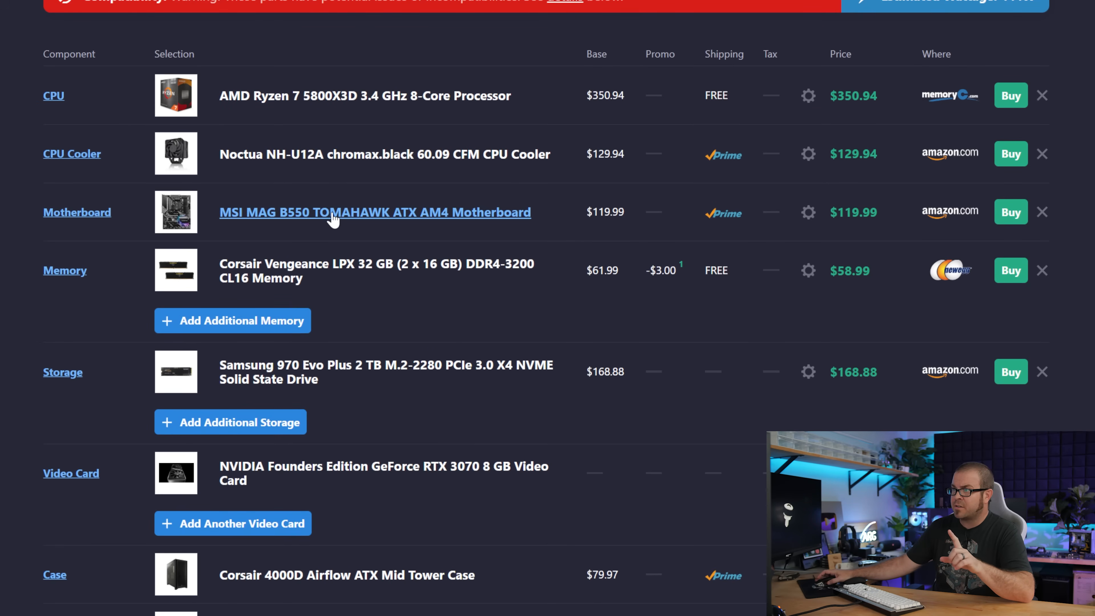
mouse_move(427, 395)
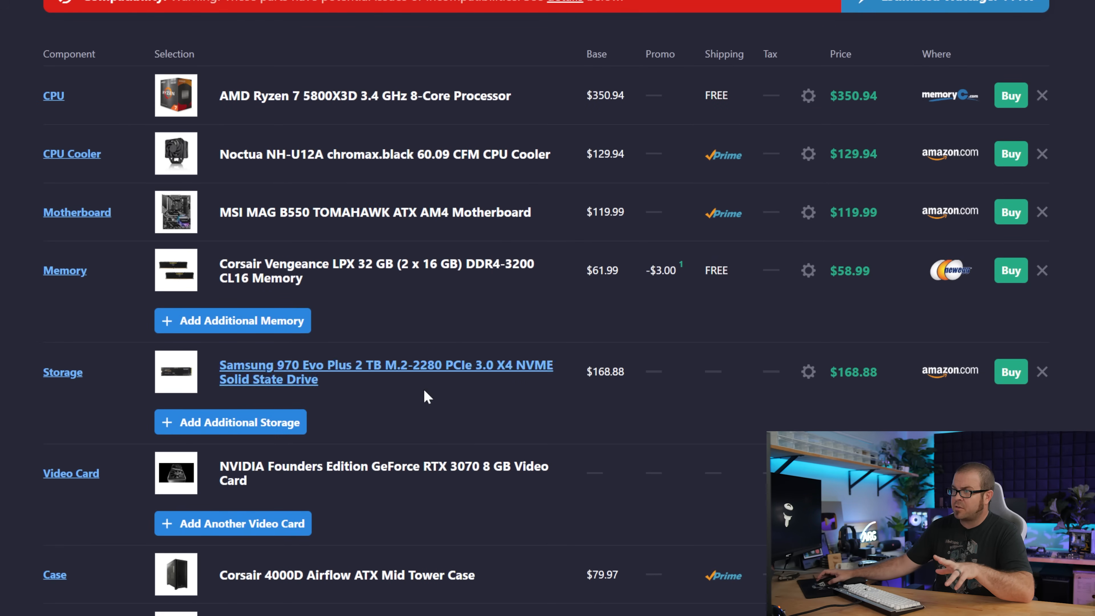
scroll("up", 3)
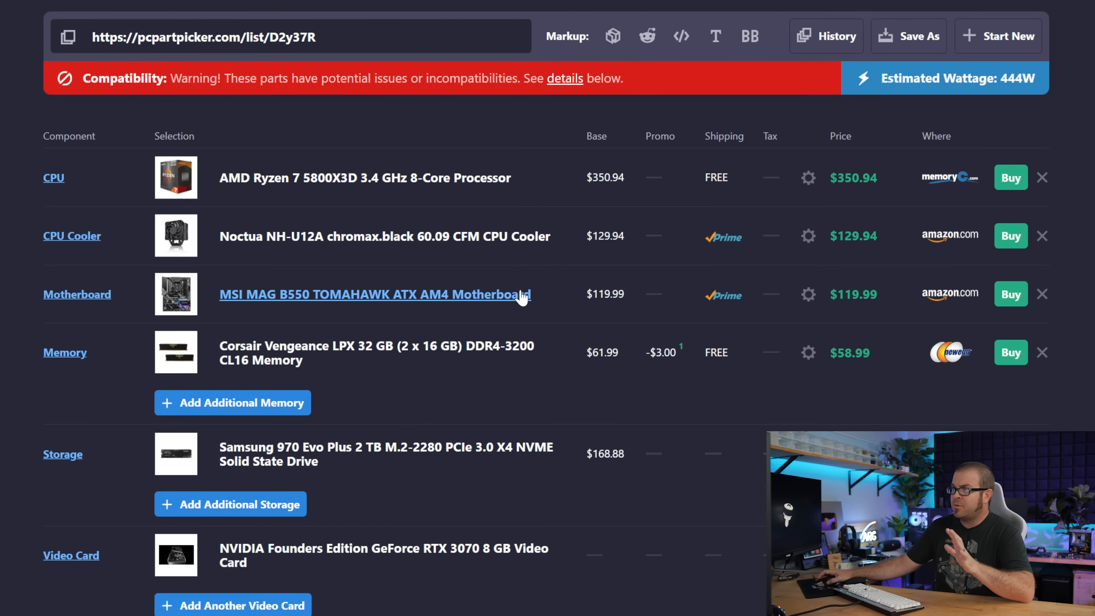
mouse_move(474, 205)
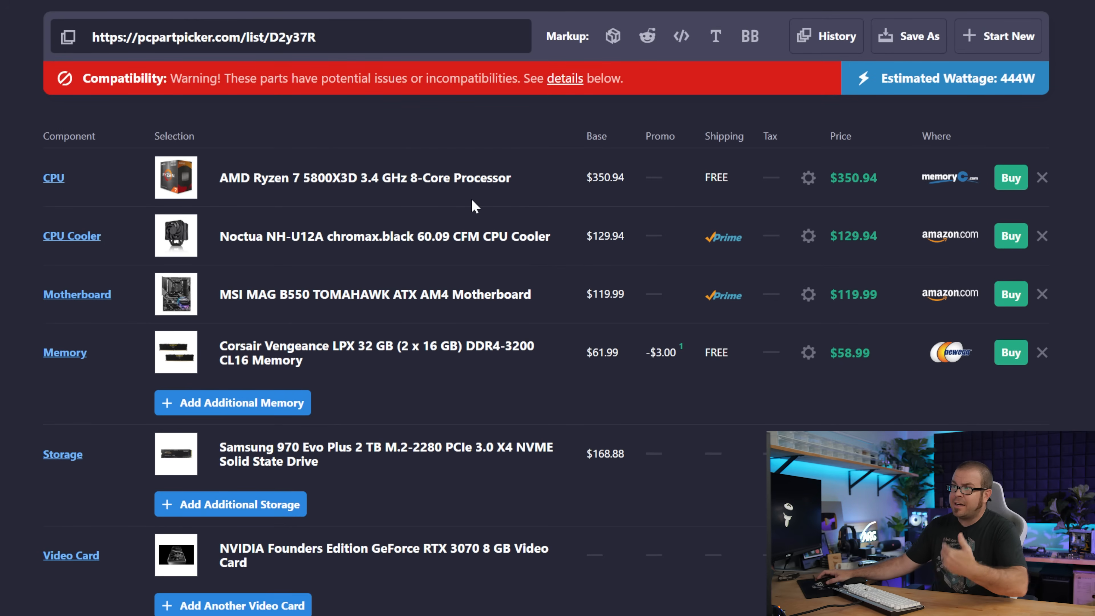
mouse_move(635, 208)
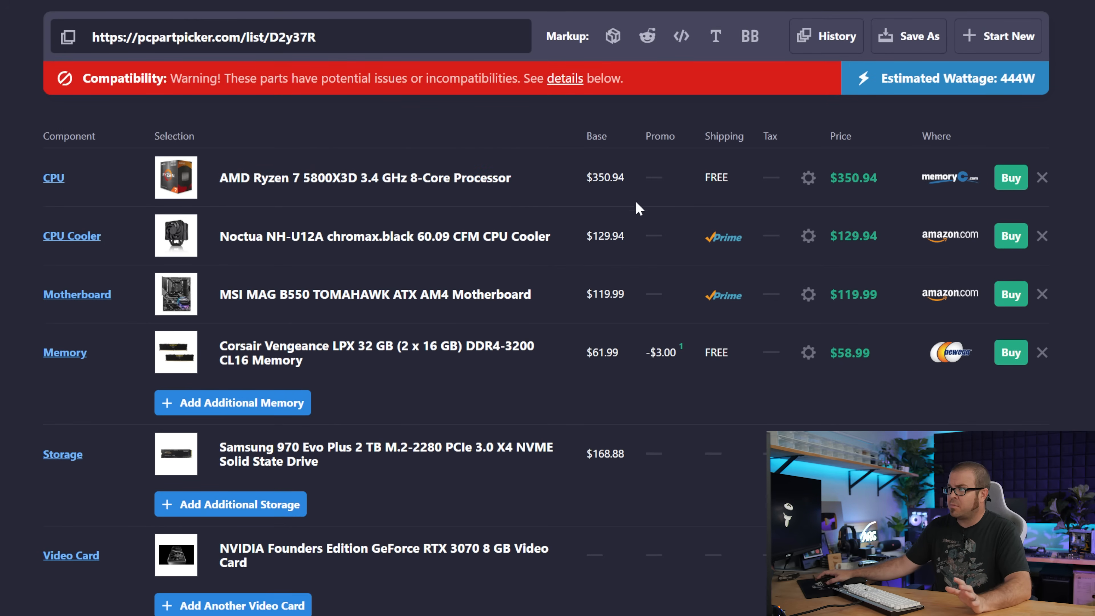
mouse_move(566, 202)
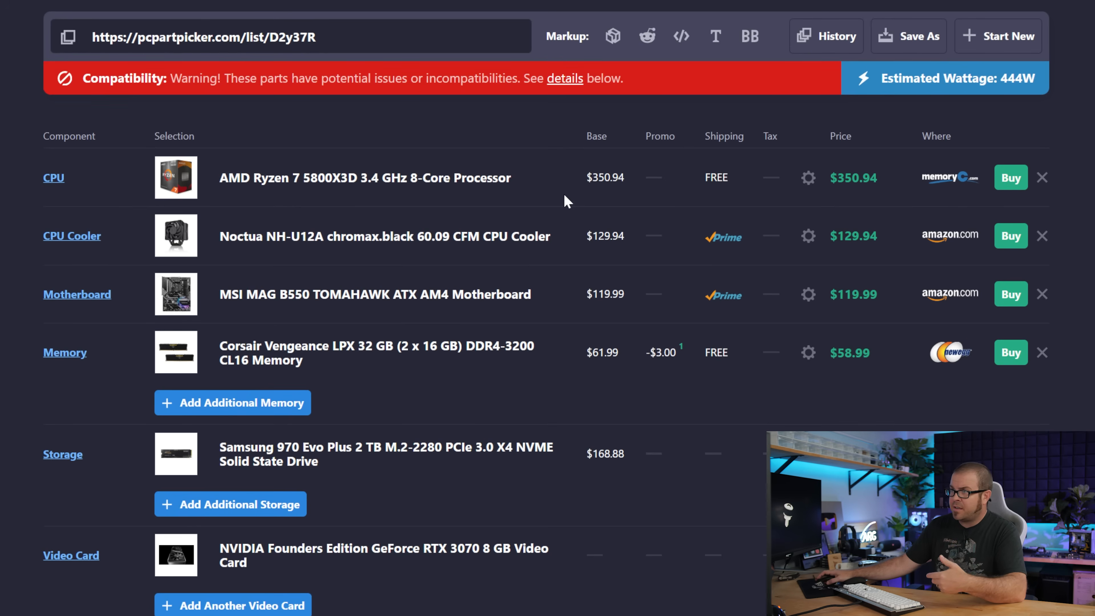
scroll("down", 3)
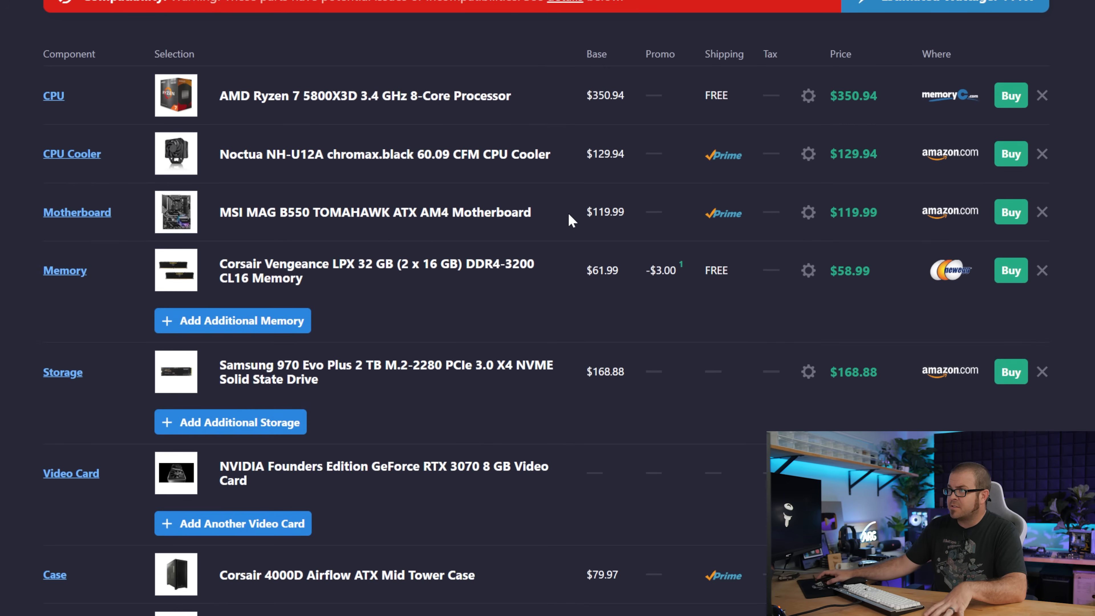
mouse_move(570, 178)
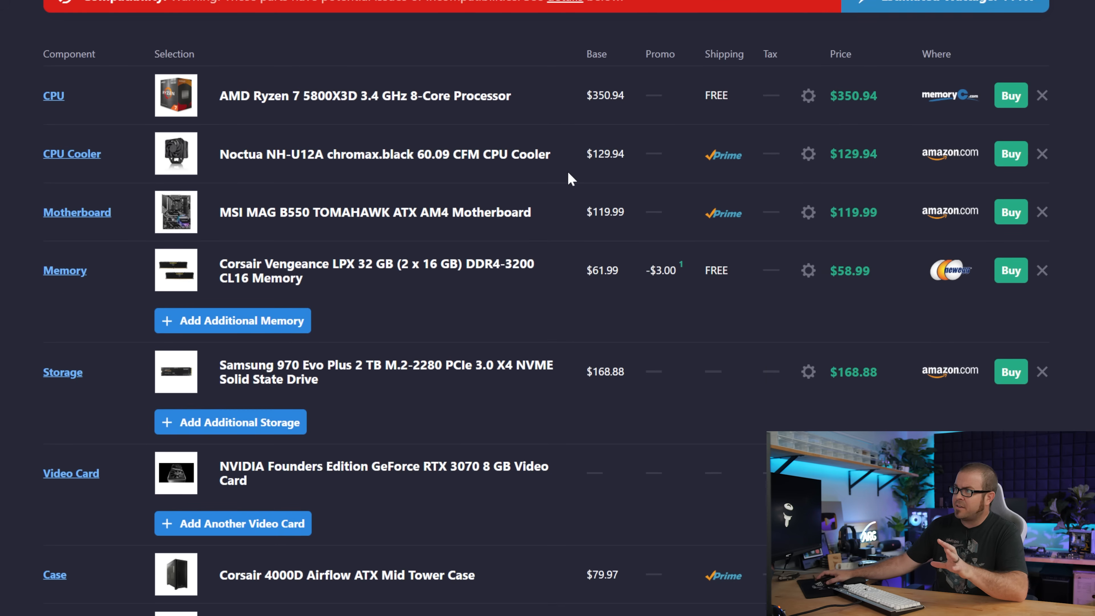
mouse_move(569, 170)
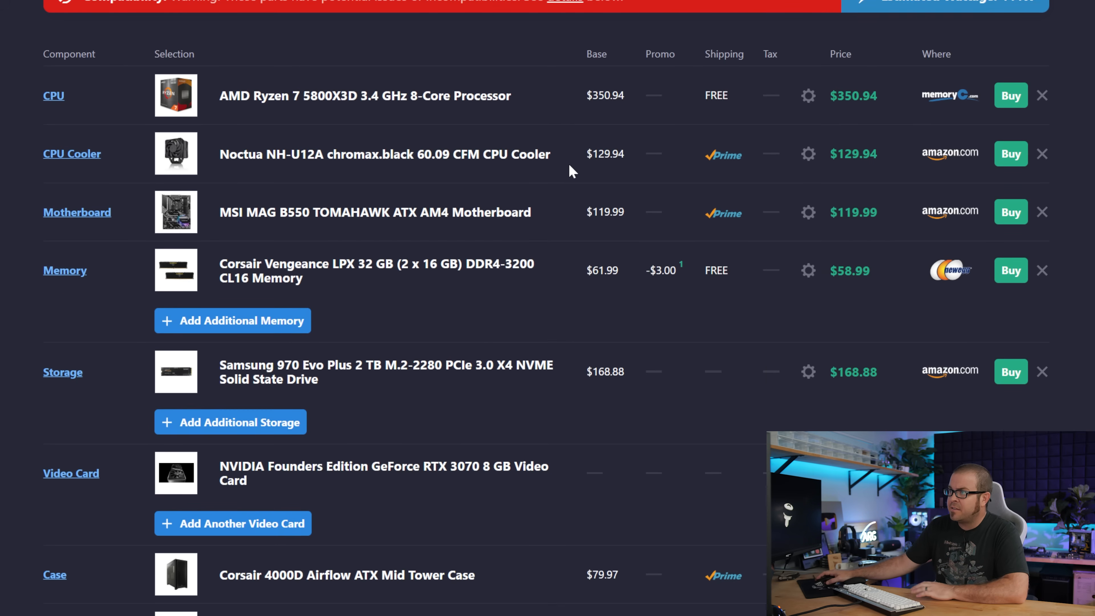
scroll("down", 3)
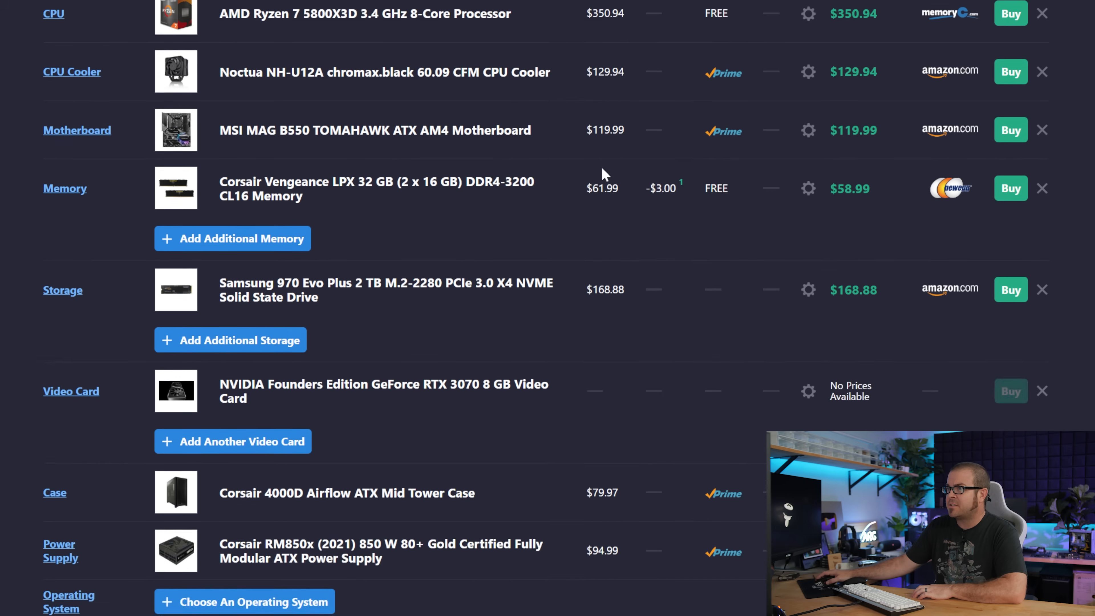
scroll("up", 3)
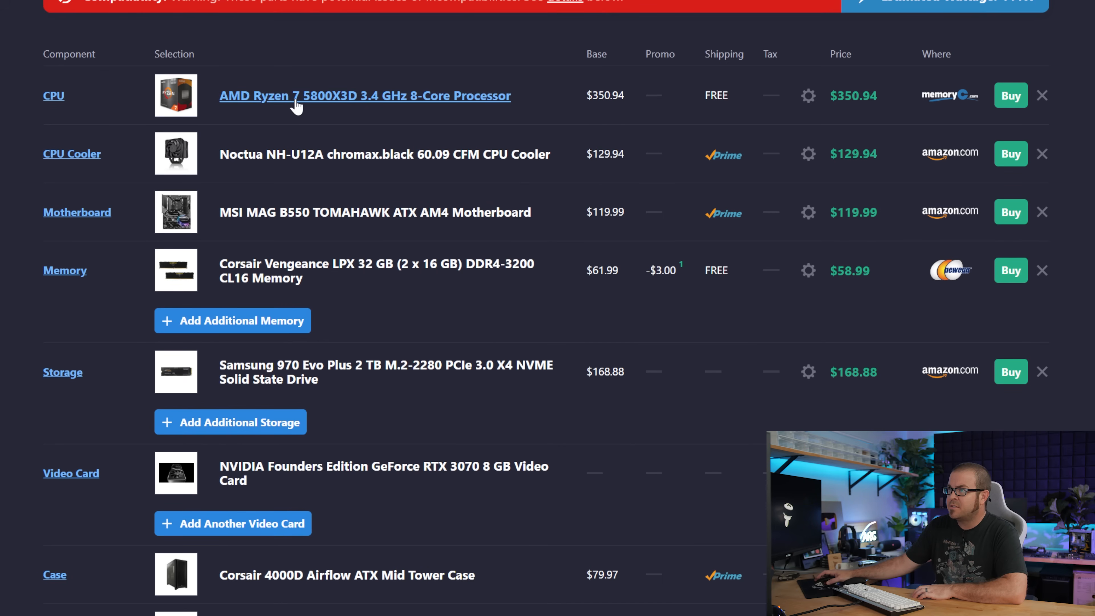
mouse_move(314, 155)
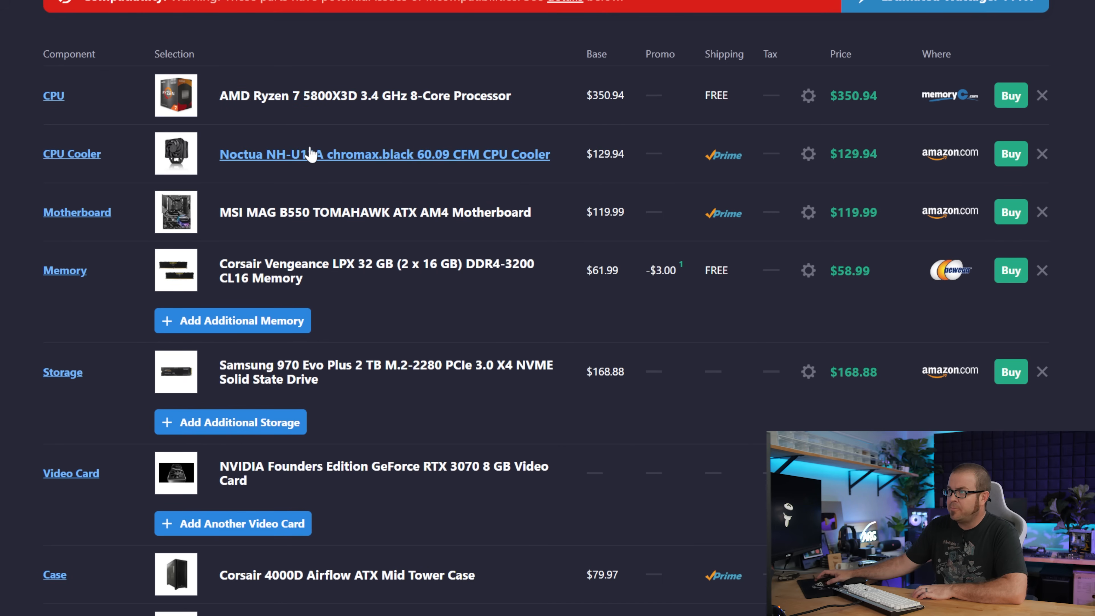
mouse_move(363, 269)
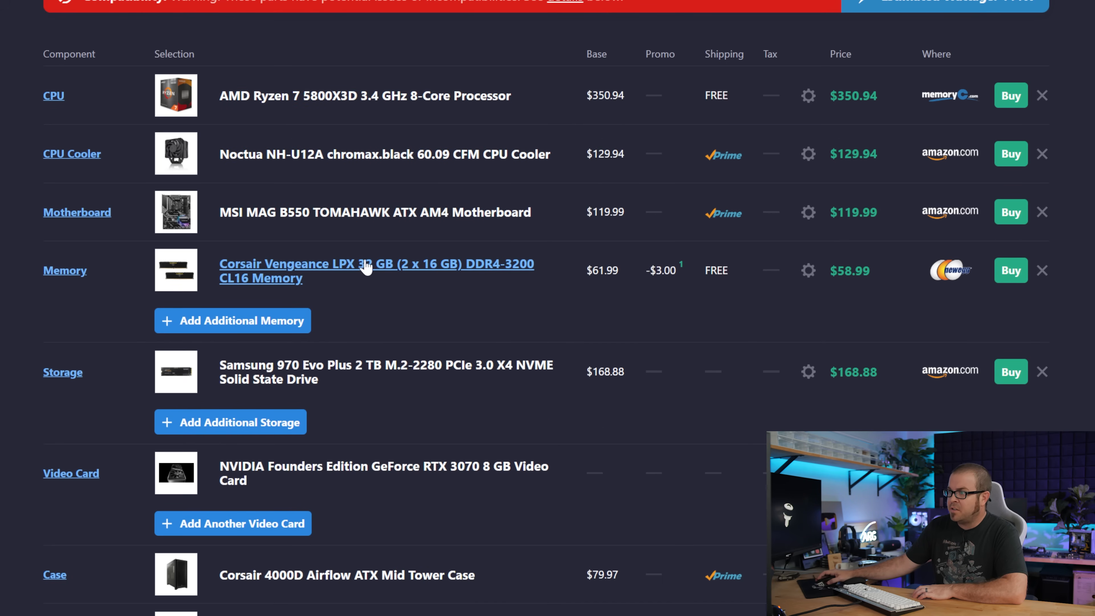
- Finish reviewing the part list and move to TechPowerUp's RTX 3070 specs page
scroll("down", 3)
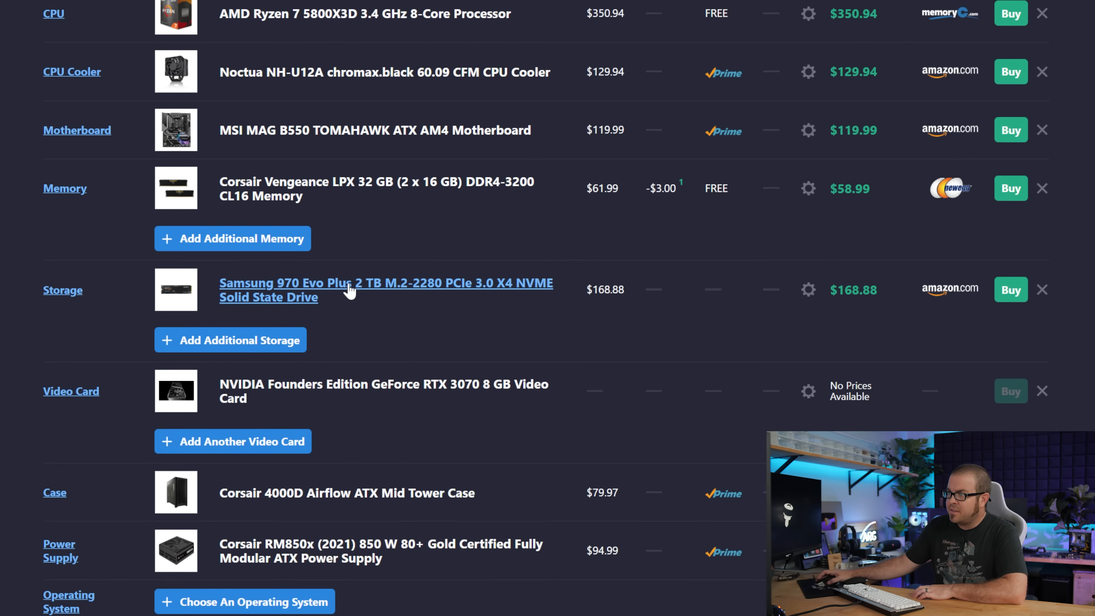
mouse_move(489, 389)
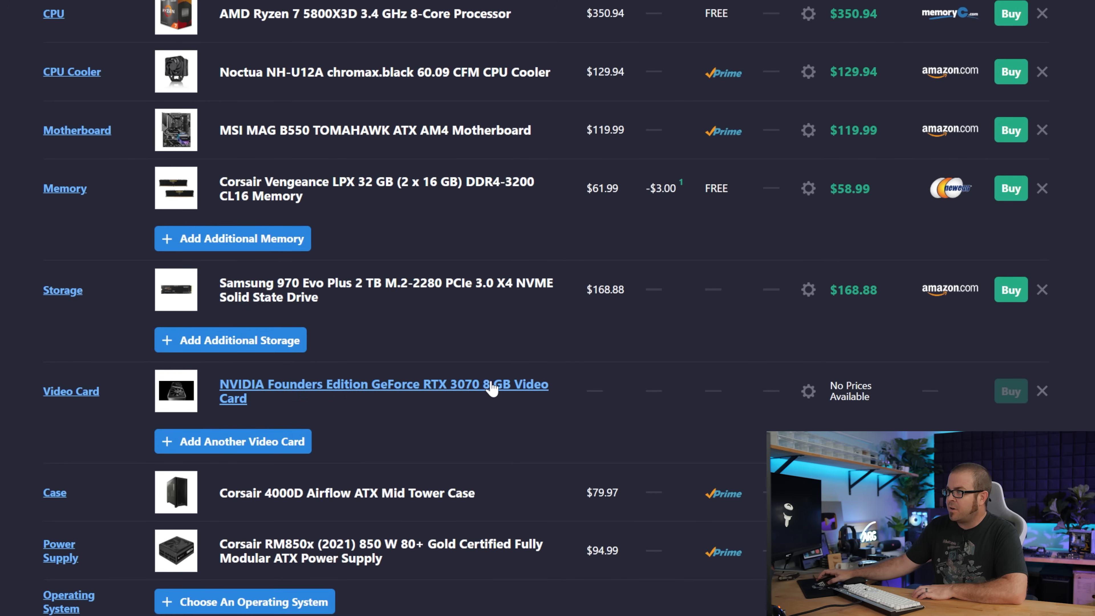
scroll("down", 3)
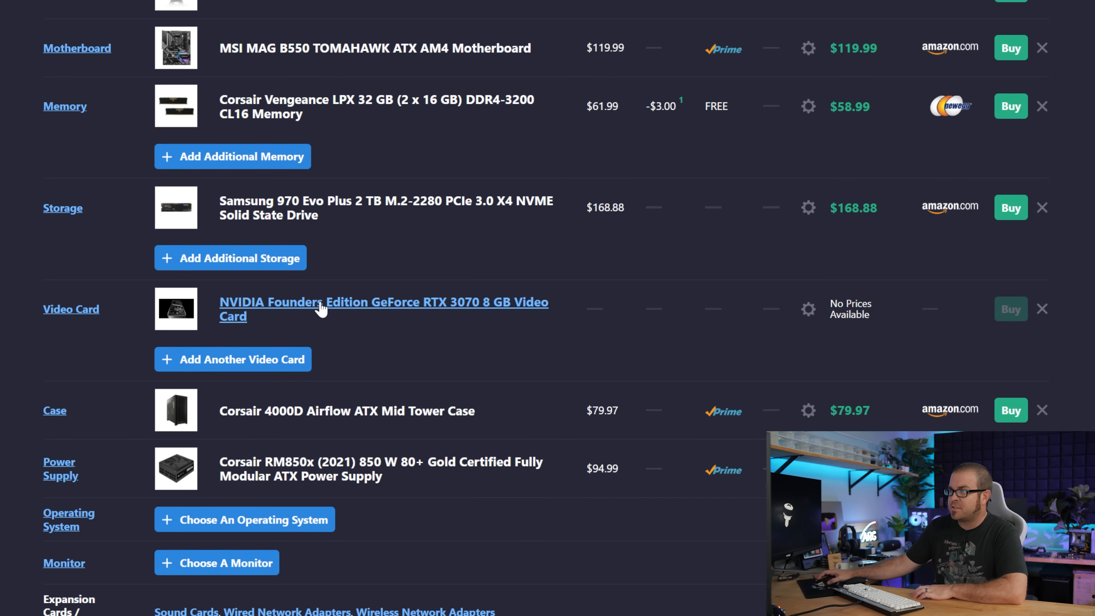
scroll("down", 3)
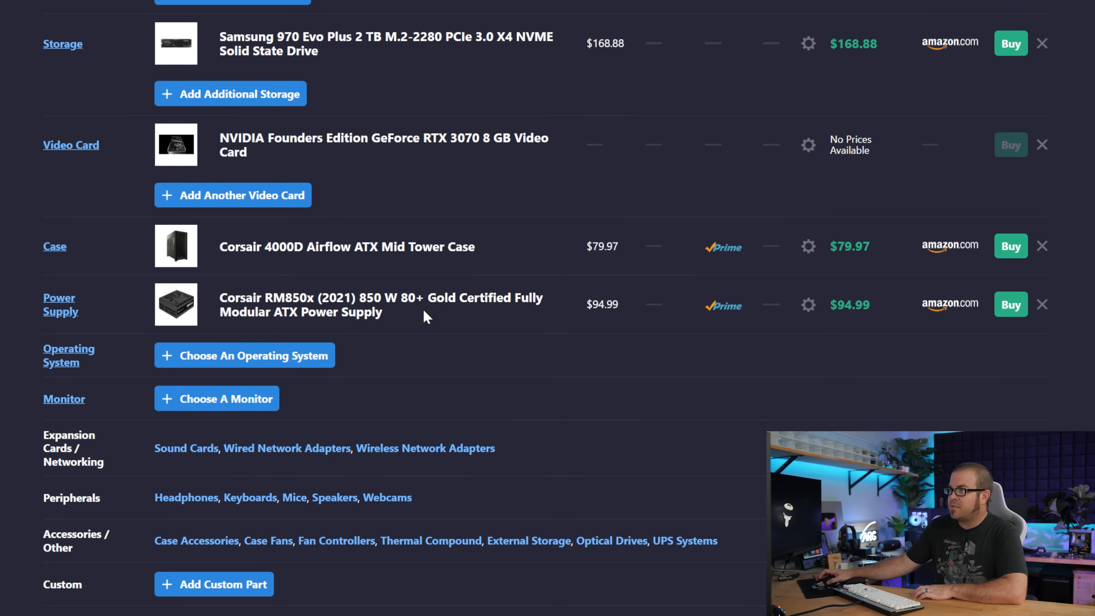
scroll("up", 3)
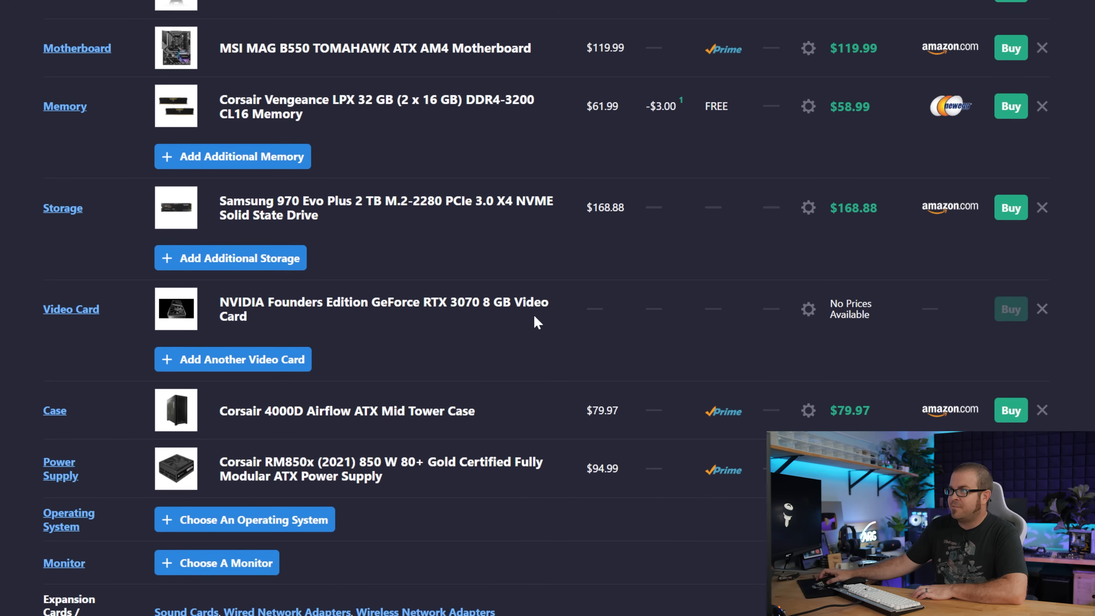
scroll("up", 3)
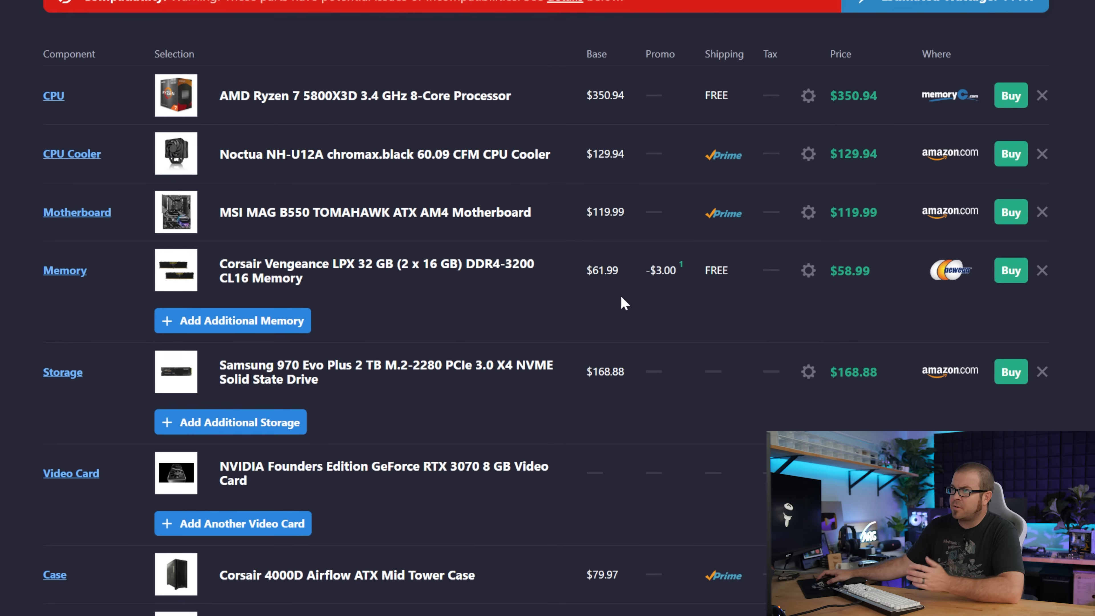
mouse_move(609, 305)
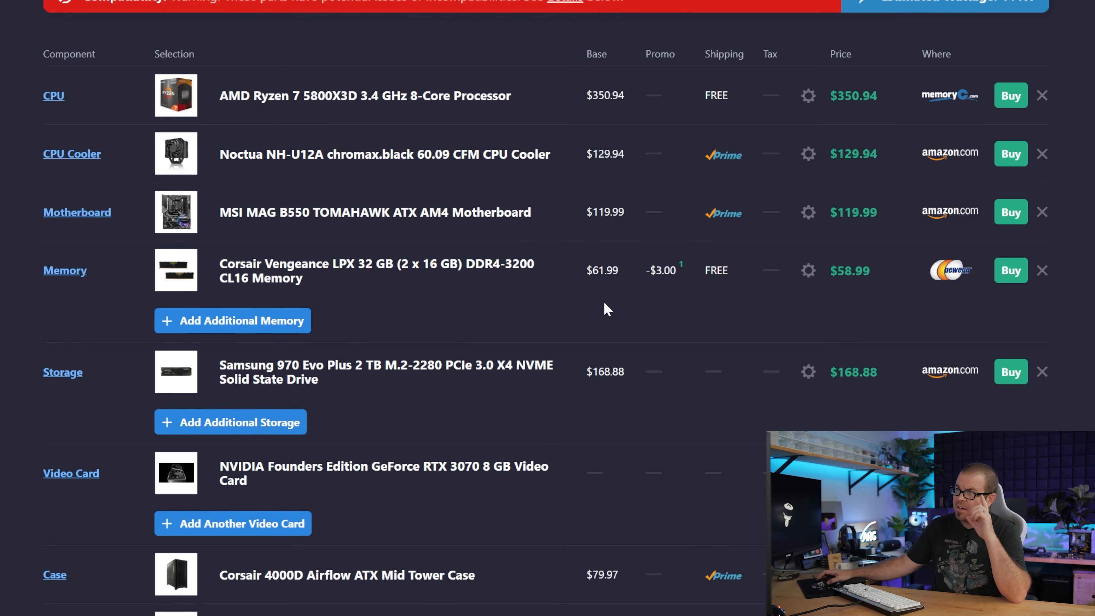
mouse_move(648, 354)
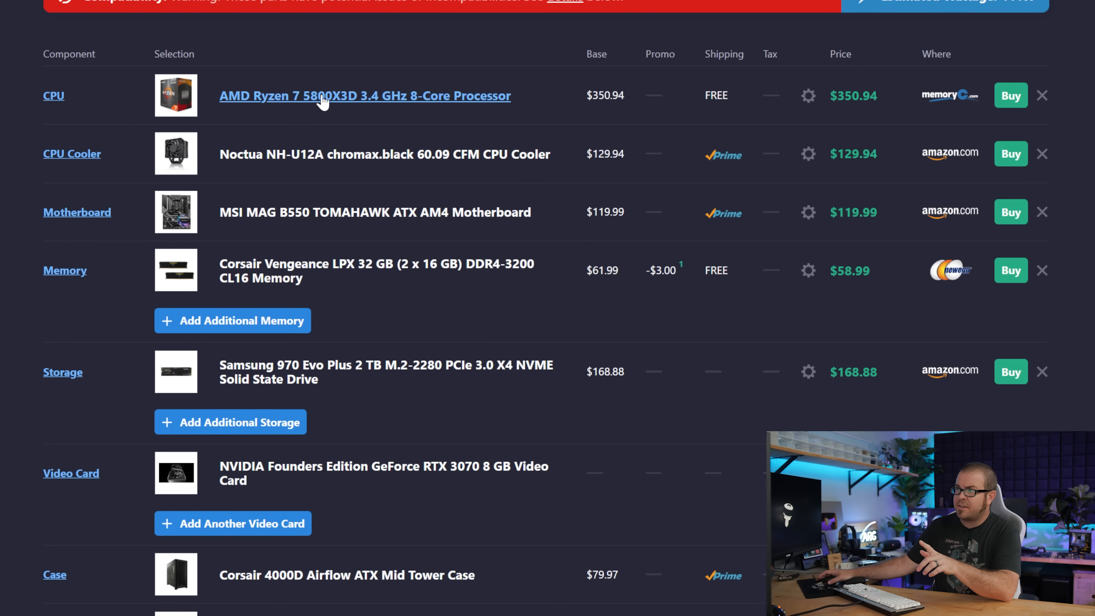
mouse_move(729, 399)
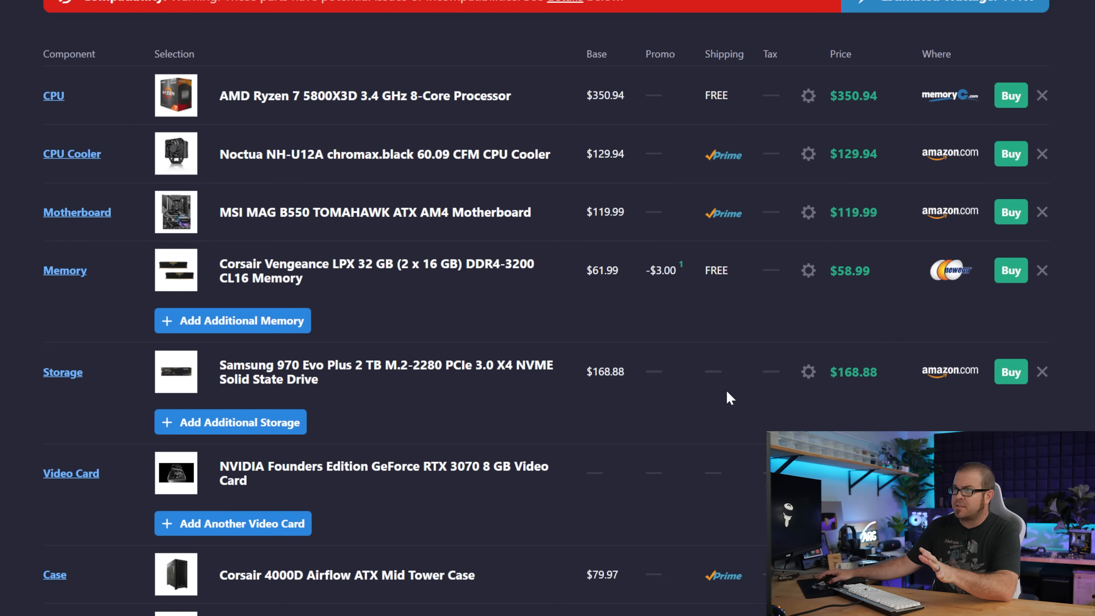
scroll("down", 3)
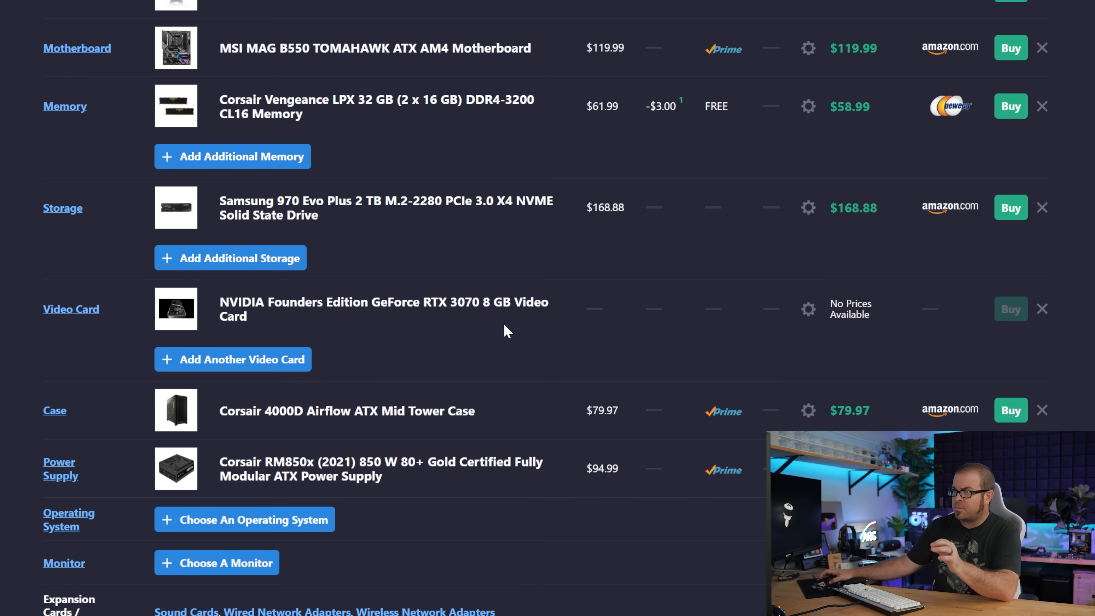
mouse_move(691, 359)
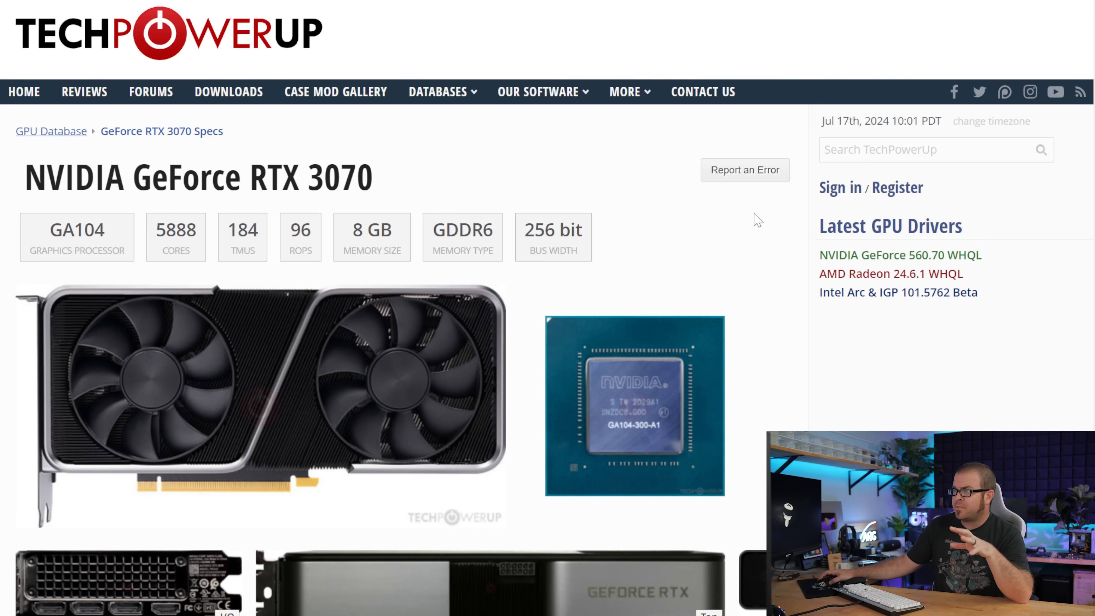
- Scroll through the RTX 3070 Relative Performance chart on TechPowerUp
scroll("down", 3)
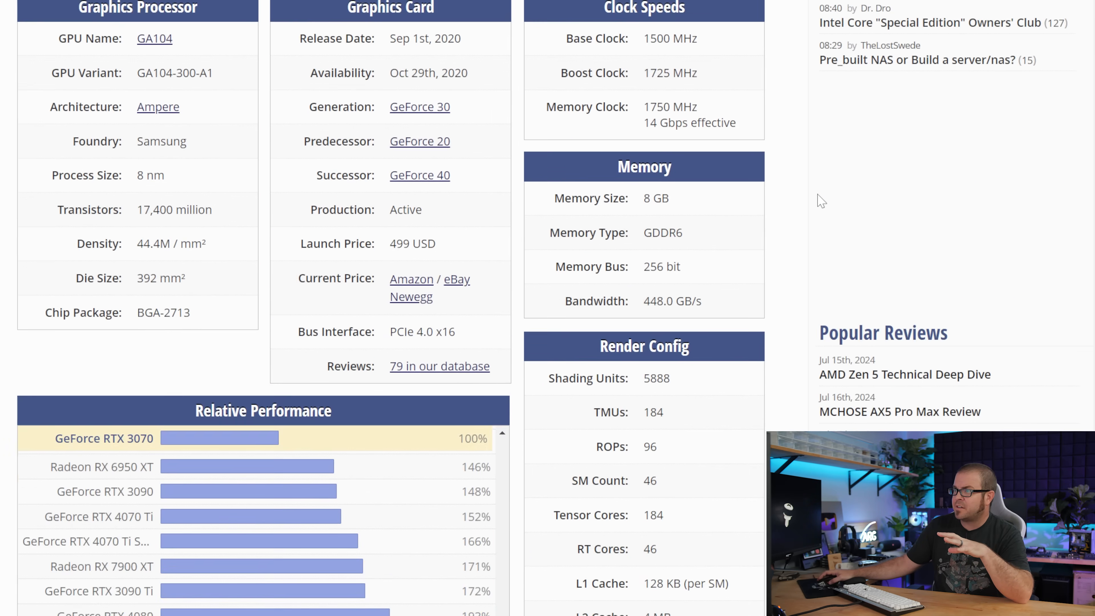
scroll("down", 3)
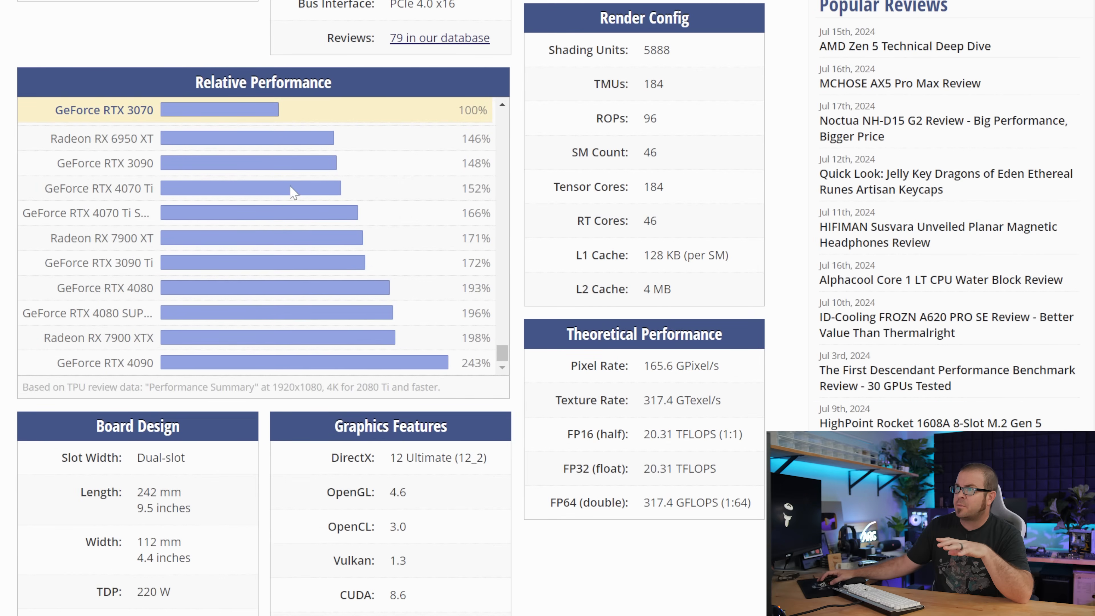
mouse_move(503, 355)
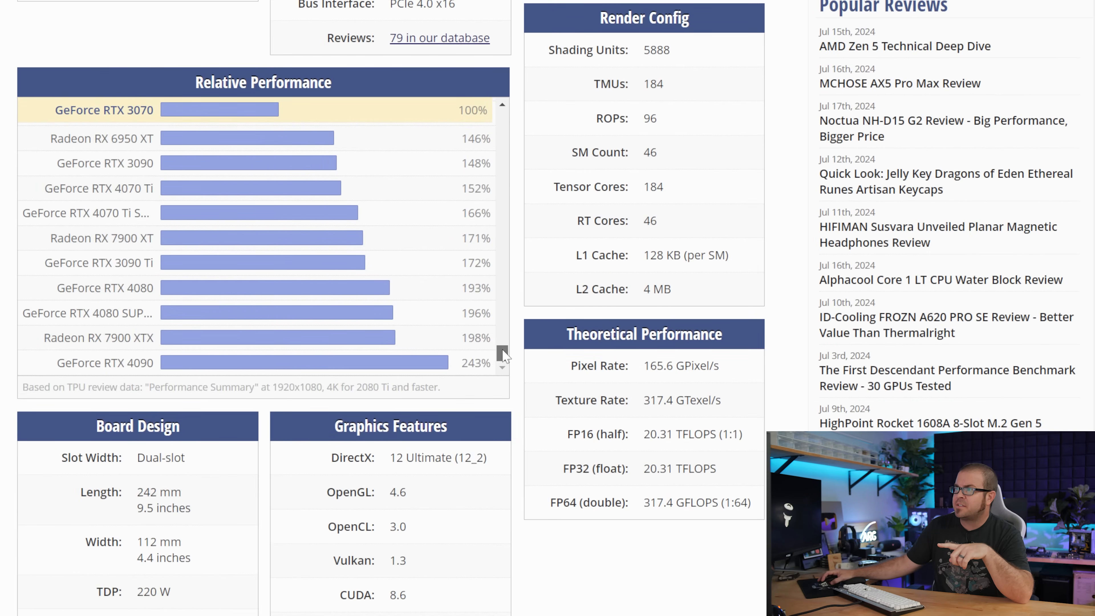
scroll("up", 3)
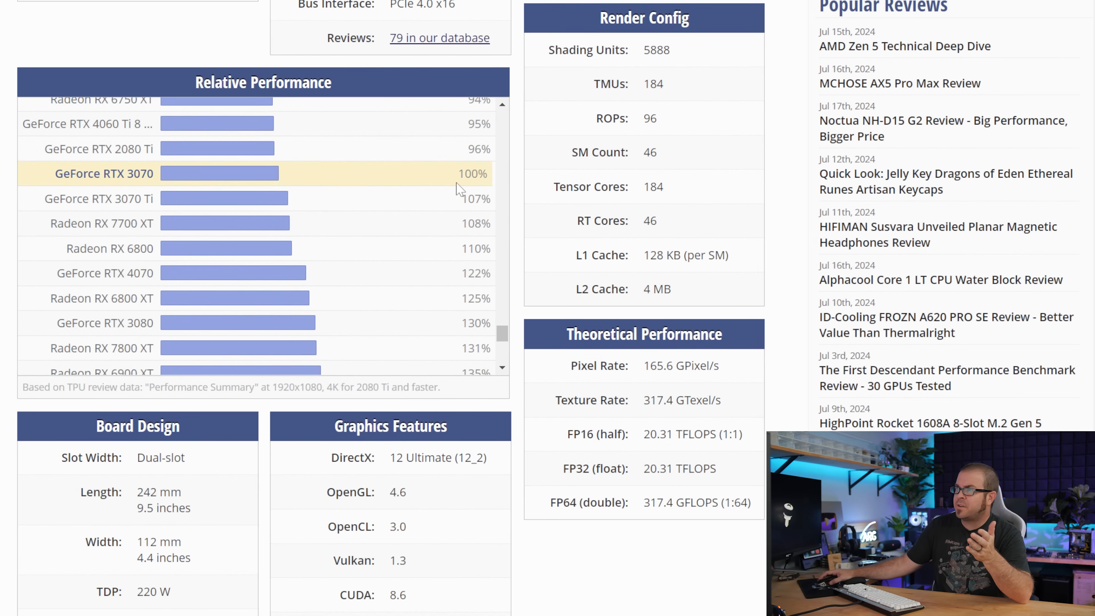
mouse_move(415, 255)
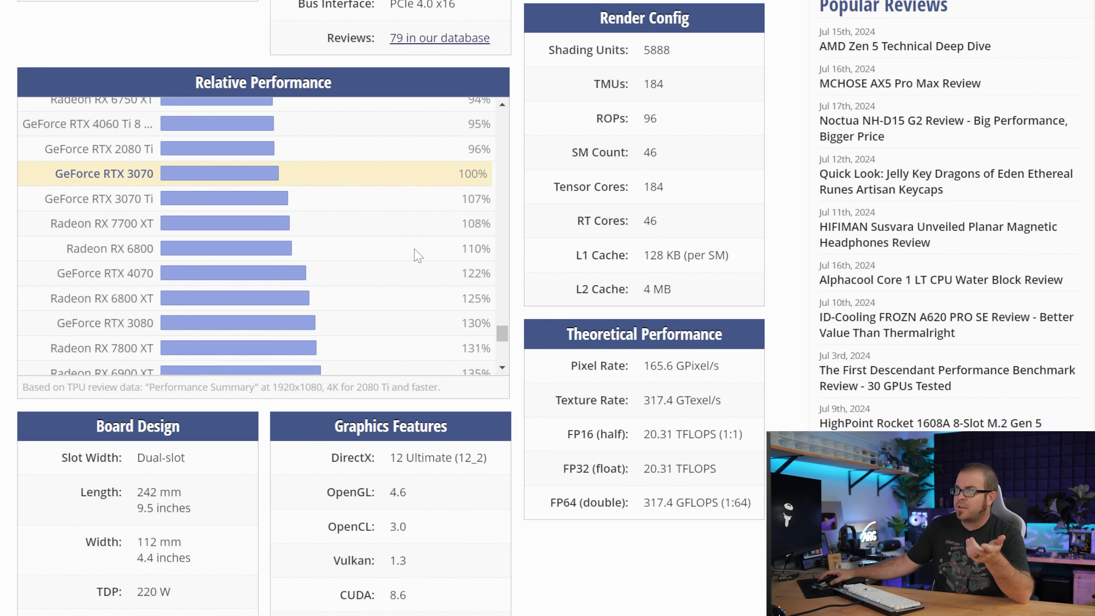
scroll("down", 3)
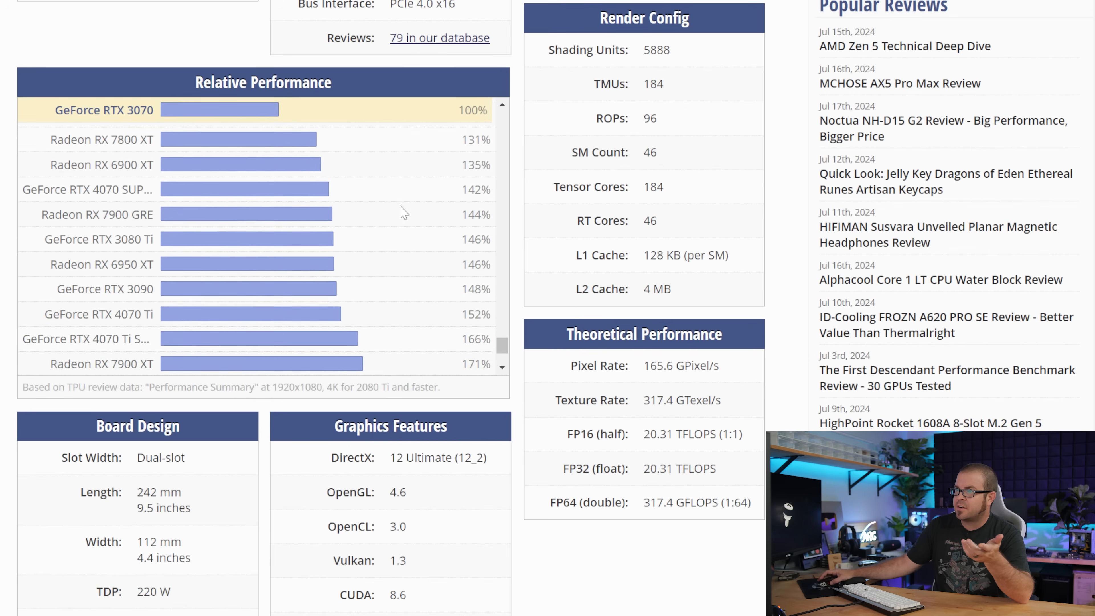
scroll("up", 3)
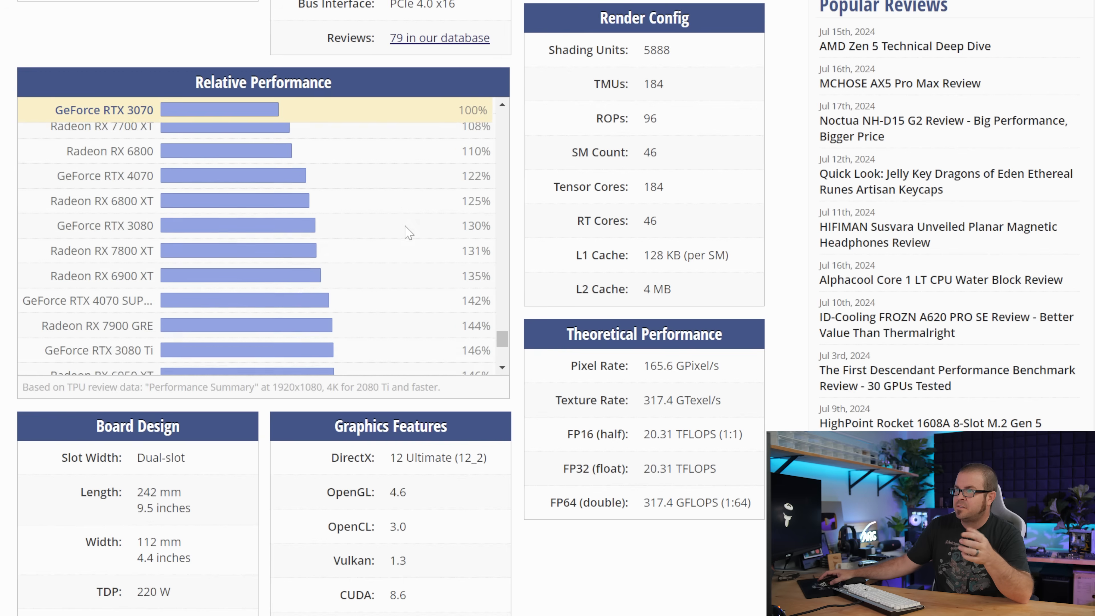
- Continue through the chart up to the RTX 4090, then return to the PCPartPicker card list
scroll("down", 3)
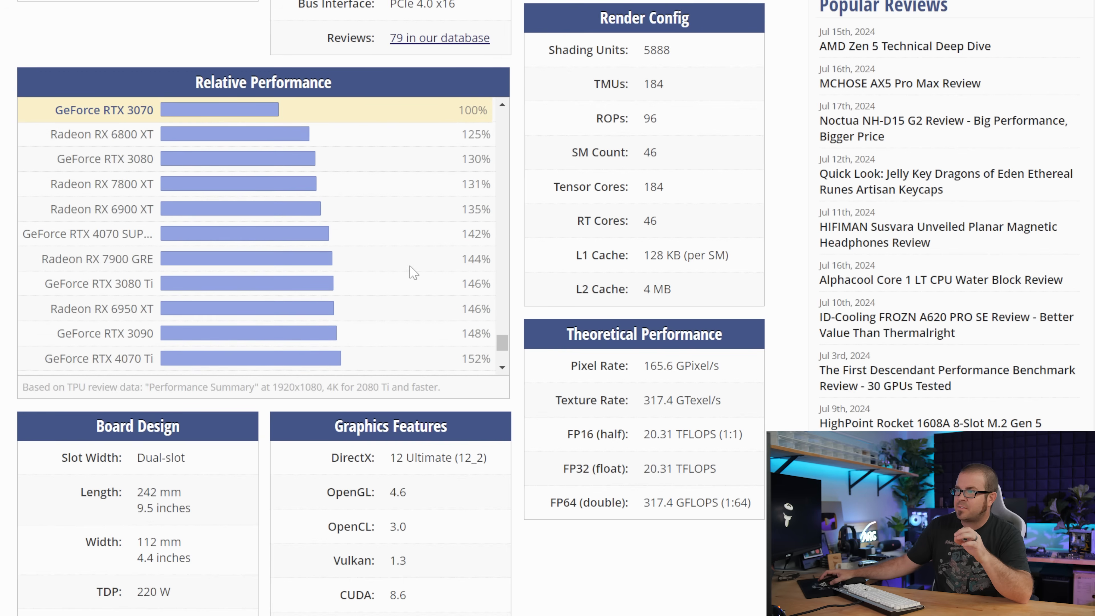
scroll("down", 3)
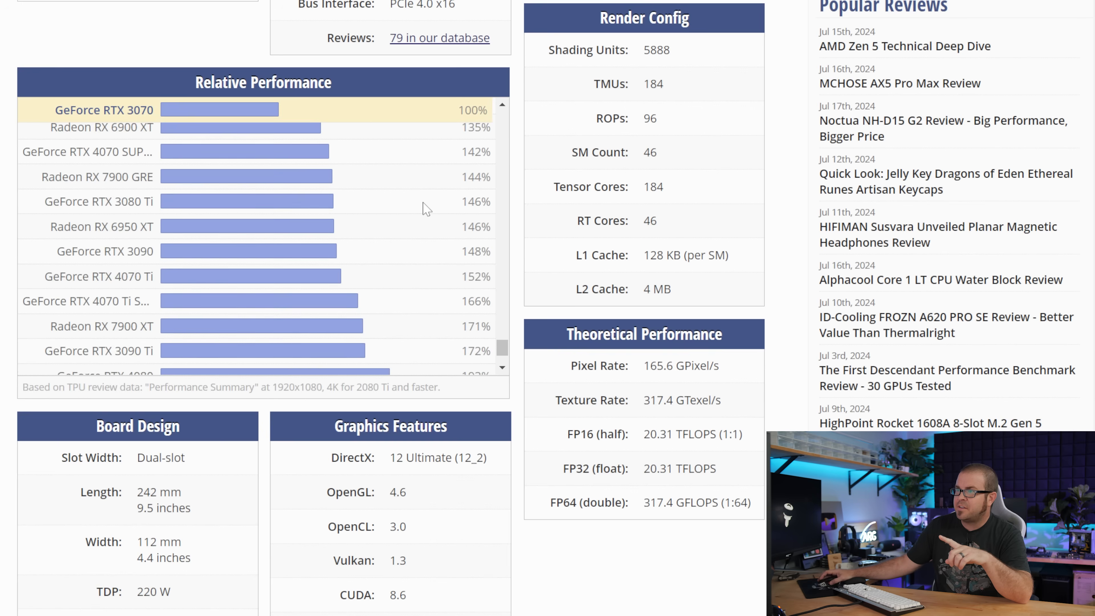
scroll("down", 3)
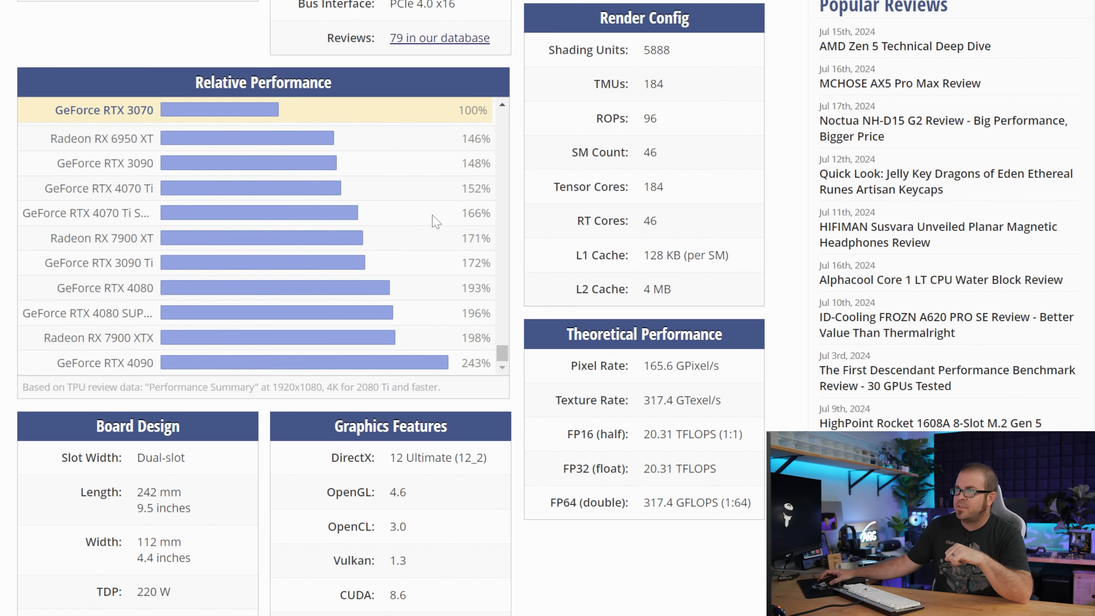
mouse_move(136, 189)
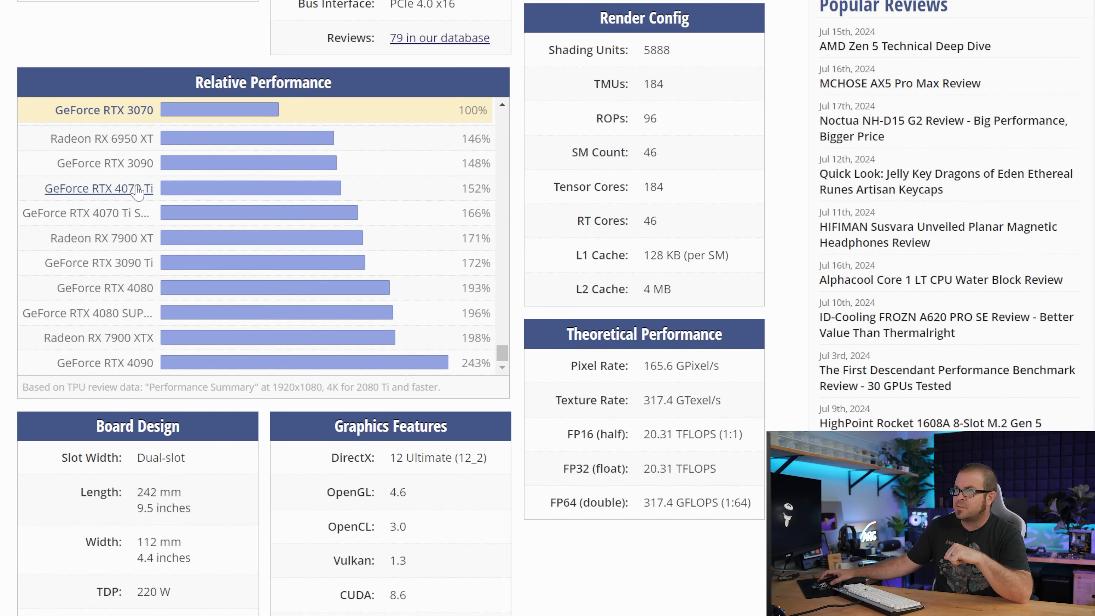
scroll("up", 3)
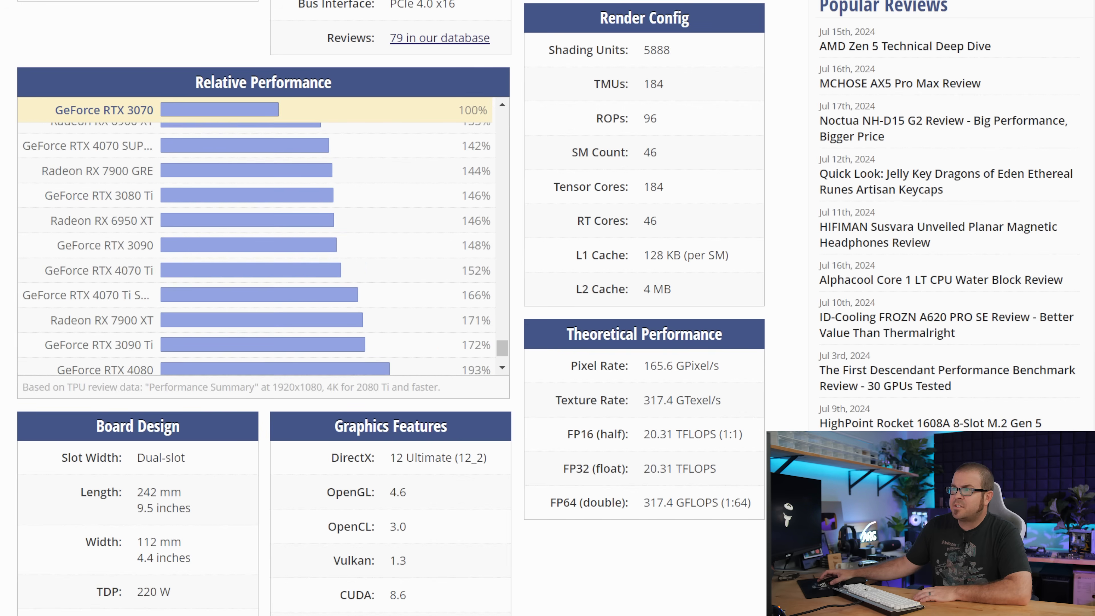
scroll("down", 3)
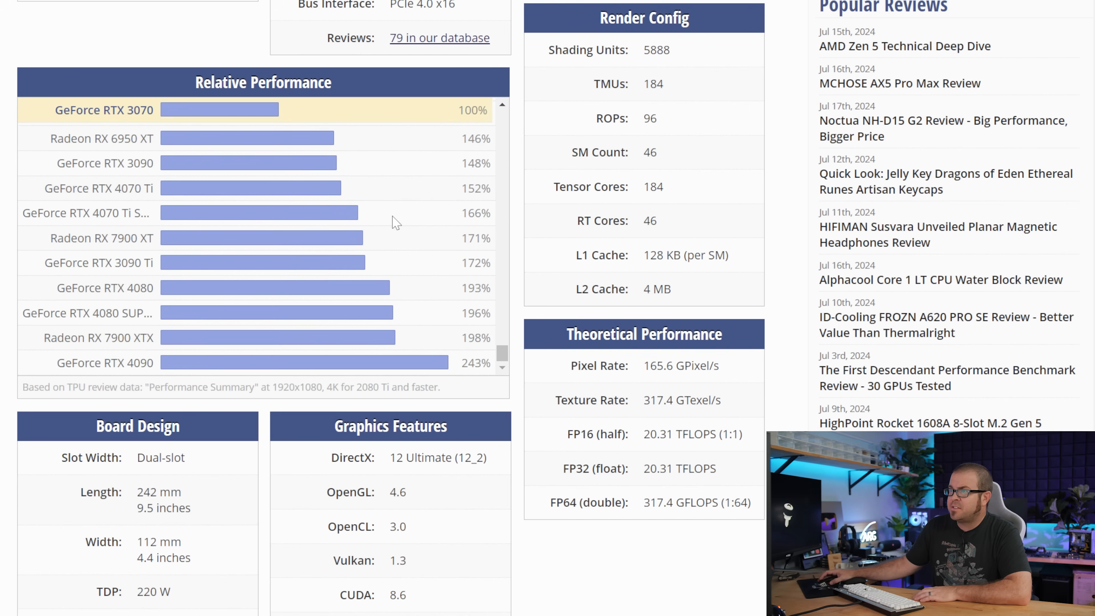
mouse_move(130, 231)
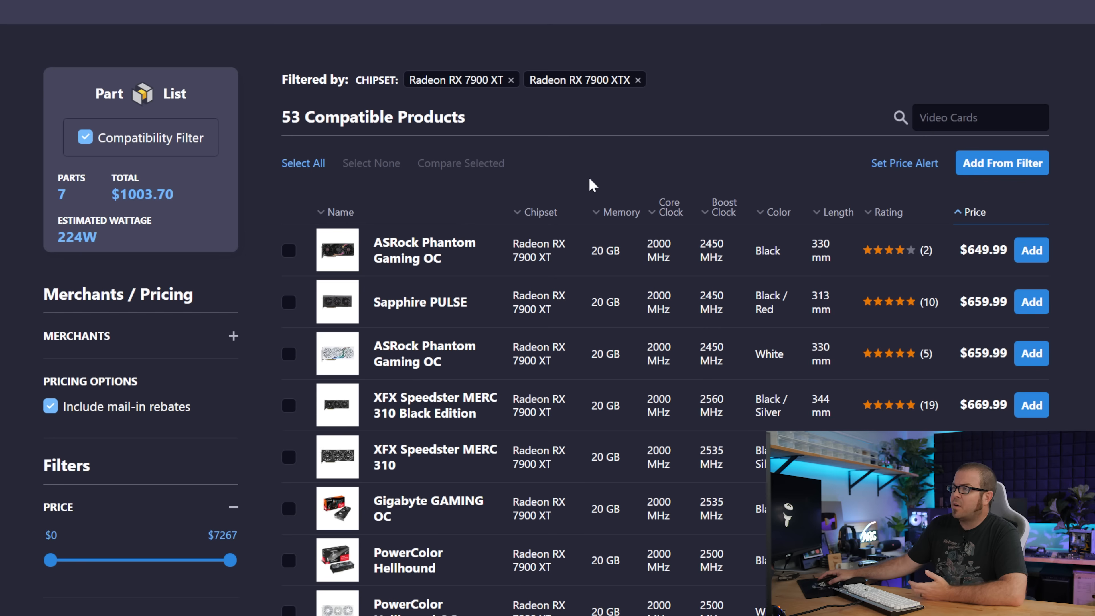
- Browse the Radeon RX 7900 XT/XTX listing down into the XTX entries before refiltering to RTX 40 SUPER cards
scroll("down", 3)
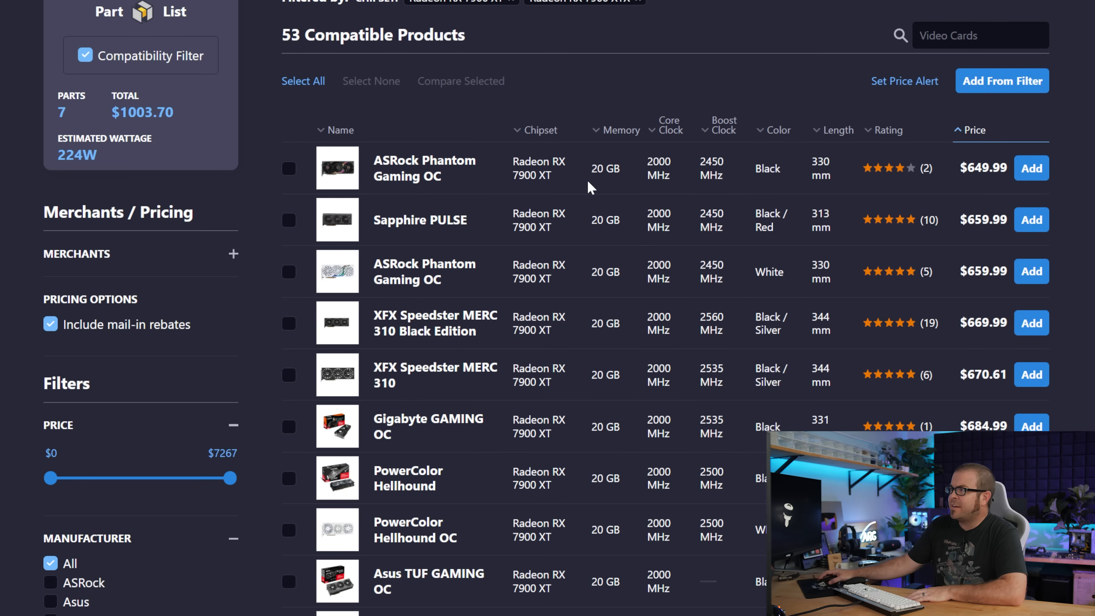
mouse_move(899, 161)
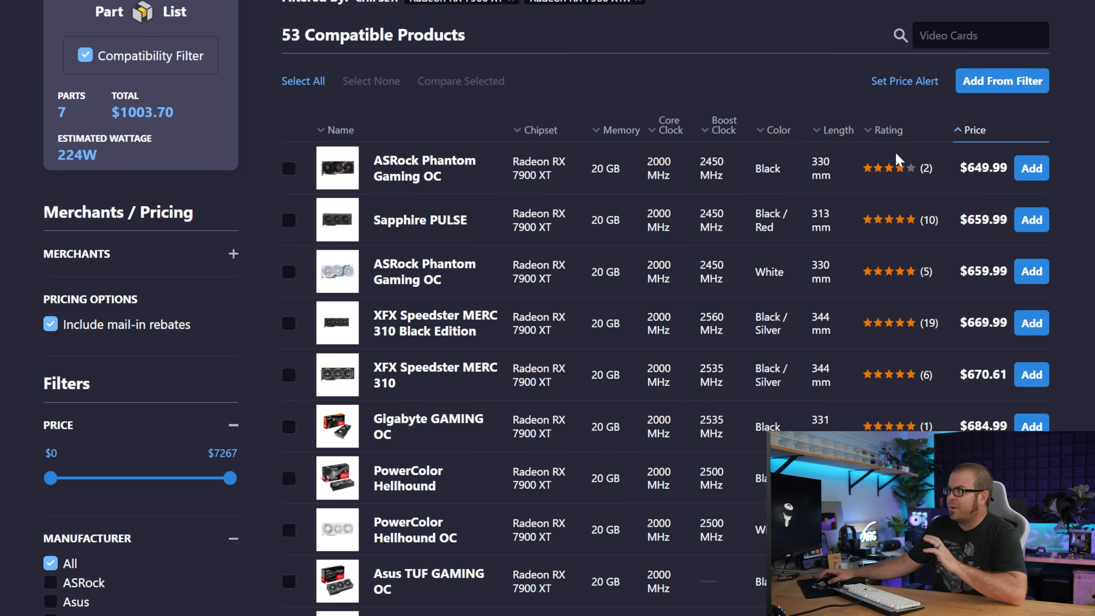
mouse_move(972, 191)
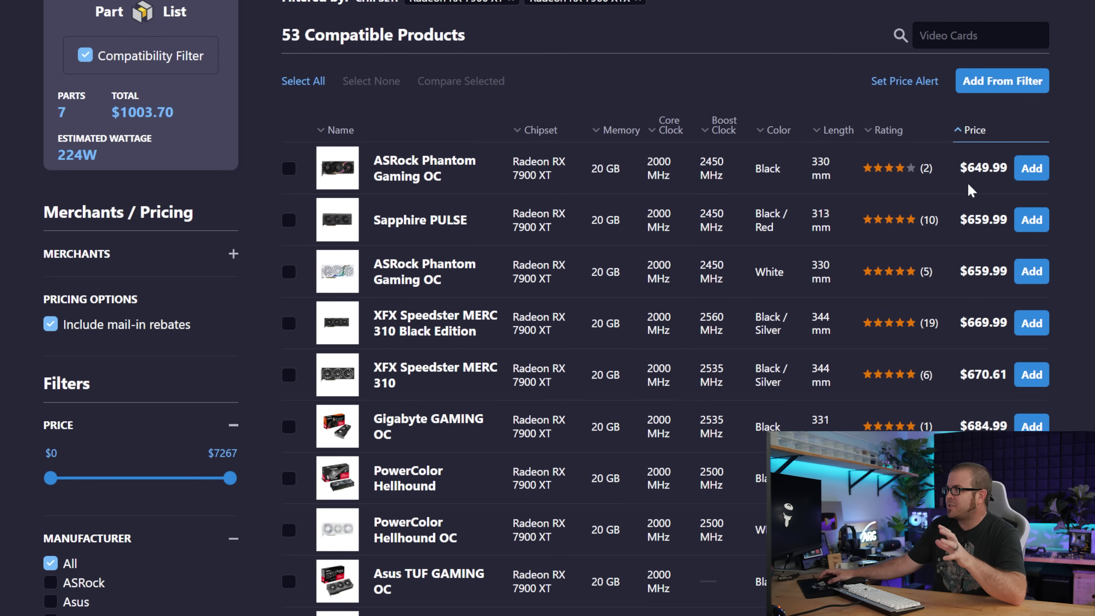
mouse_move(971, 189)
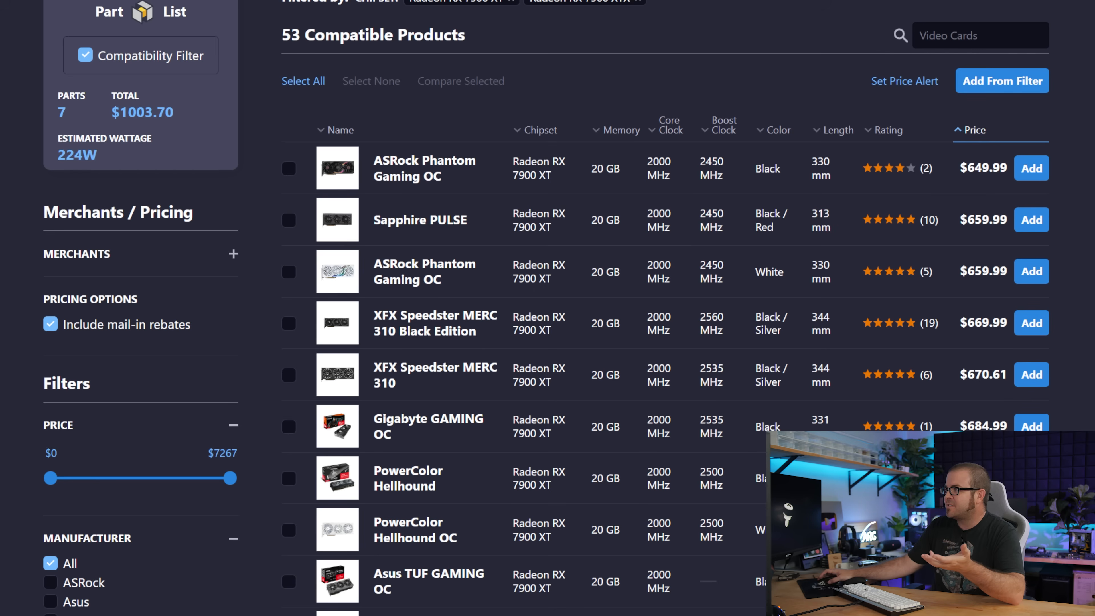
mouse_move(998, 204)
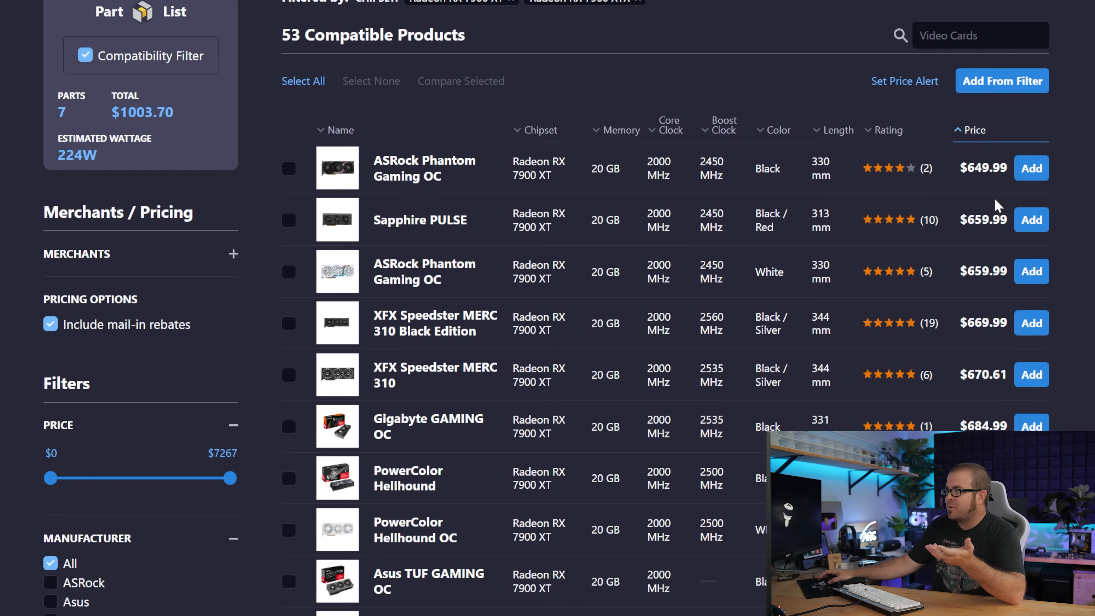
scroll("down", 3)
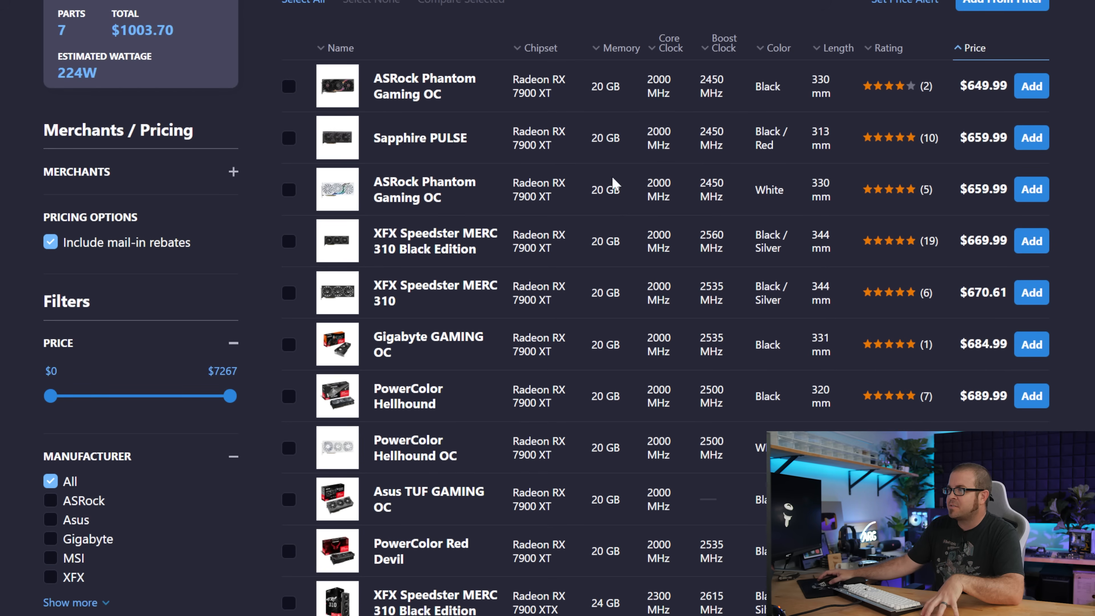
scroll("down", 3)
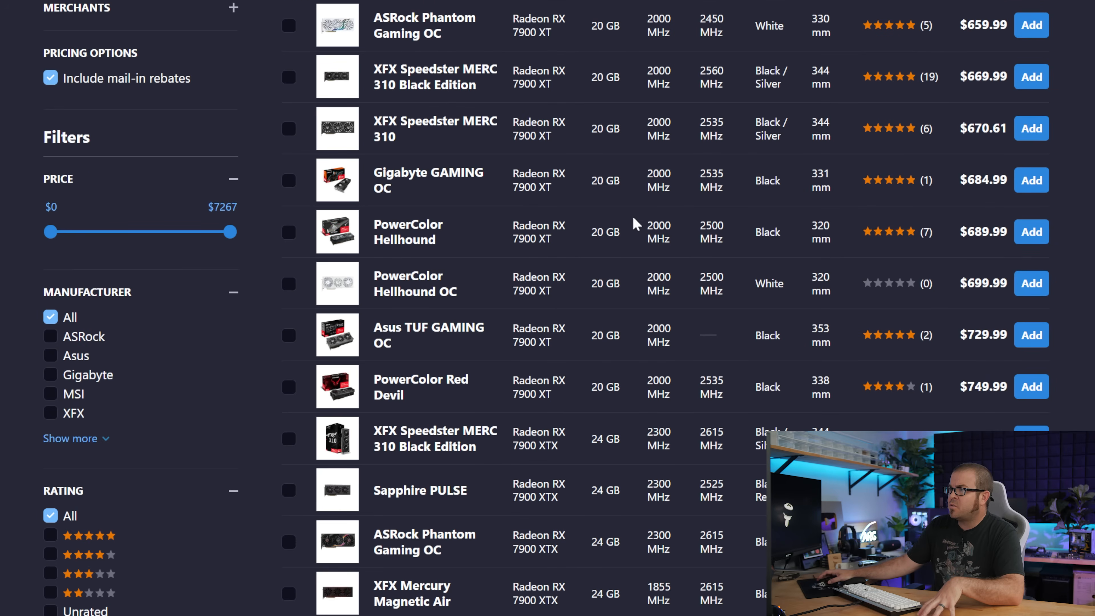
scroll("down", 3)
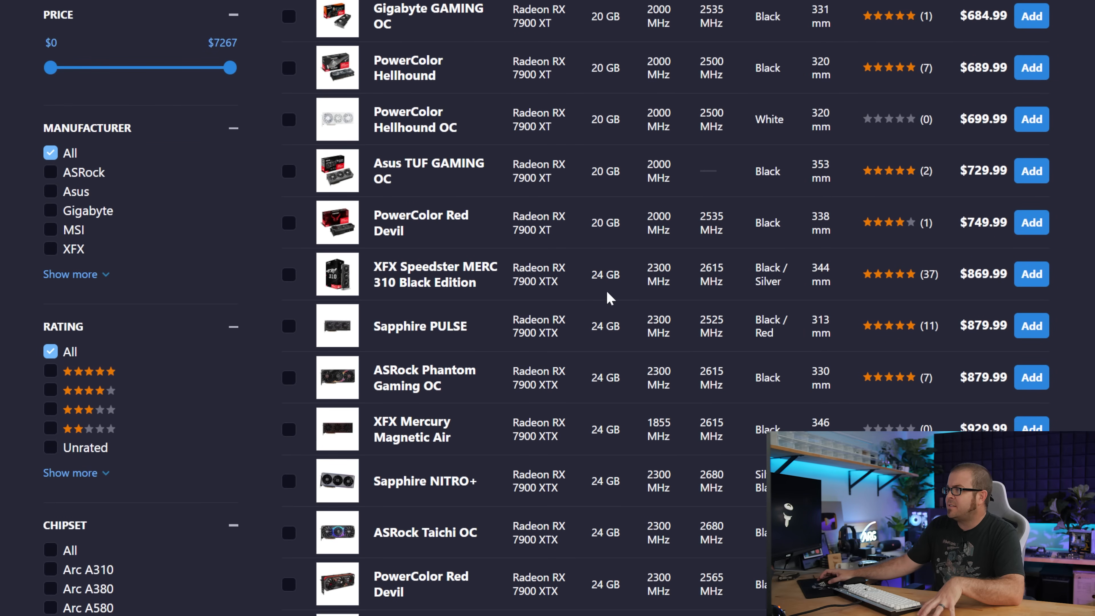
mouse_move(917, 289)
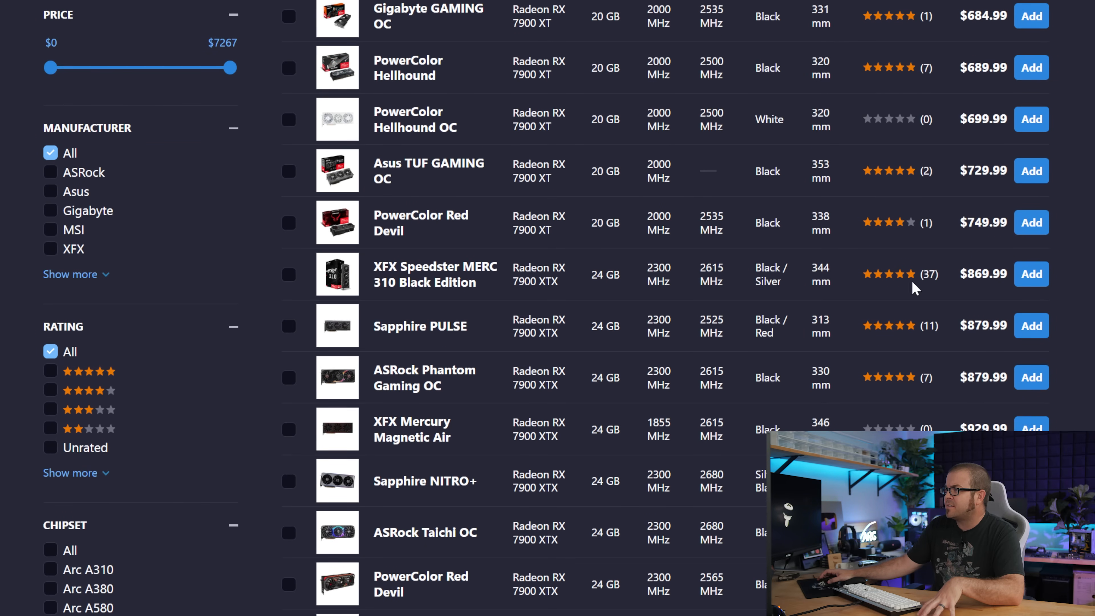
mouse_move(641, 297)
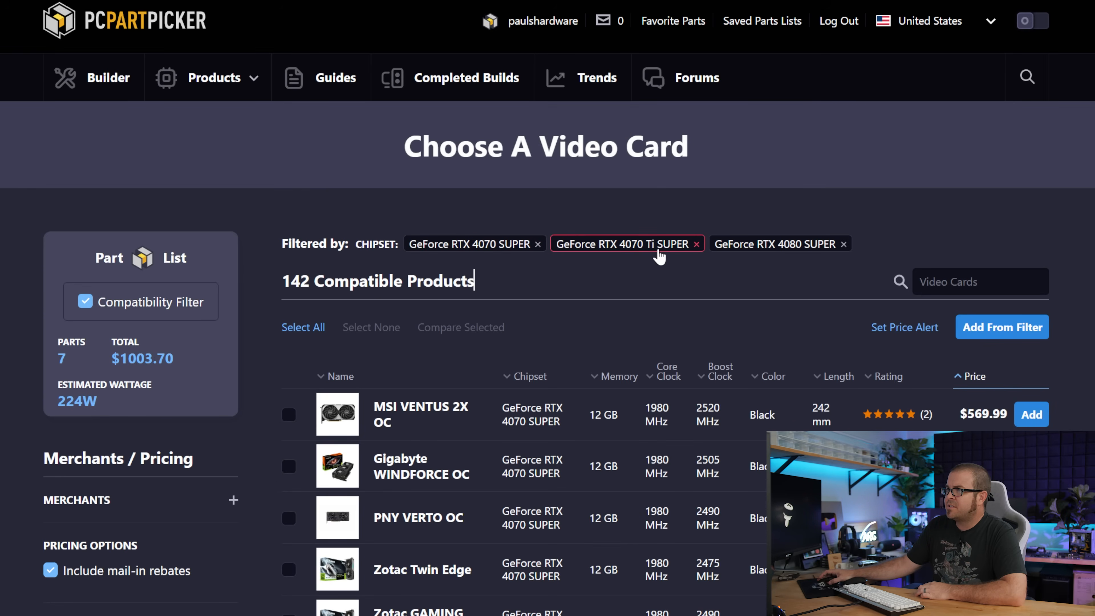
scroll("down", 3)
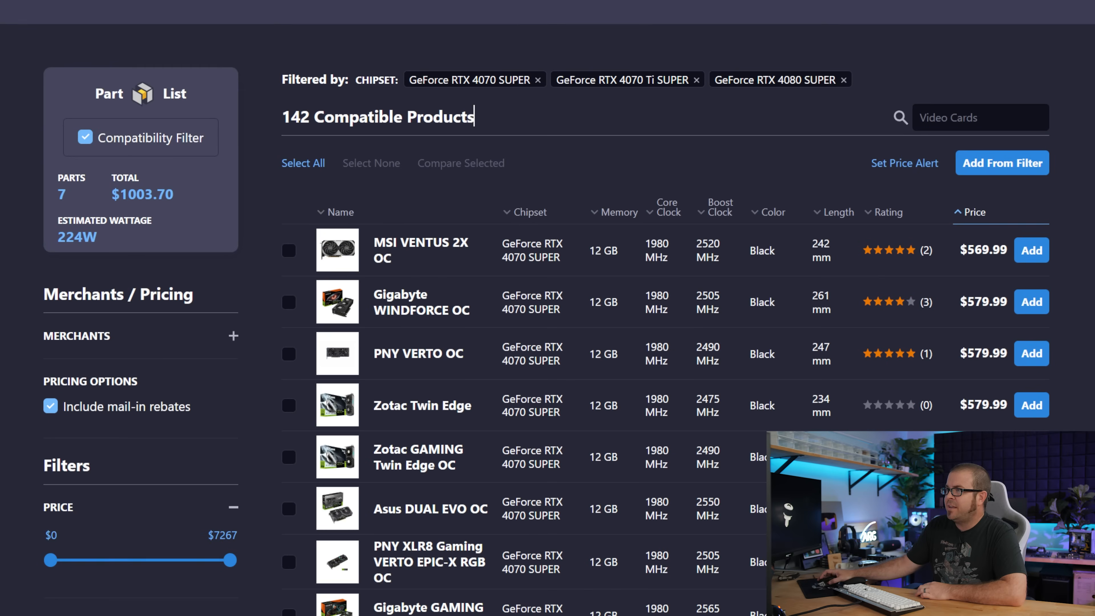
scroll("down", 3)
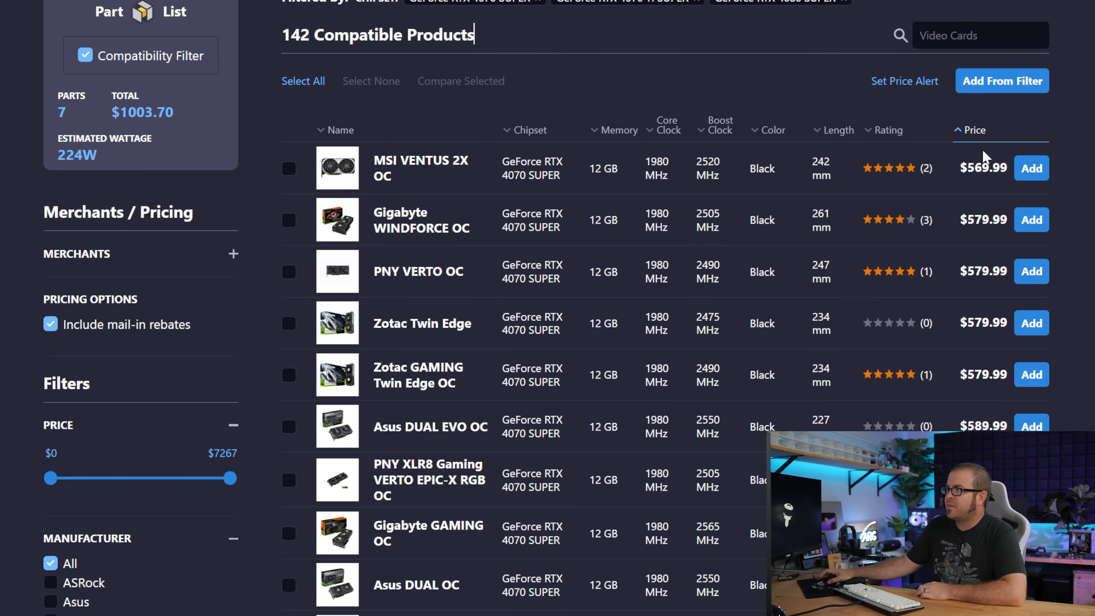
mouse_move(806, 162)
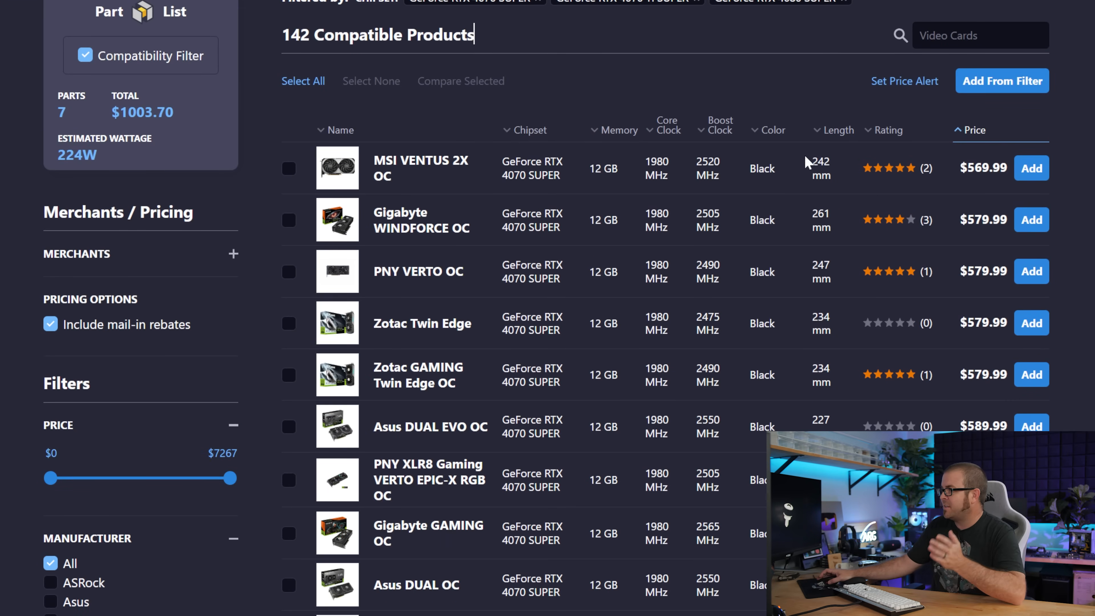
mouse_move(969, 192)
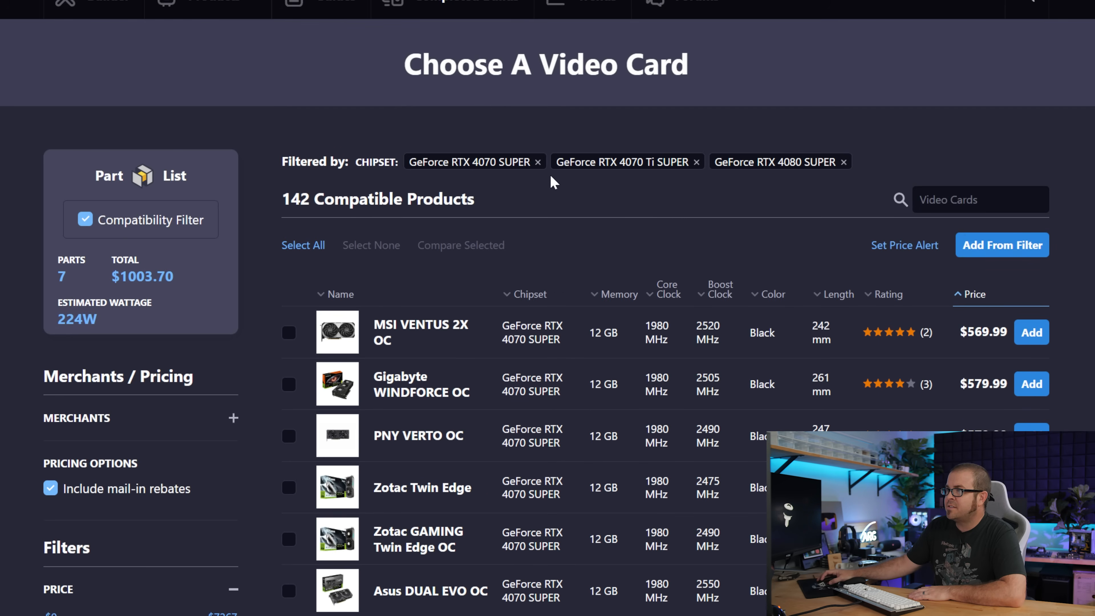
left_click(539, 162)
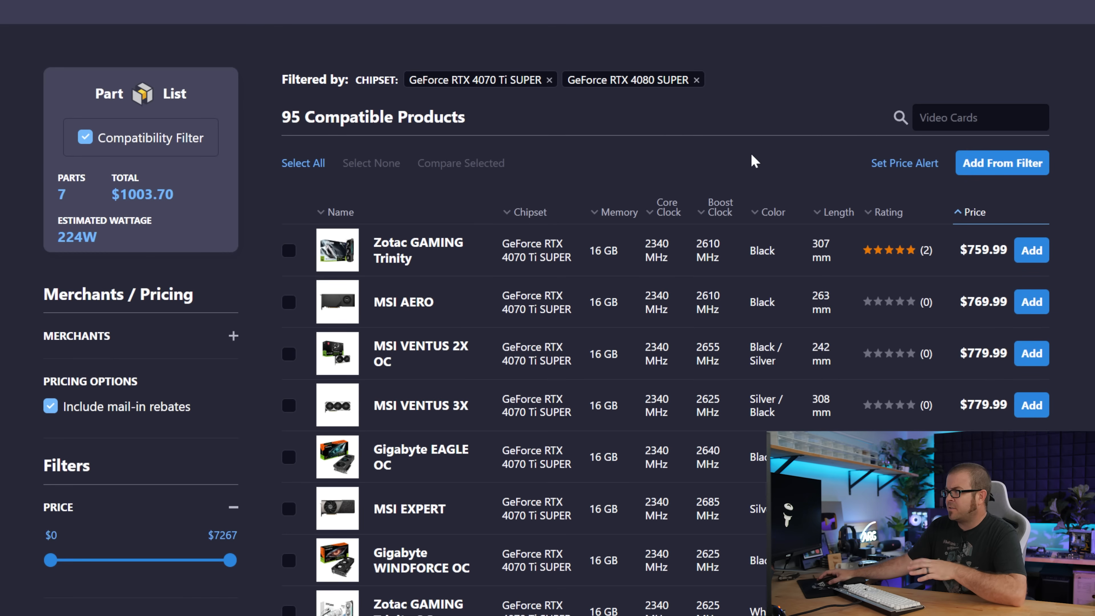
mouse_move(534, 272)
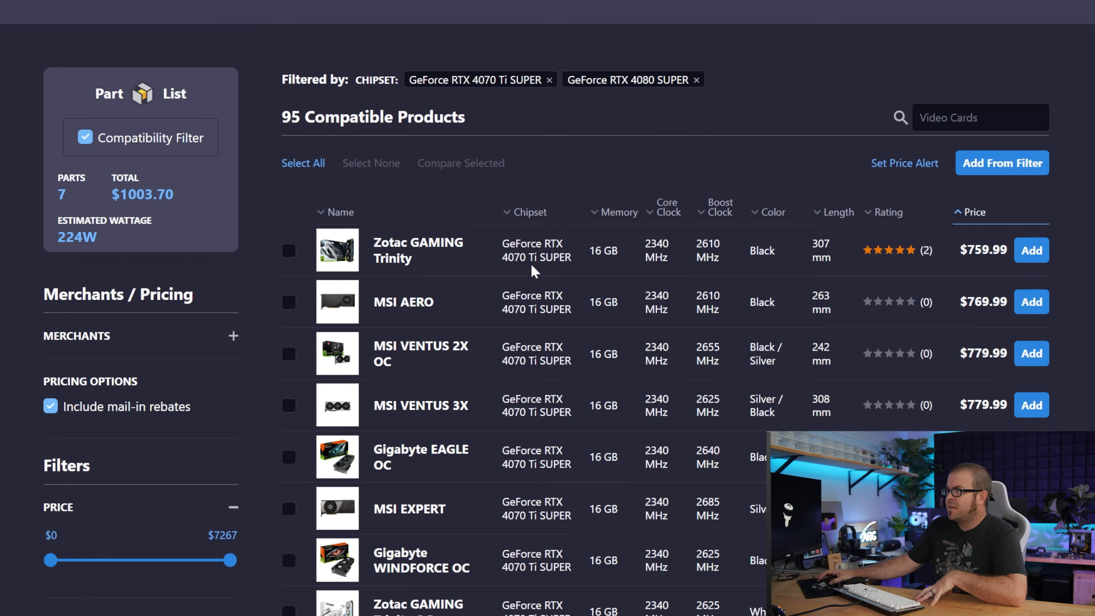
mouse_move(1032, 250)
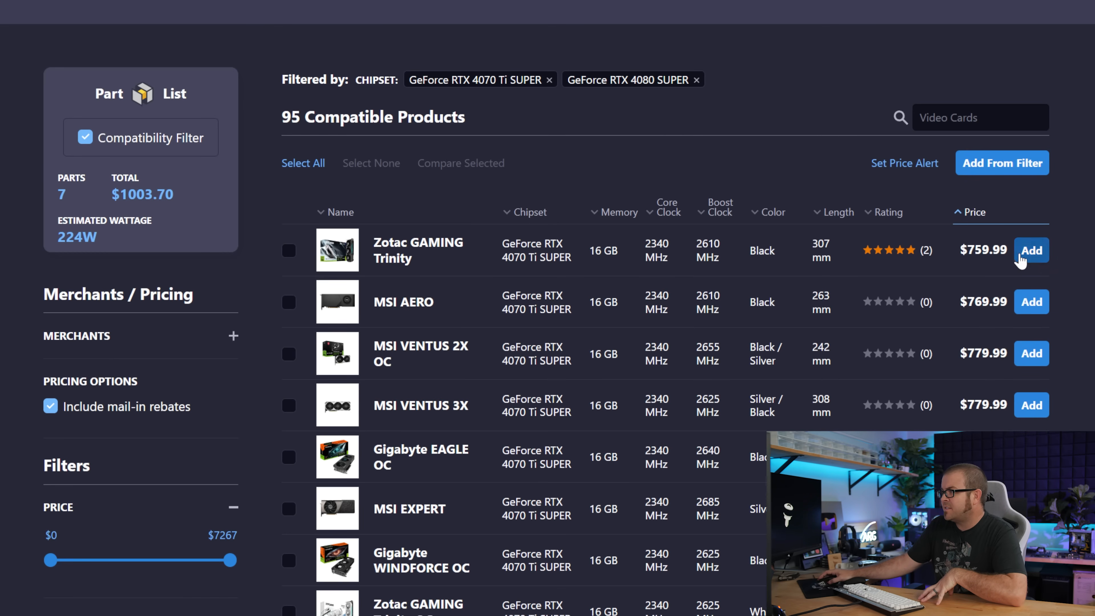
mouse_move(948, 260)
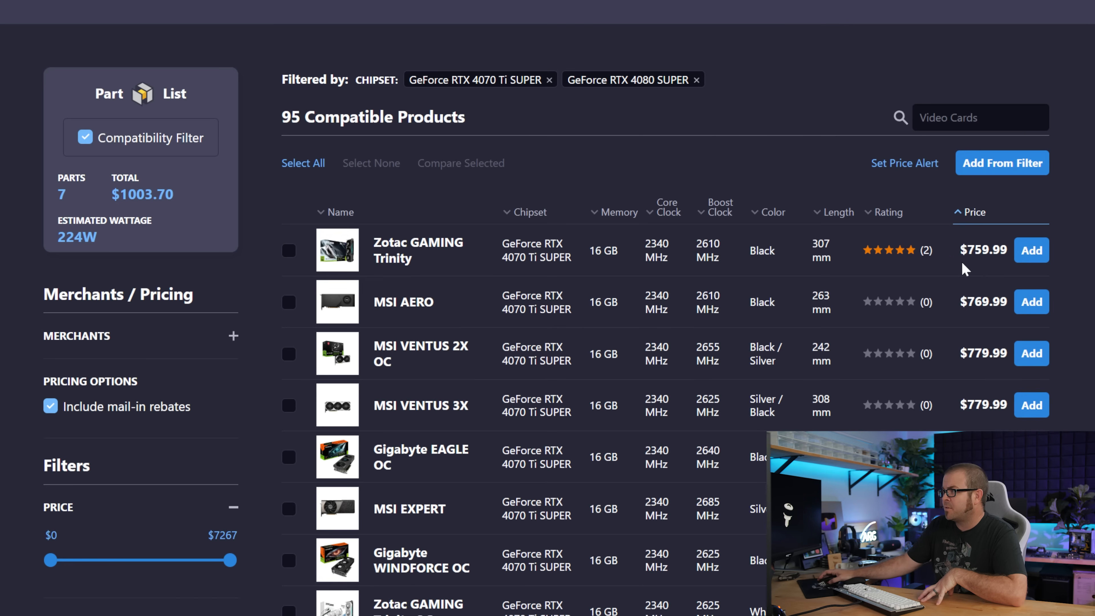
mouse_move(555, 190)
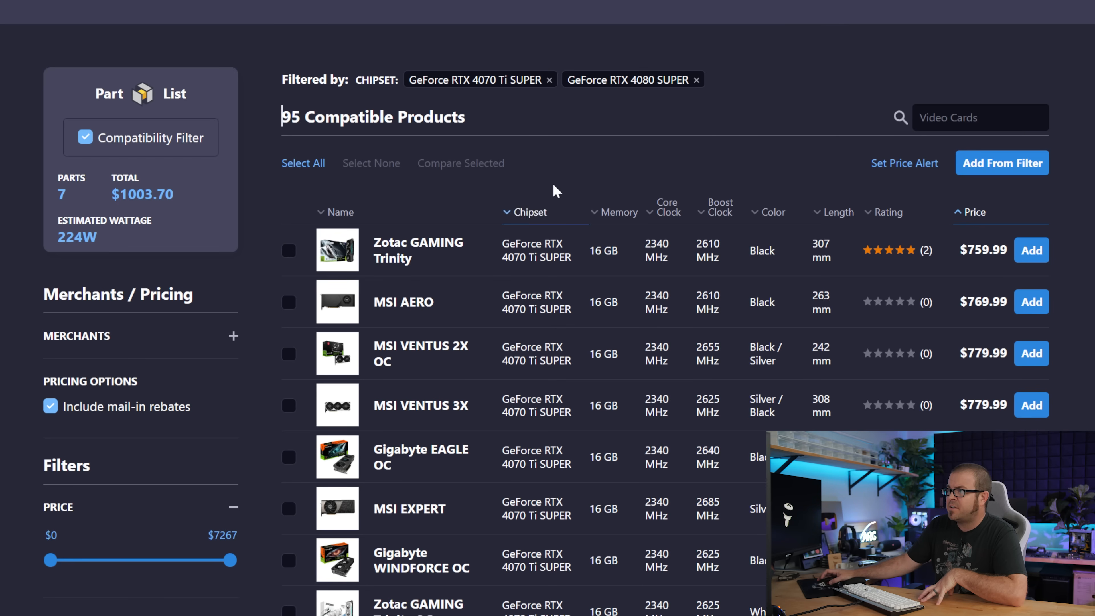
left_click(551, 79)
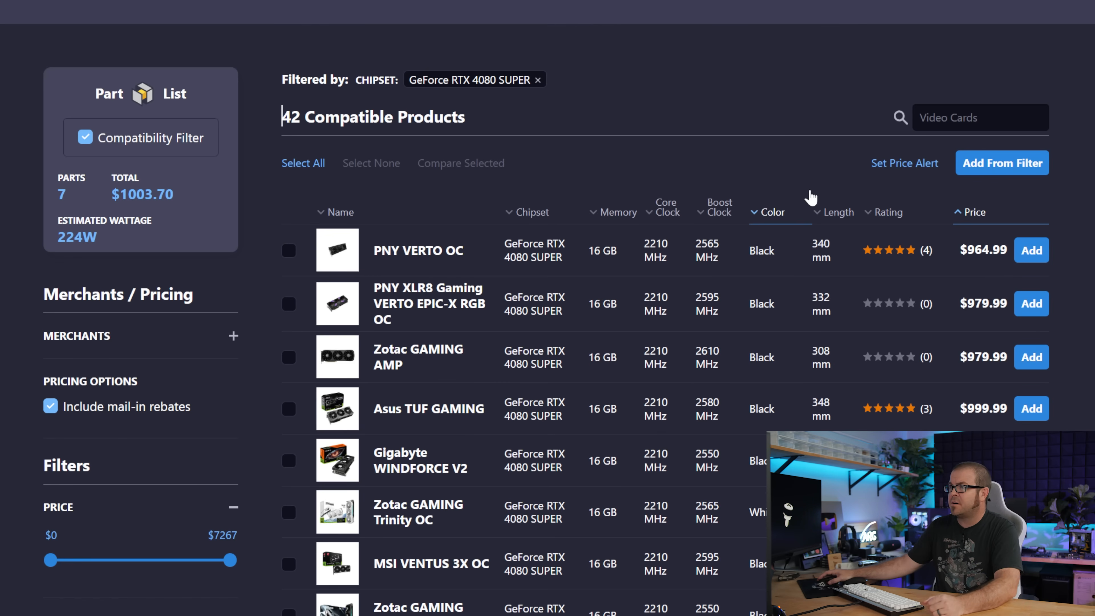
mouse_move(635, 153)
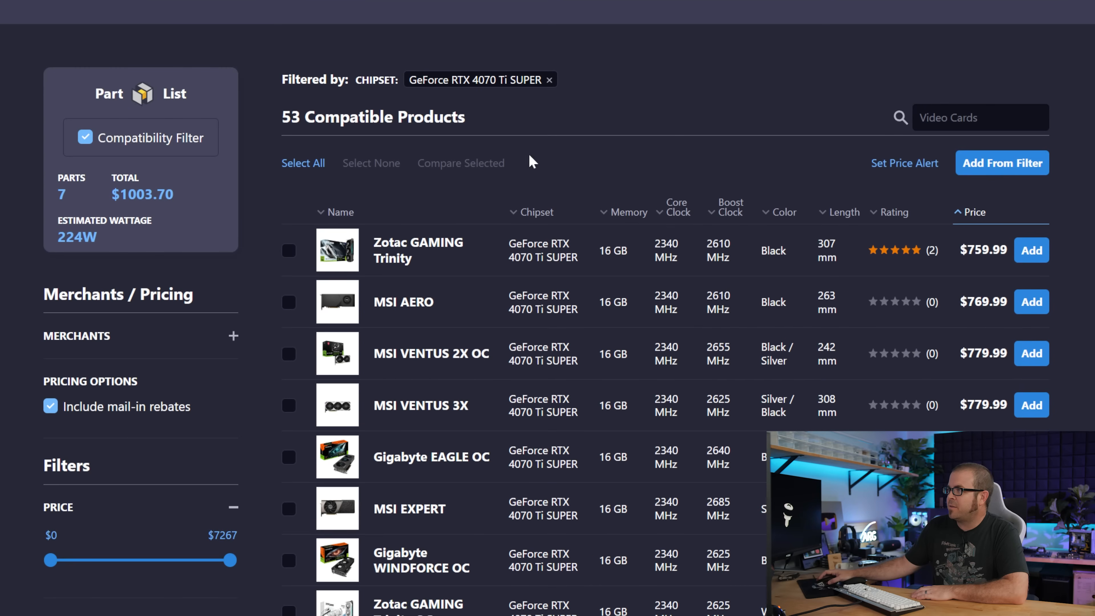
mouse_move(1032, 250)
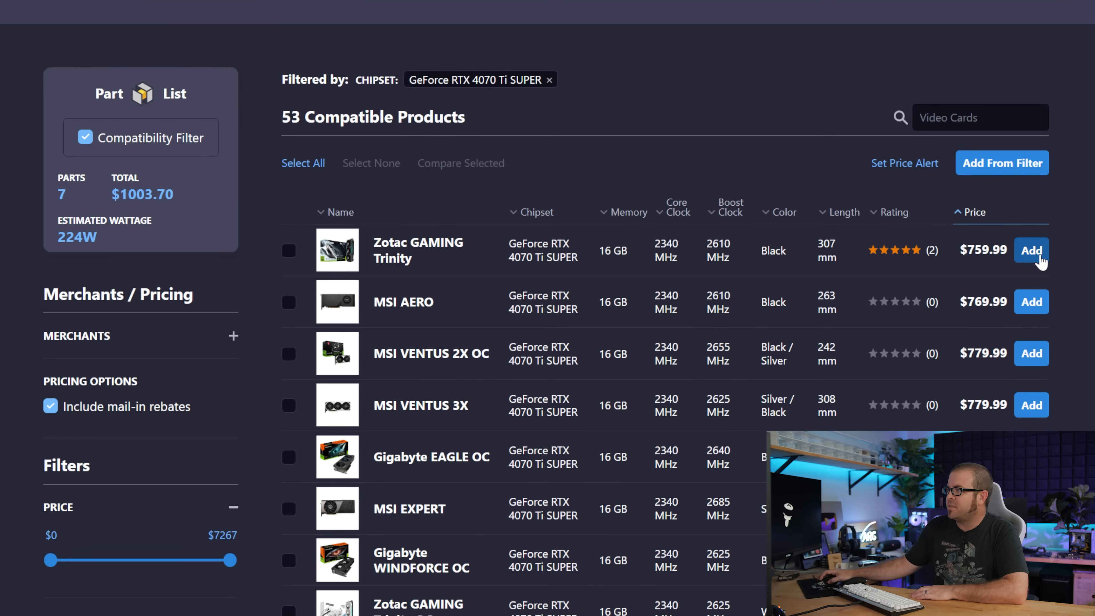
left_click(1031, 249)
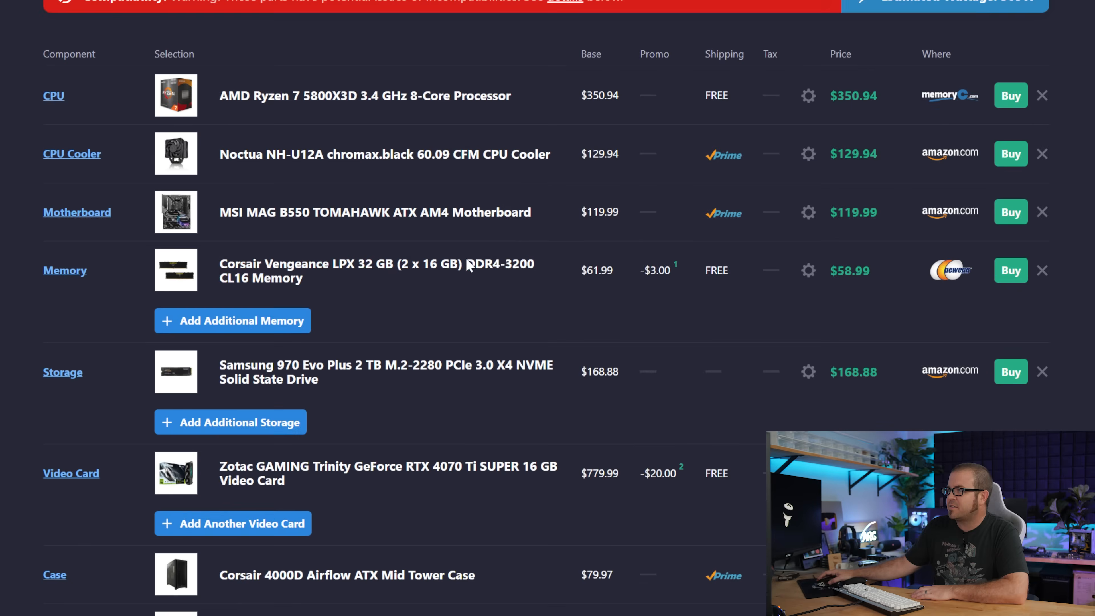
scroll("down", 3)
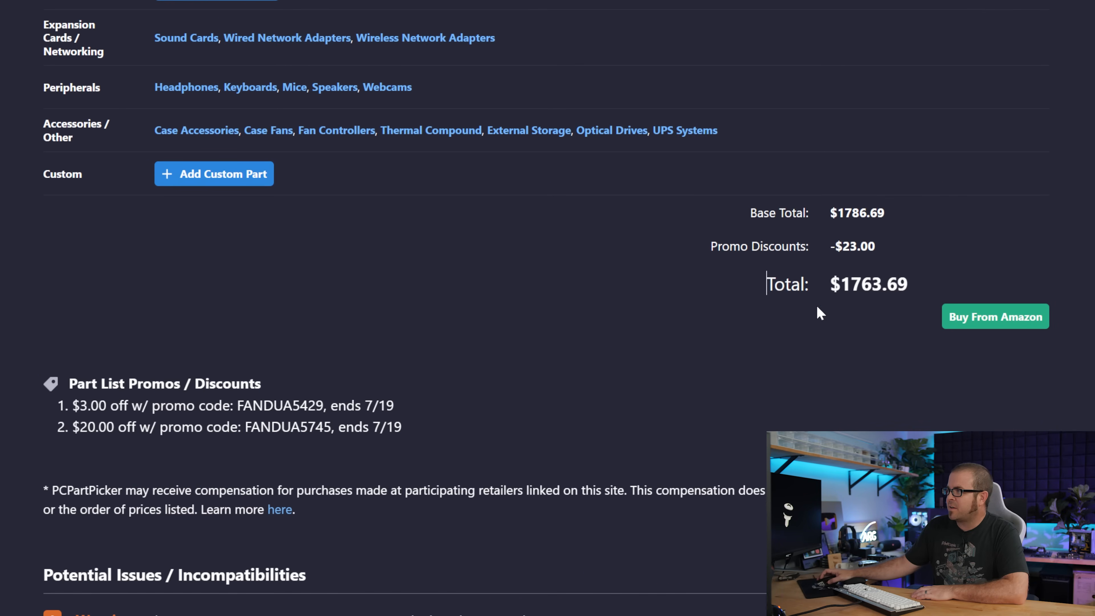
mouse_move(742, 362)
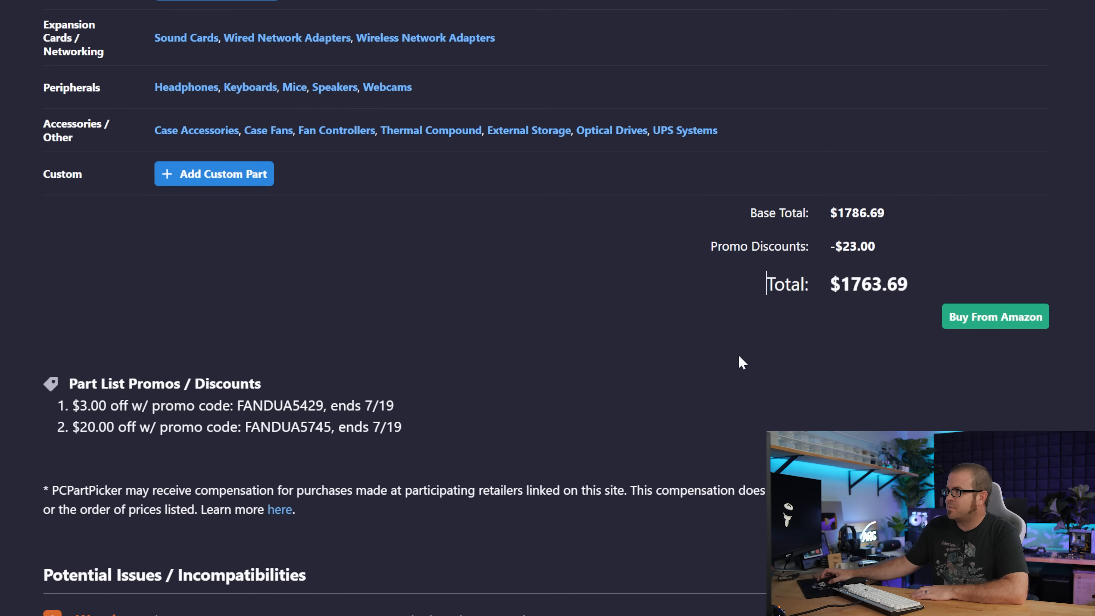
mouse_move(701, 358)
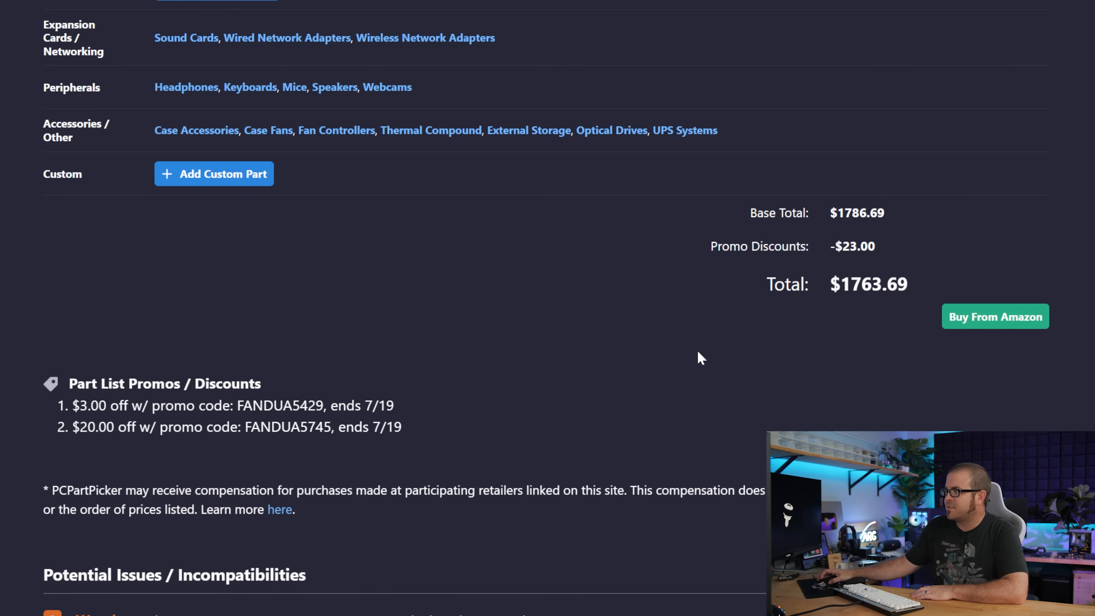
scroll("up", 3)
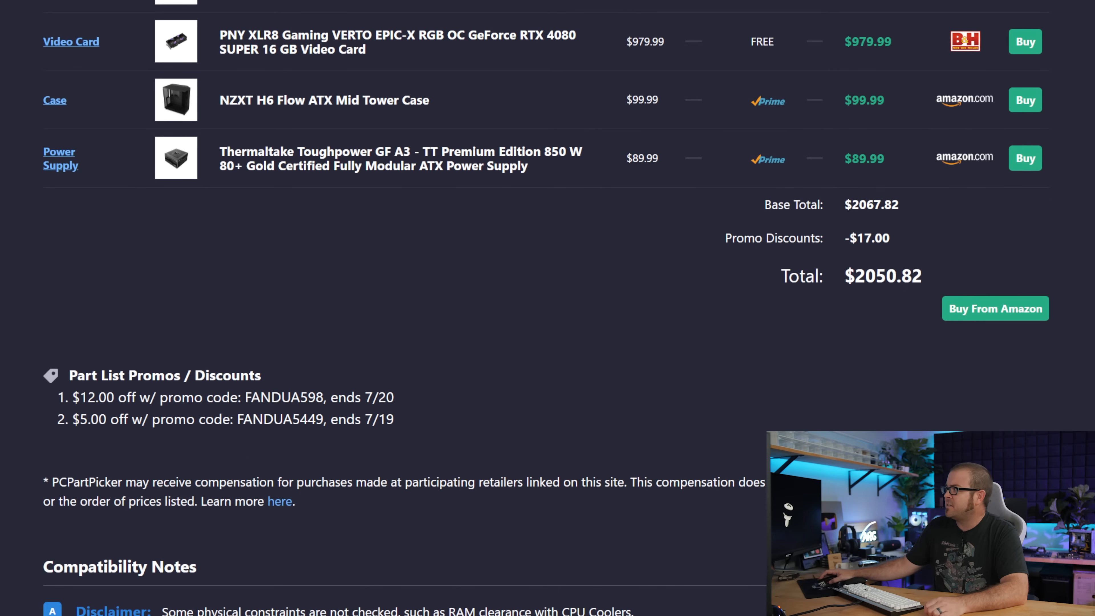
mouse_move(805, 320)
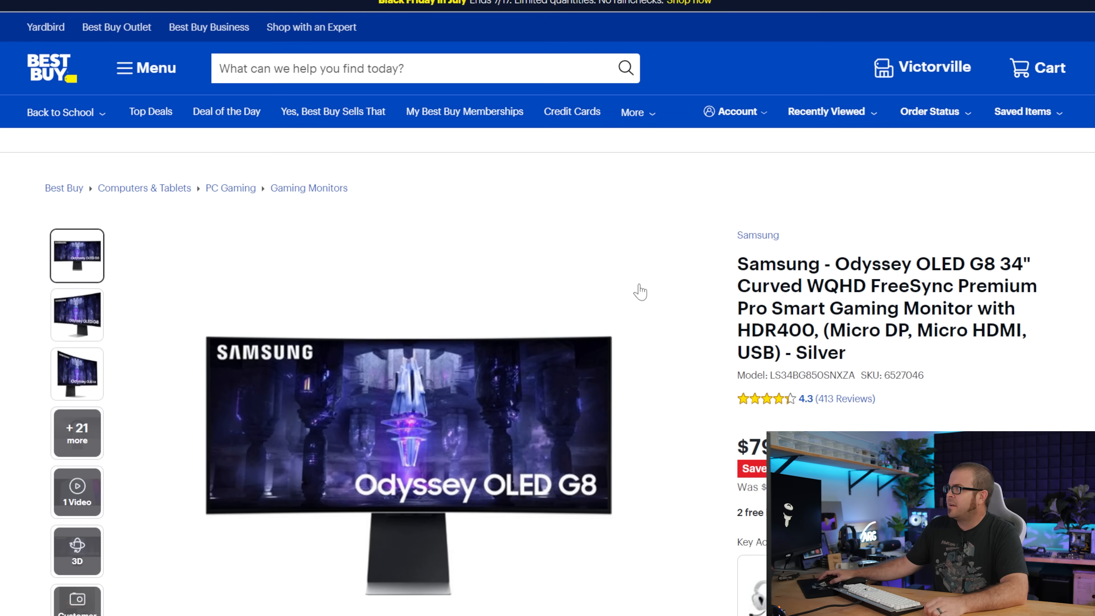
- Check the Best Buy Odyssey OLED G8 34" at $799.99 and Amazon's 32-inch G8 at $999.99
scroll("down", 3)
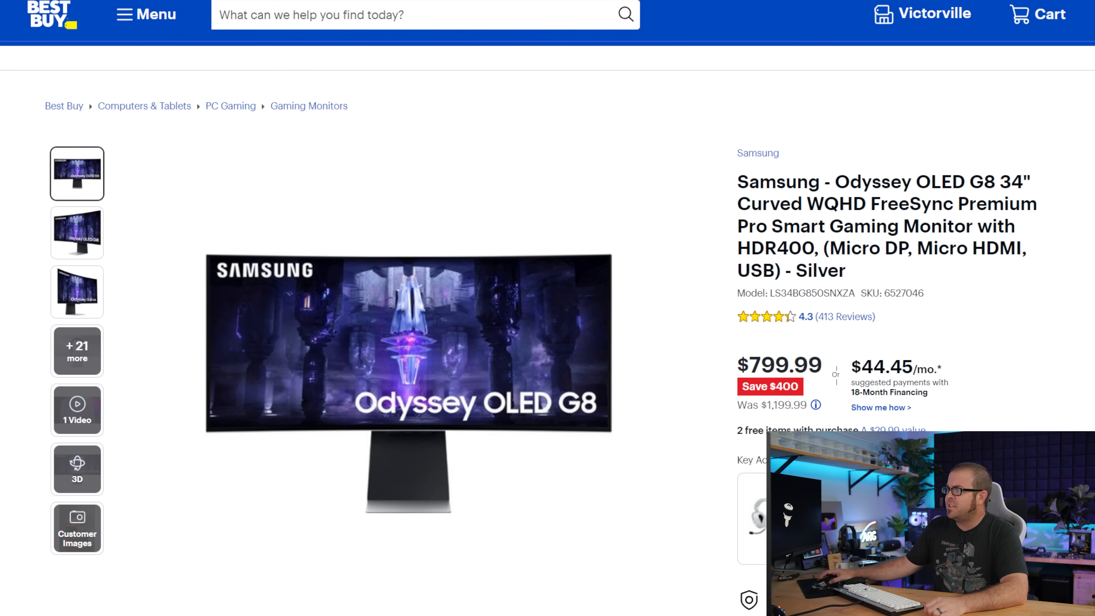
scroll("down", 3)
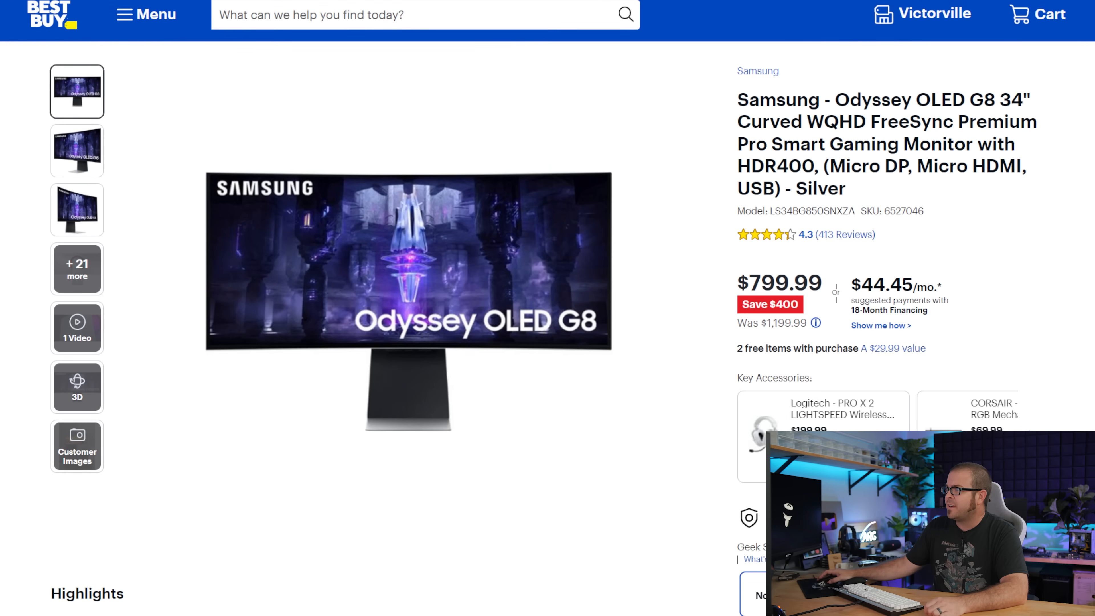
mouse_move(603, 310)
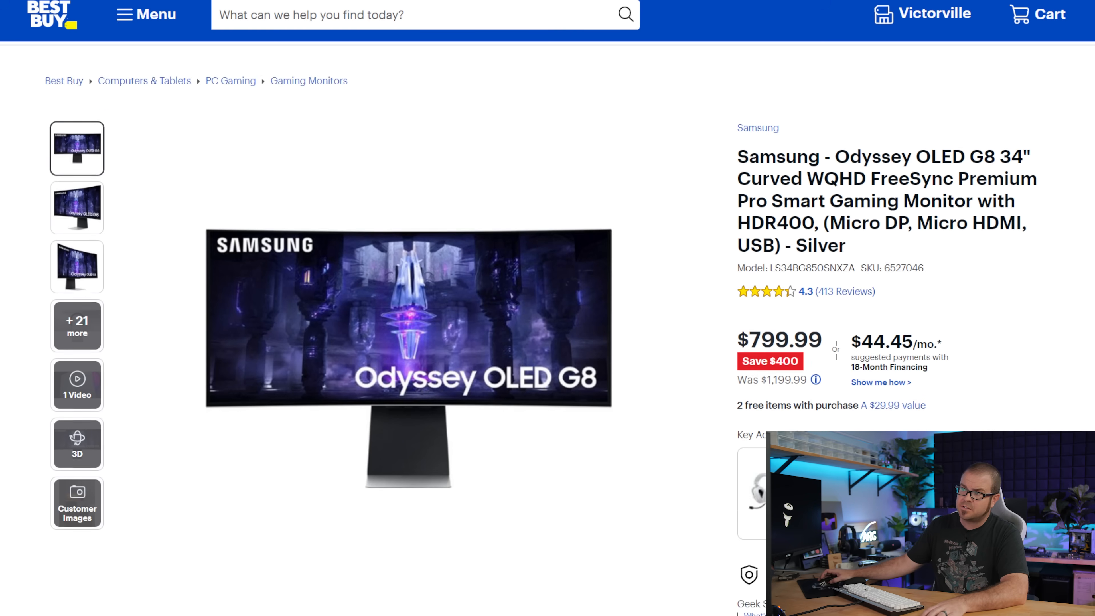
scroll("down", 3)
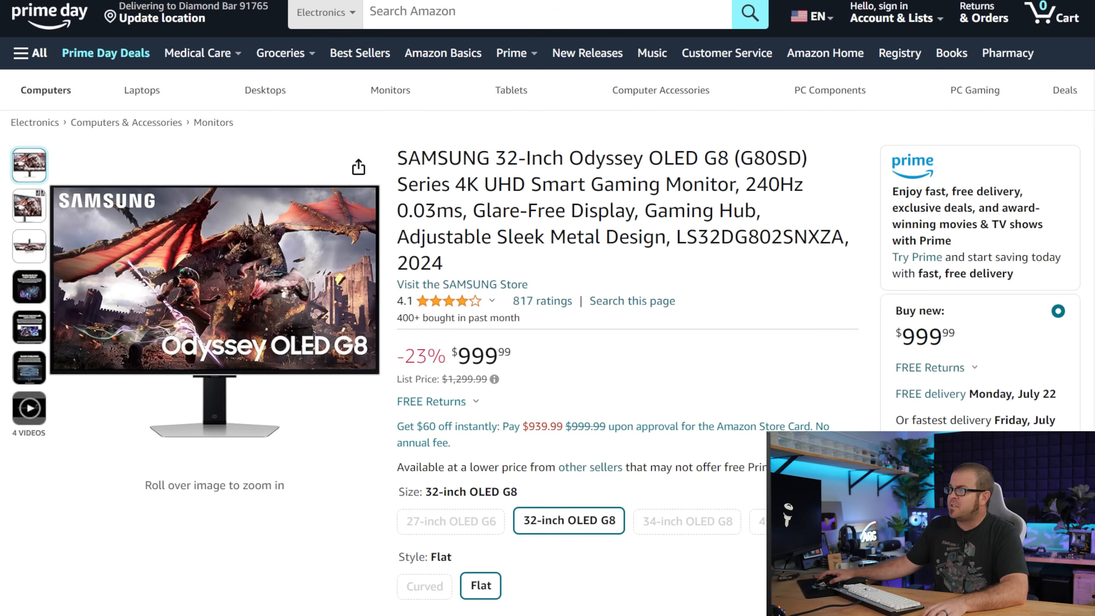
mouse_move(827, 357)
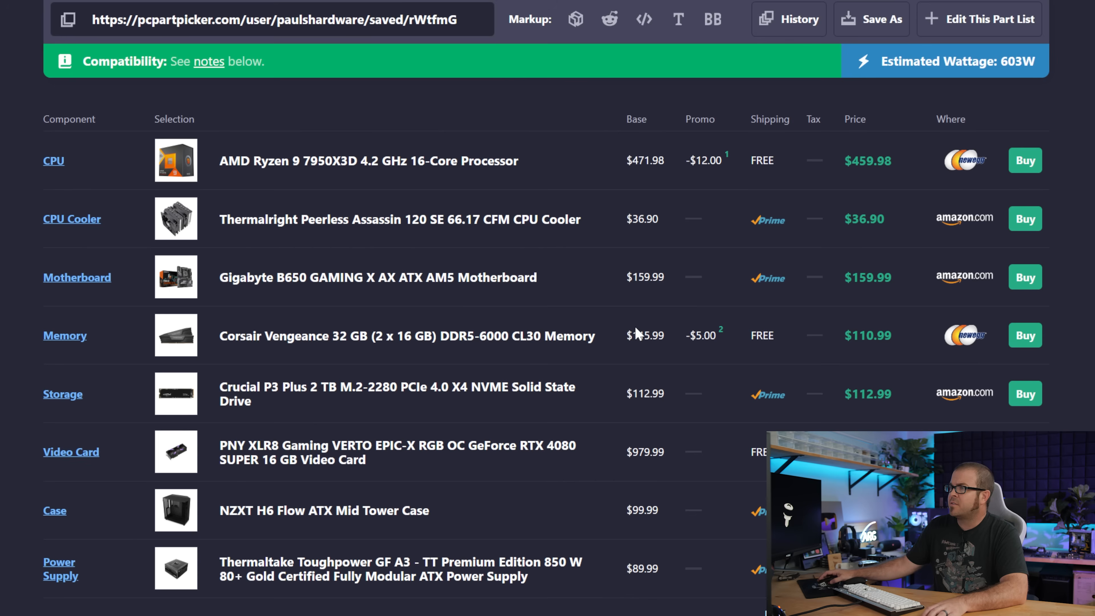
scroll("down", 3)
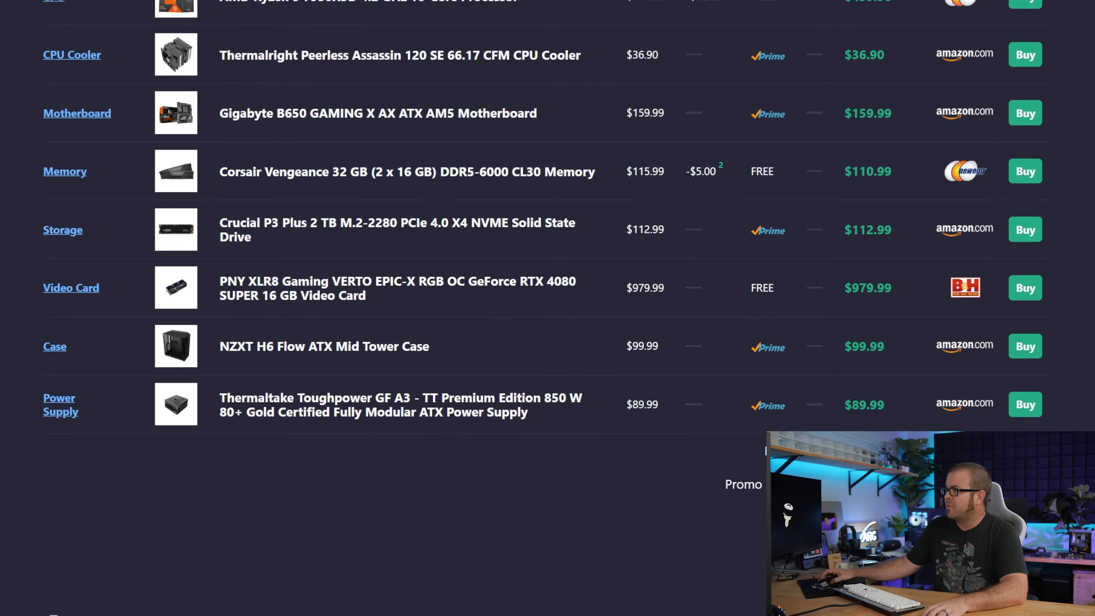
scroll("up", 3)
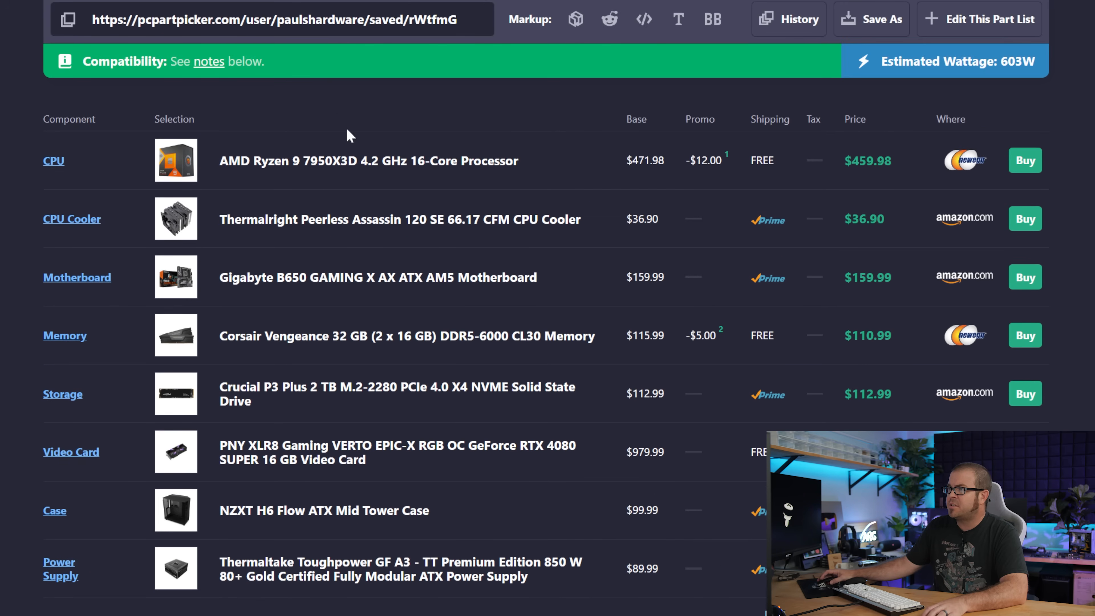
mouse_move(401, 183)
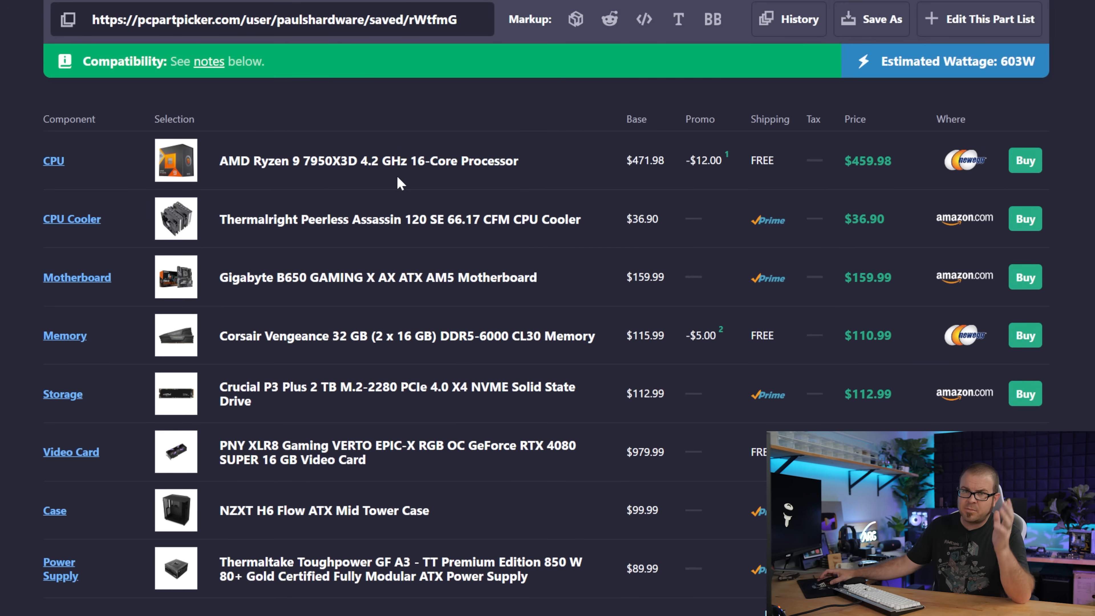
mouse_move(404, 174)
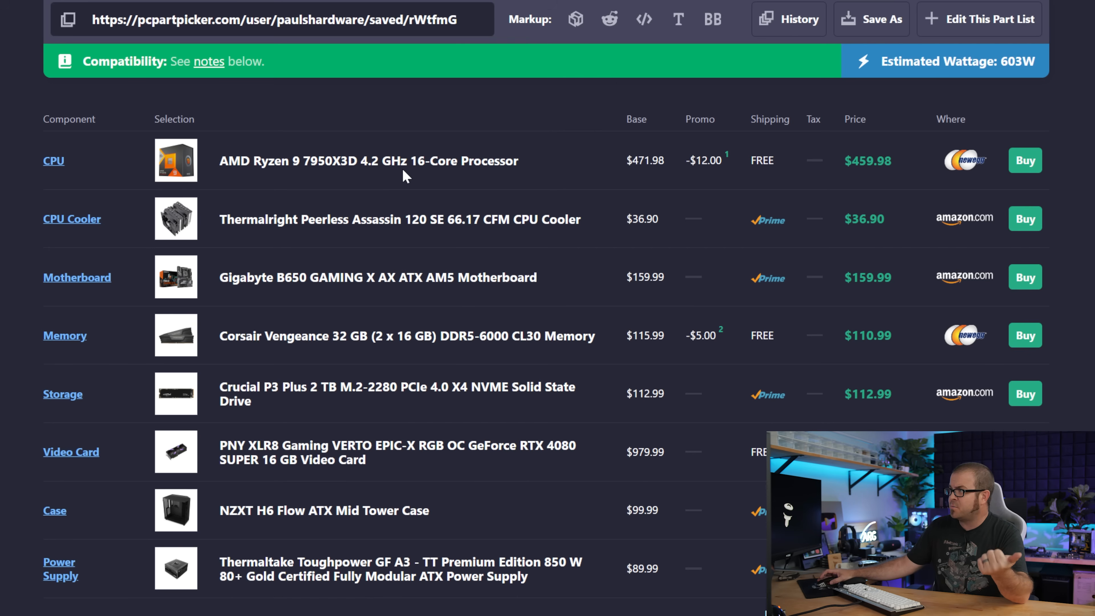
mouse_move(441, 196)
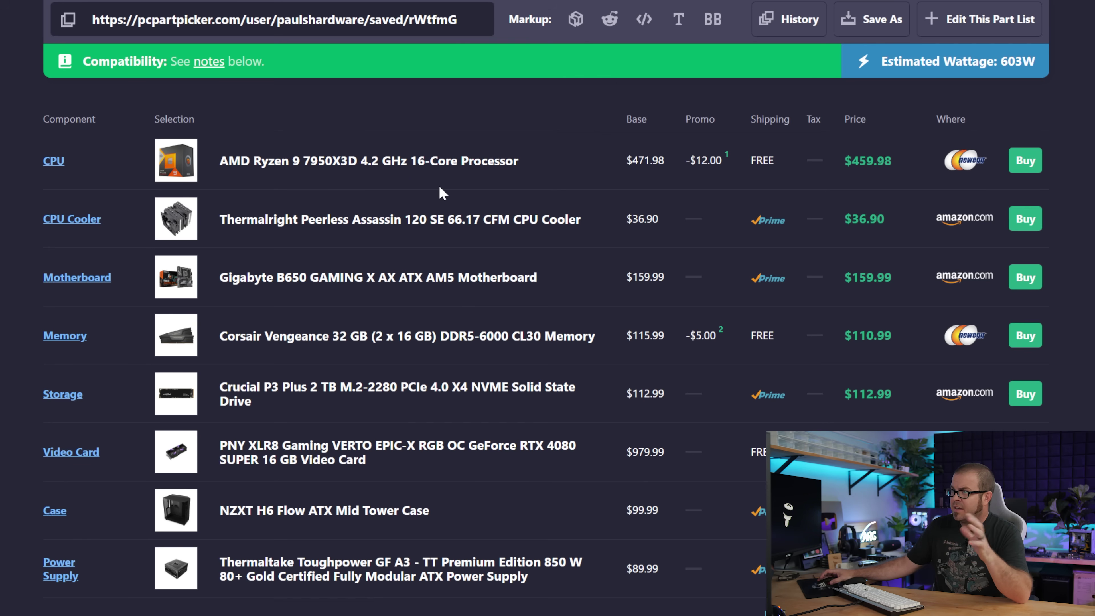
mouse_move(447, 246)
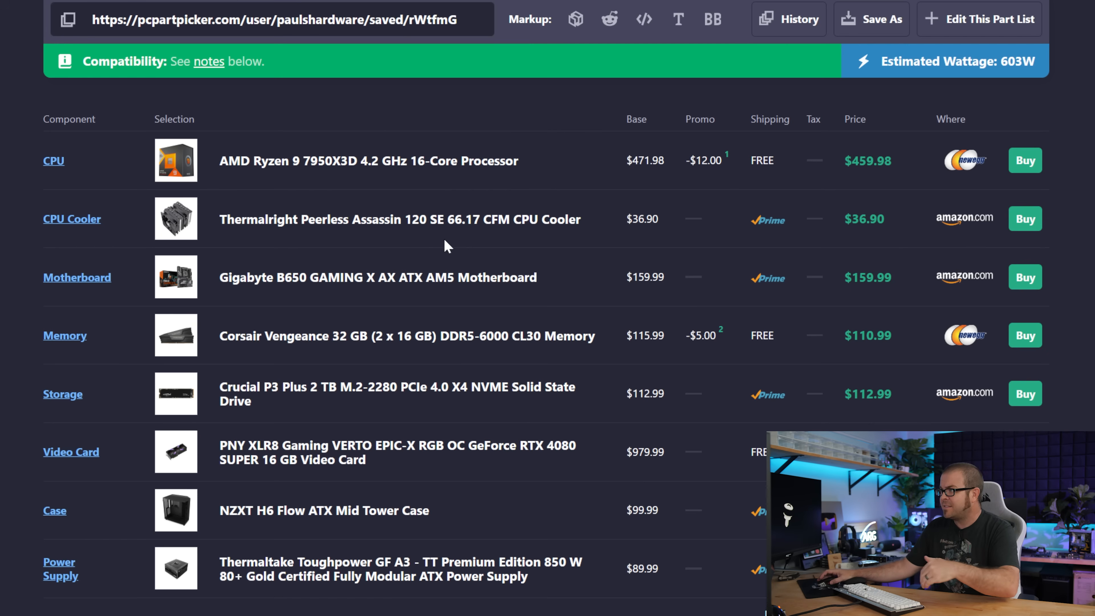
left_click(369, 161)
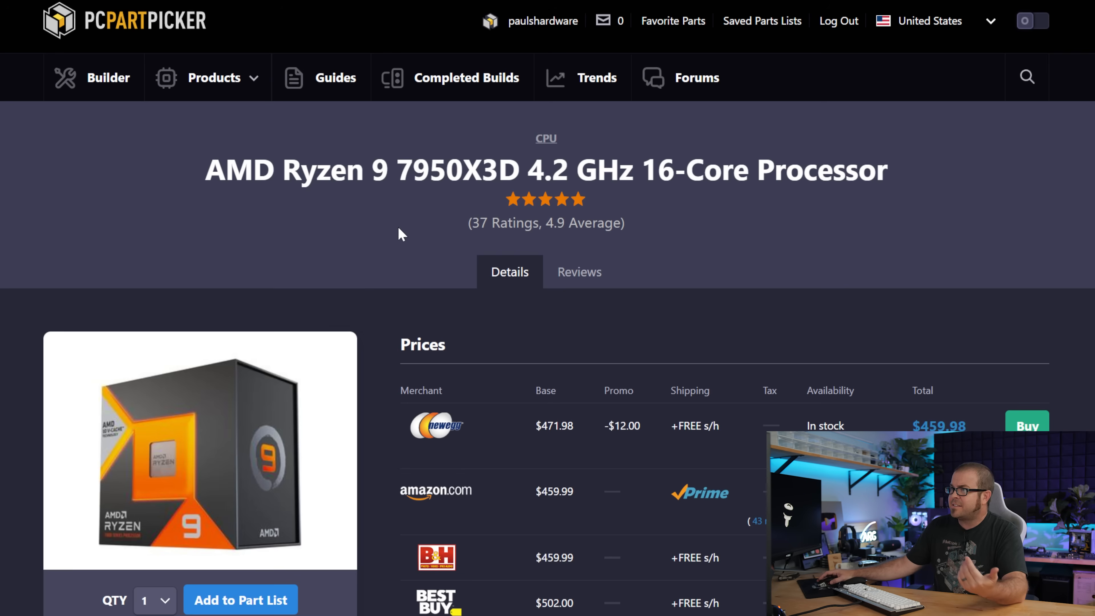
scroll("down", 3)
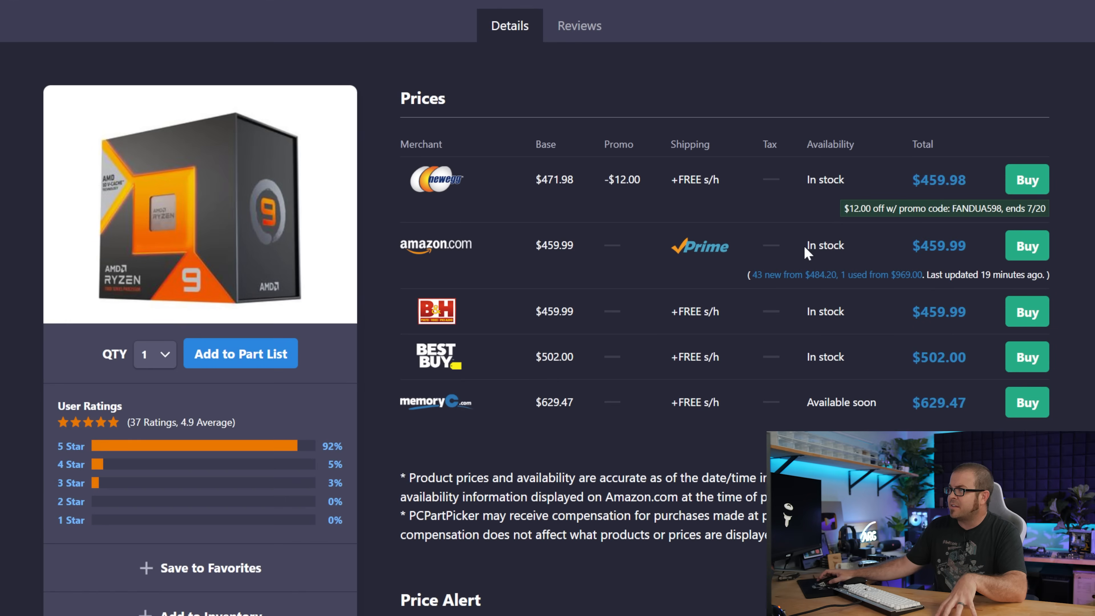
scroll("up", 3)
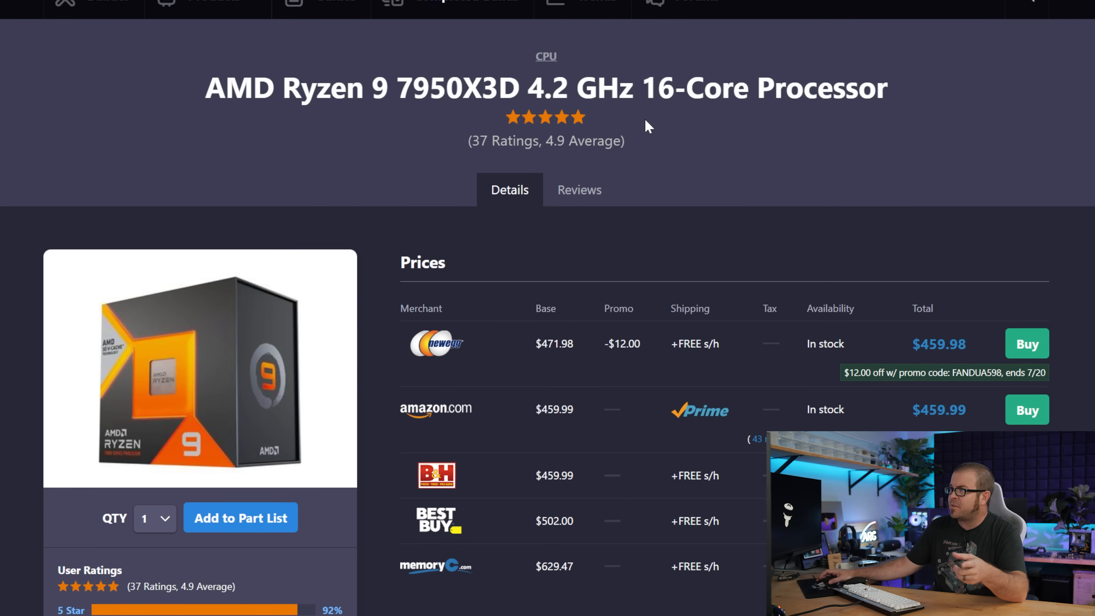
mouse_move(819, 206)
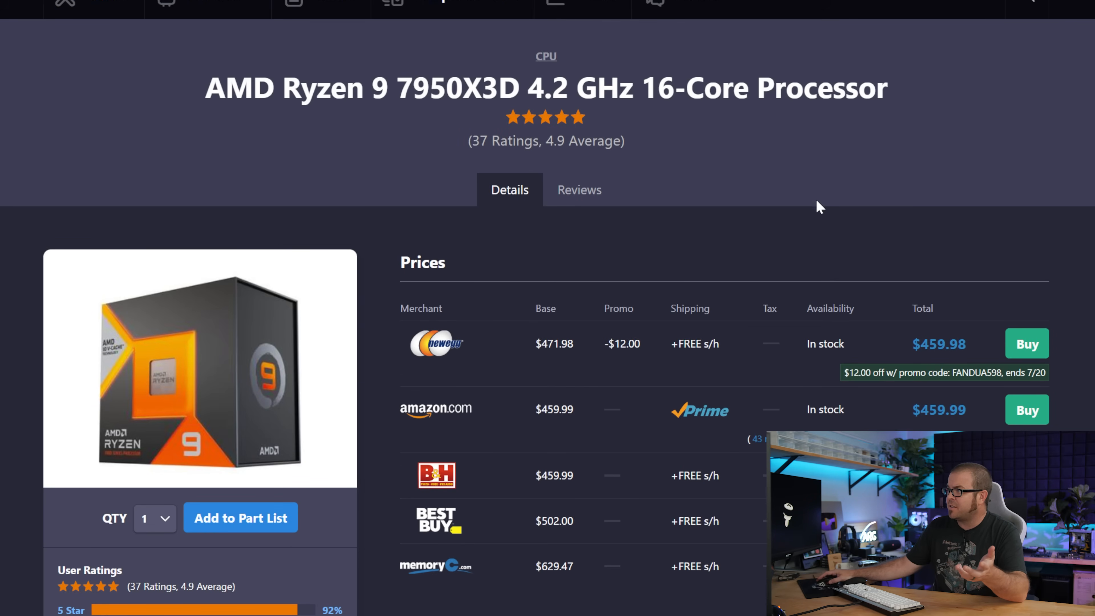
scroll("down", 3)
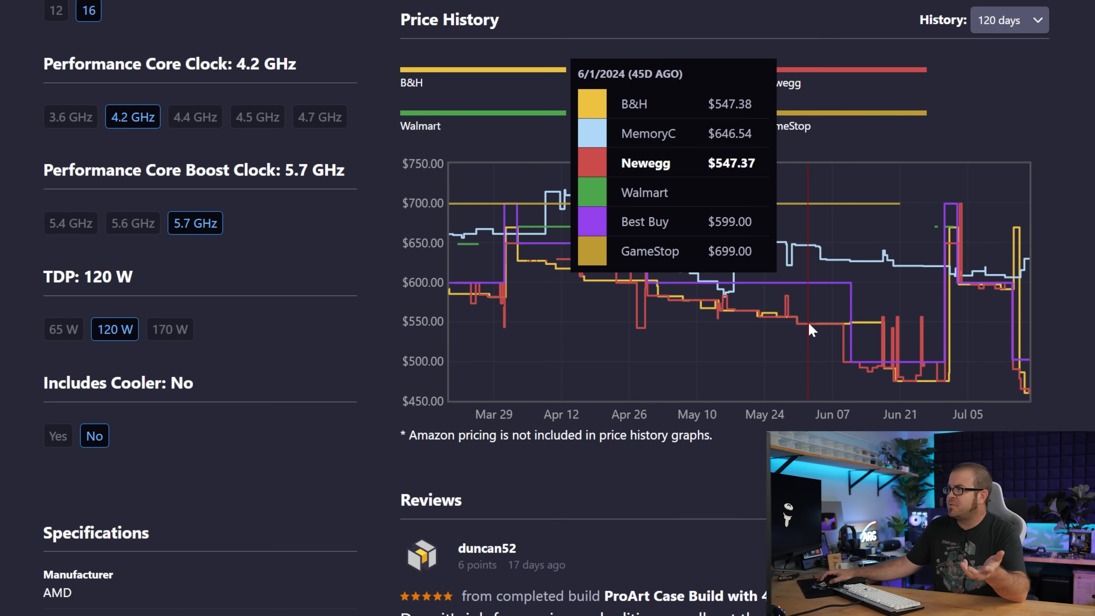
mouse_move(834, 330)
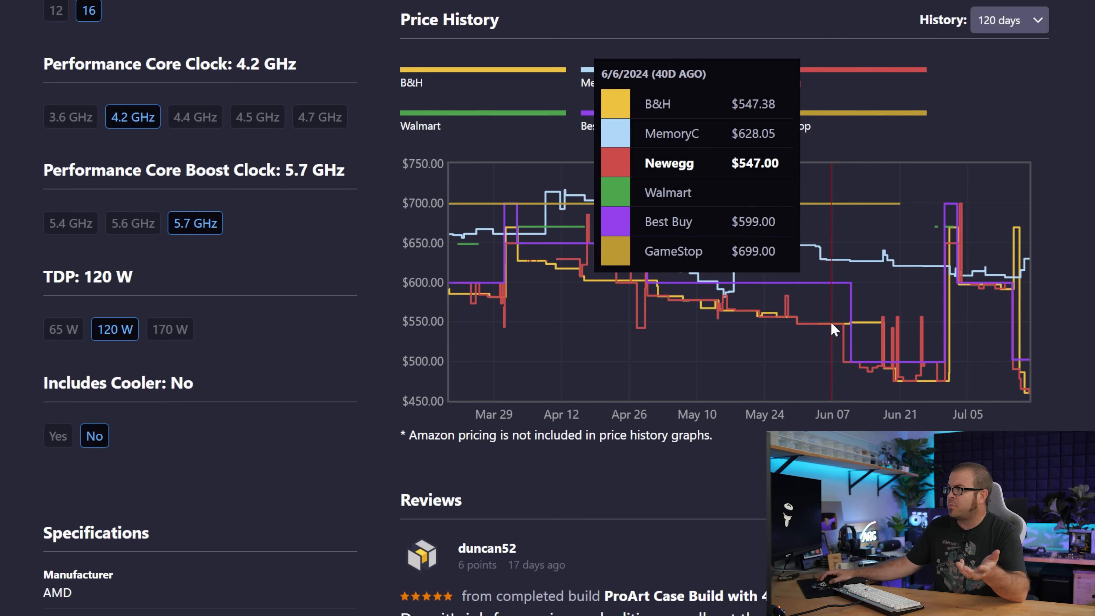
mouse_move(1034, 398)
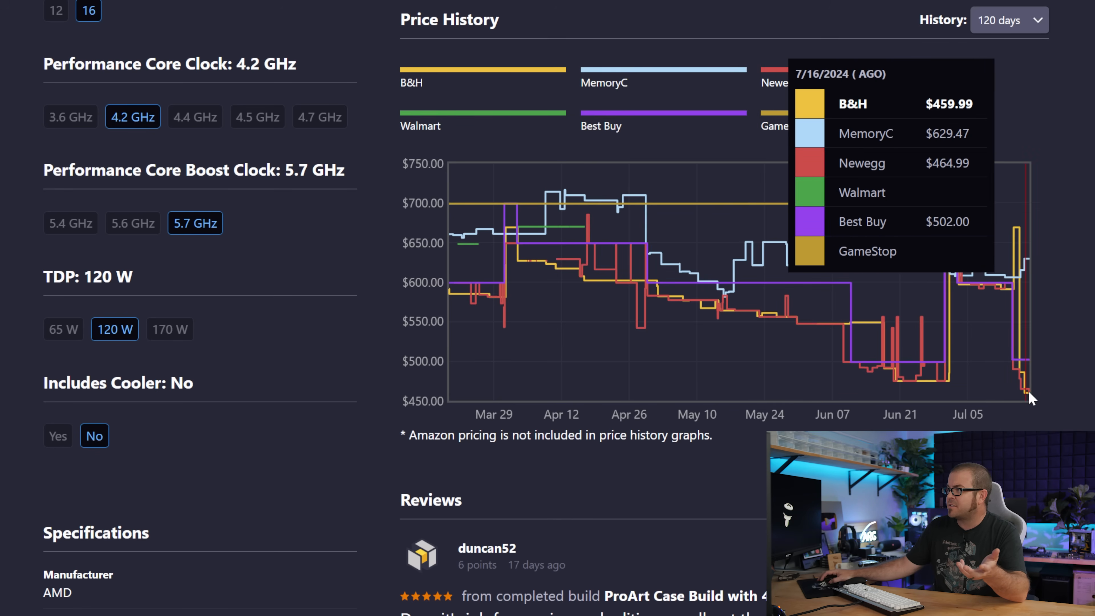
scroll("up", 3)
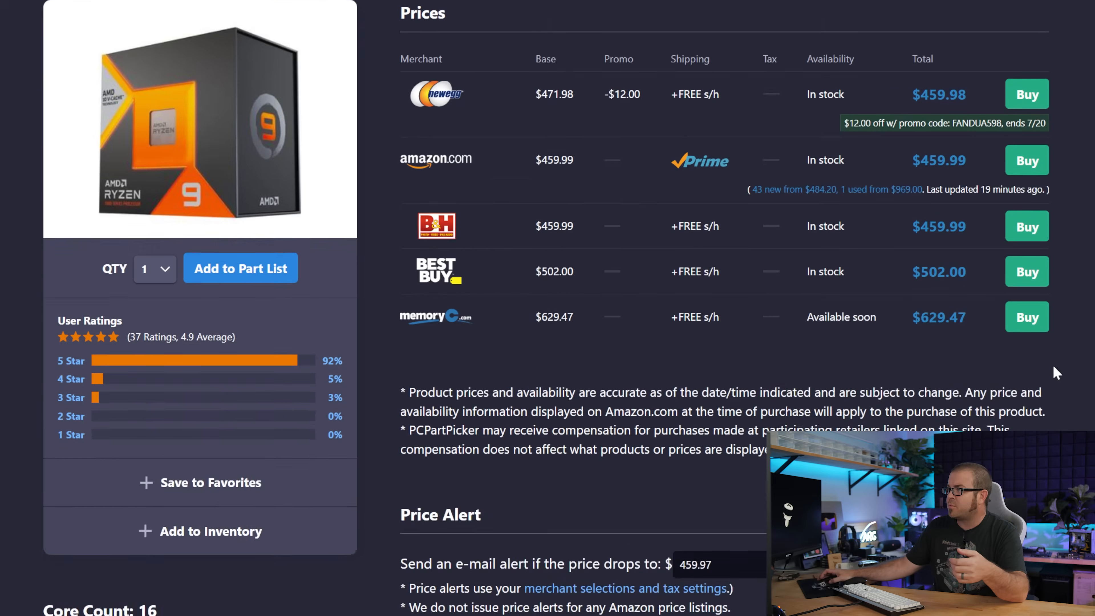
scroll("up", 3)
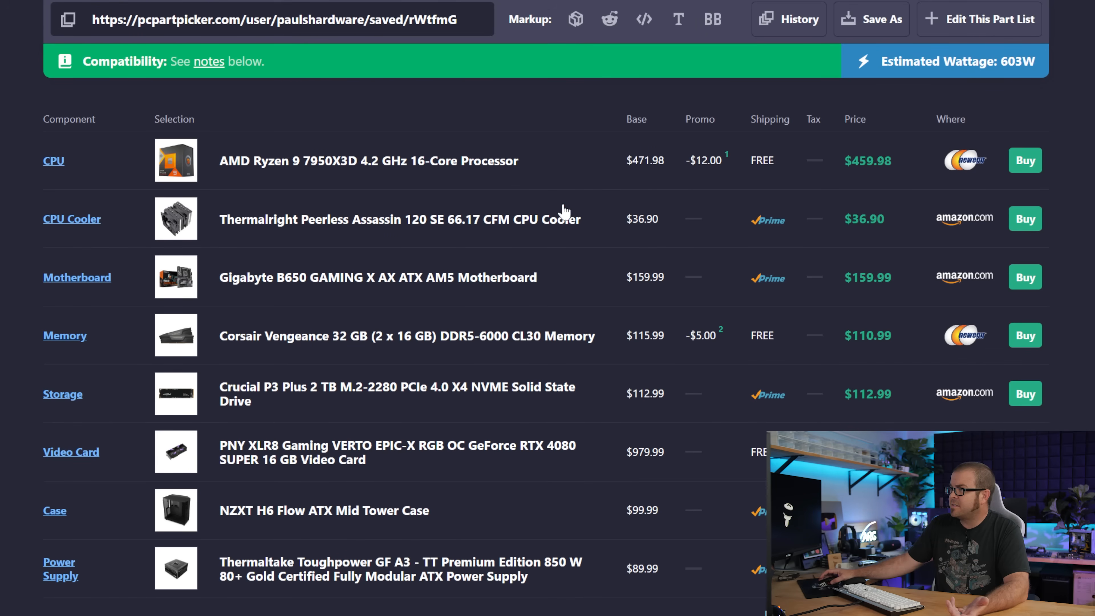
- Open the saved 7950X3D/RTX 4080 SUPER part list for editing
left_click(980, 19)
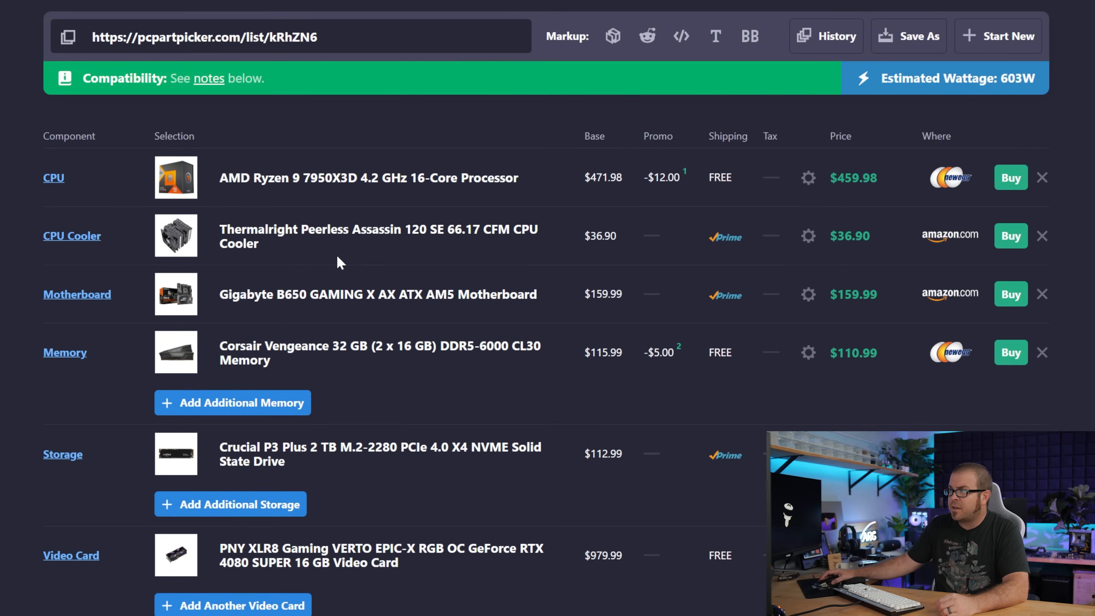
mouse_move(275, 249)
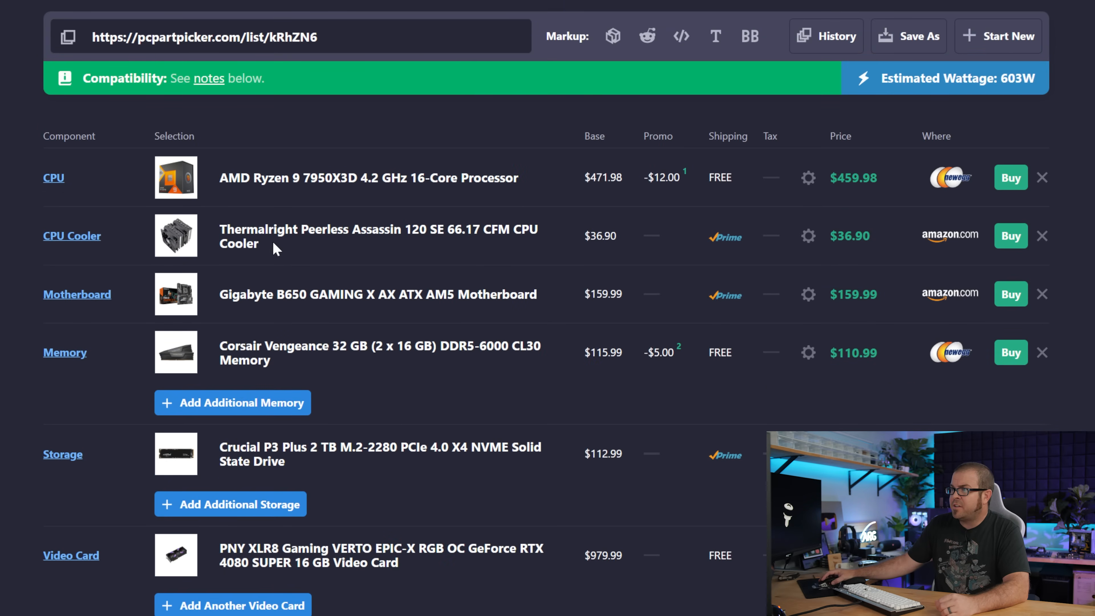
mouse_move(878, 214)
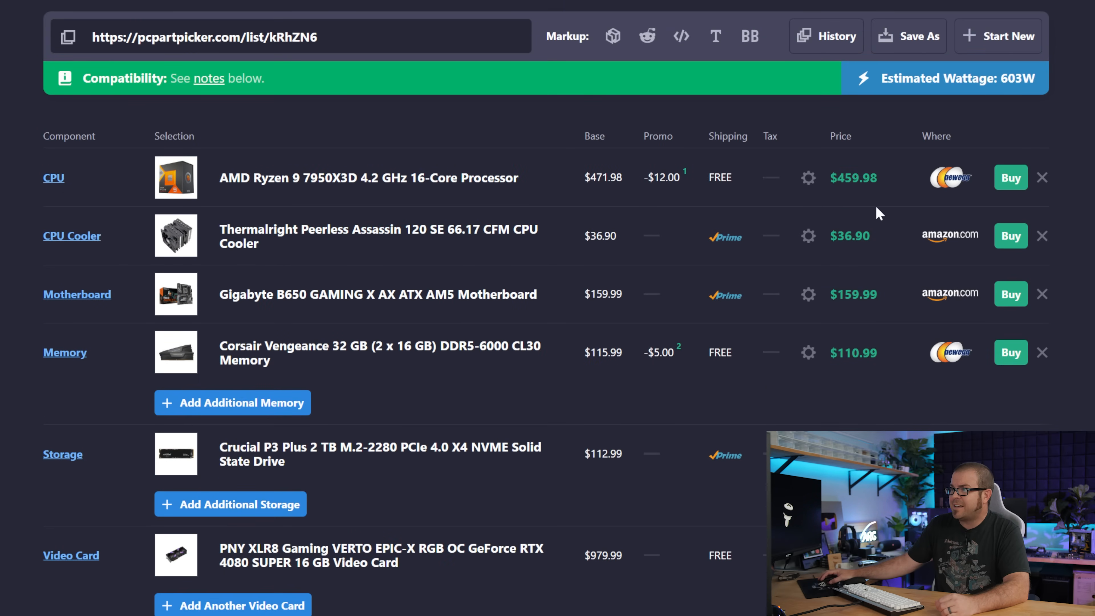
mouse_move(1043, 239)
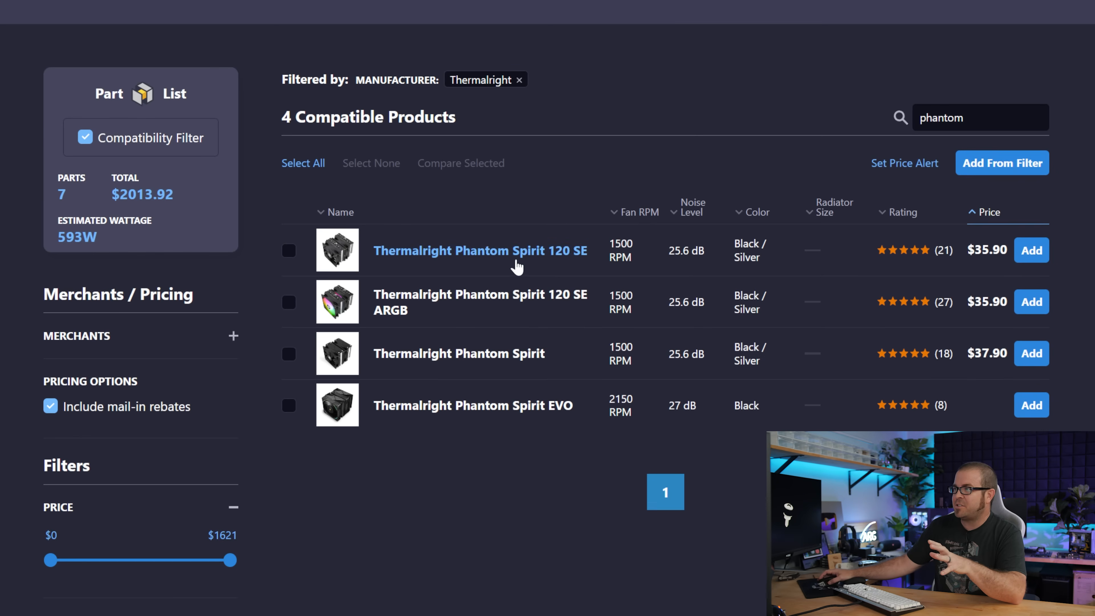
mouse_move(576, 264)
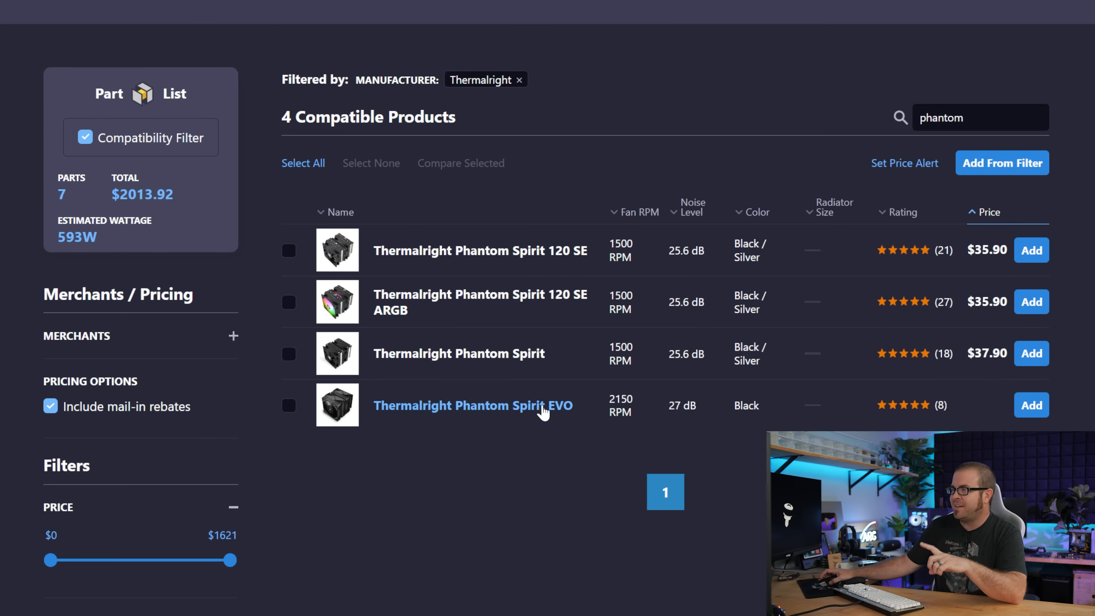
mouse_move(636, 278)
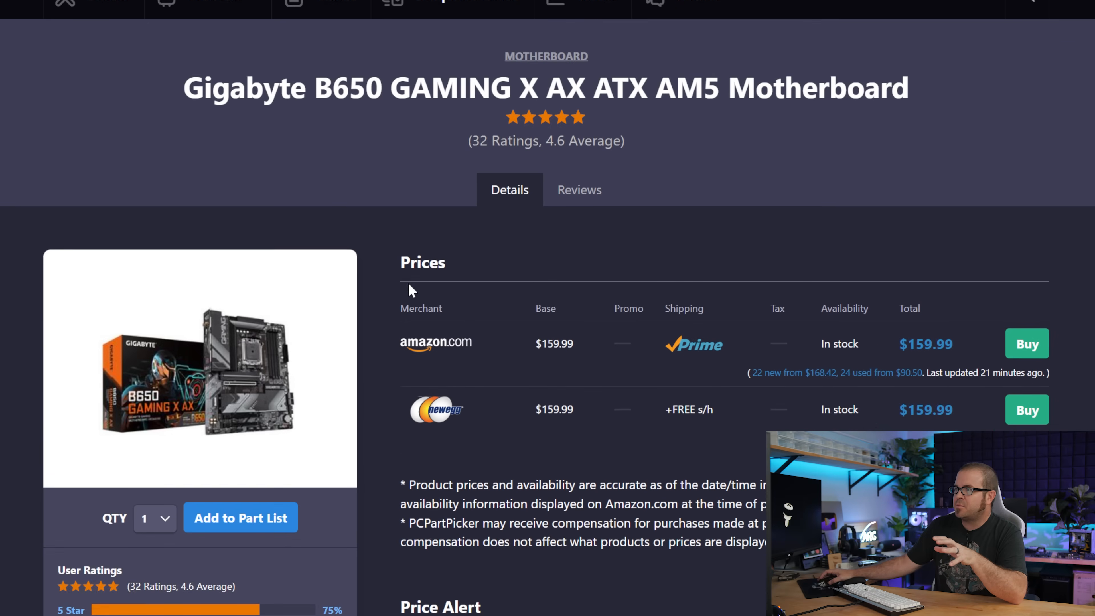
mouse_move(525, 283)
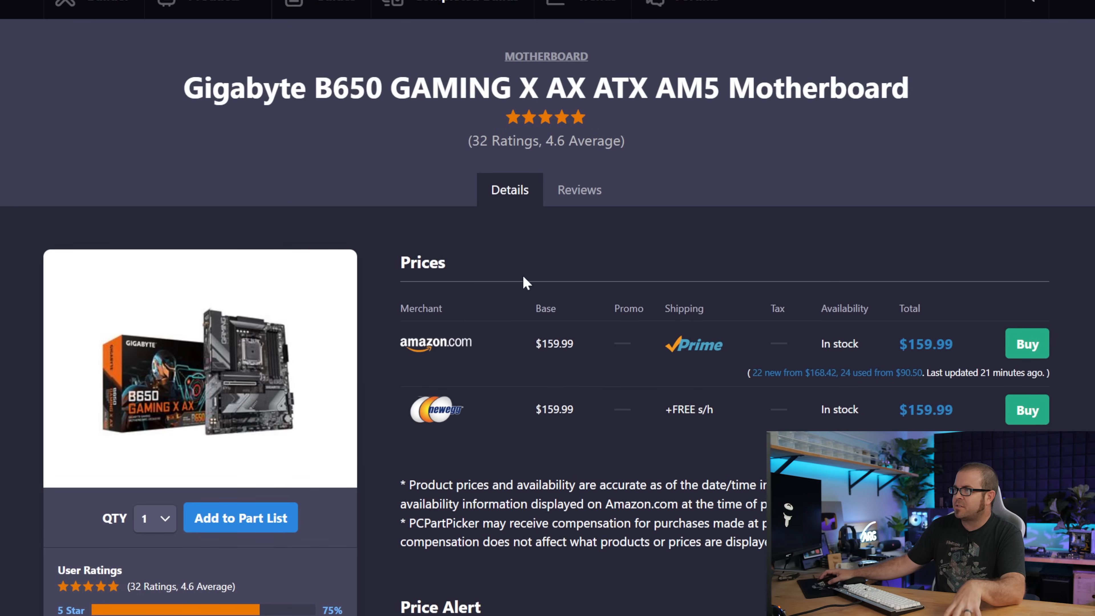
mouse_move(508, 283)
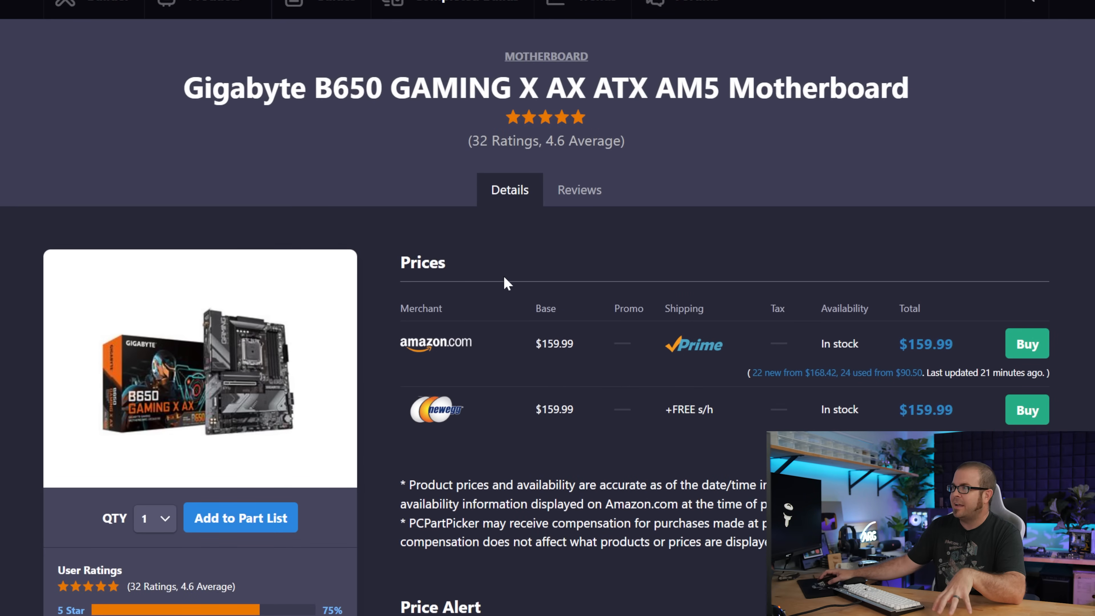
- View the Gigabyte B650 GAMING X AX photo, then open the ASRock B650E Taichi Lite details at $229.99
left_click(200, 369)
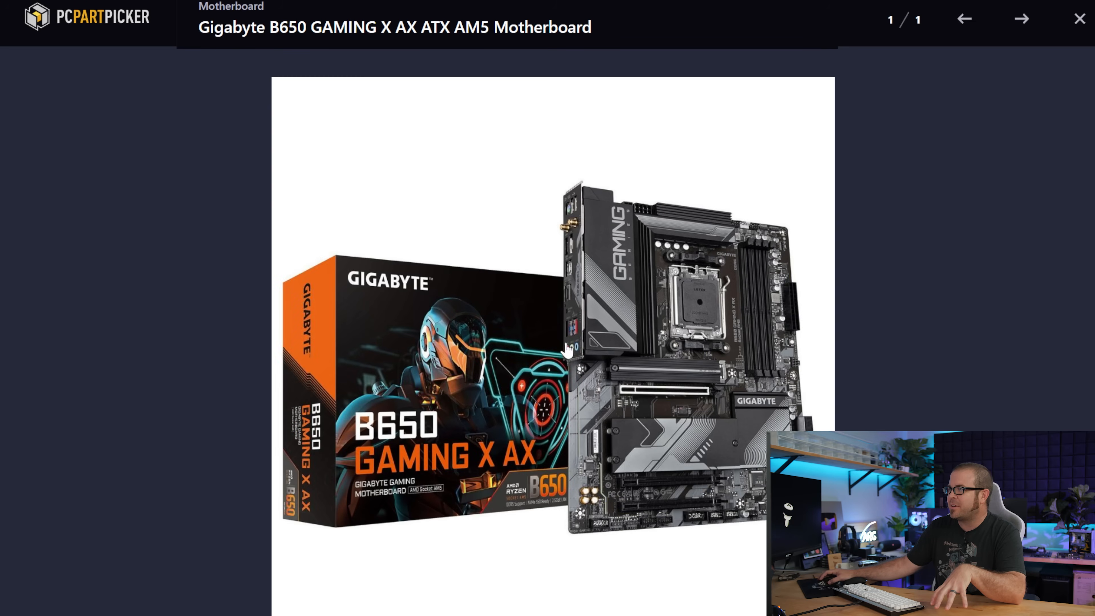
mouse_move(688, 301)
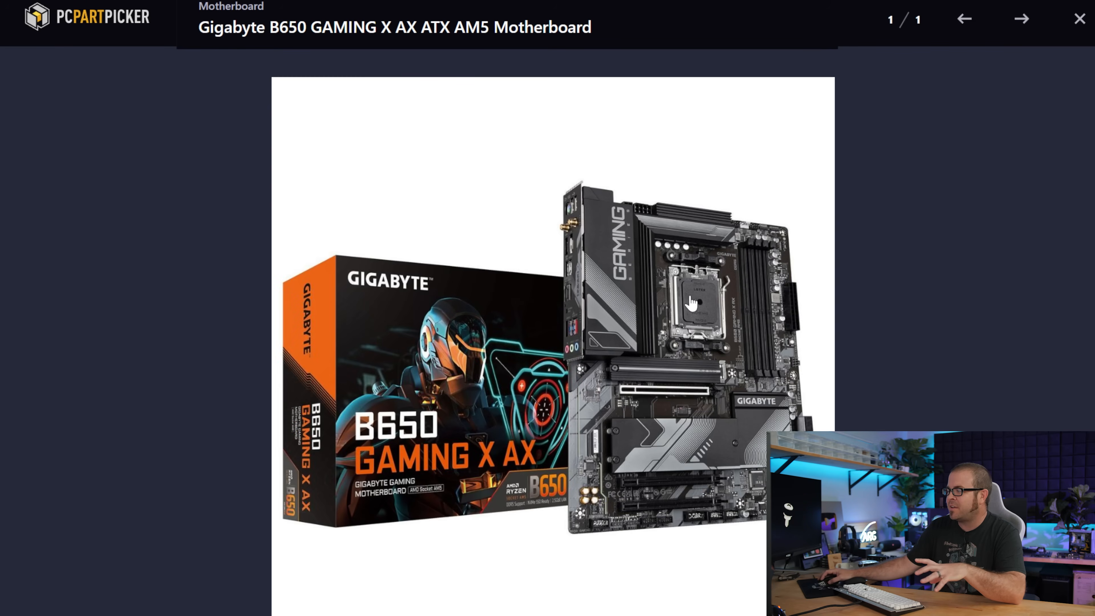
mouse_move(918, 253)
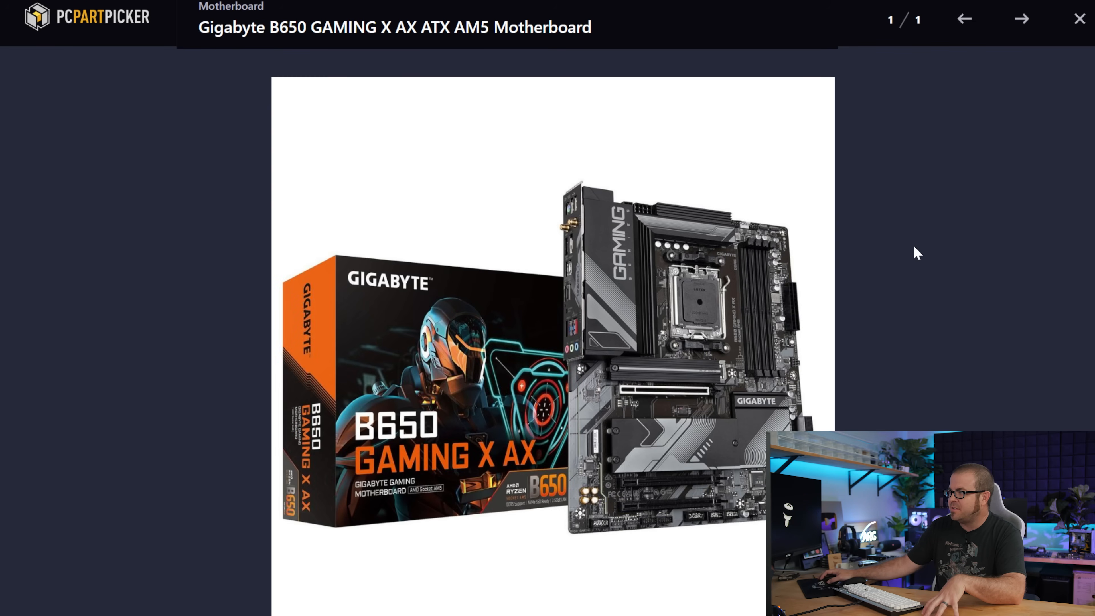
left_click(1079, 18)
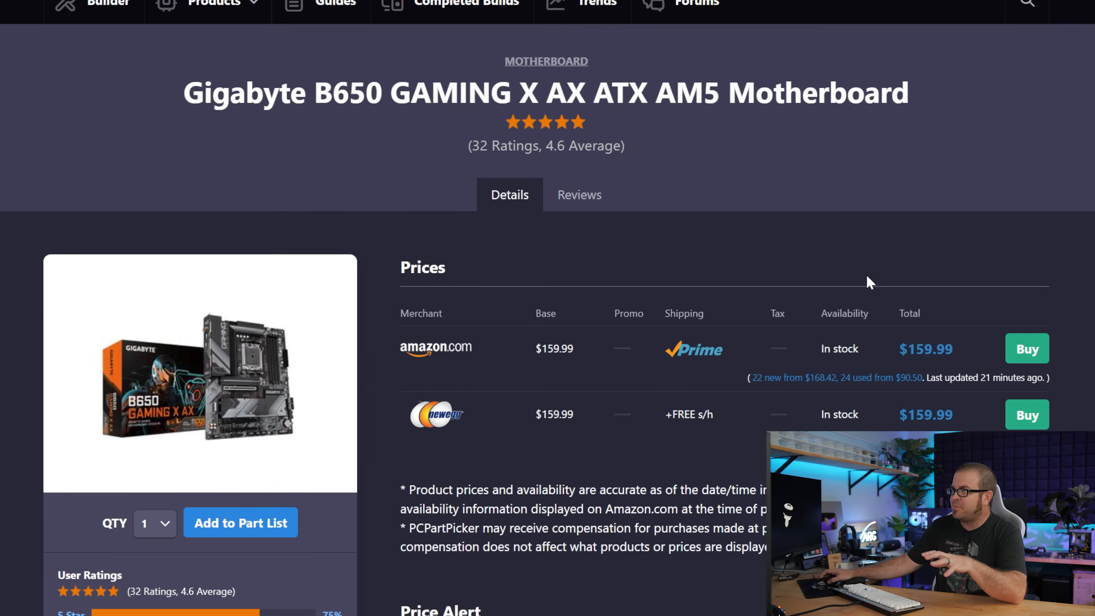
scroll("up", 3)
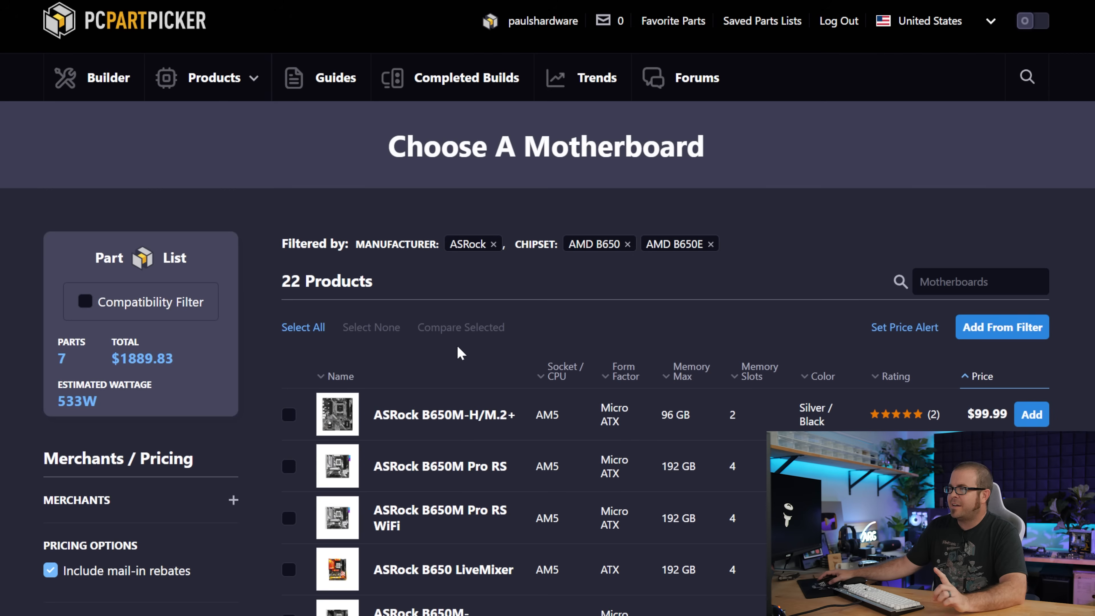
scroll("down", 3)
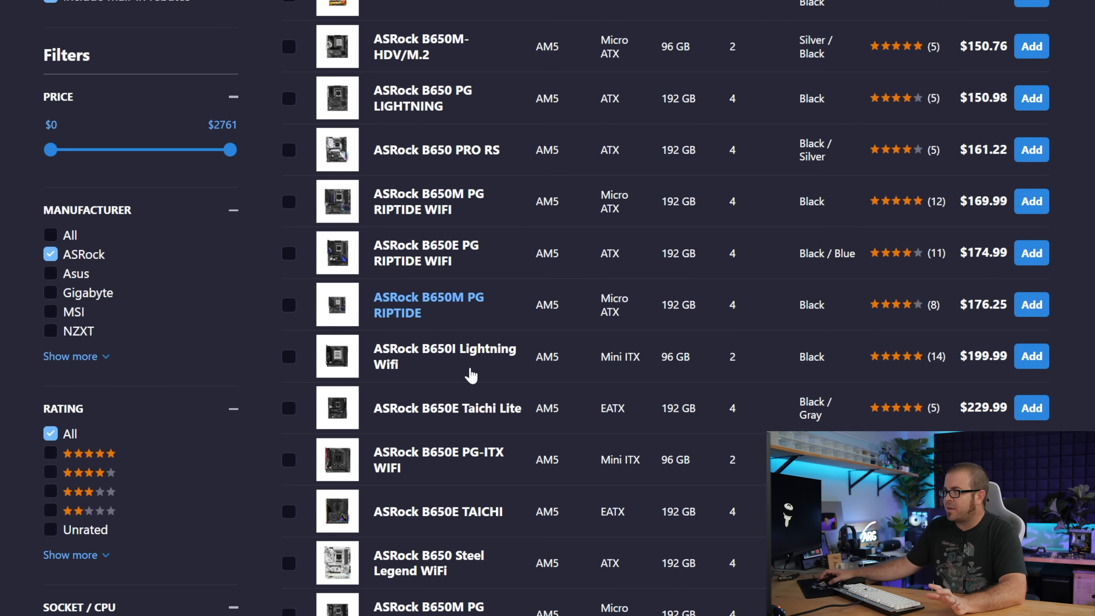
left_click(447, 408)
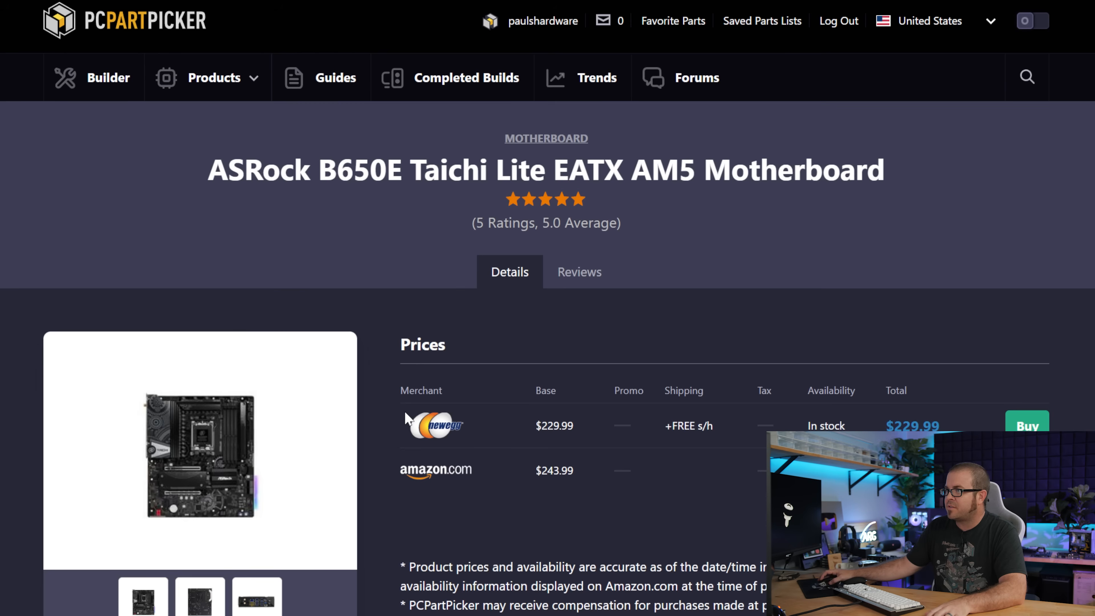
scroll("down", 3)
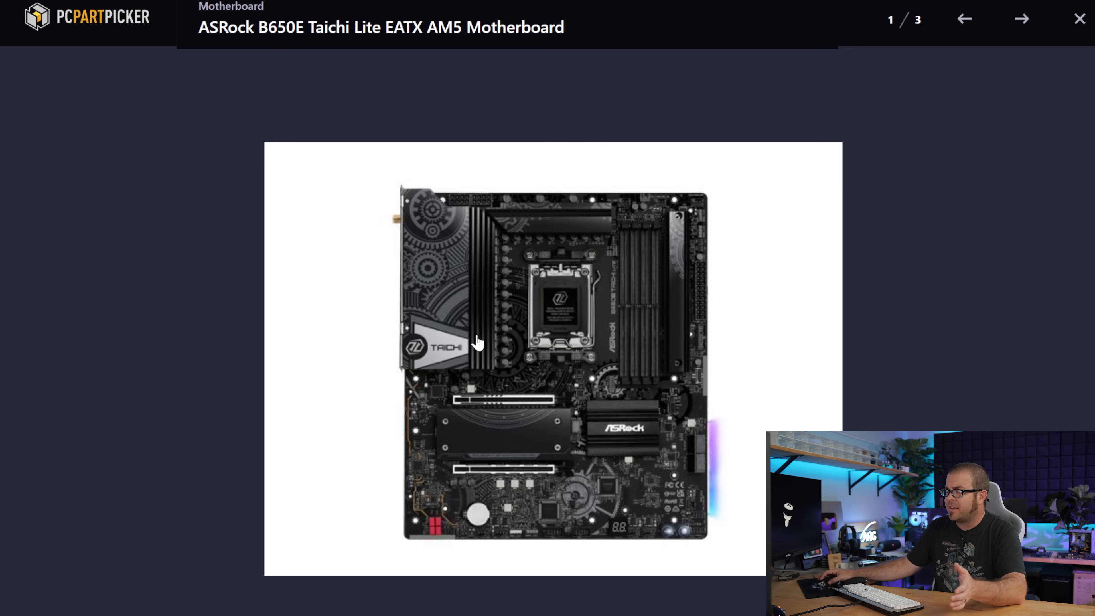
mouse_move(472, 346)
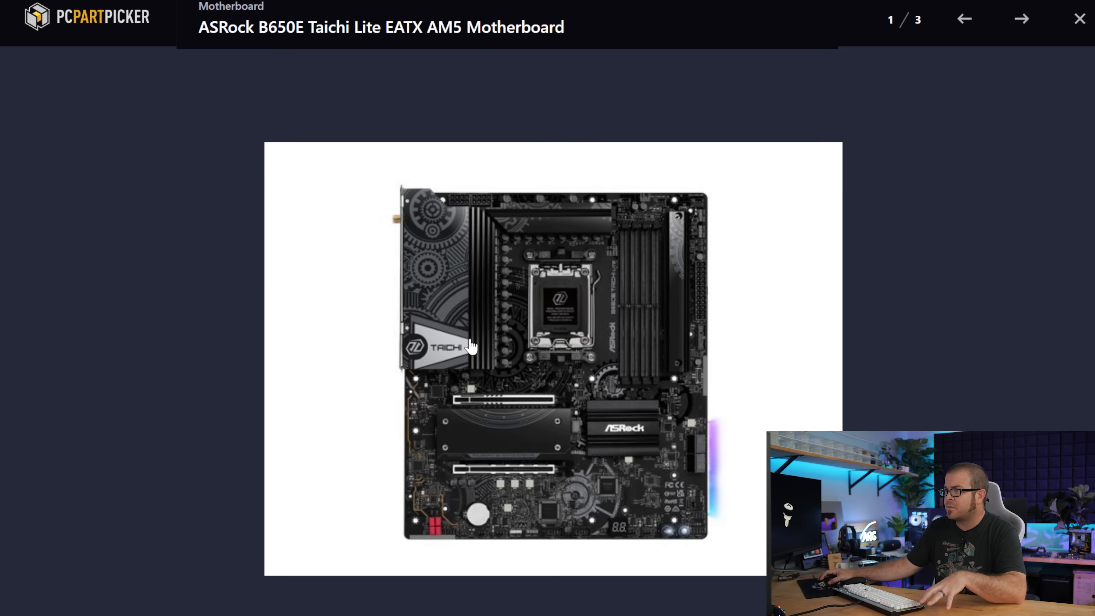
mouse_move(626, 281)
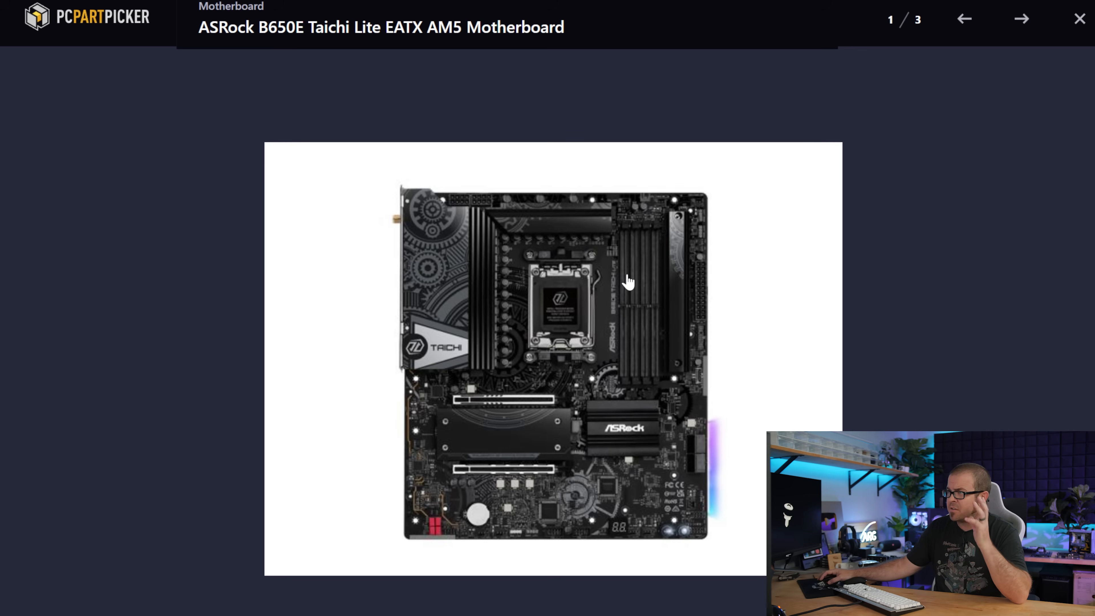
mouse_move(993, 77)
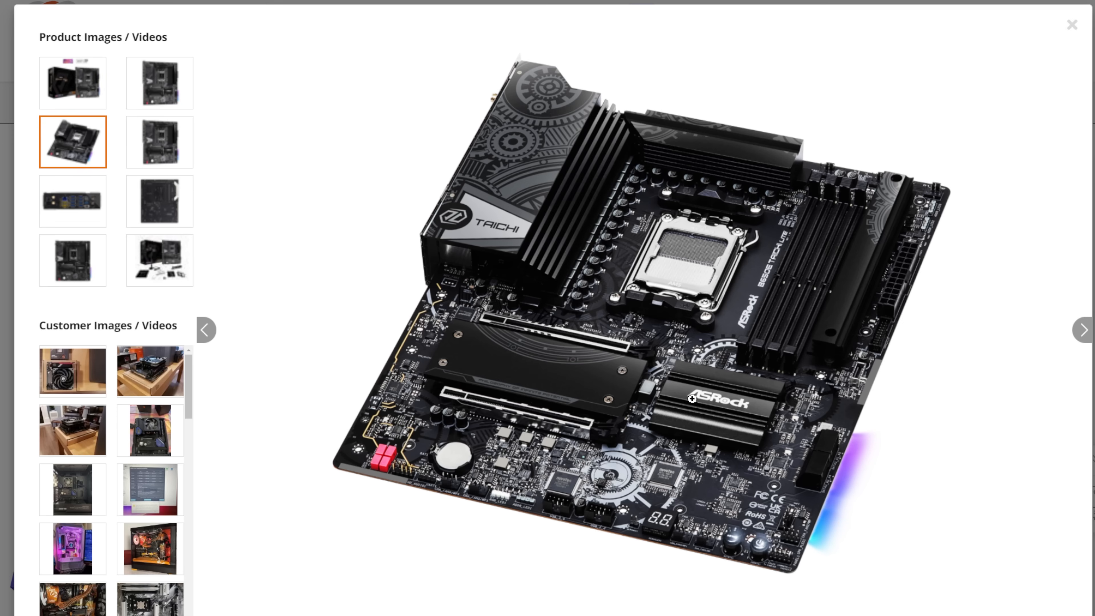
mouse_move(711, 231)
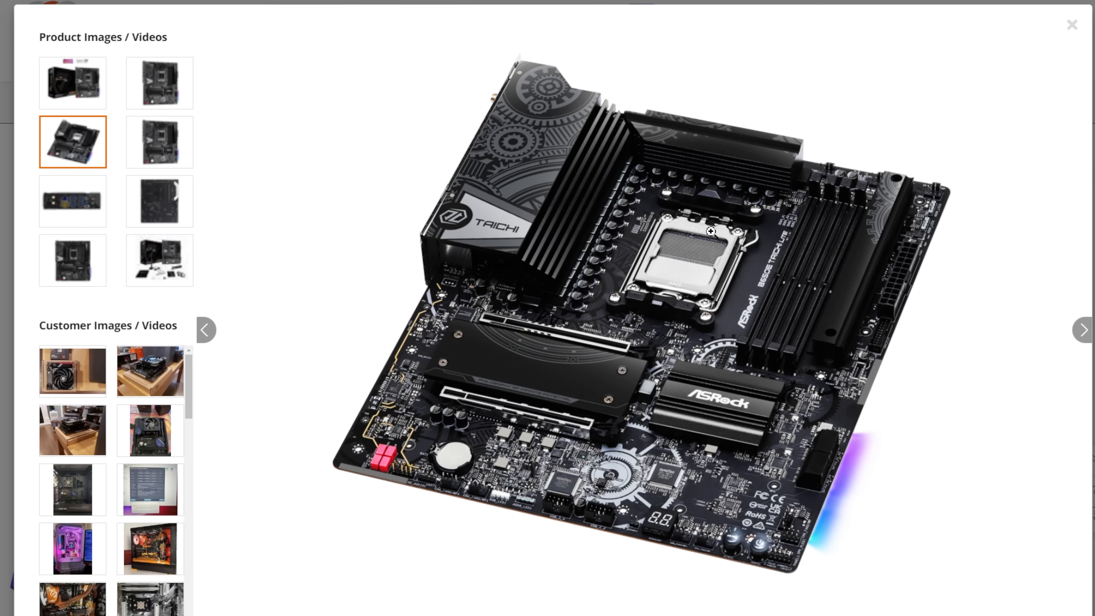
mouse_move(470, 422)
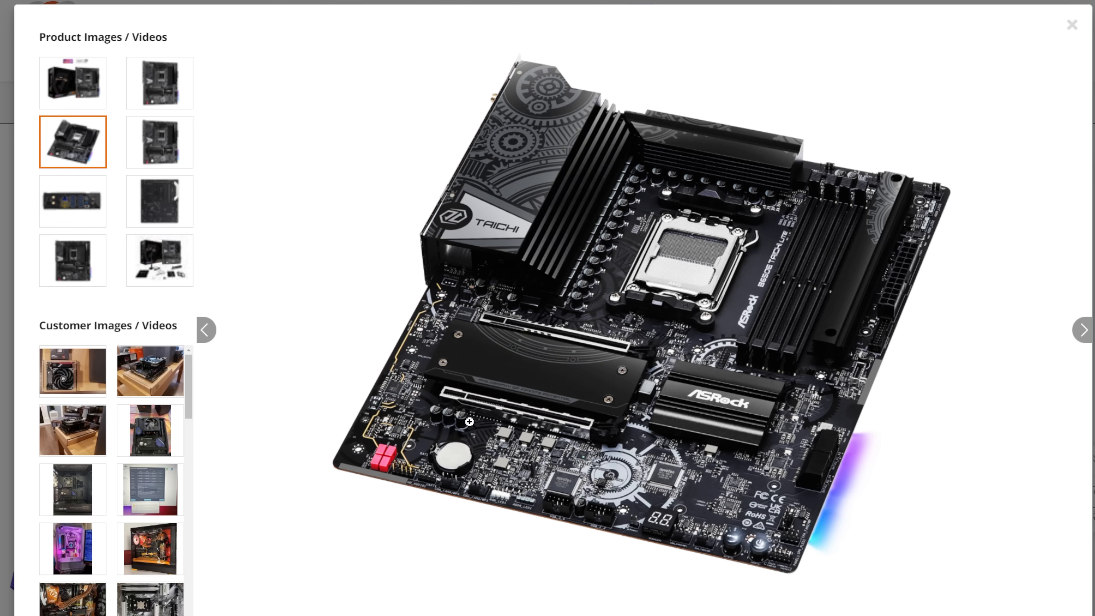
mouse_move(542, 489)
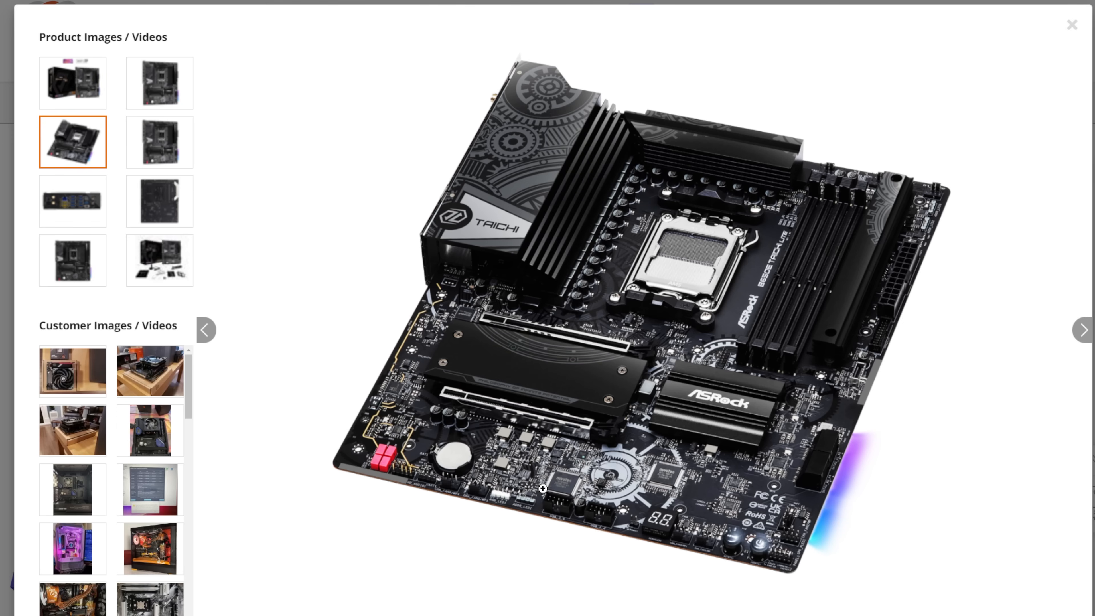
mouse_move(706, 563)
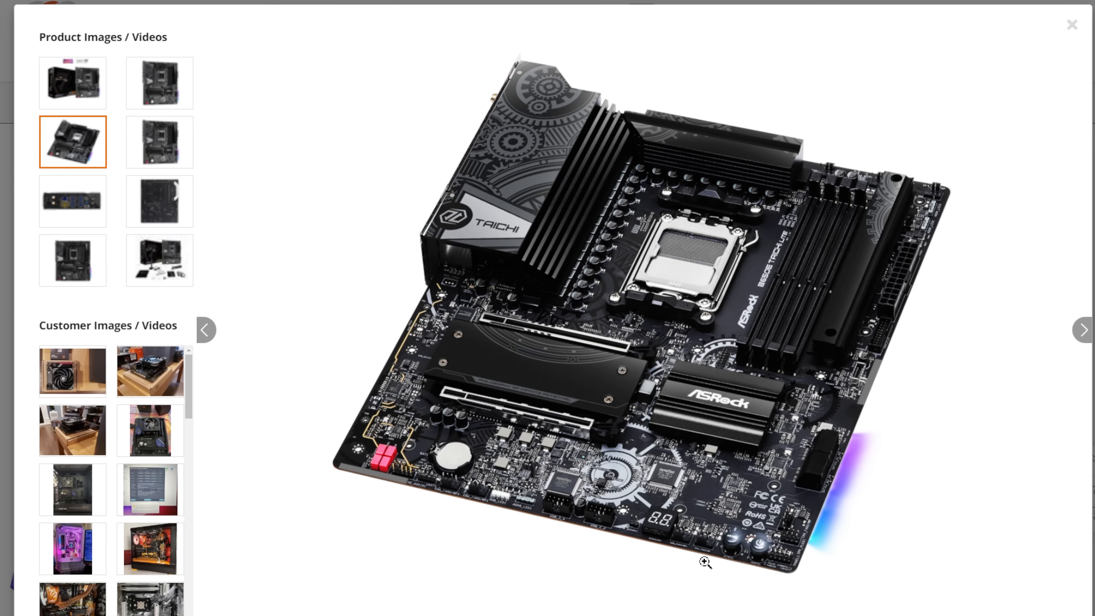
mouse_move(846, 411)
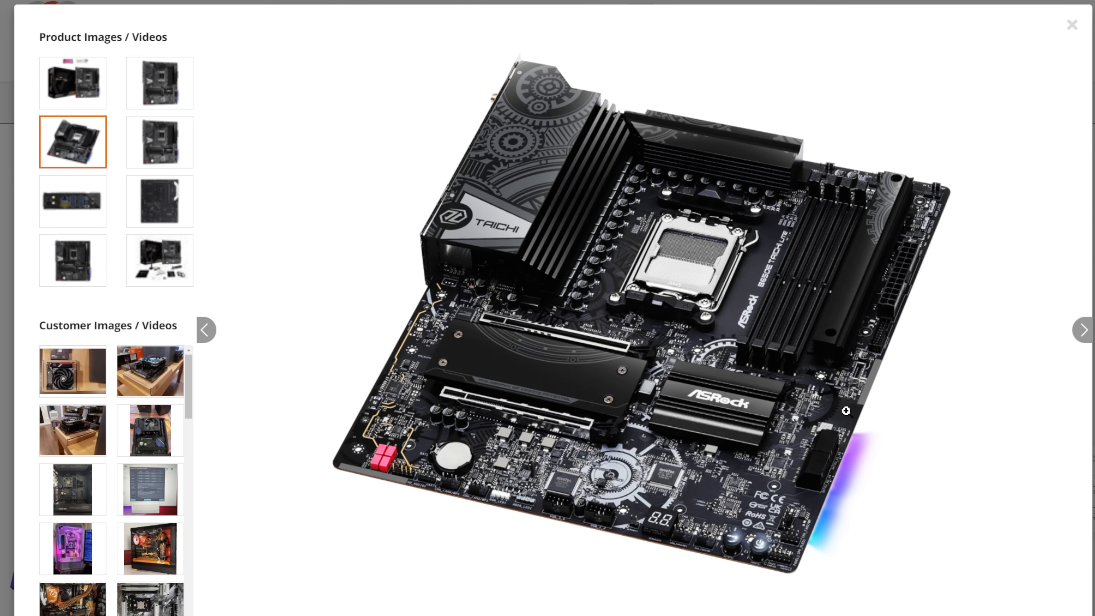
- Add the ASRock B650E Taichi Lite to the part list, bringing the total to $2019.83, and review the list
left_click(1072, 25)
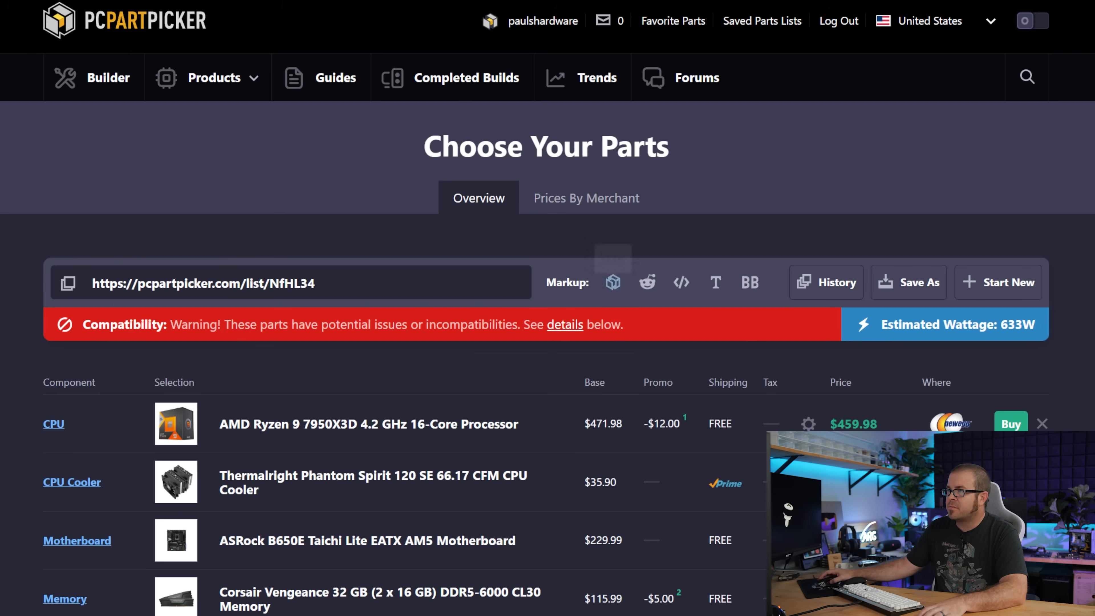
scroll("down", 3)
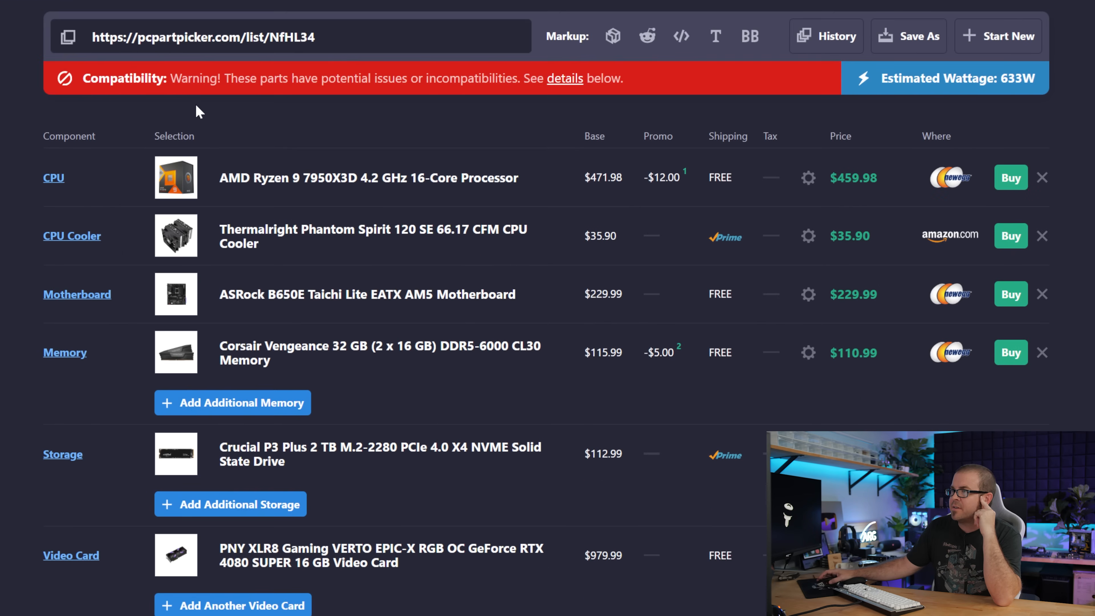
scroll("down", 3)
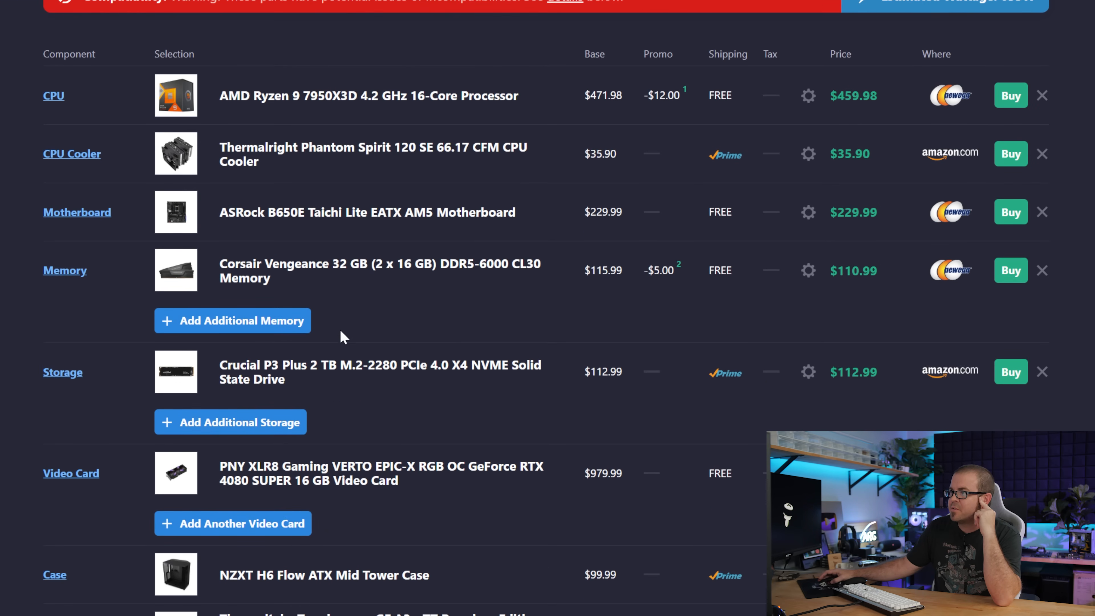
scroll("down", 3)
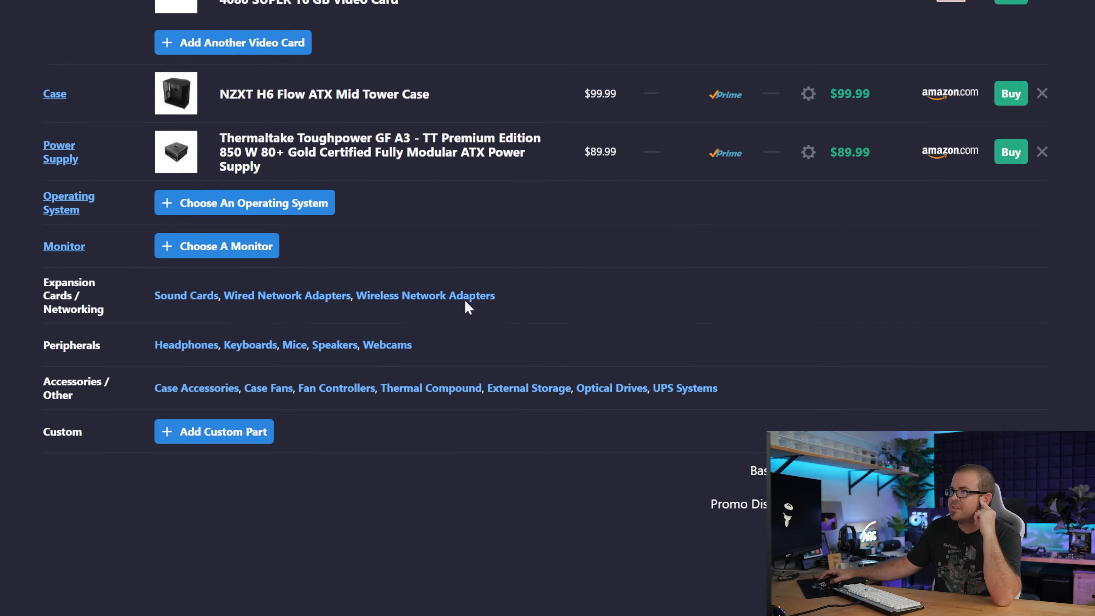
scroll("up", 3)
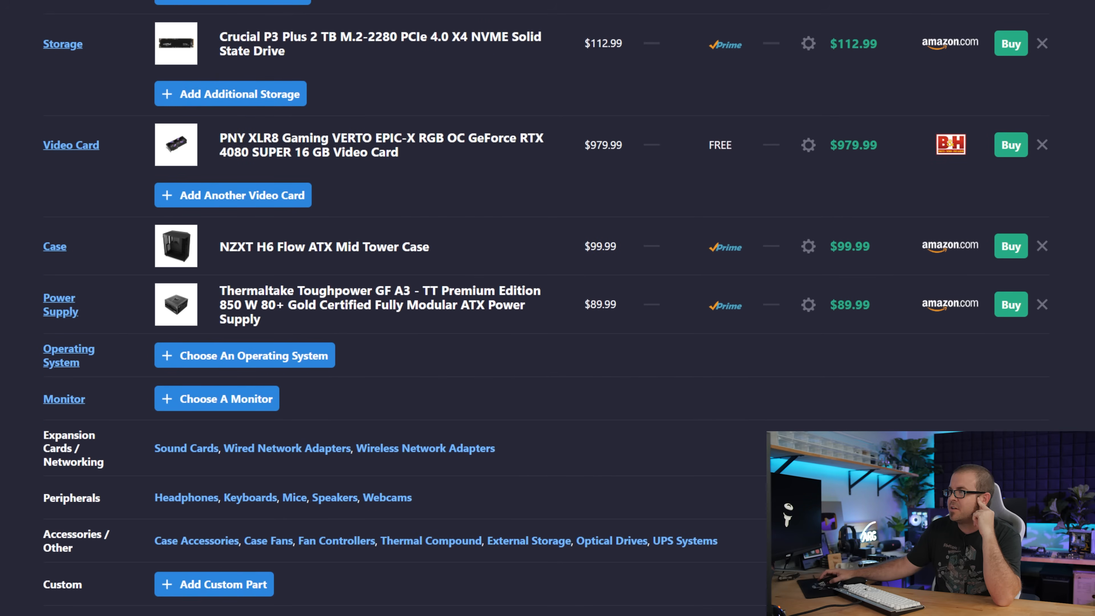
scroll("up", 3)
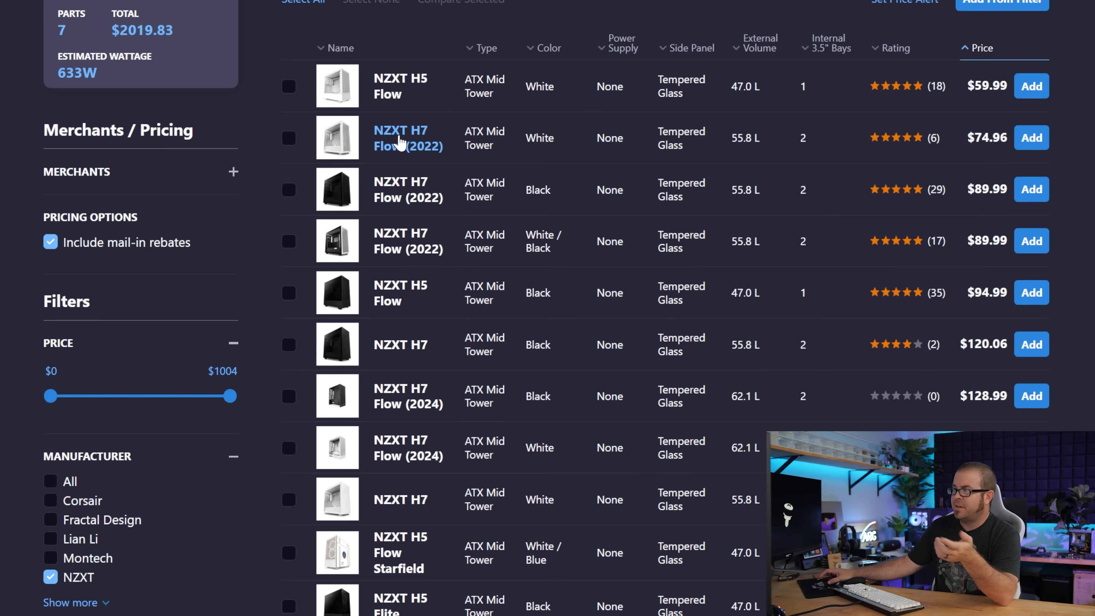
mouse_move(400, 293)
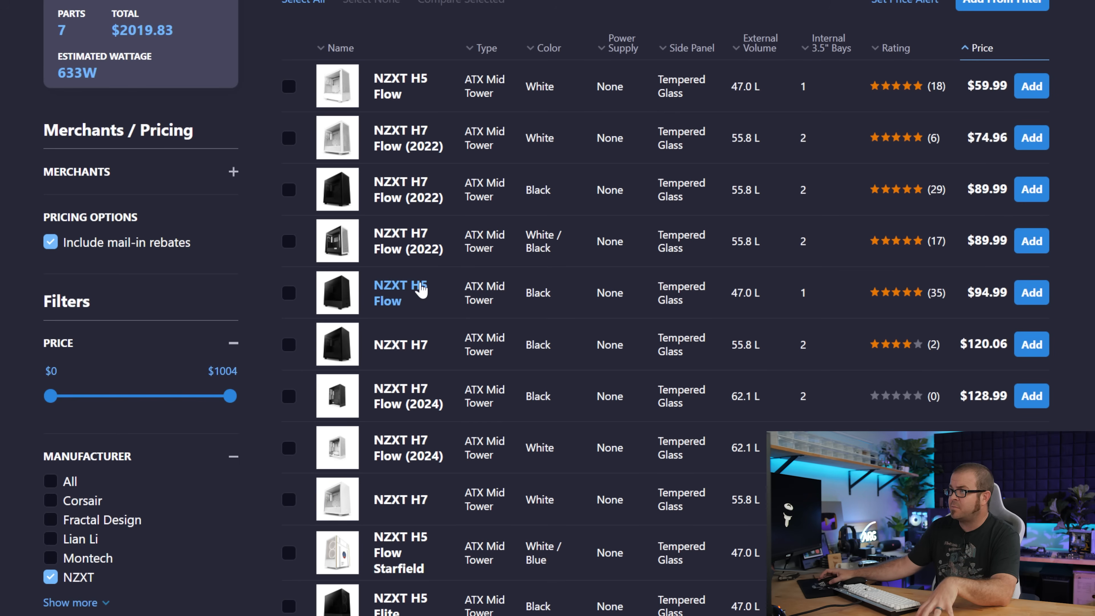
mouse_move(407, 138)
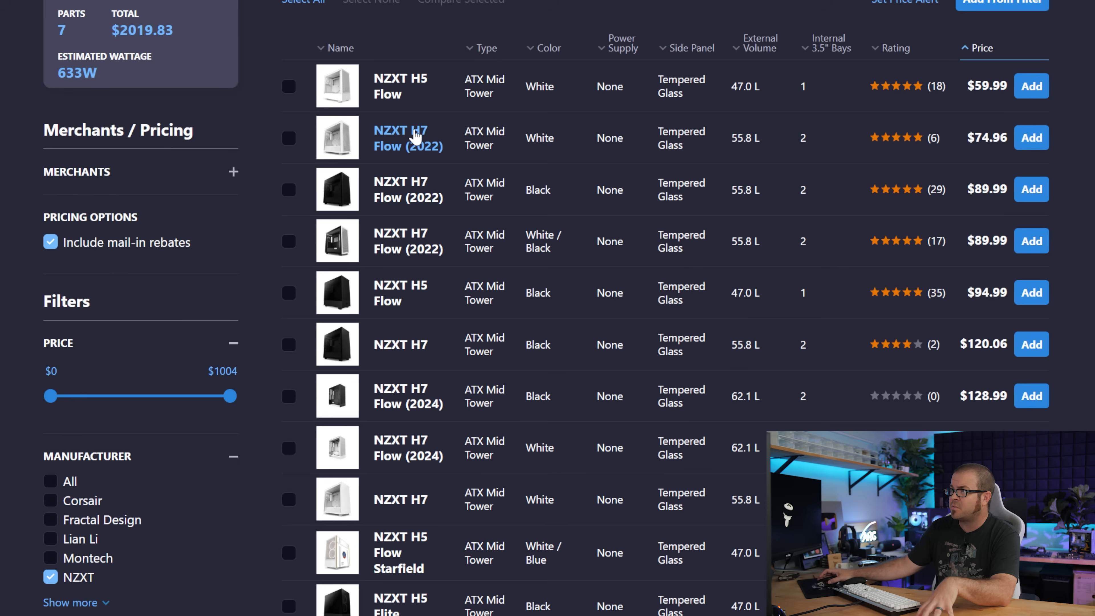
mouse_move(416, 235)
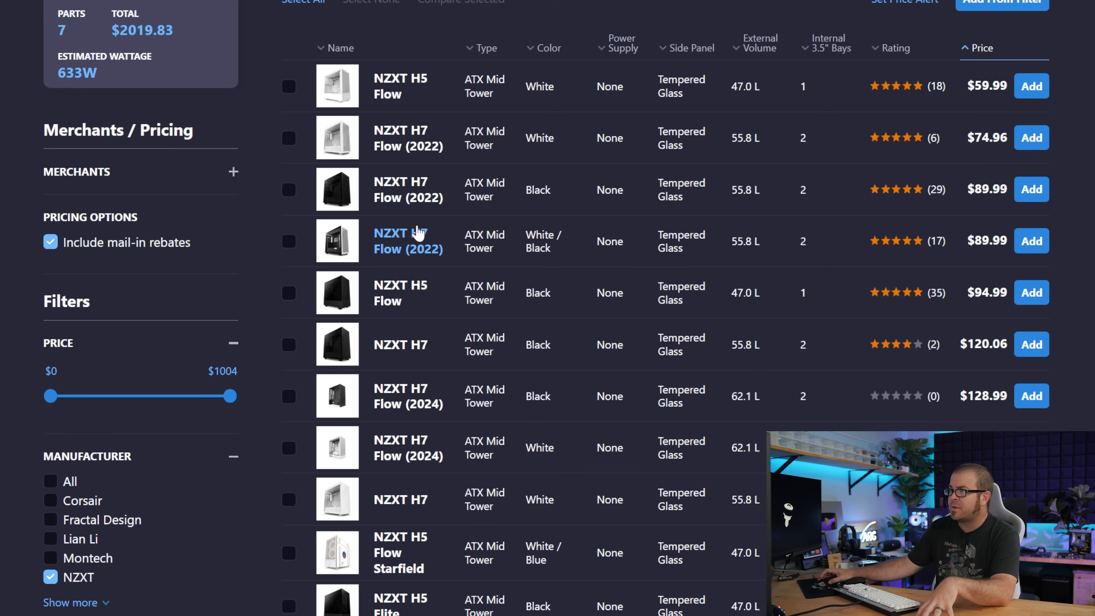
mouse_move(1032, 343)
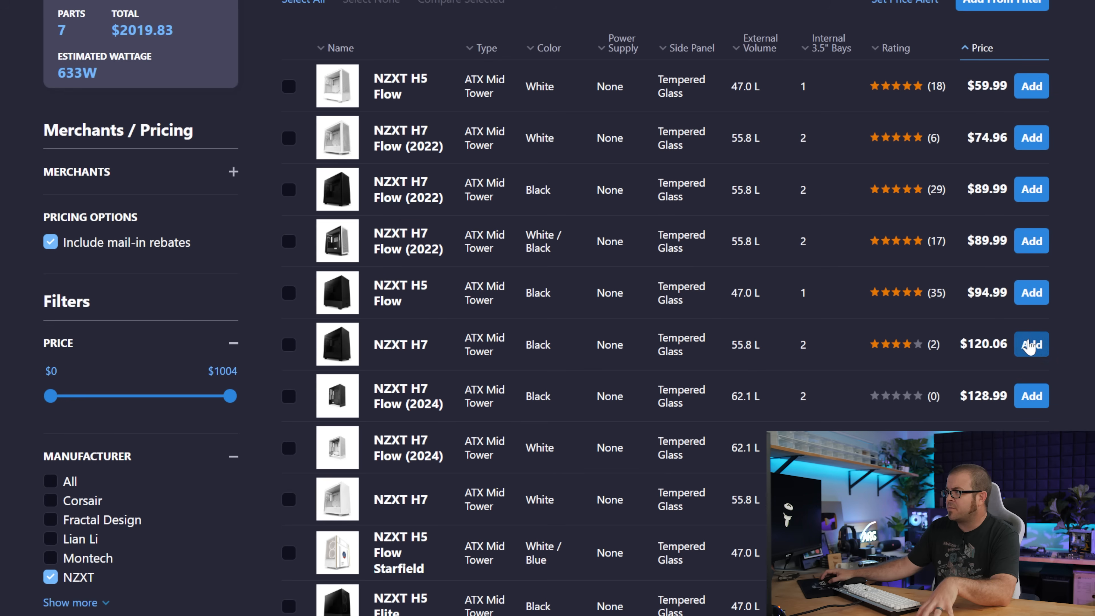
- Add the black NZXT H7 case to the build, bringing the total to $2139.89
left_click(1031, 343)
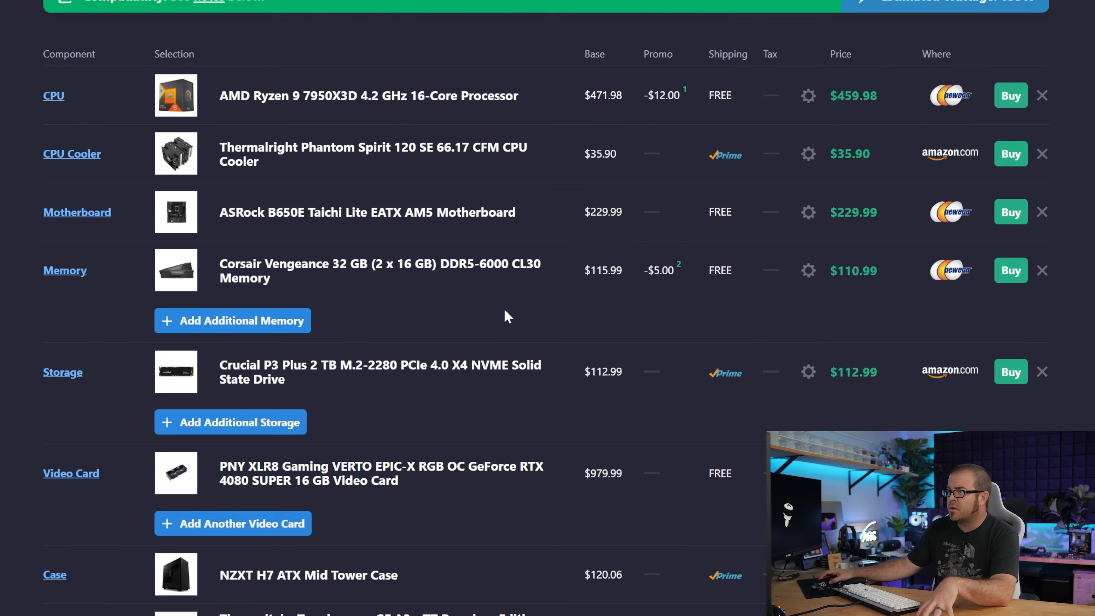
scroll("down", 3)
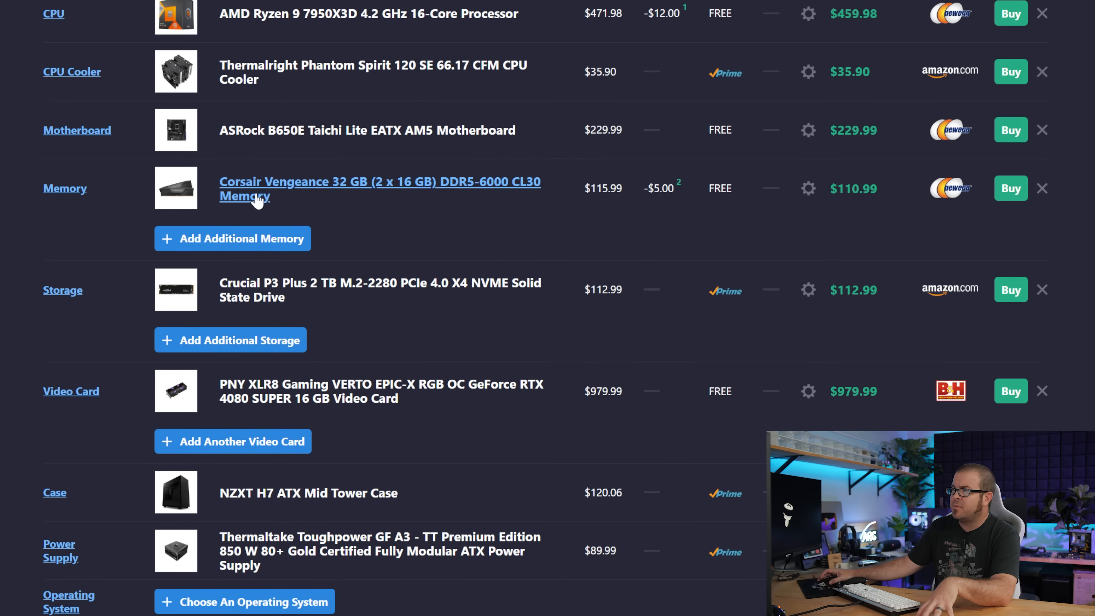
mouse_move(468, 192)
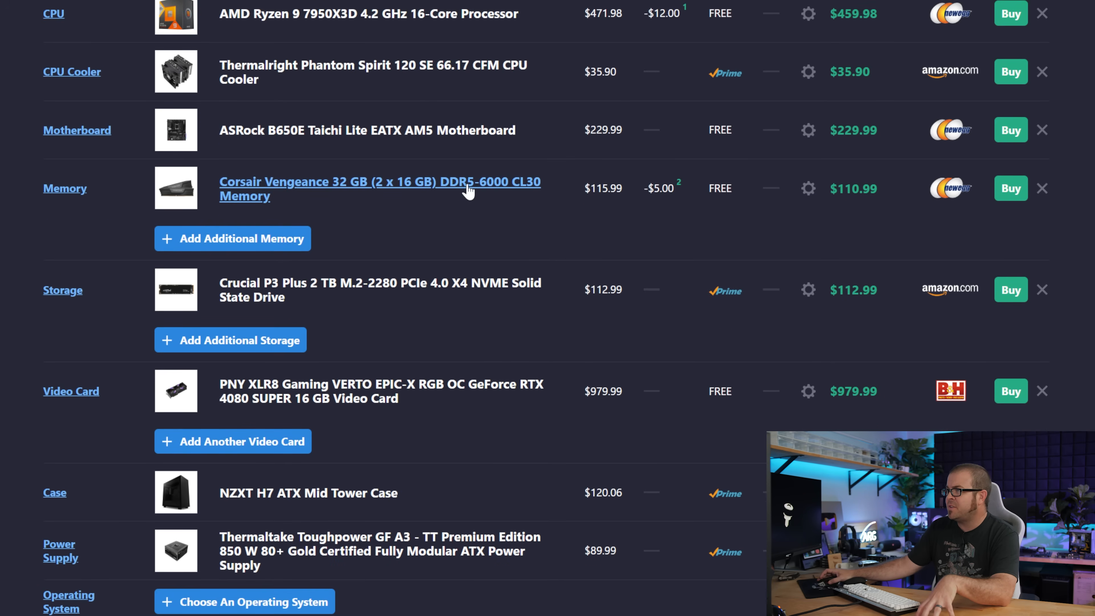
scroll("down", 3)
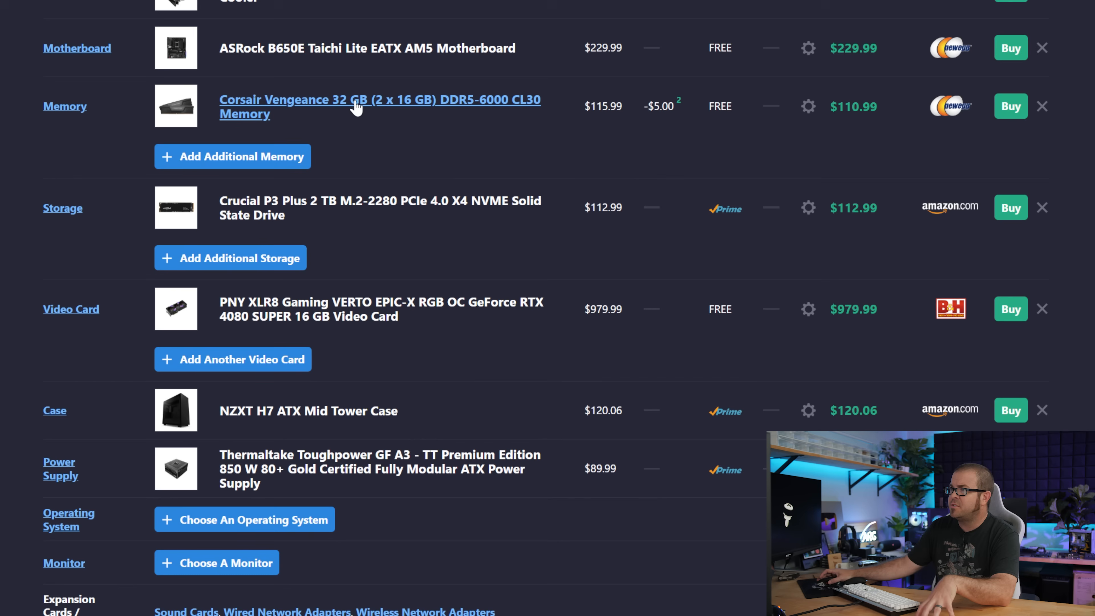
mouse_move(566, 137)
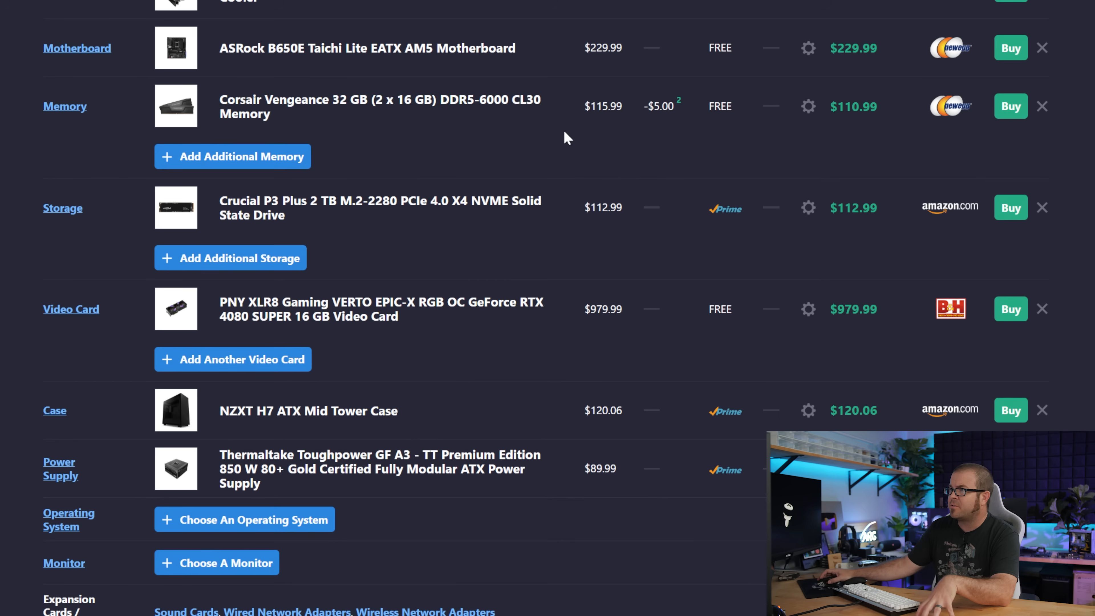
mouse_move(280, 208)
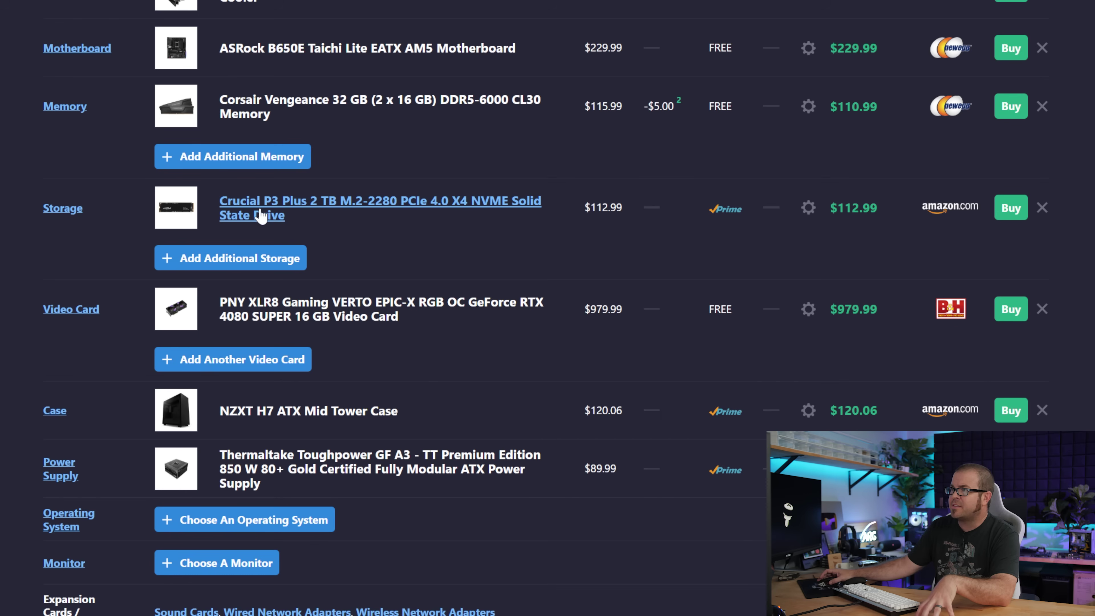
mouse_move(389, 224)
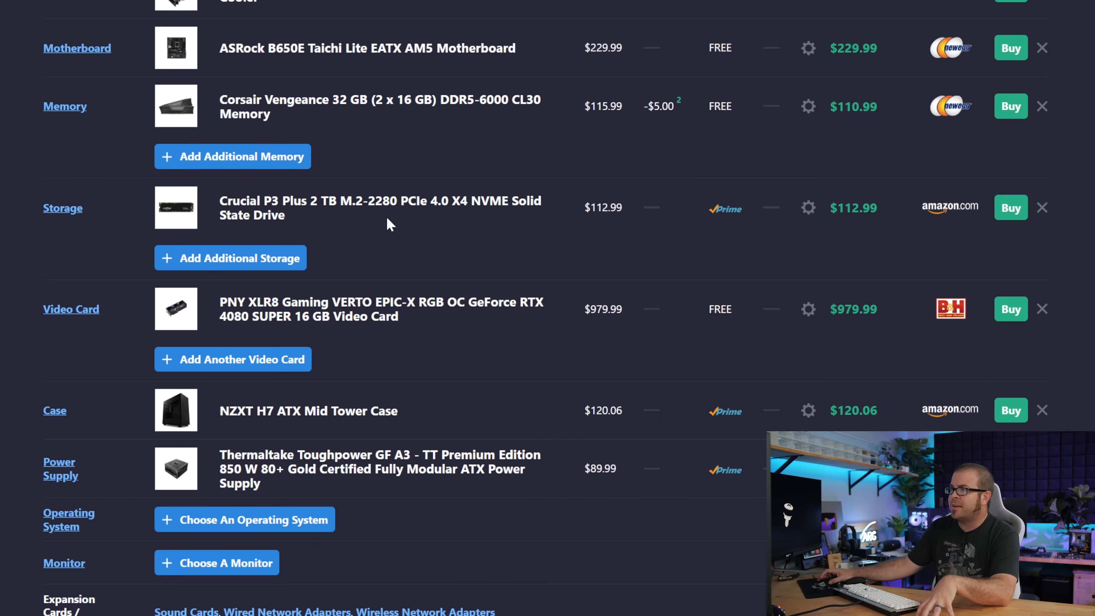
- Browse the 42 compatible RTX 4080 SUPER video cards, cheapest PNY VERTO OC at $964.99
left_click(72, 309)
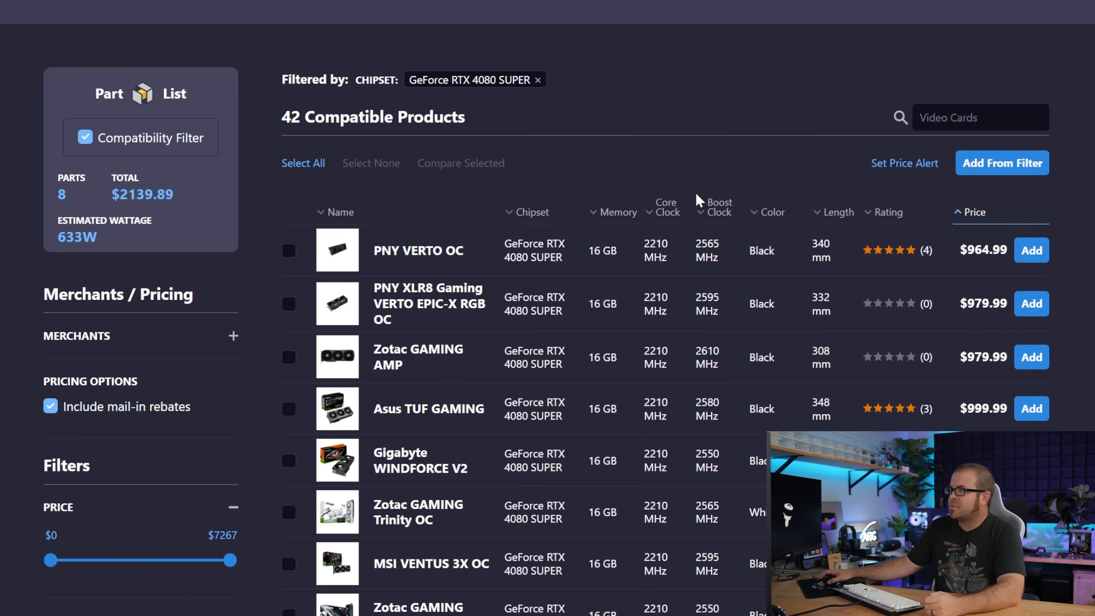
scroll("down", 3)
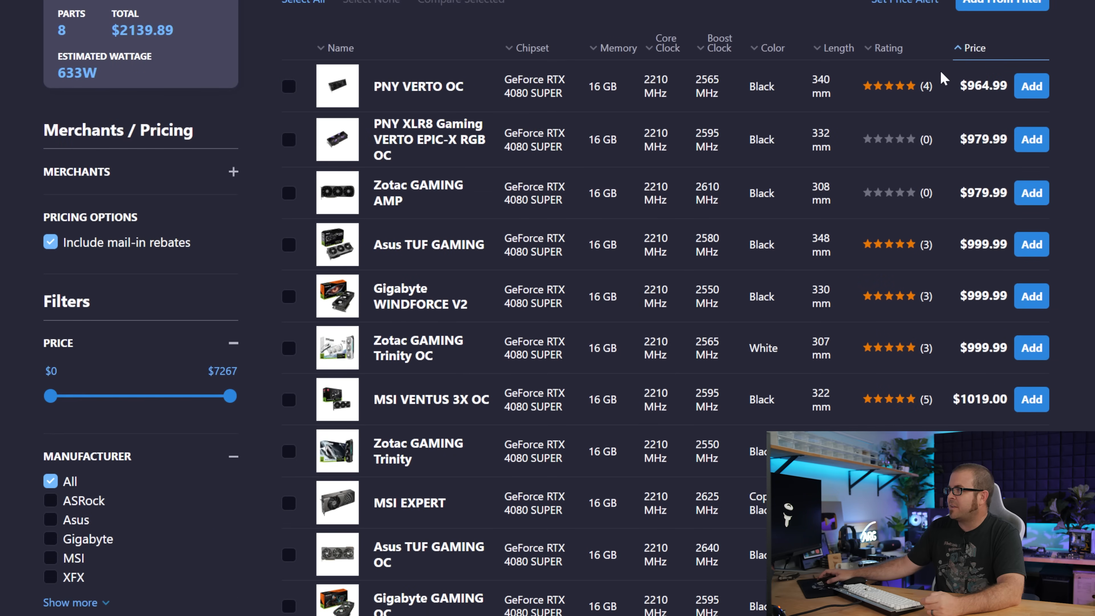
mouse_move(909, 231)
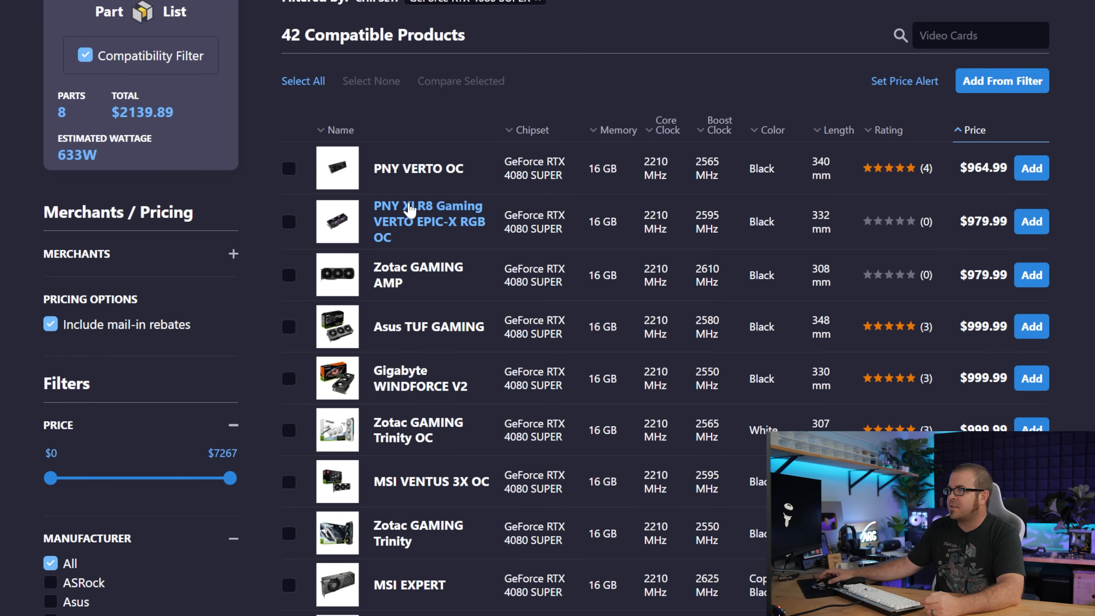
mouse_move(430, 234)
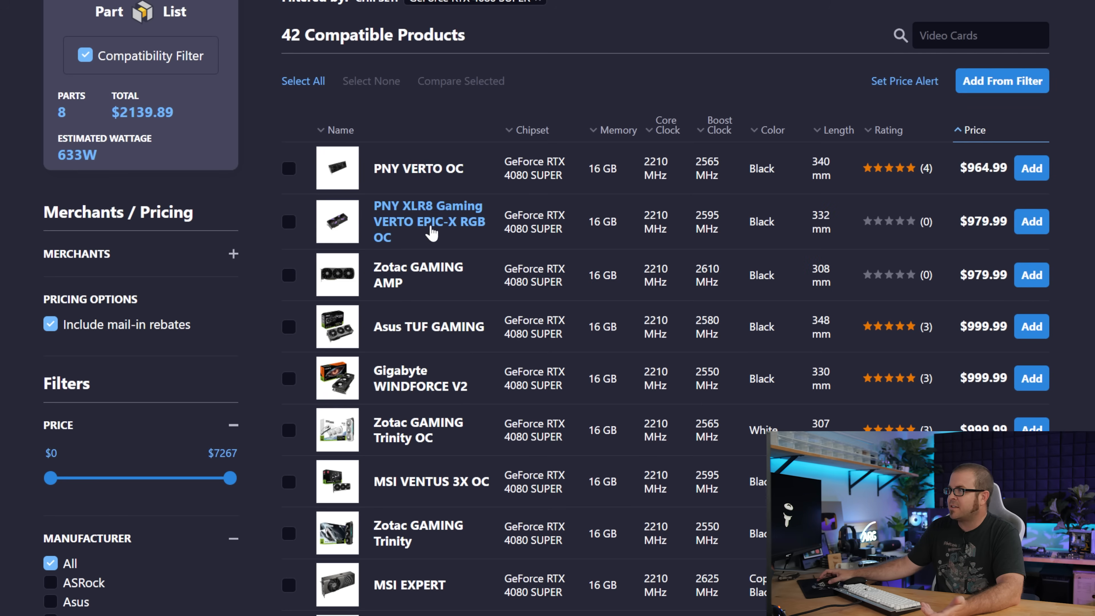
mouse_move(429, 221)
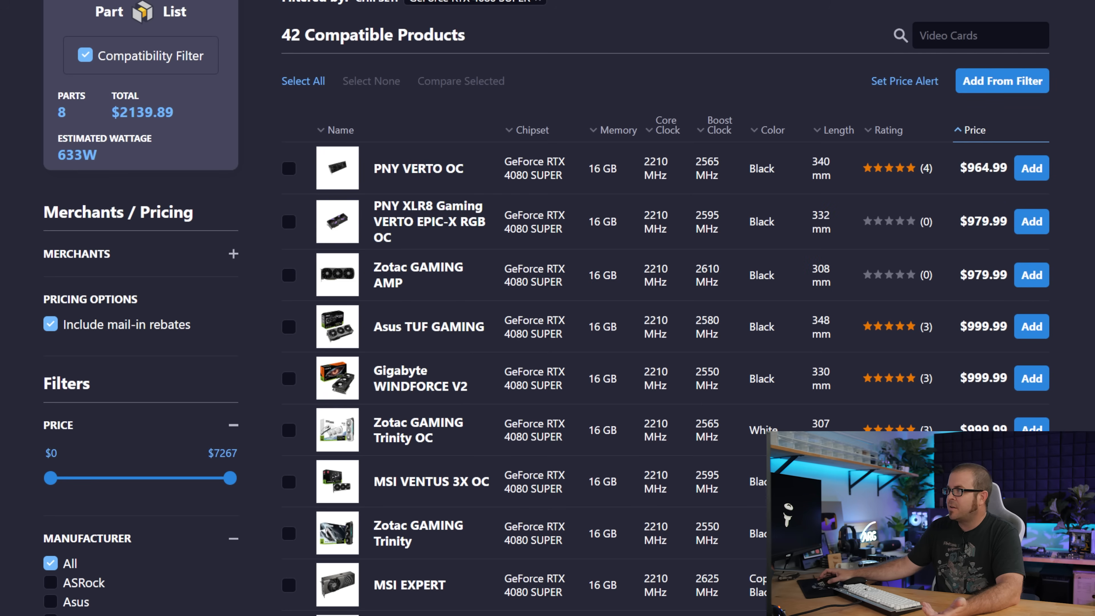
mouse_move(418, 169)
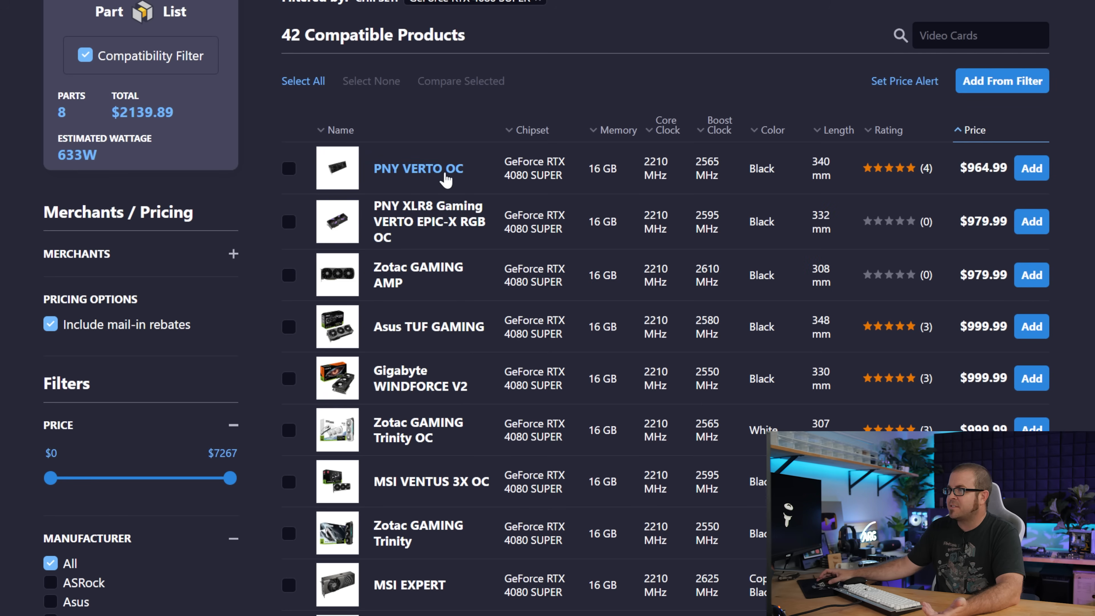
- Return to the part list and view the Thermaltake Toughpower GF A3 850 W photo, then its $89.99 price page
left_click(419, 168)
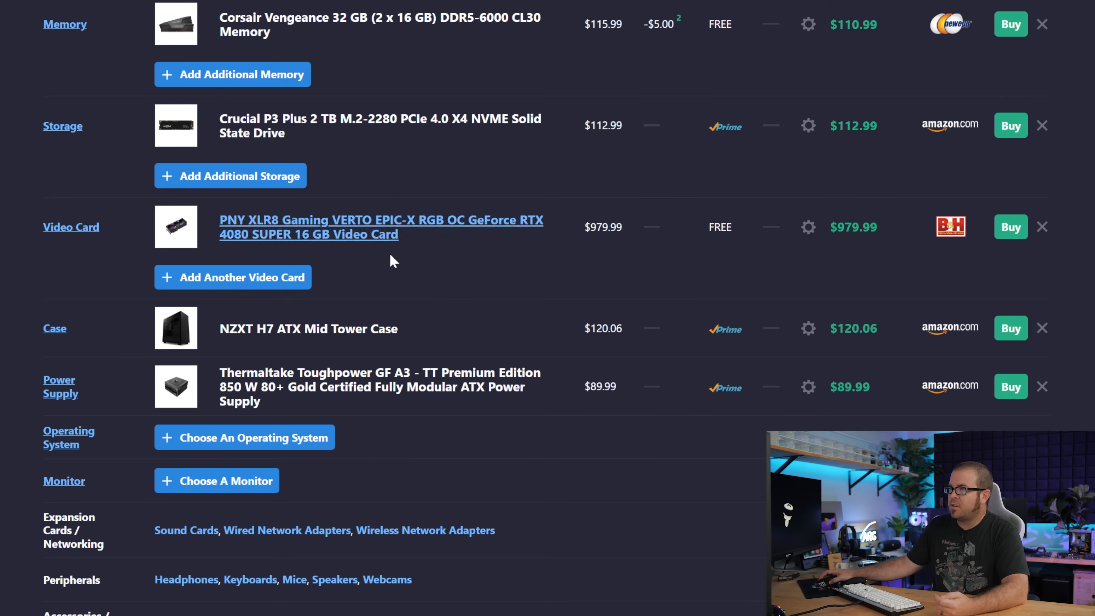
mouse_move(300, 400)
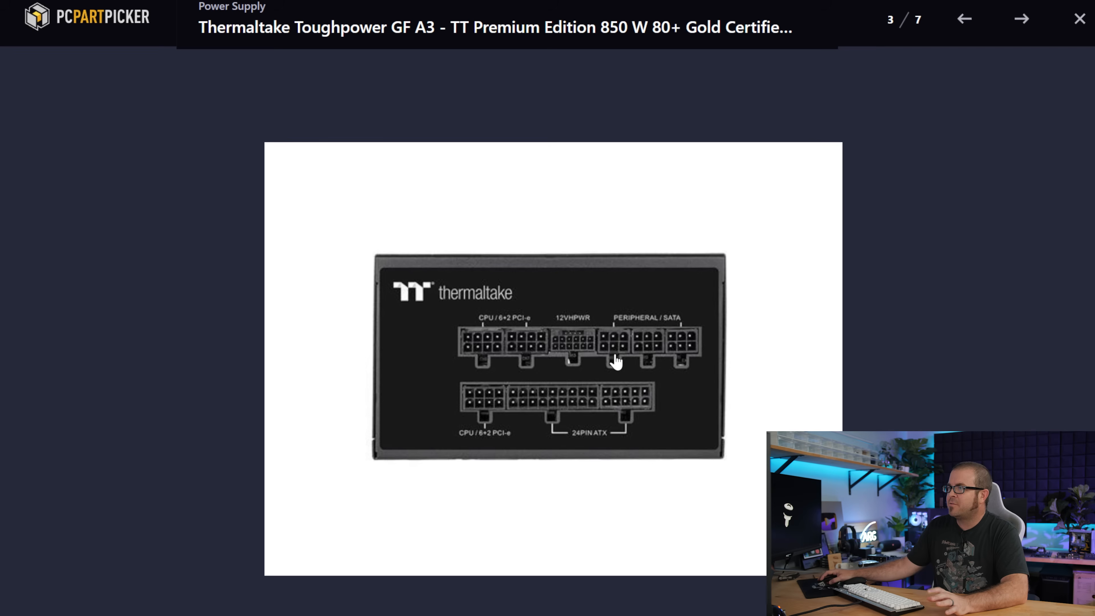
mouse_move(1064, 29)
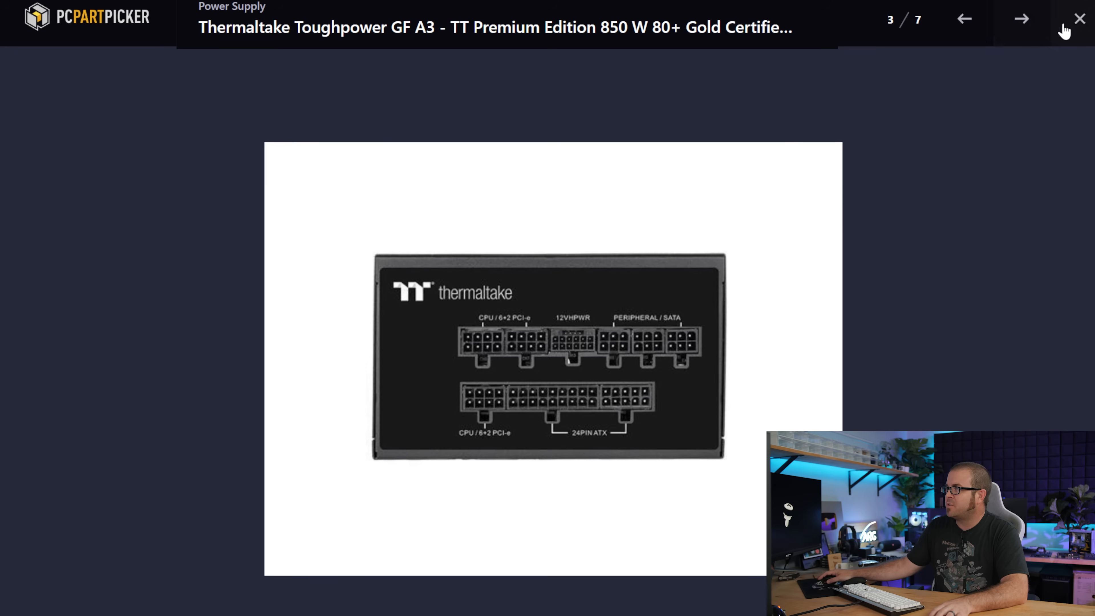
left_click(1079, 18)
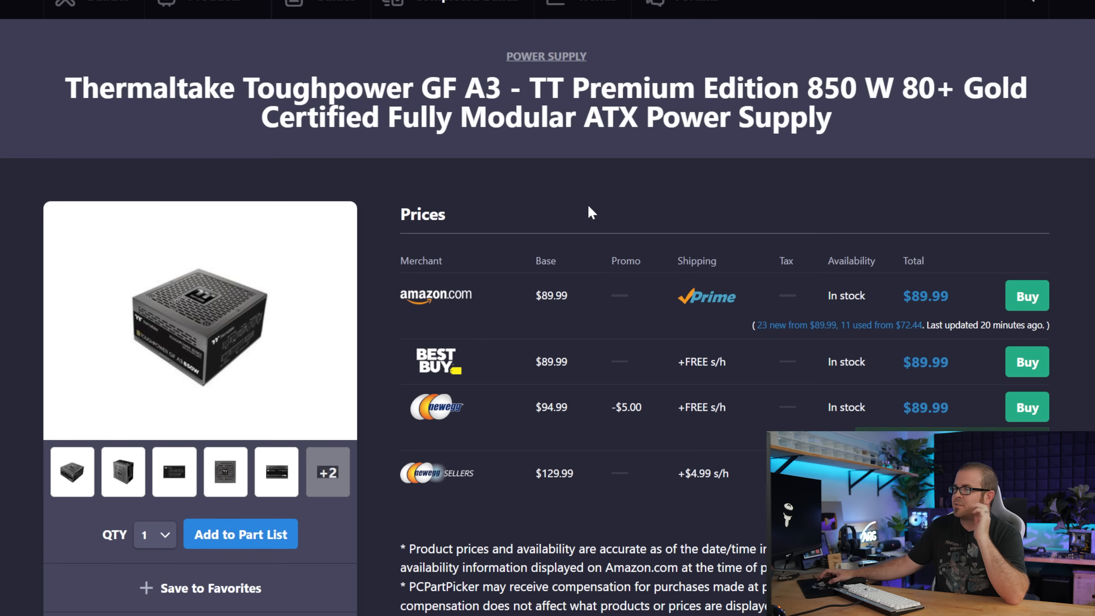
- Review the full part list down to the $2139.89 total with $17 promo discounts and 633W wattage
scroll("up", 3)
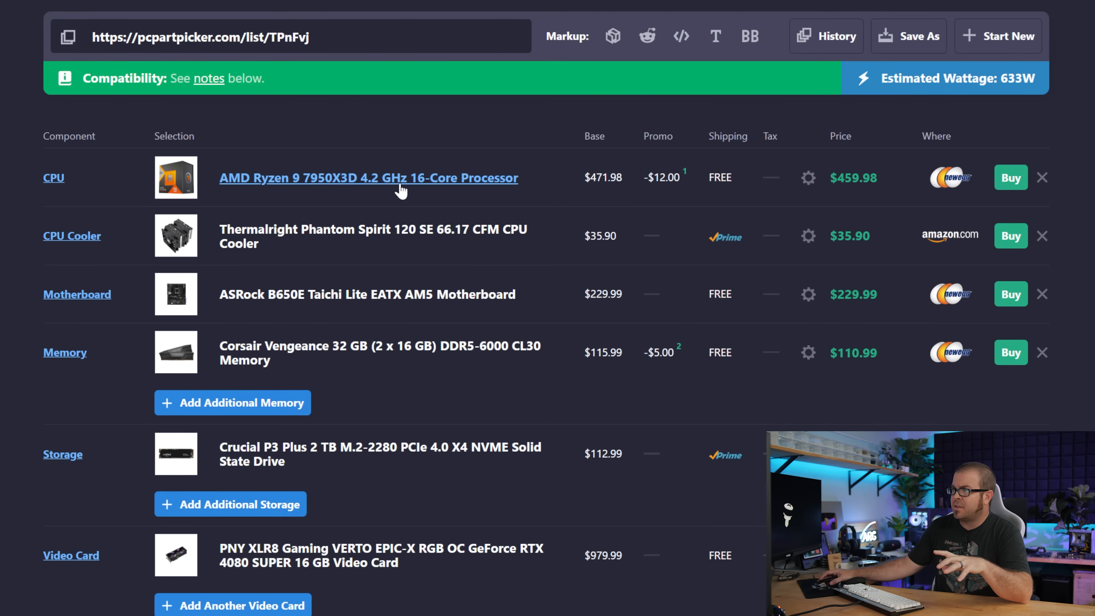
scroll("down", 3)
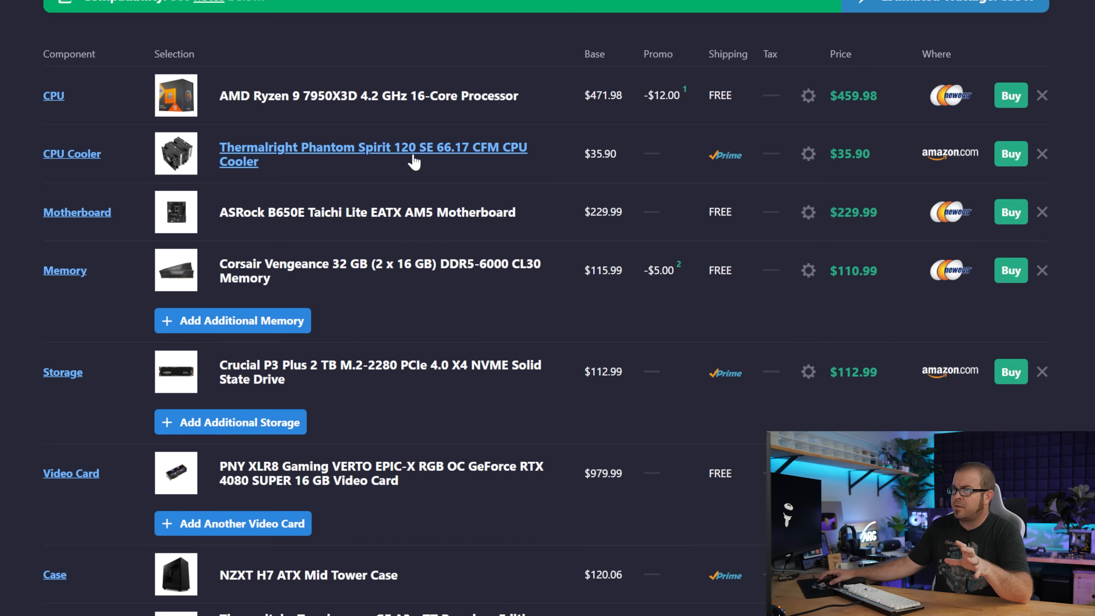
scroll("down", 3)
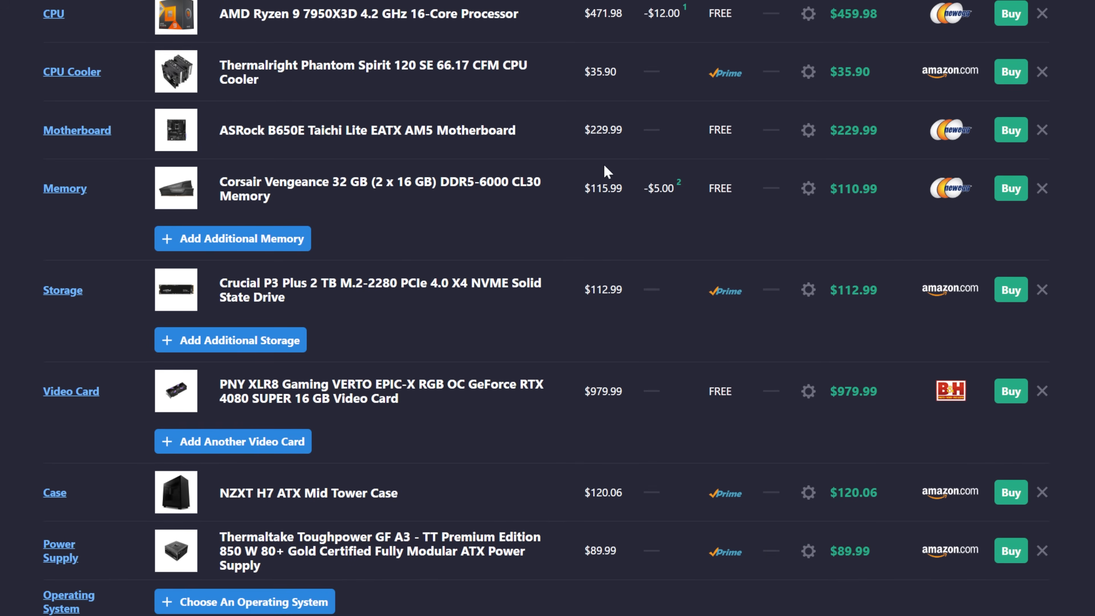
scroll("down", 3)
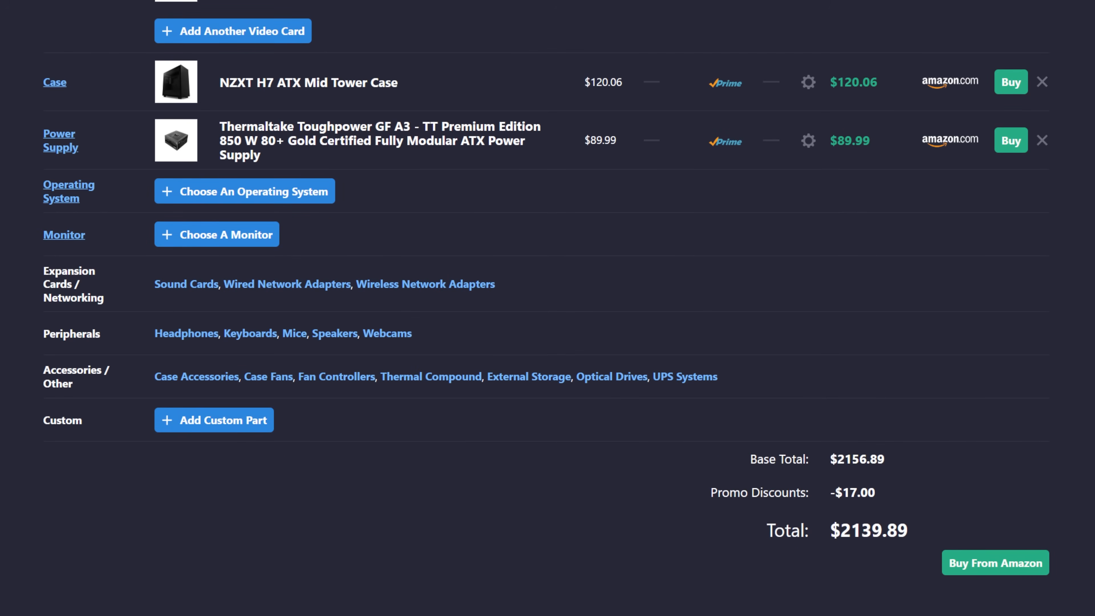
scroll("up", 3)
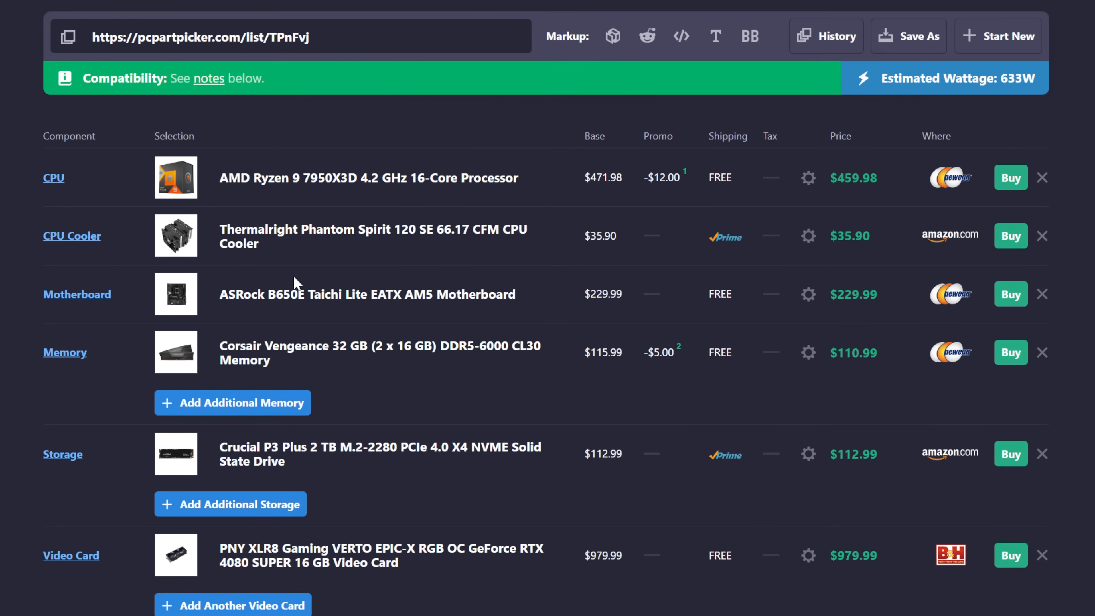
scroll("down", 3)
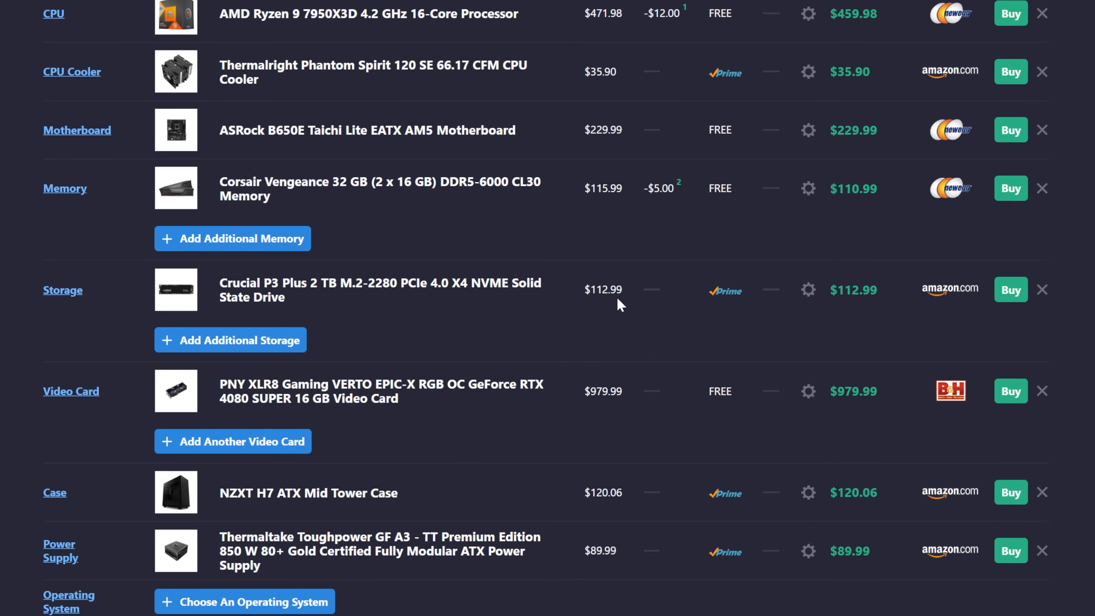
scroll("down", 3)
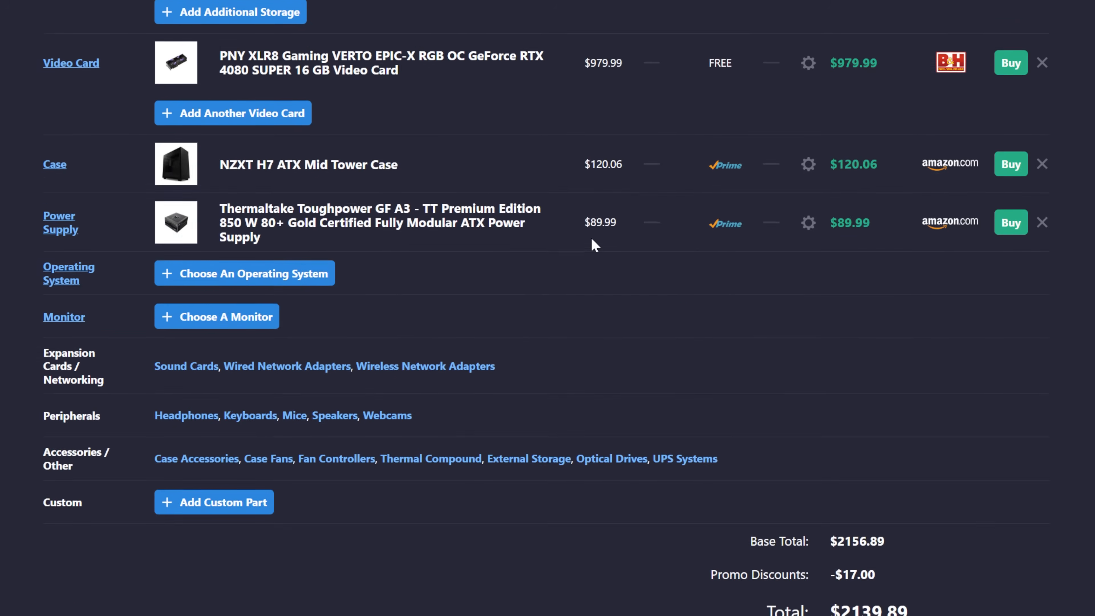
mouse_move(647, 480)
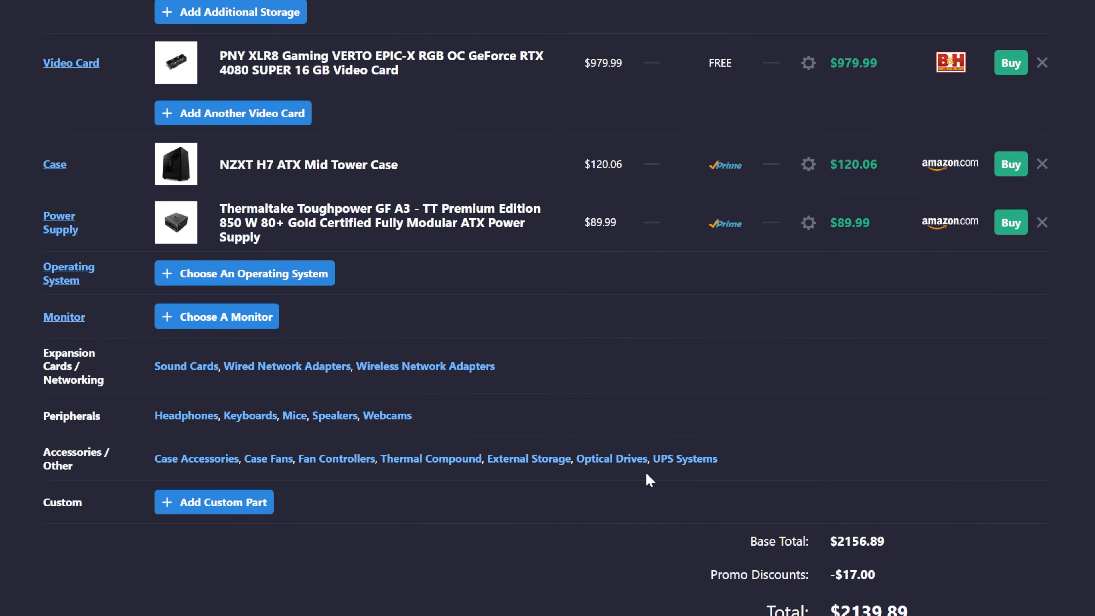
scroll("up", 3)
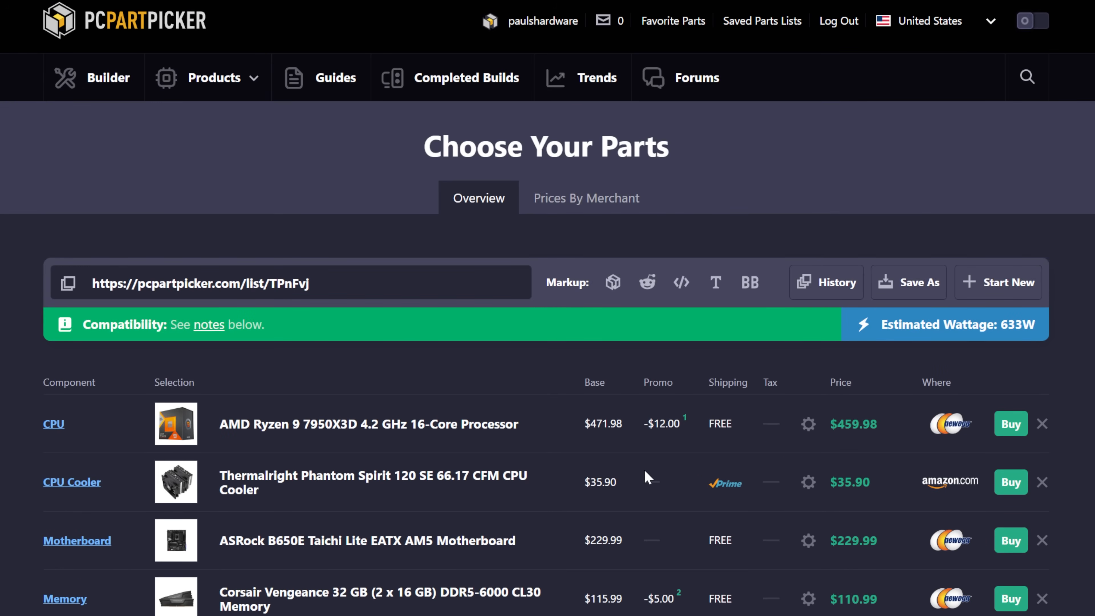